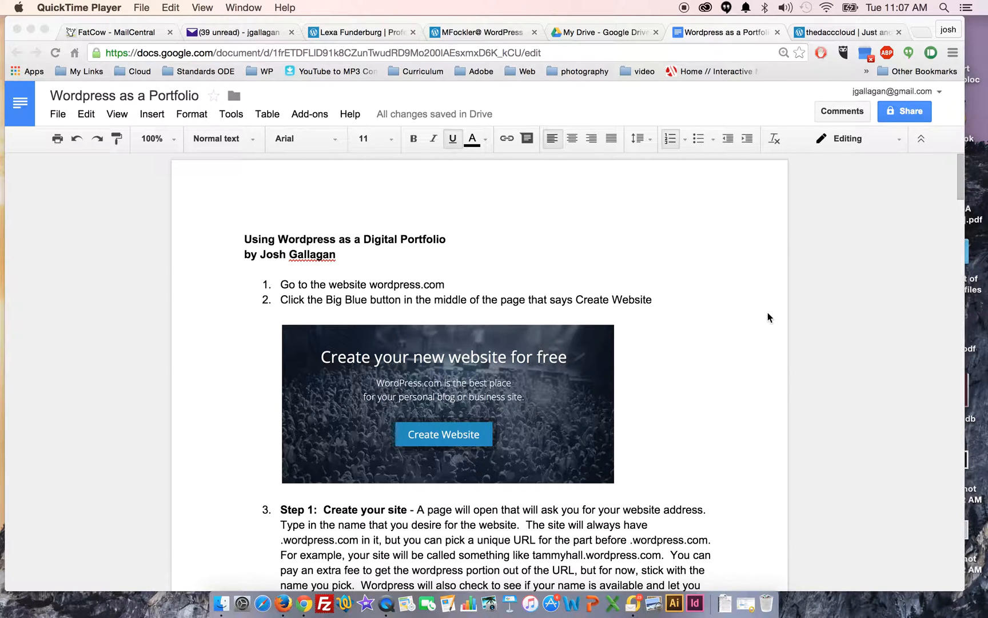
mouse_move(785, 330)
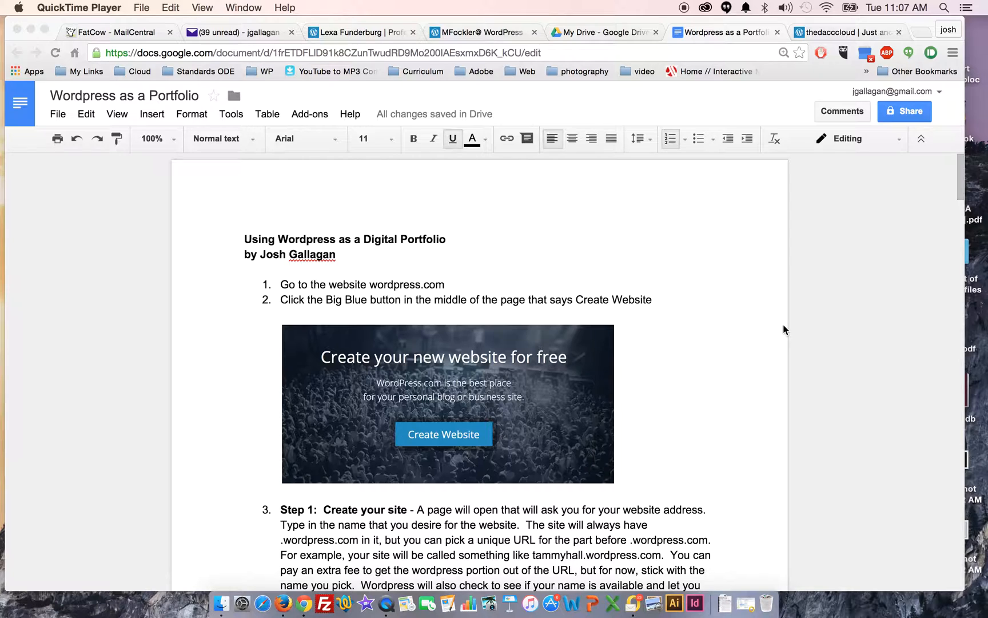
mouse_move(741, 354)
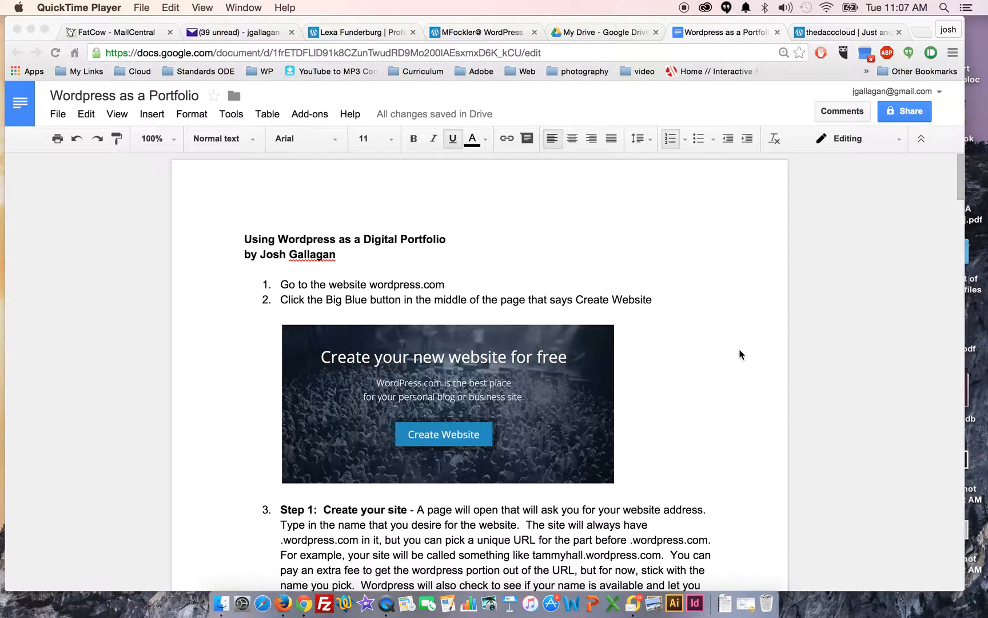
Step: Scroll through the current page, then bring up the student's published portfolio site
scroll(down, 3)
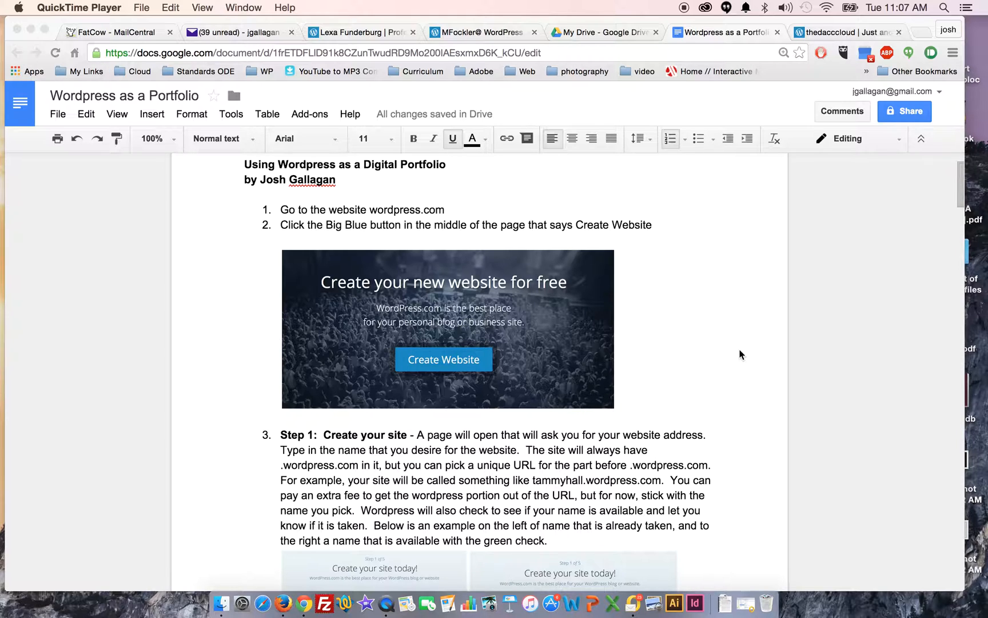
scroll(down, 3)
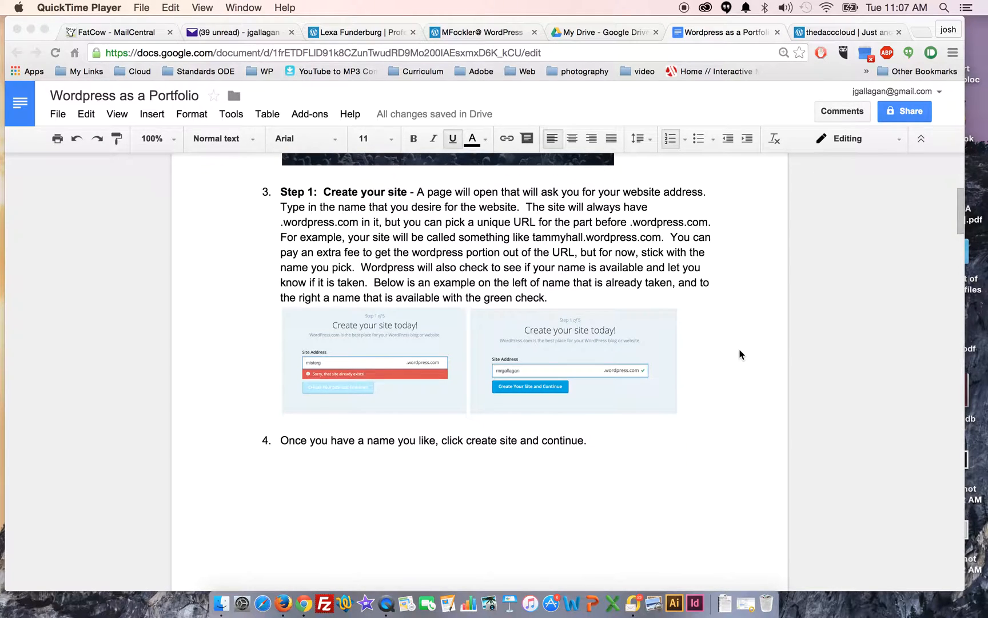
scroll(down, 3)
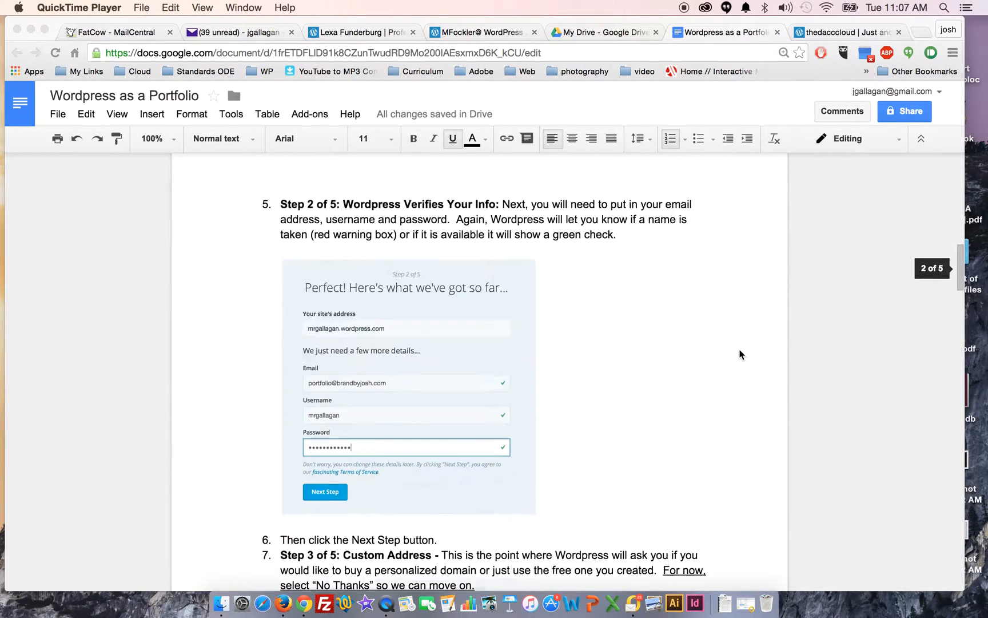
scroll(down, 3)
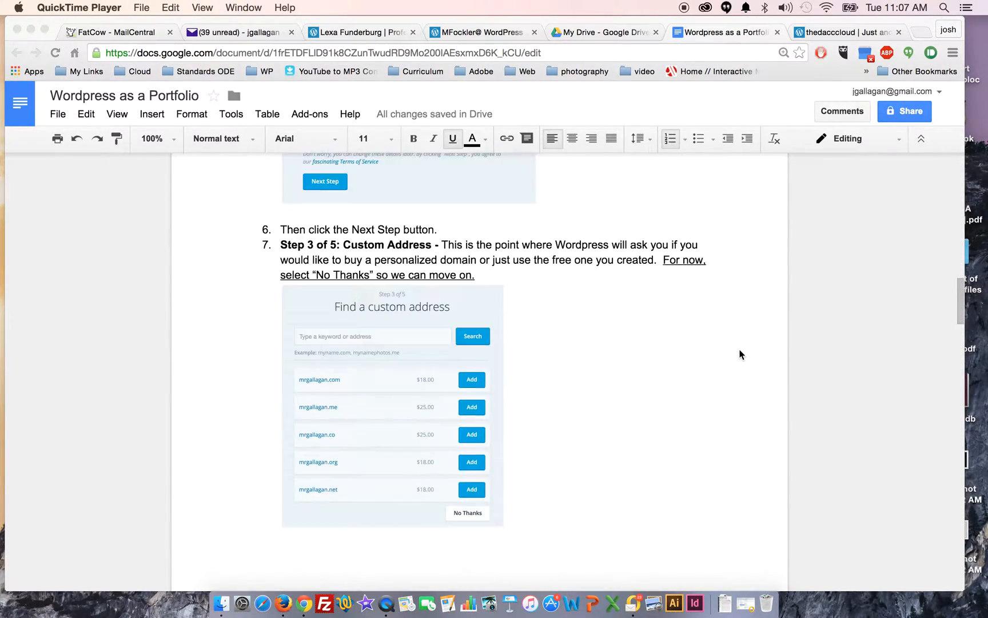
scroll(down, 3)
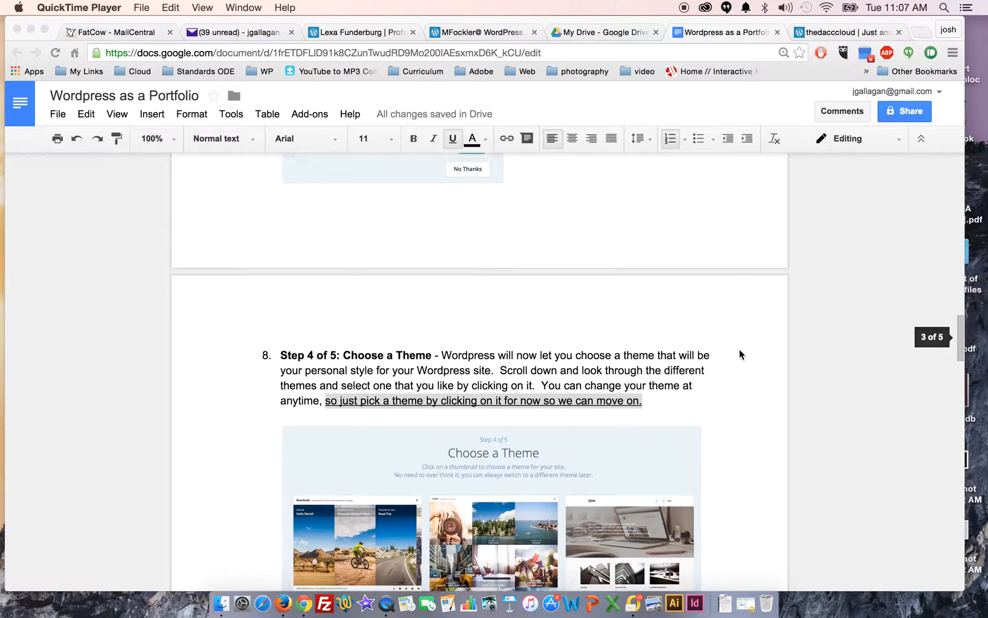
scroll(down, 3)
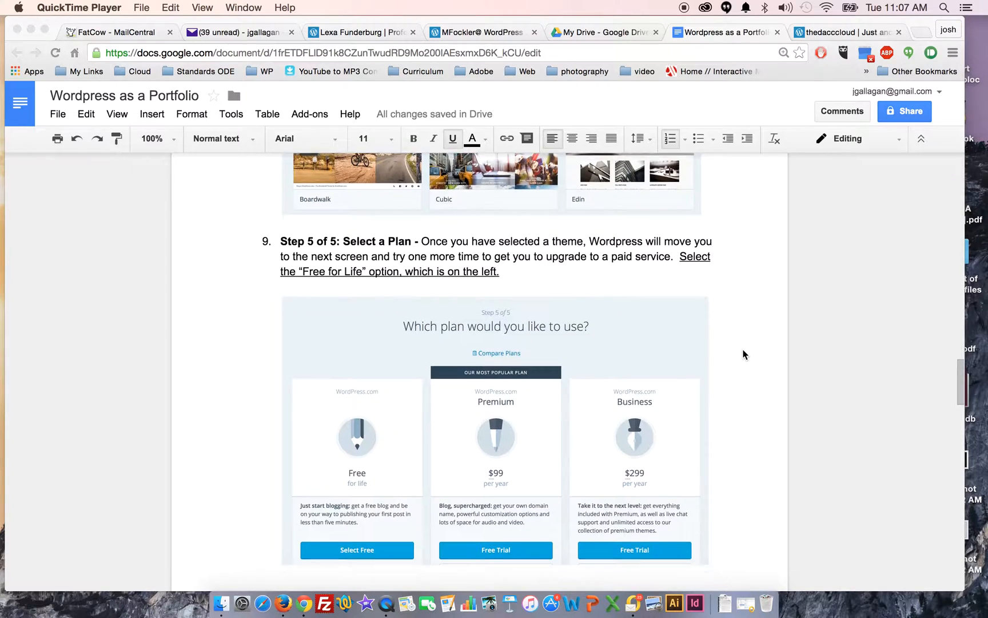
scroll(down, 3)
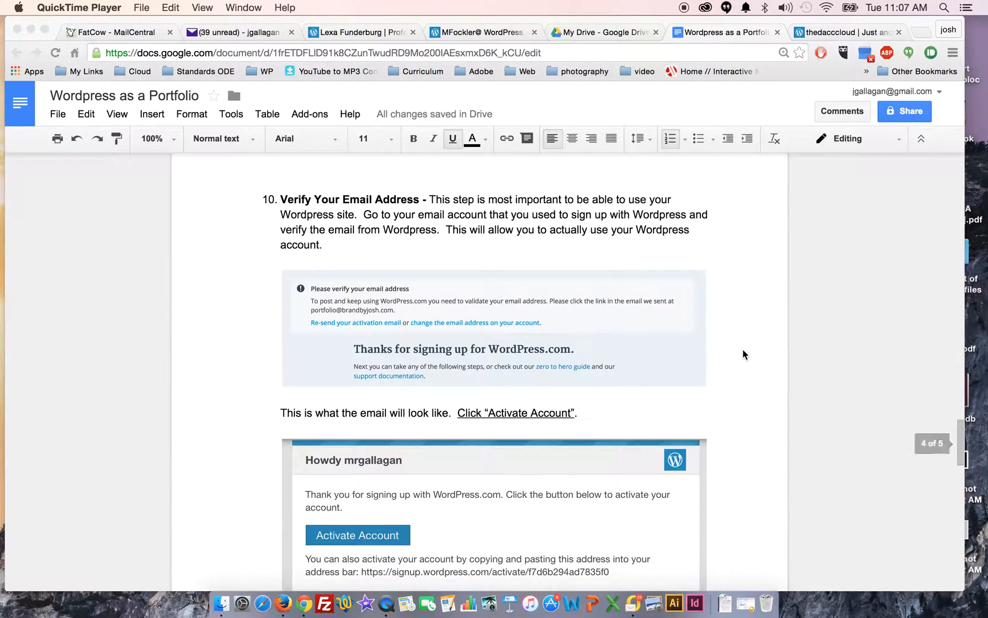
scroll(down, 3)
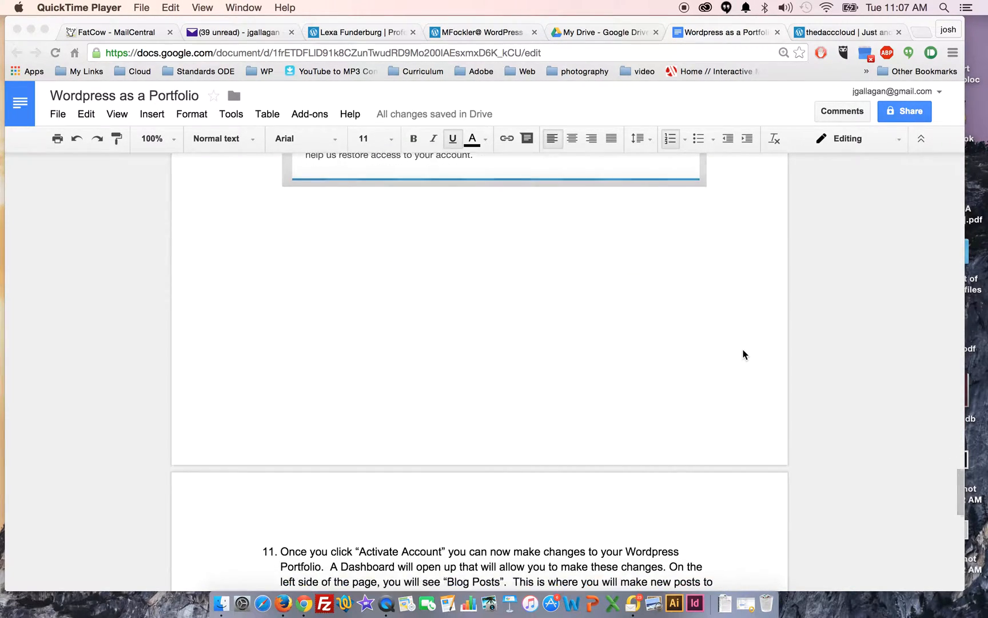
scroll(up, 3)
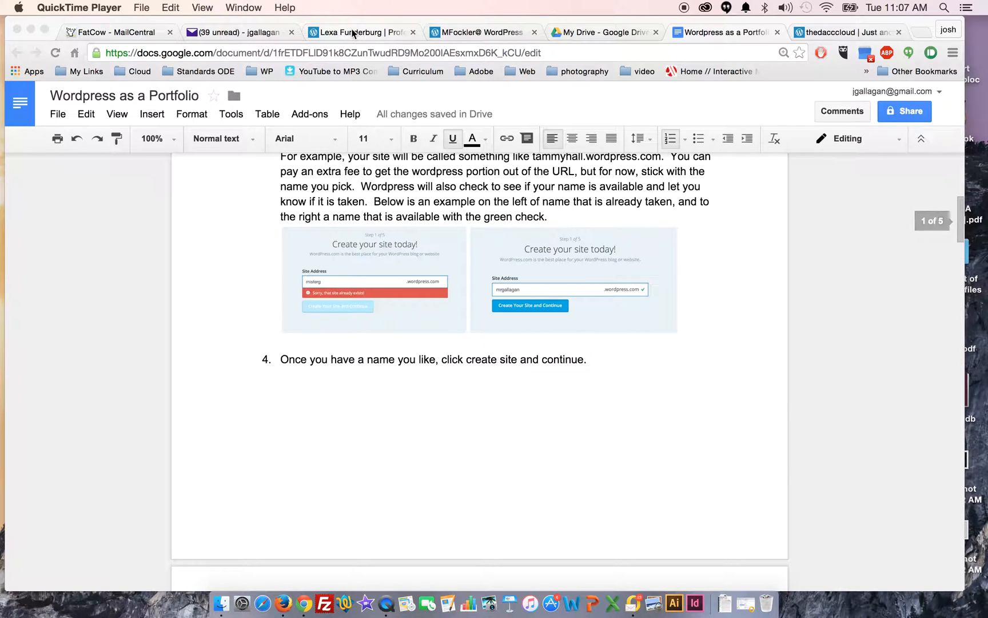
click(358, 32)
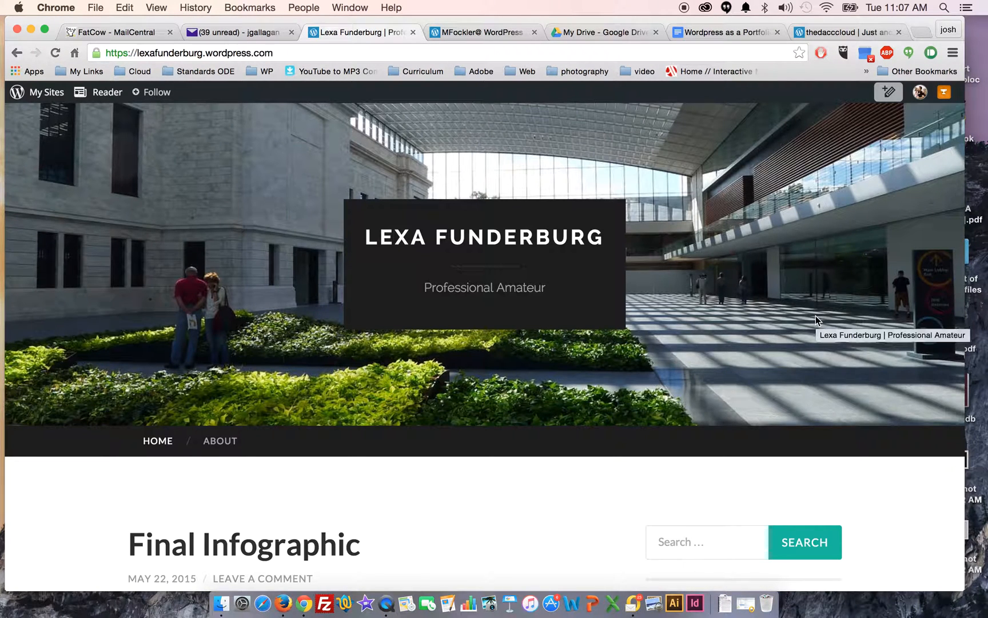
mouse_move(926, 372)
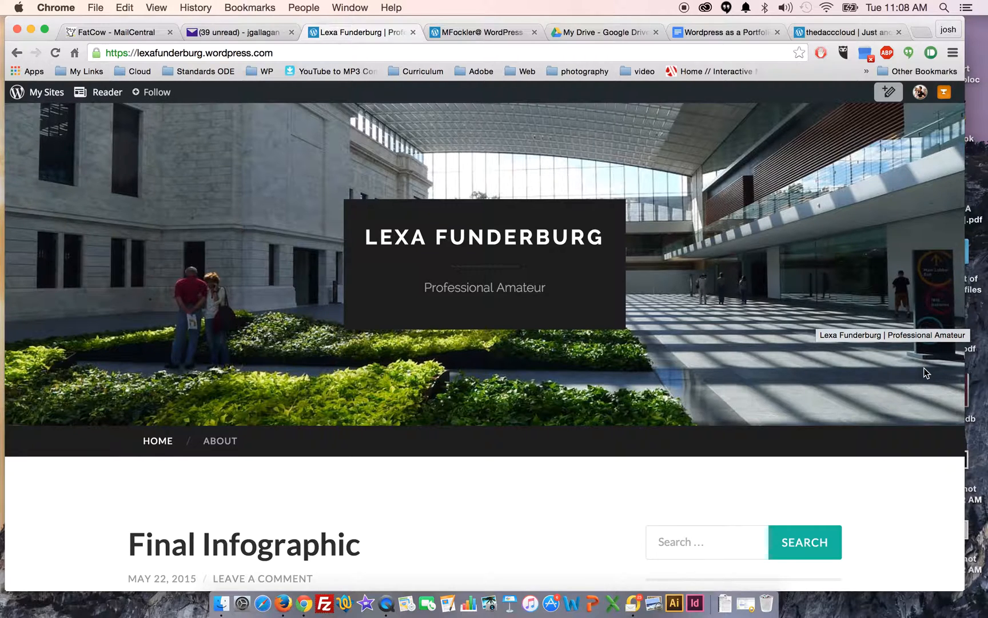
Step: Browse down the portfolio's first page of posts and move to page 2 of older posts
scroll(down, 3)
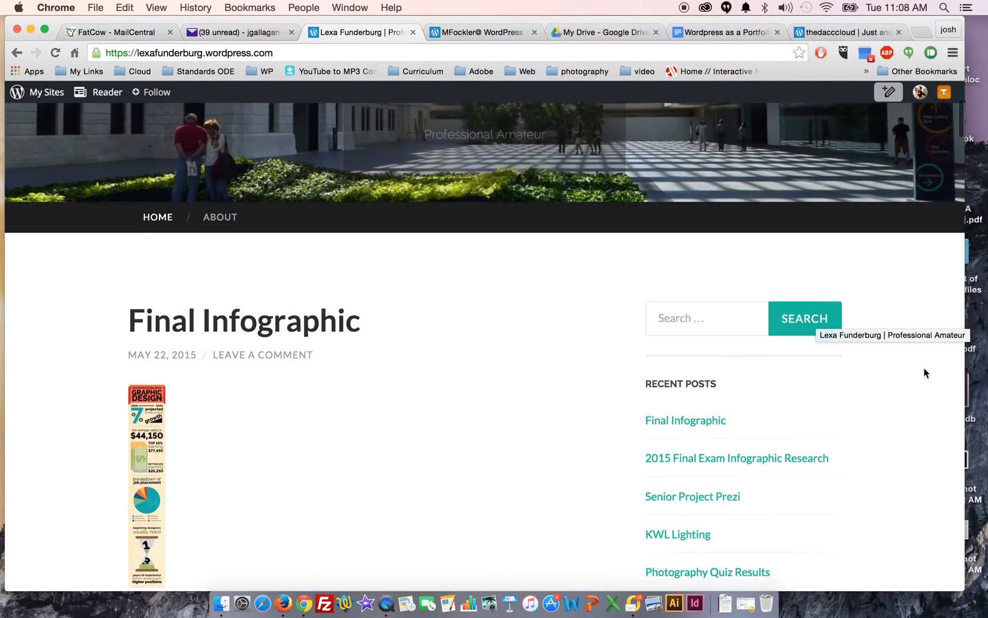
scroll(down, 3)
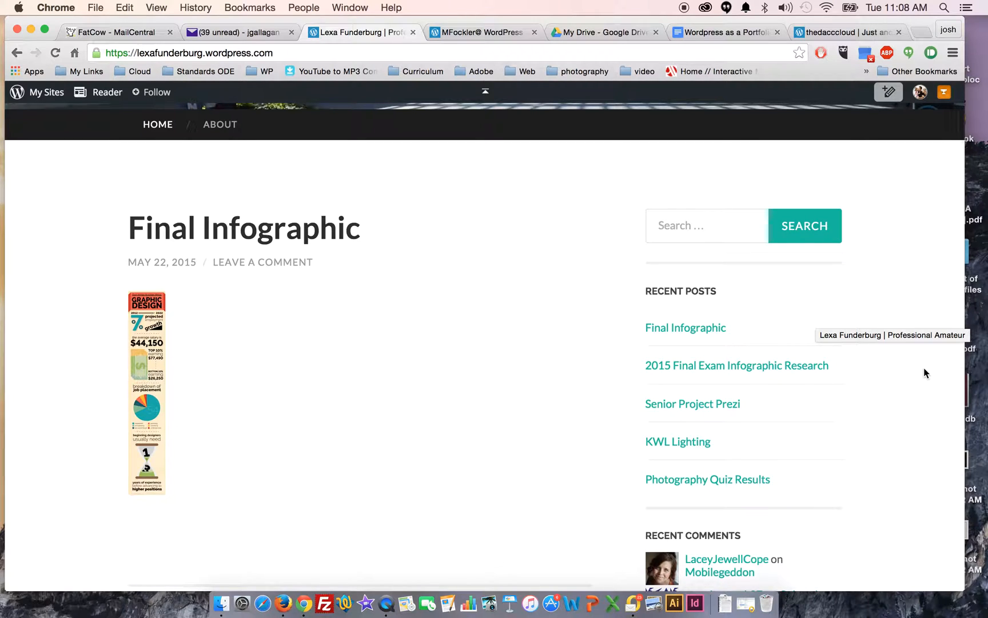
scroll(down, 3)
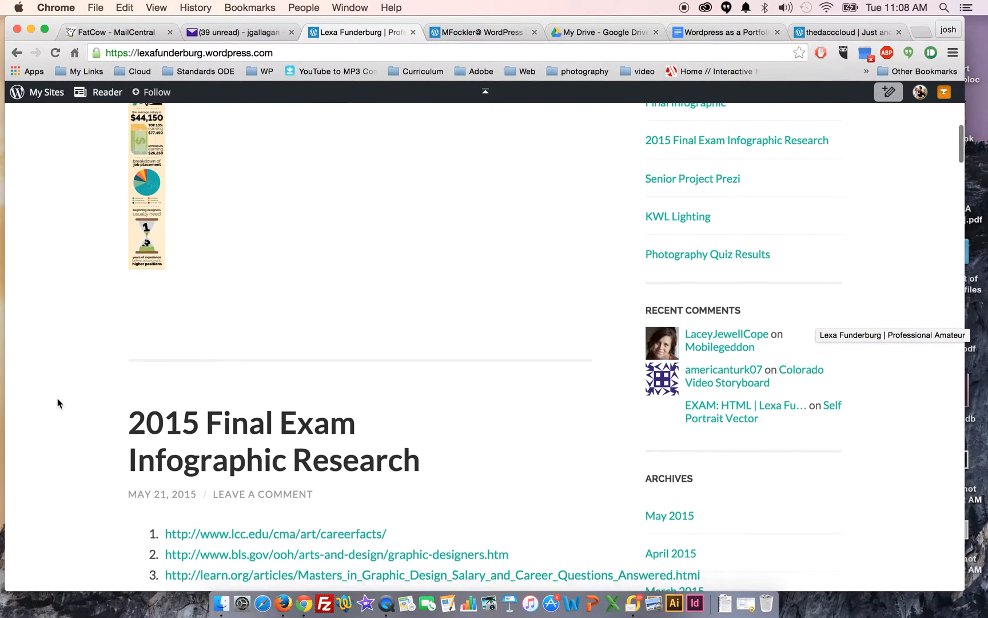
scroll(down, 3)
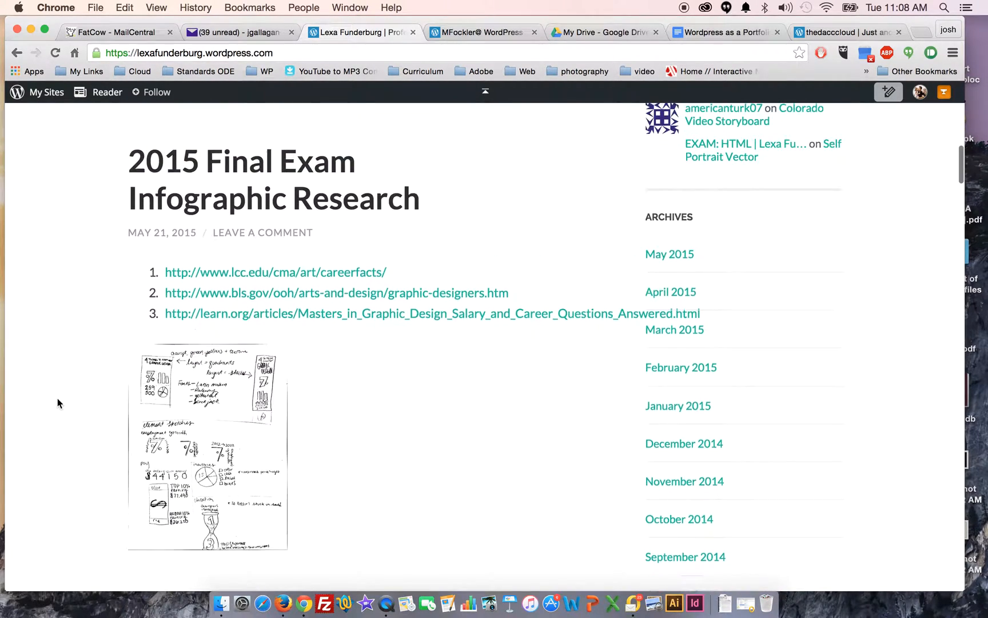
scroll(down, 3)
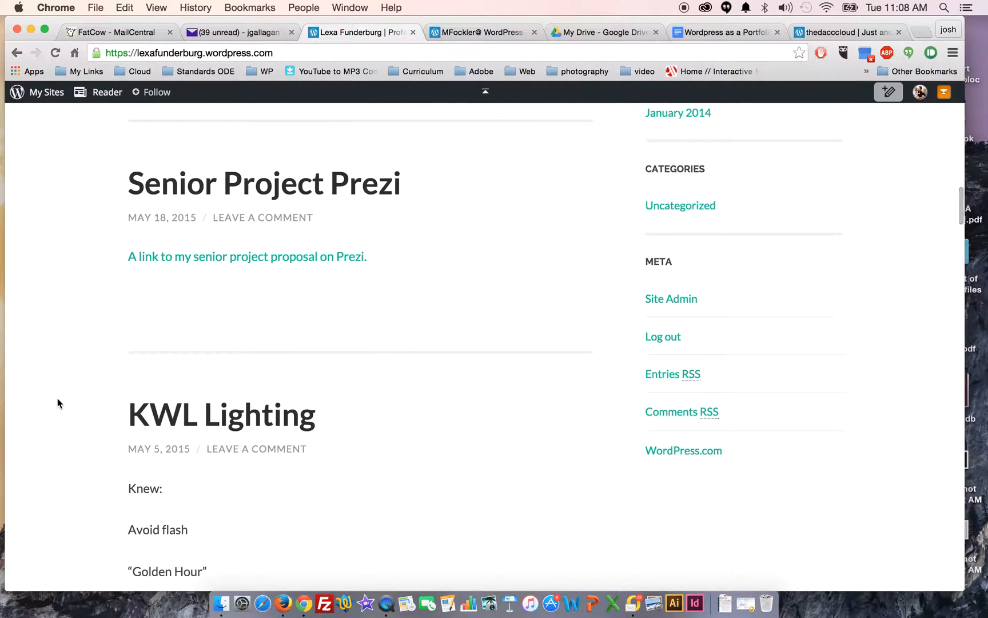
scroll(down, 3)
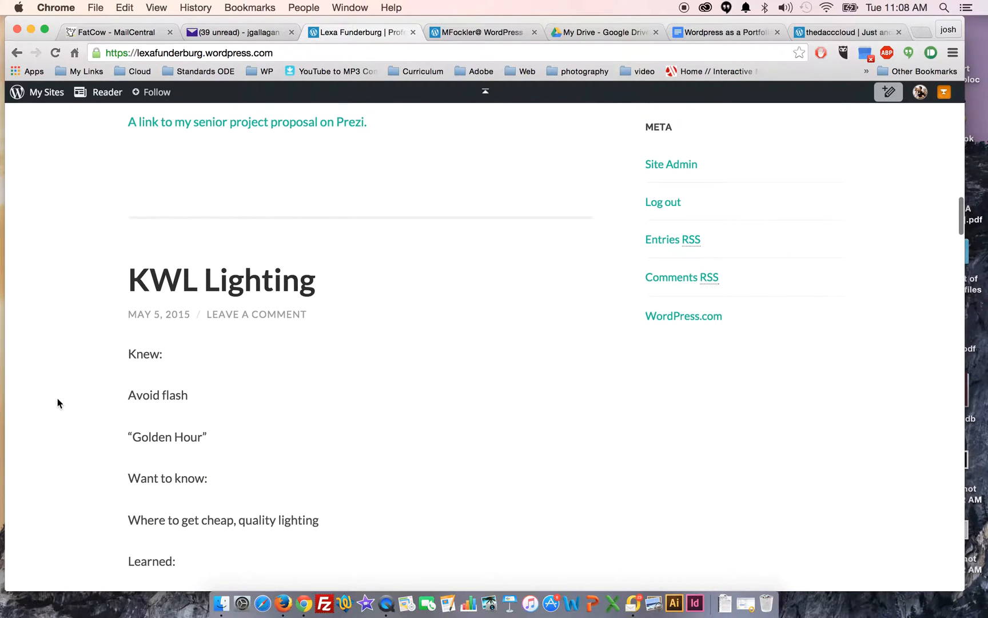
scroll(down, 3)
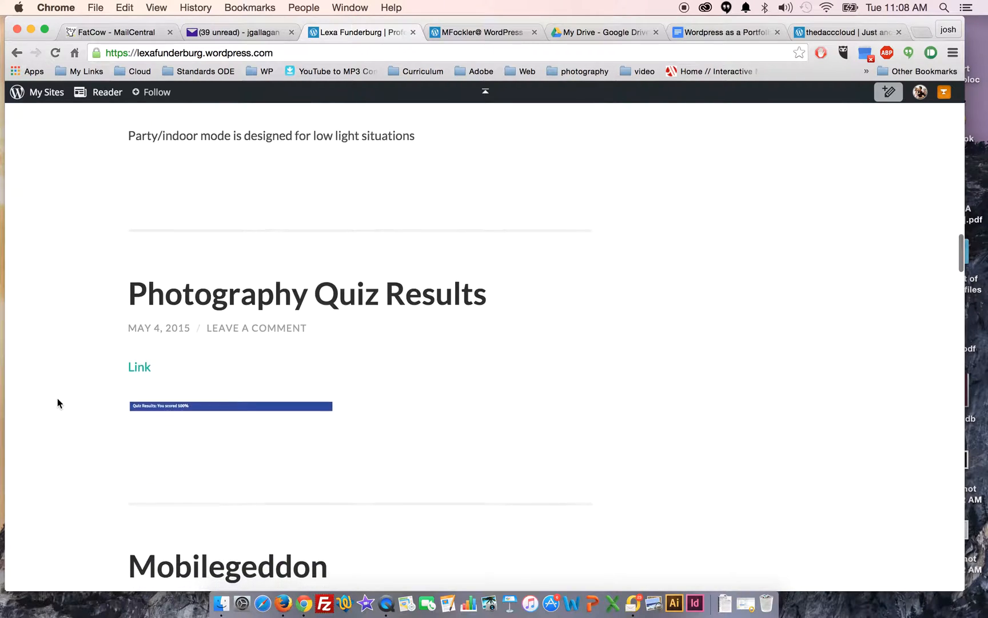
scroll(down, 3)
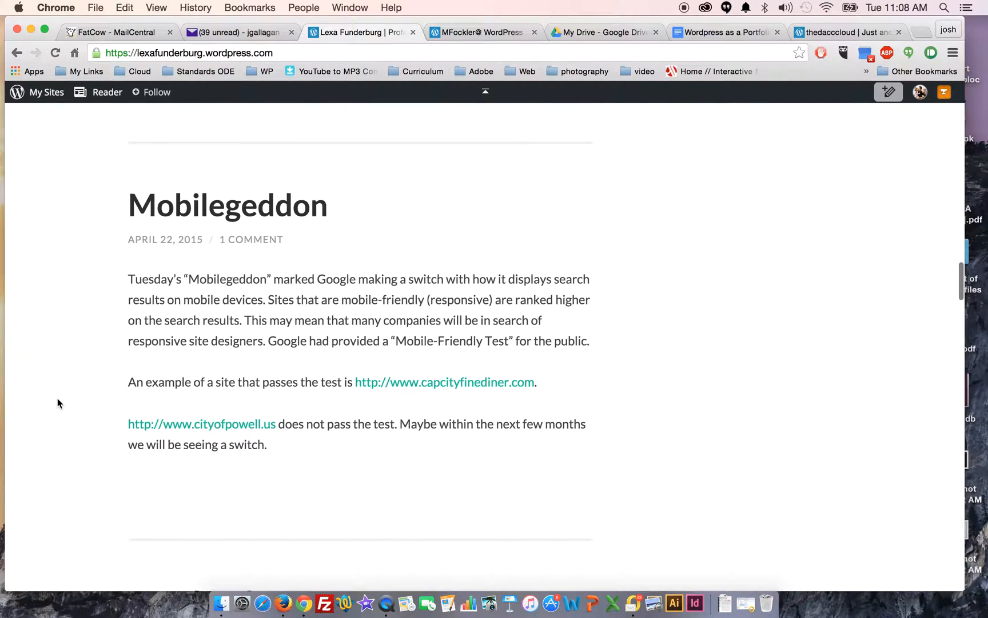
scroll(down, 3)
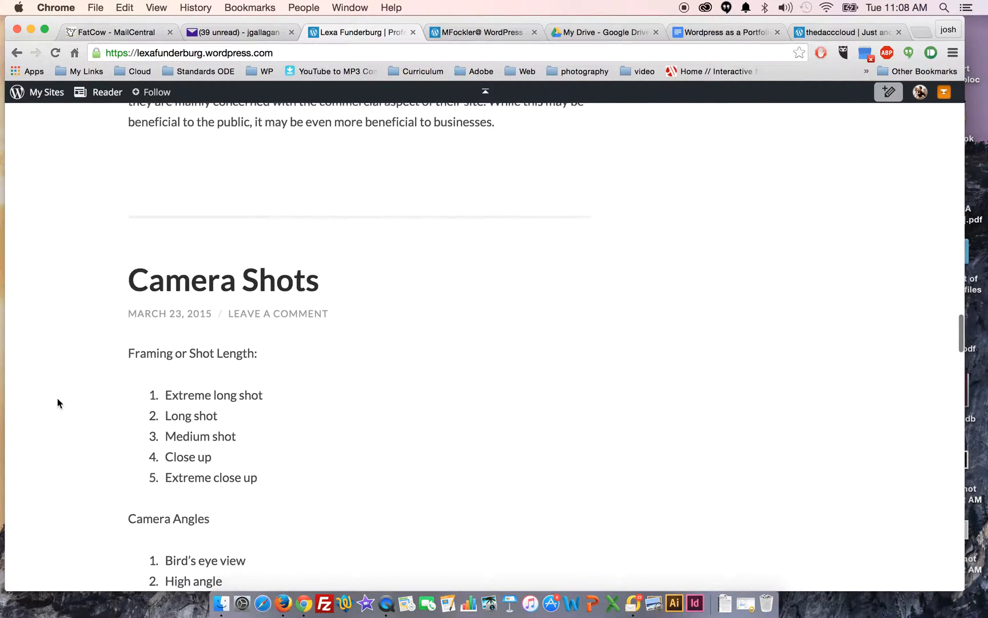
scroll(down, 3)
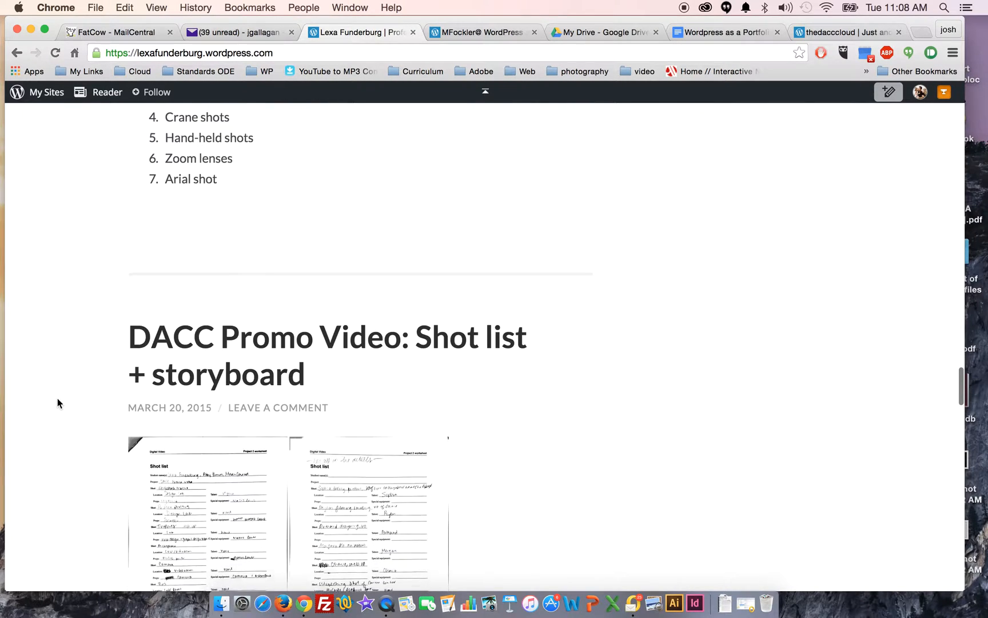
scroll(down, 3)
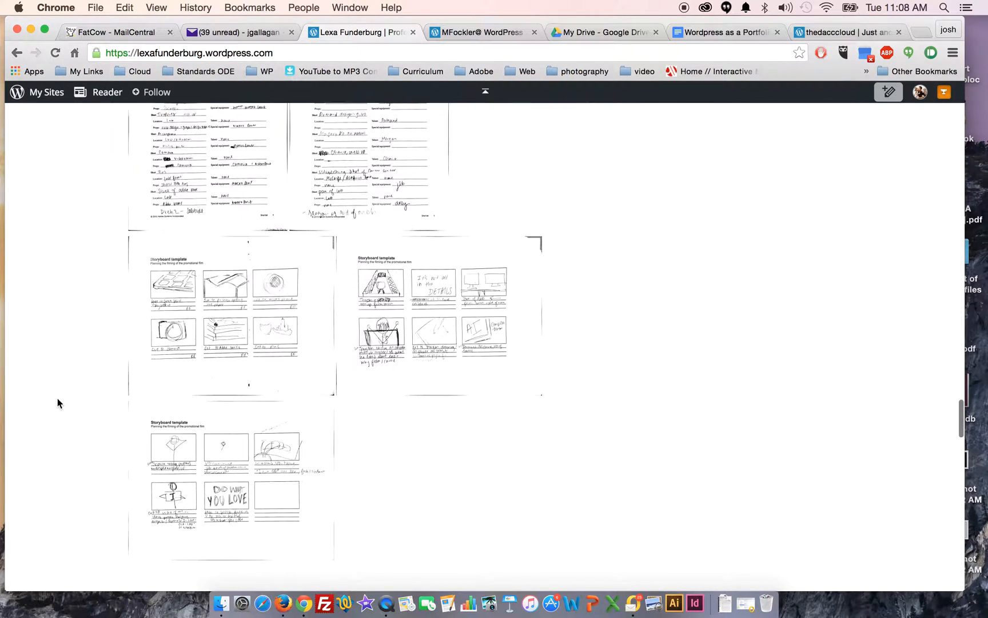
scroll(down, 3)
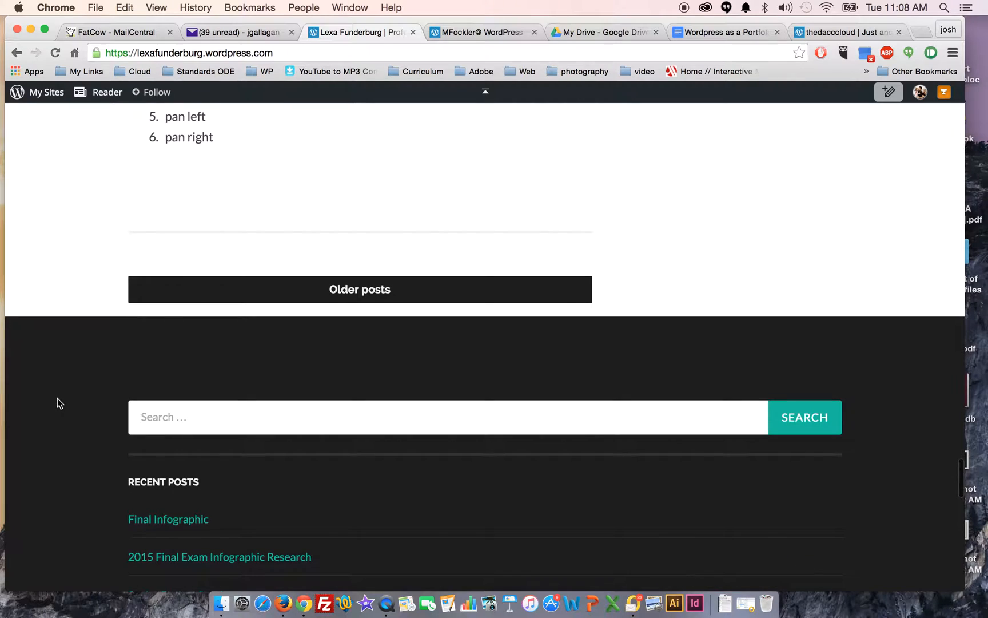
click(359, 289)
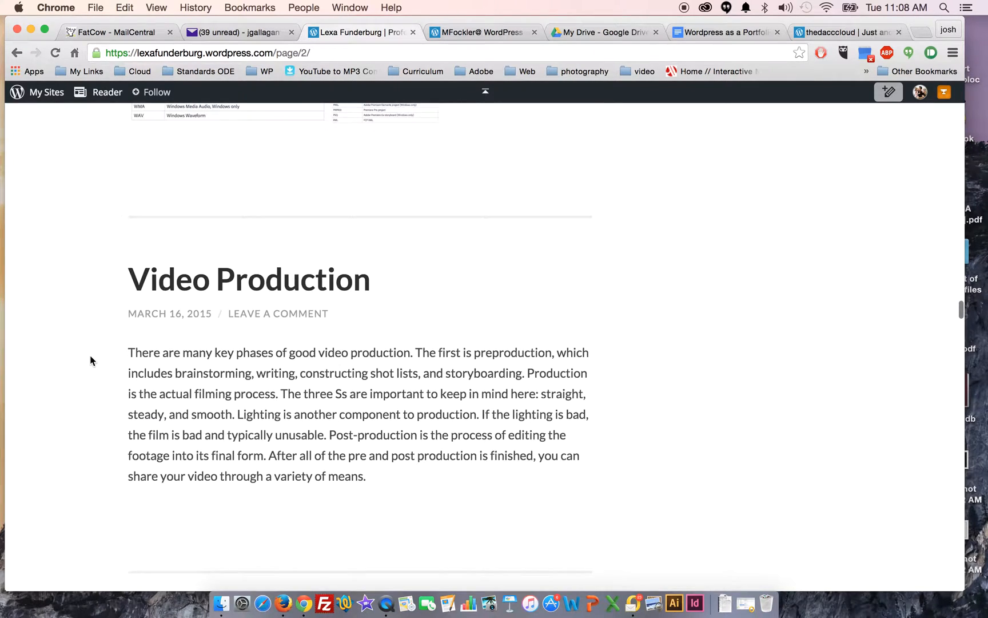
Step: Scroll page 2 past posts like 'Trailer' down to the Net Neutrality post
scroll(down, 3)
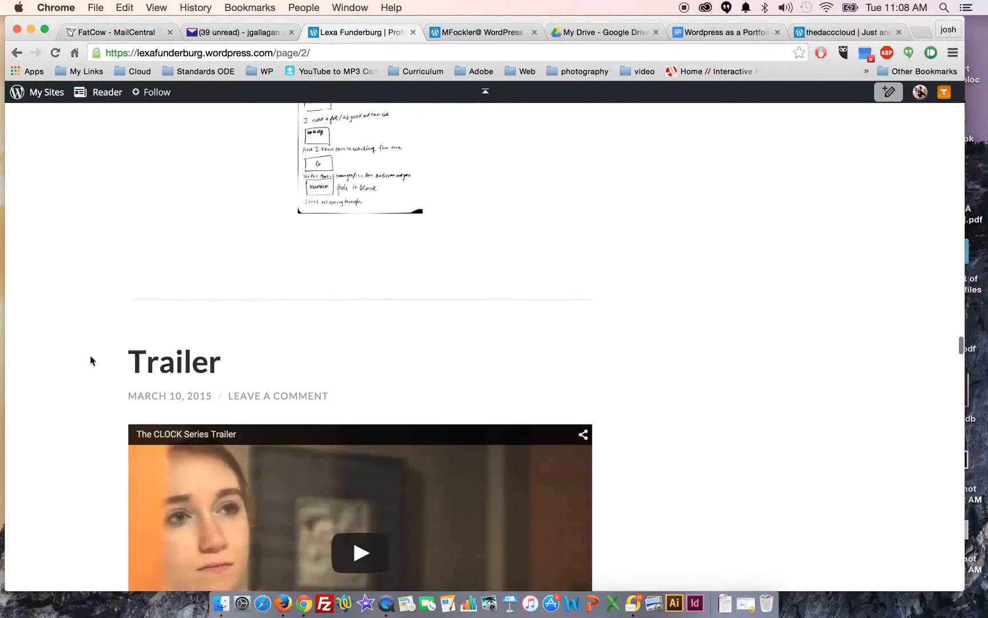
scroll(down, 3)
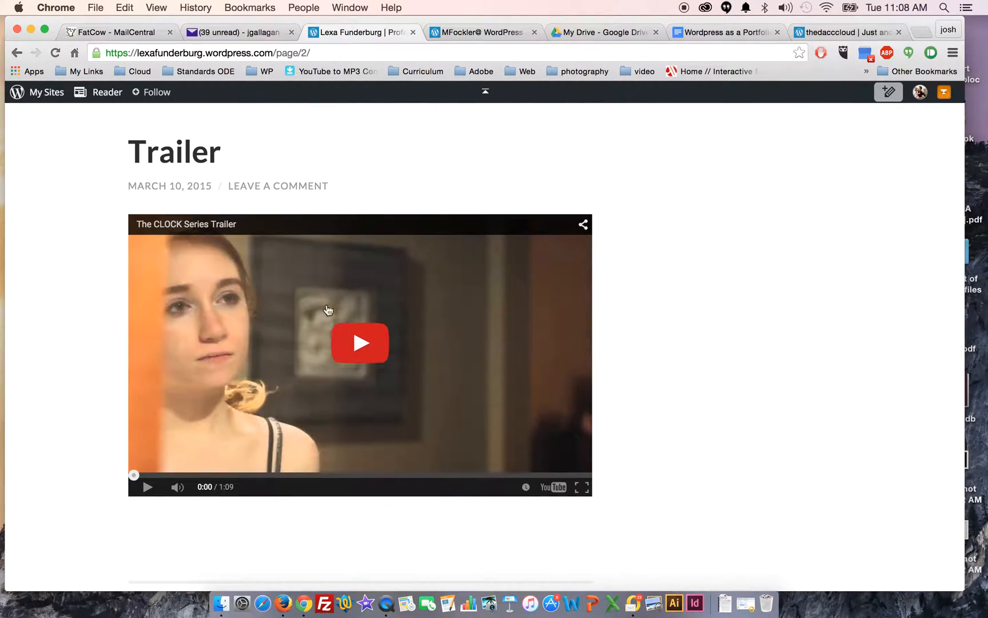
scroll(down, 3)
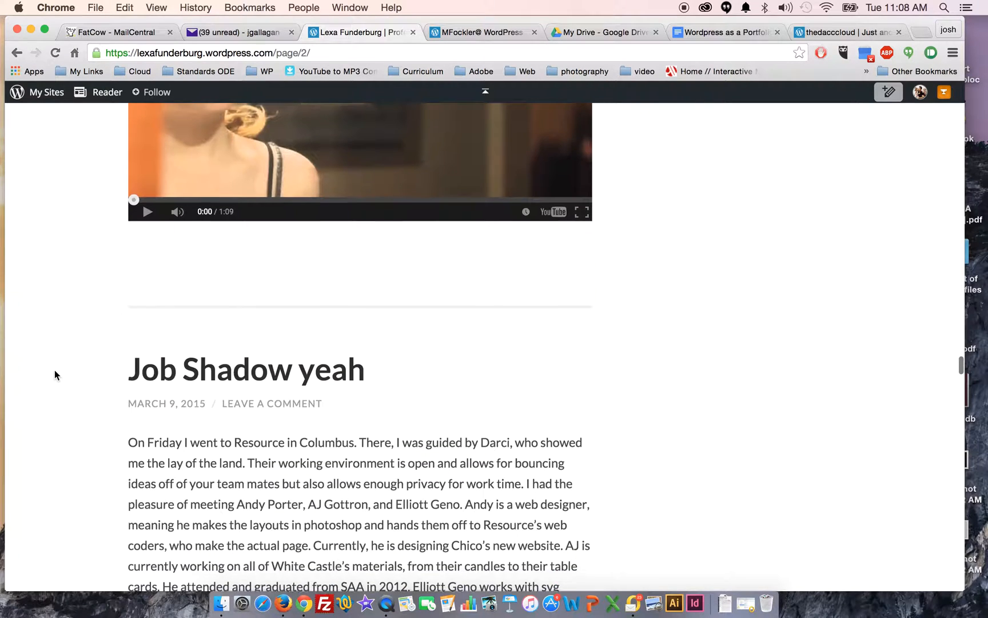
scroll(down, 3)
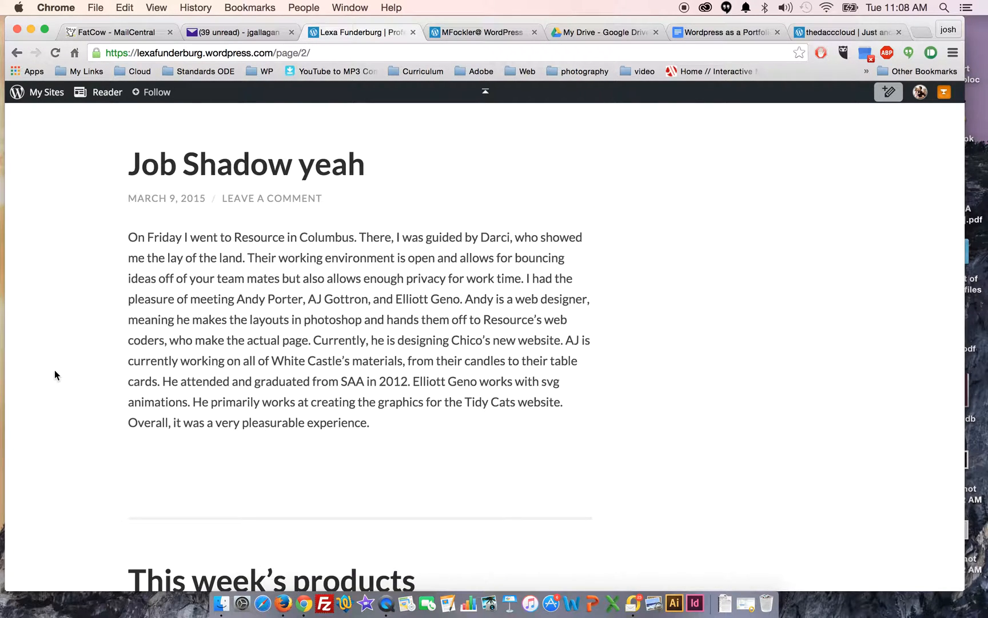
scroll(down, 3)
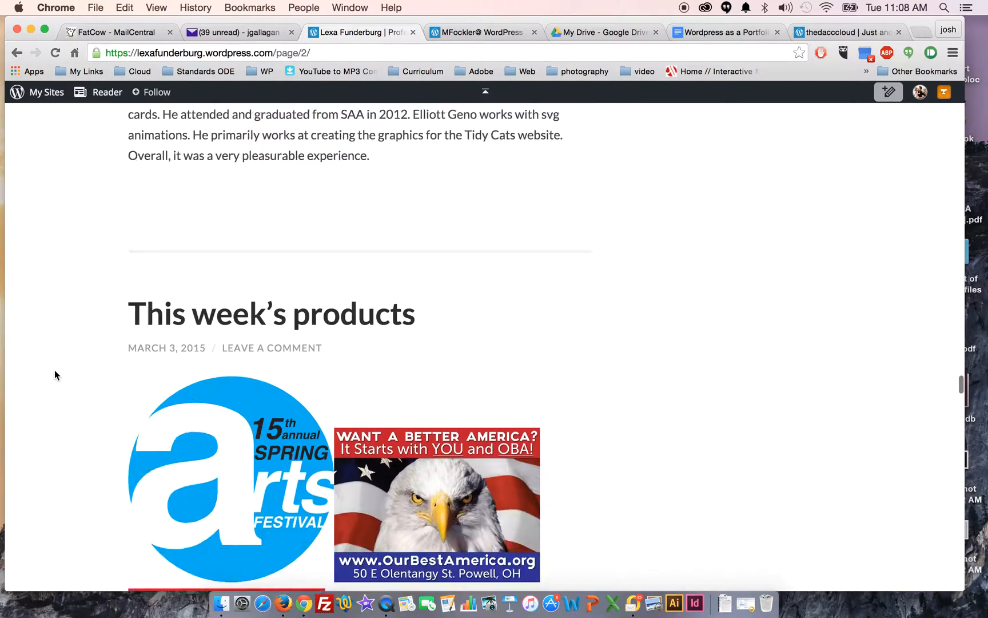
scroll(down, 3)
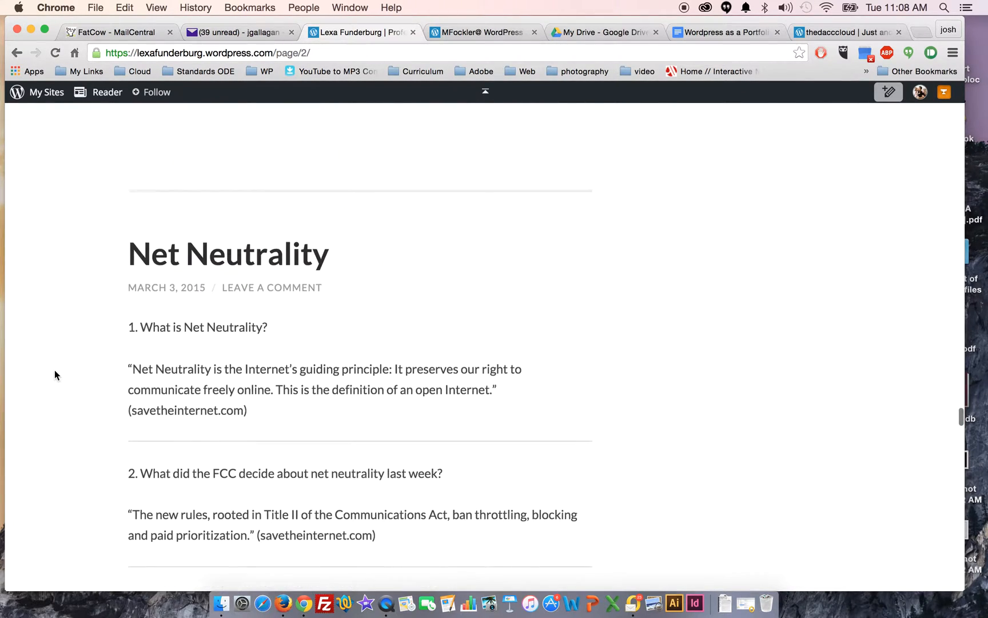
Step: Switch to the 'Compositions, by an amateur' blog and browse its home page of recent WISGAA posts
click(483, 32)
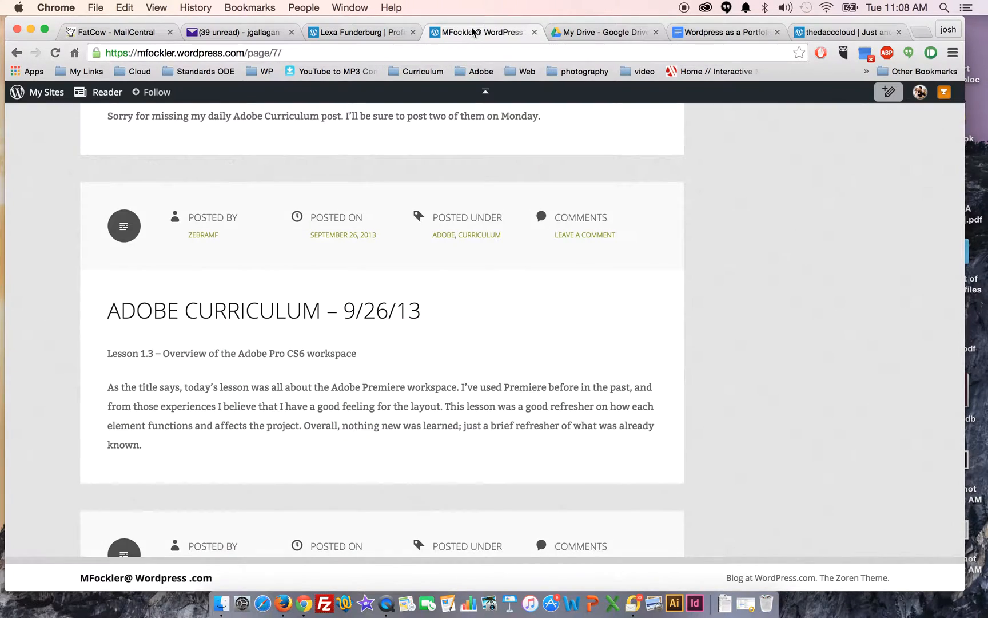
scroll(up, 3)
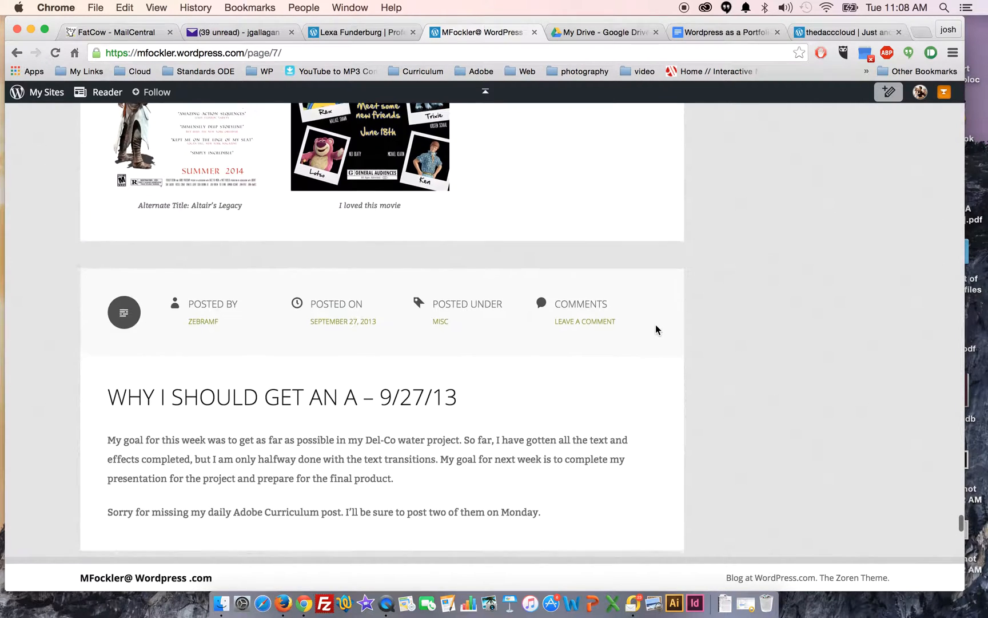
scroll(down, 3)
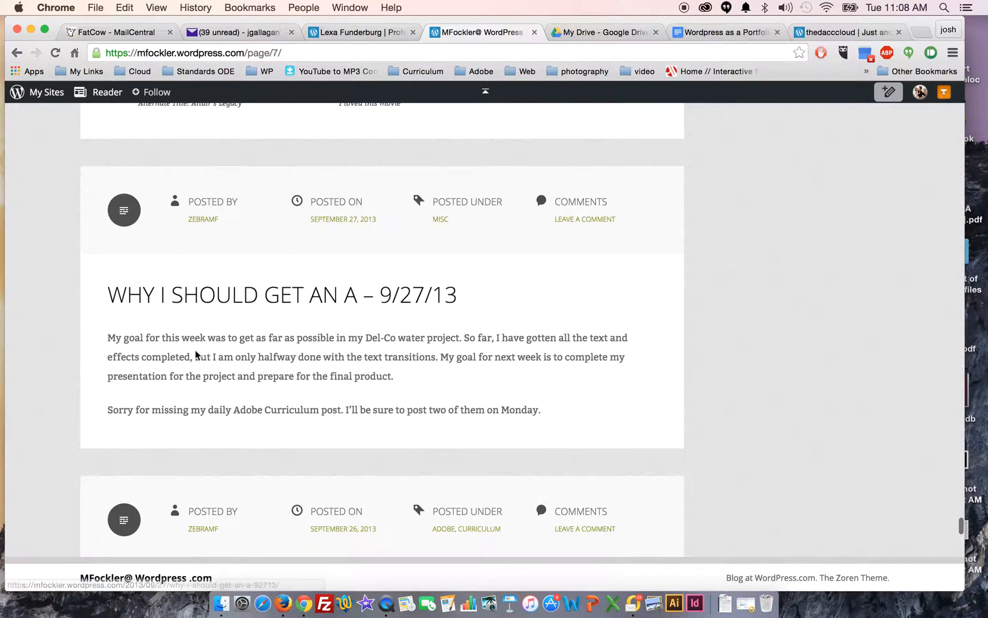
scroll(up, 3)
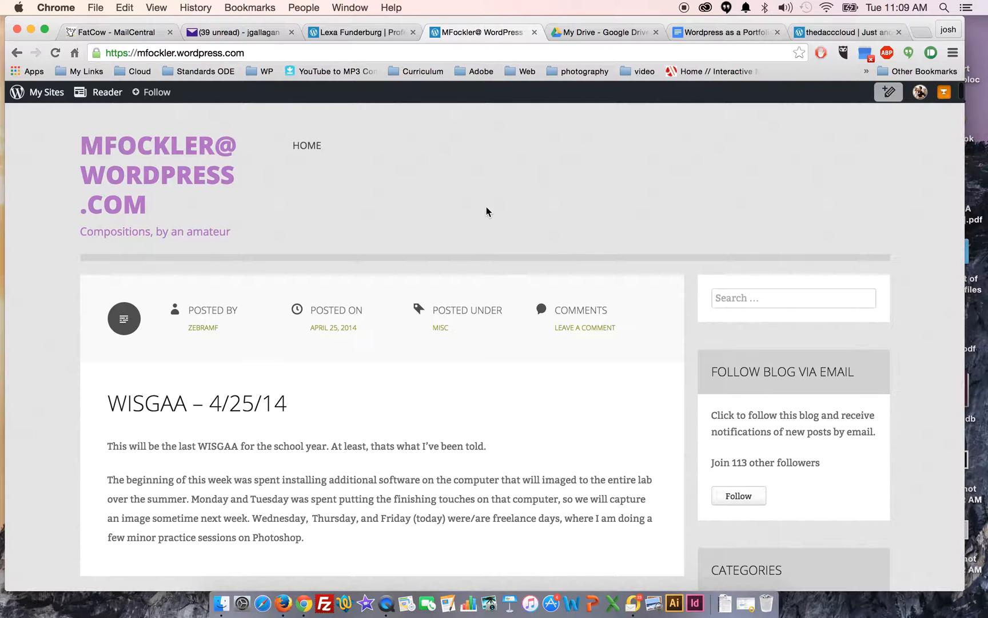
mouse_move(694, 349)
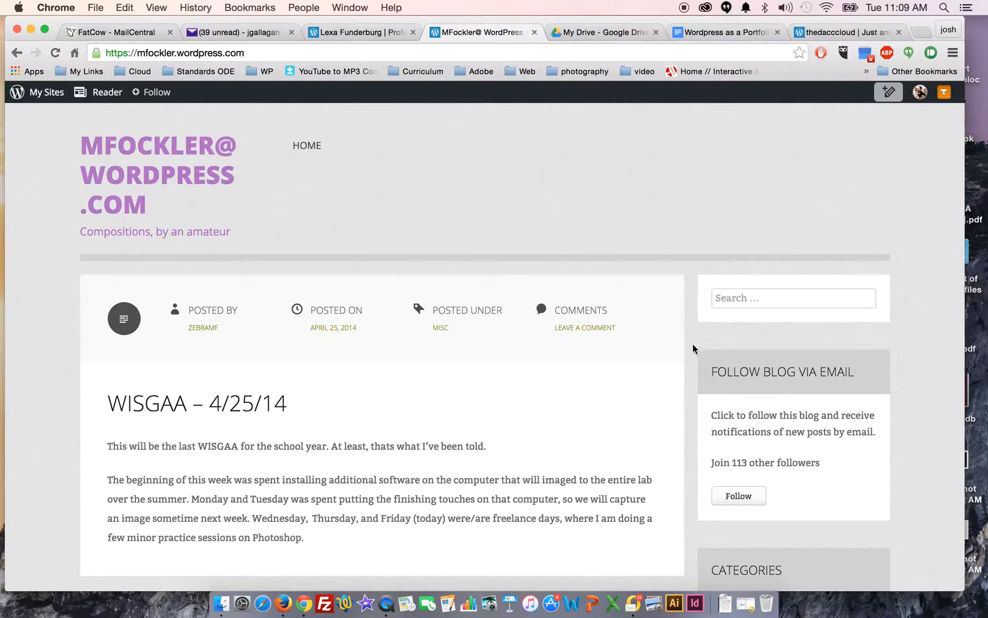
scroll(down, 3)
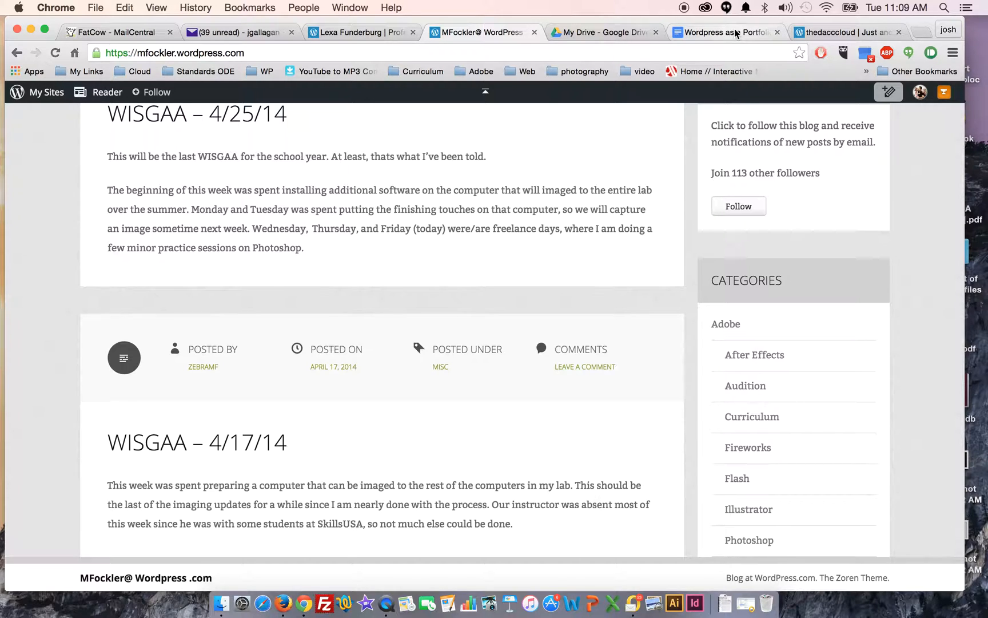
mouse_move(725, 32)
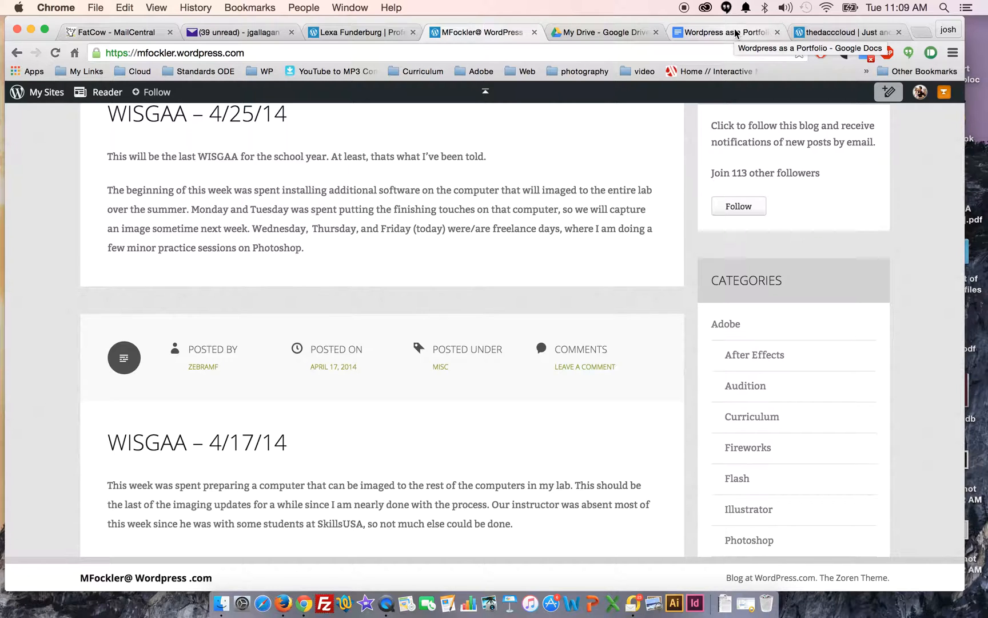
Step: Return to the 'Wordpress as a Portfolio' Google Doc and scroll to its title and first steps
click(725, 32)
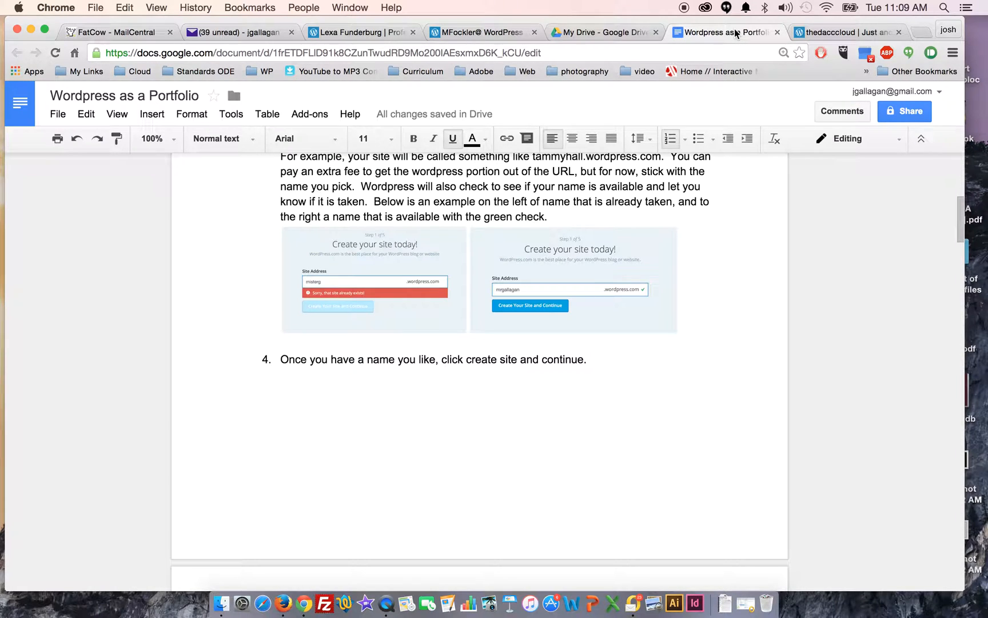
scroll(up, 3)
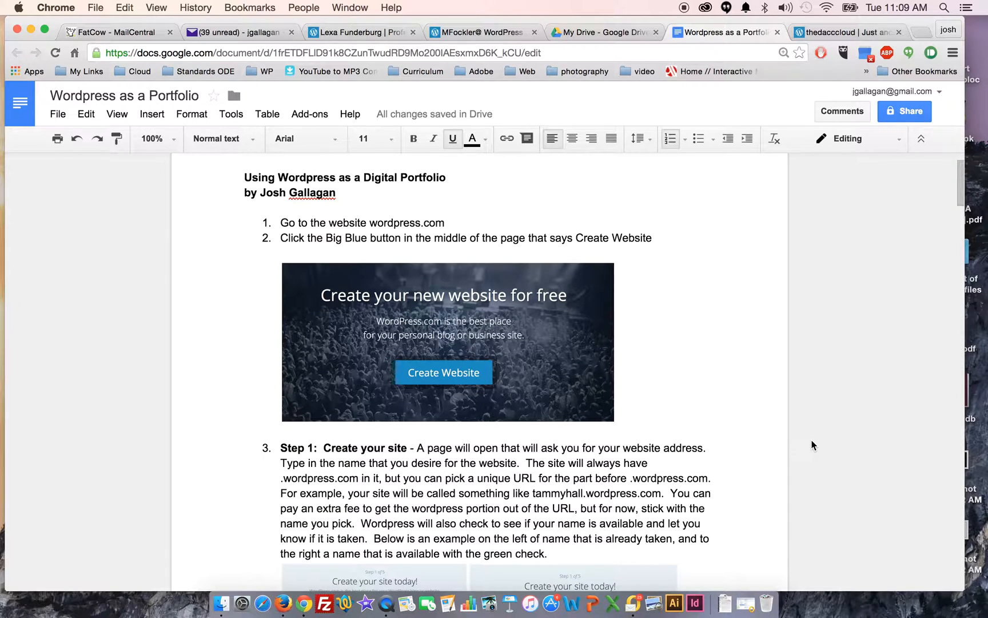
mouse_move(283, 604)
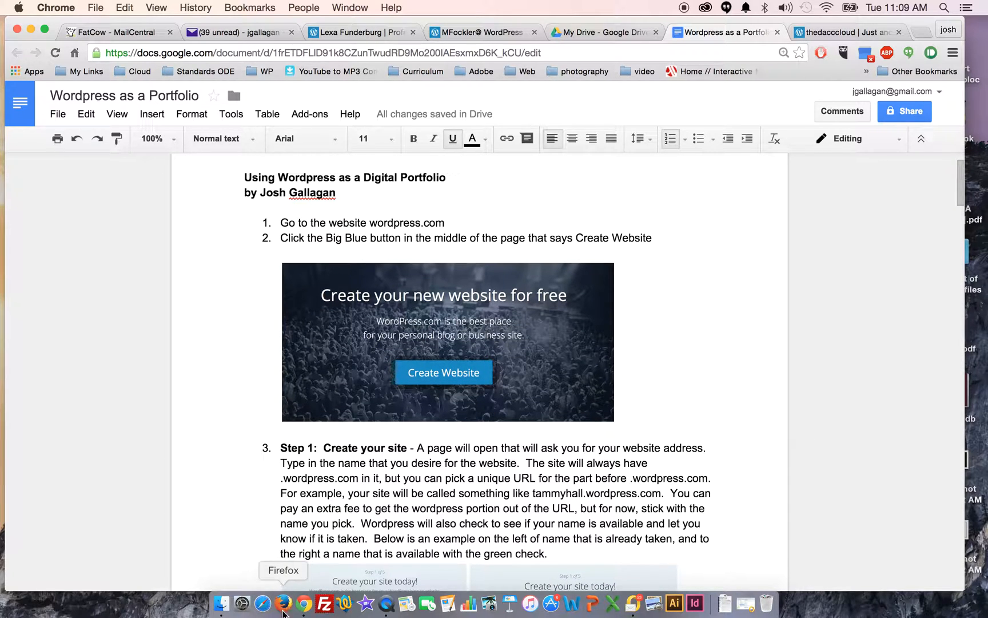
Step: Bring up the other Firefox window showing the wordpress.com front page and select its address
click(283, 603)
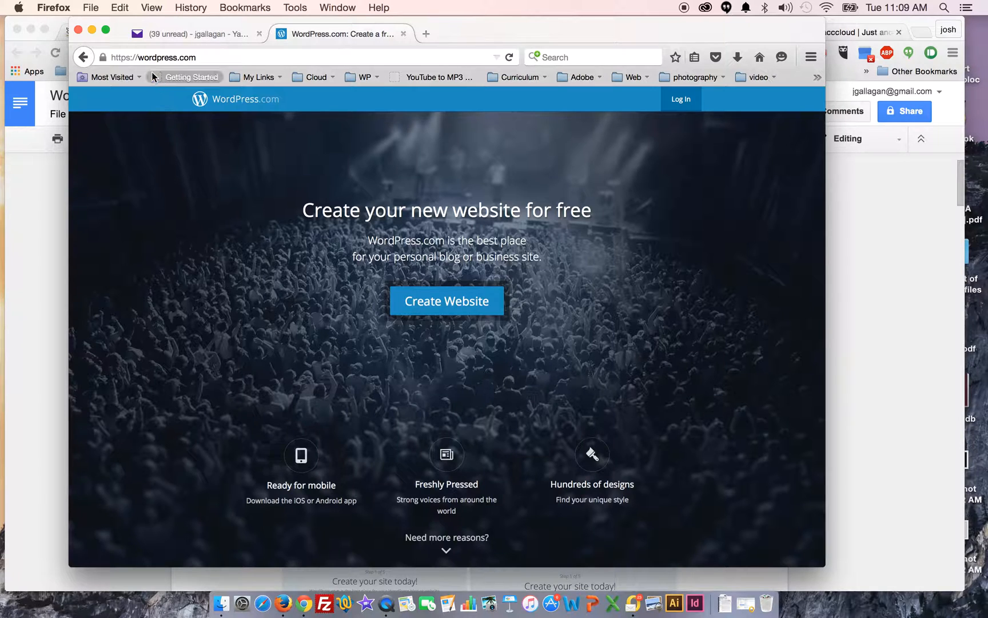
click(151, 57)
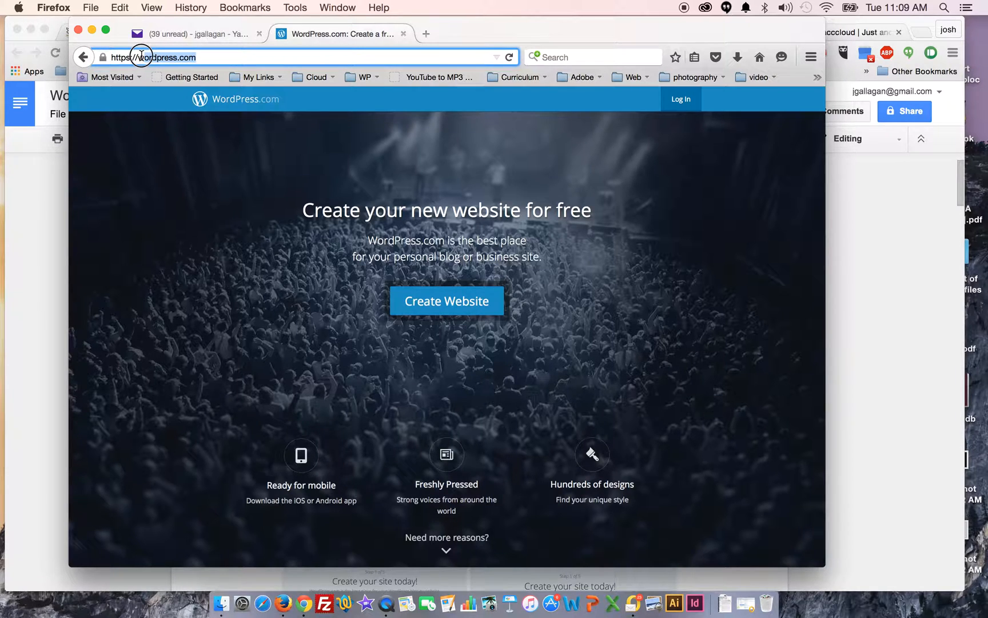
mouse_move(473, 370)
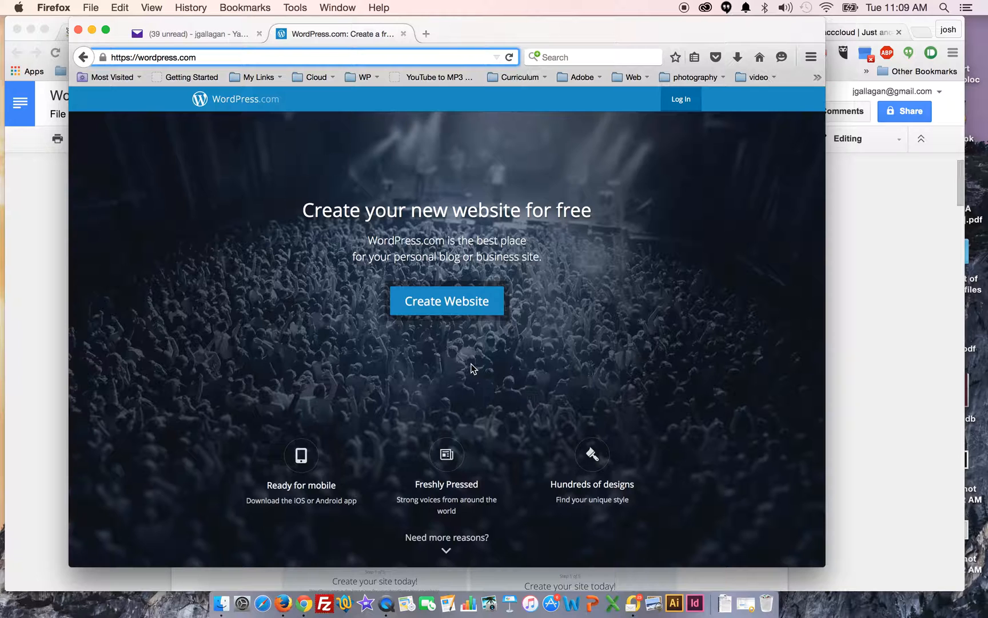
mouse_move(378, 400)
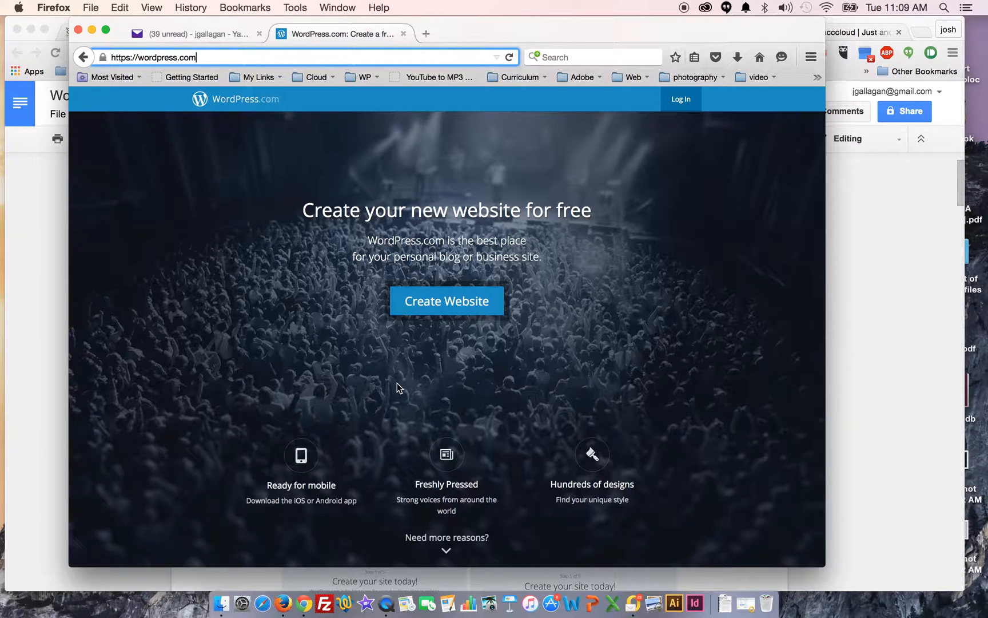
mouse_move(415, 382)
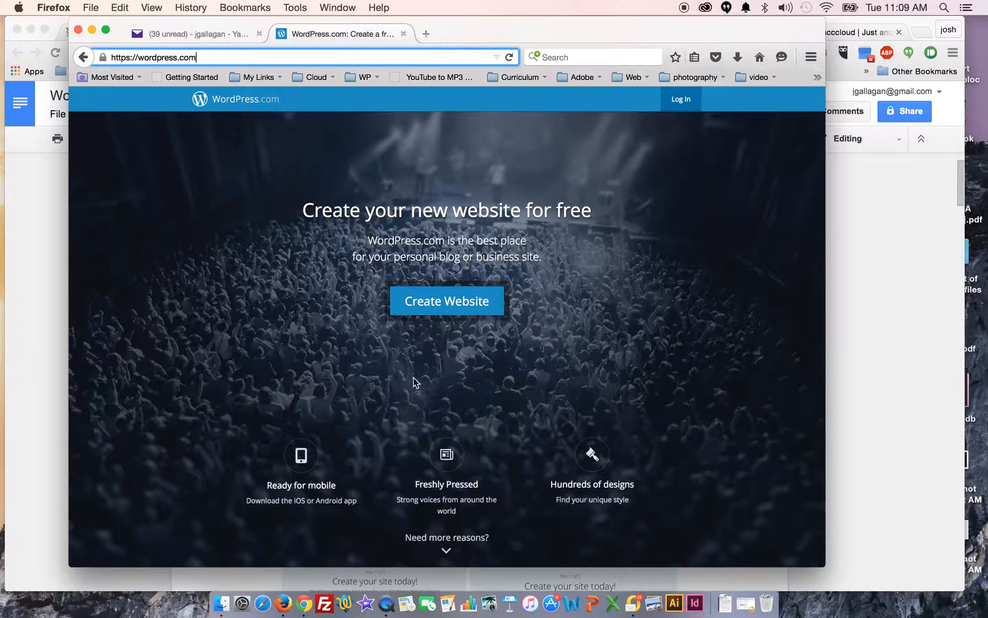
mouse_move(446, 300)
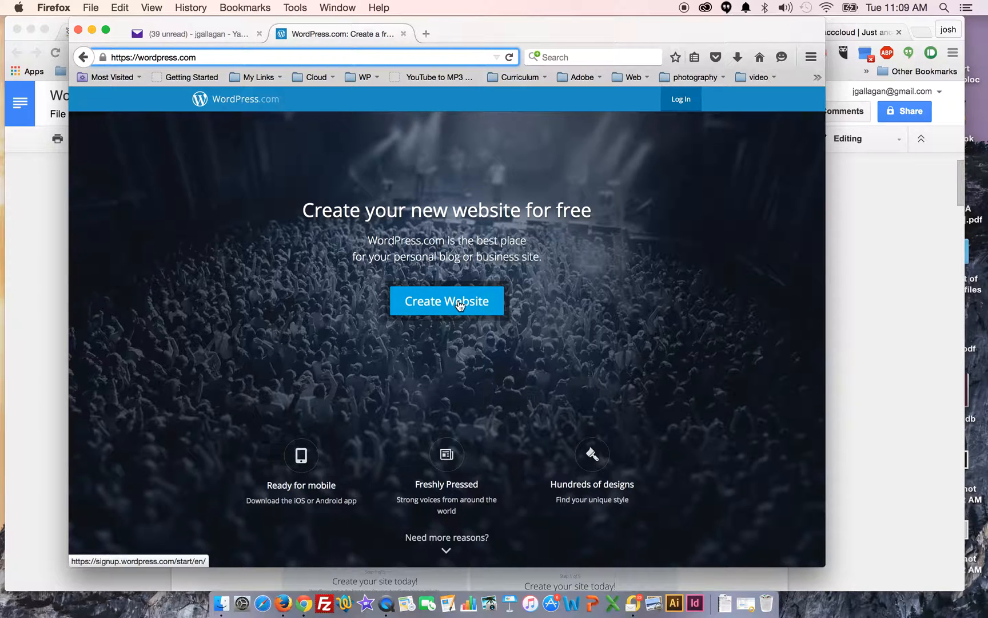
Step: Start creating a new website and place the cursor in the blank Site Address box of step 1 of 5
click(446, 301)
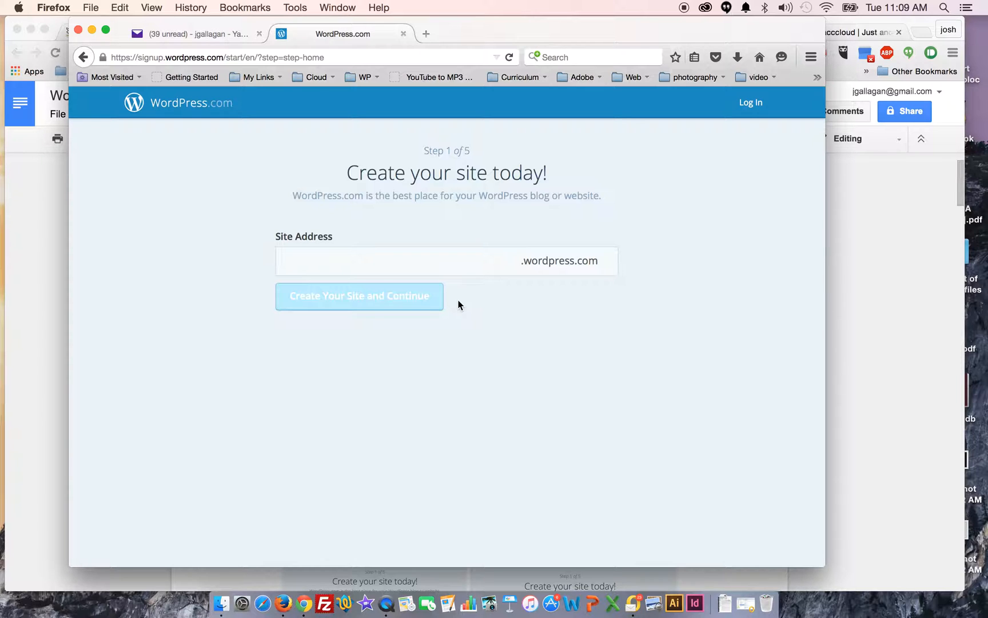
mouse_move(295, 246)
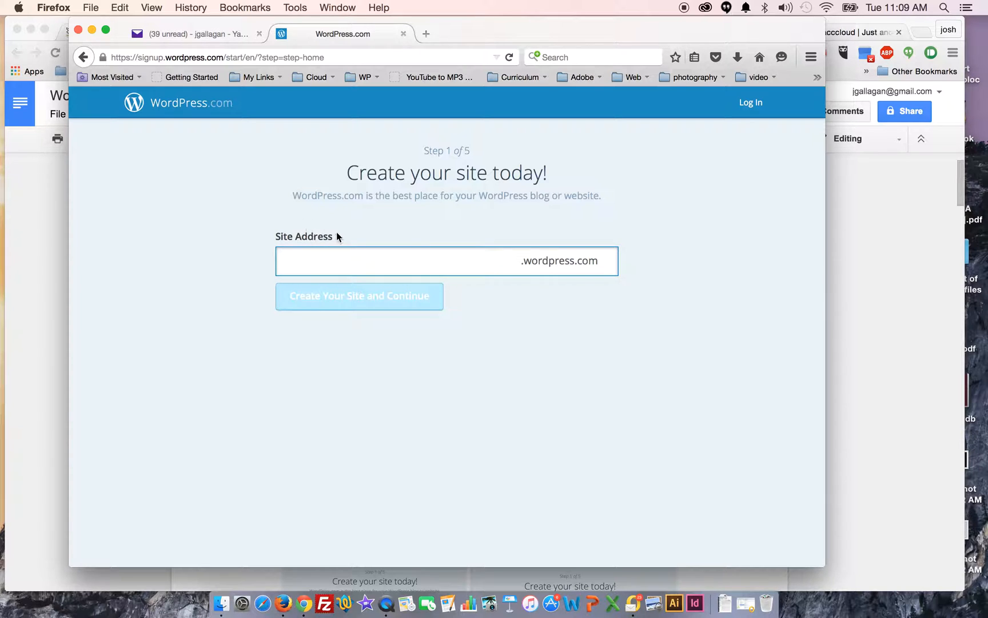
mouse_move(523, 269)
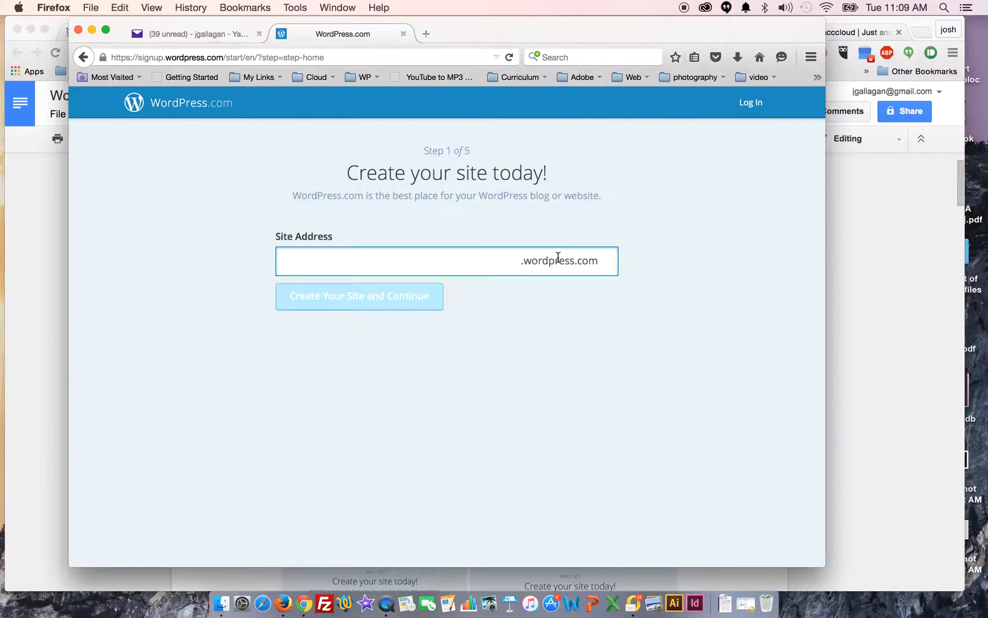
click(409, 260)
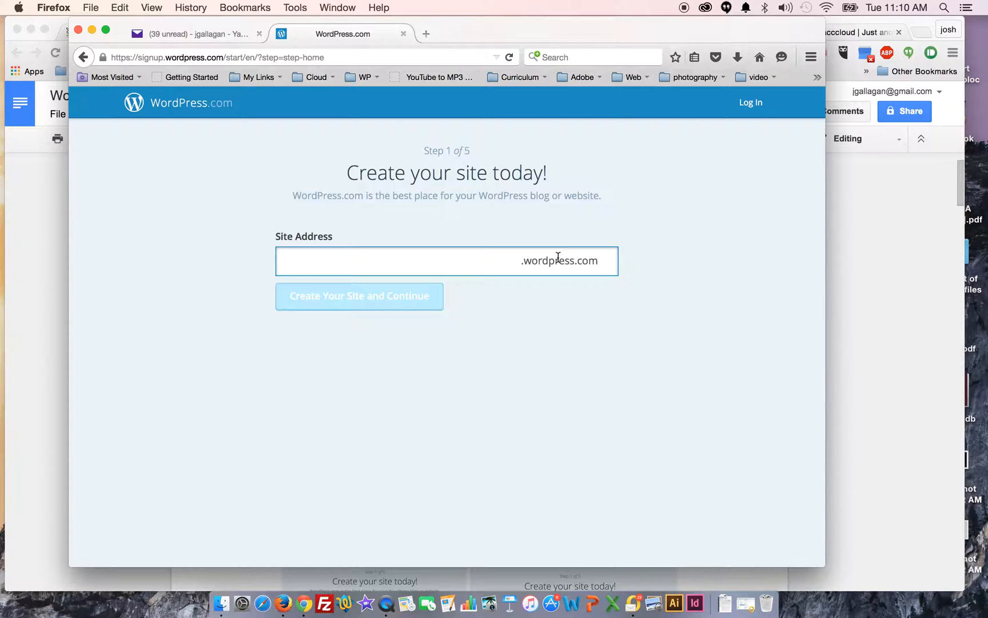
click(404, 260)
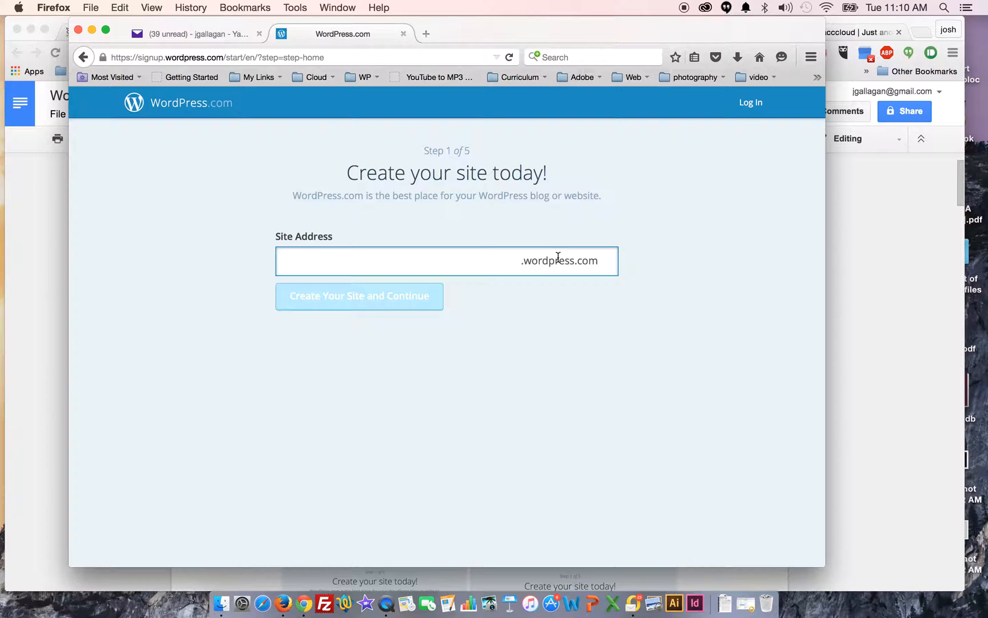
click(403, 260)
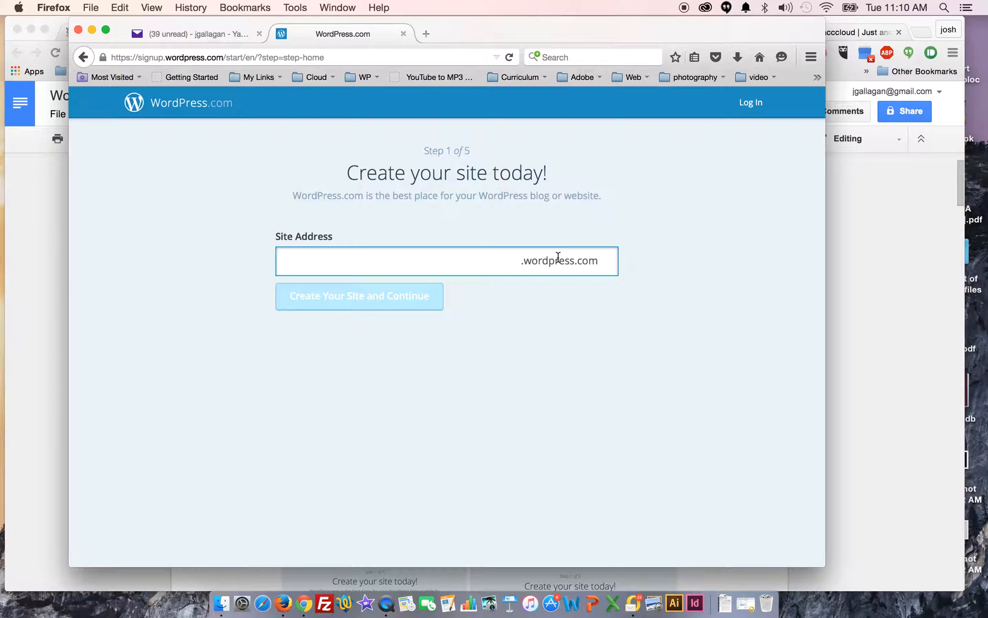
click(410, 261)
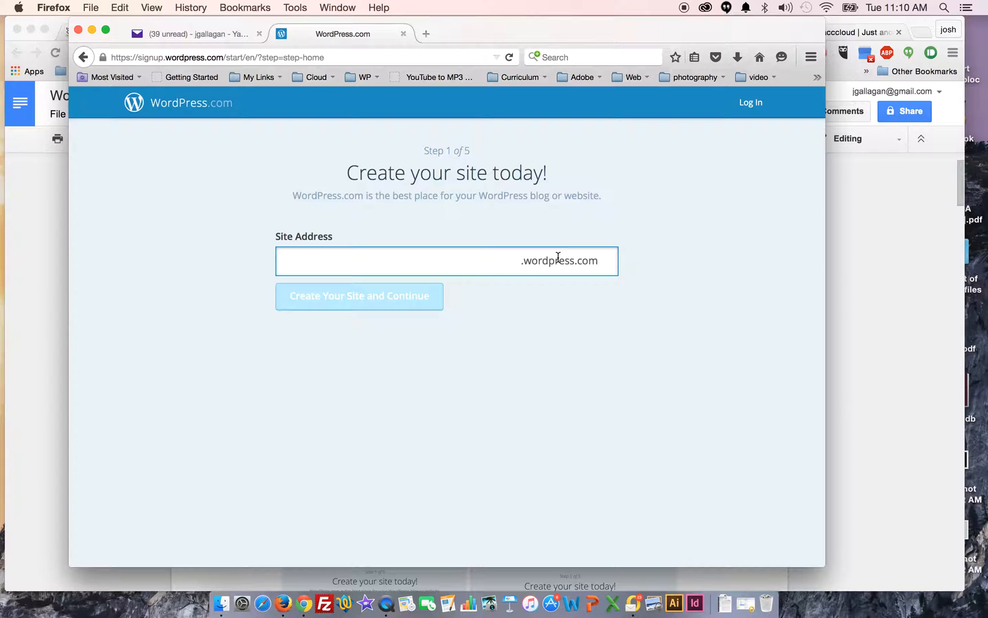
Step: Try site addresses 'gallagan' and 'mrgallagan', settling on the available 'mistergallagan'
text(mist)
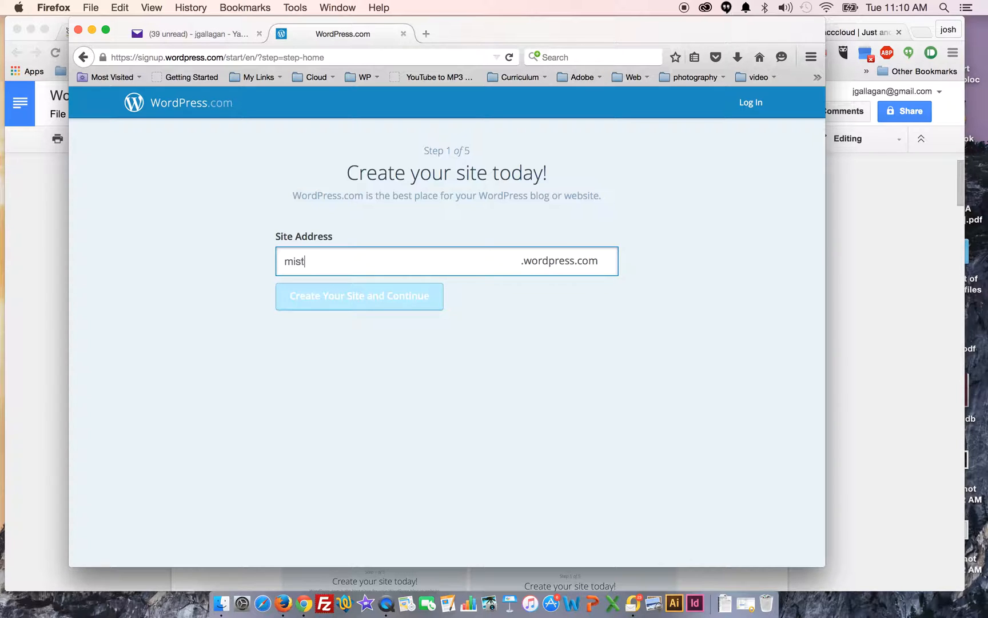
text(er)
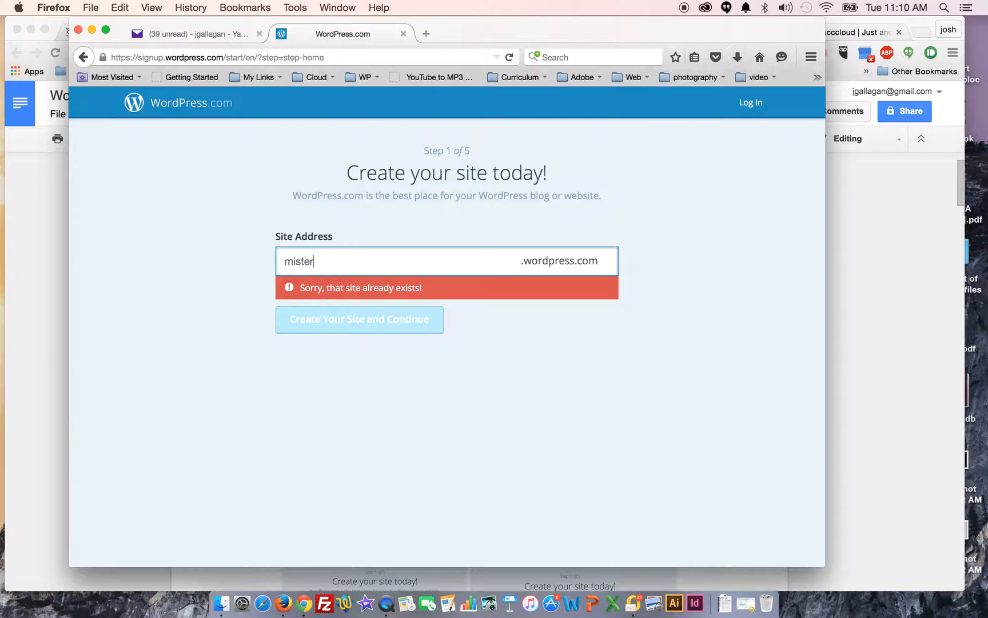
mouse_move(379, 285)
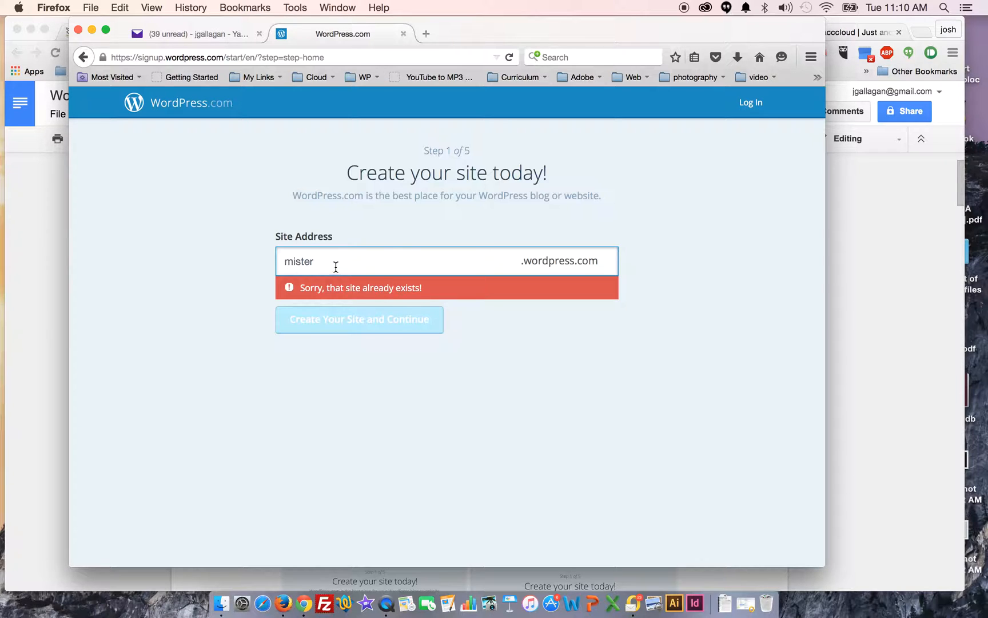
mouse_move(320, 261)
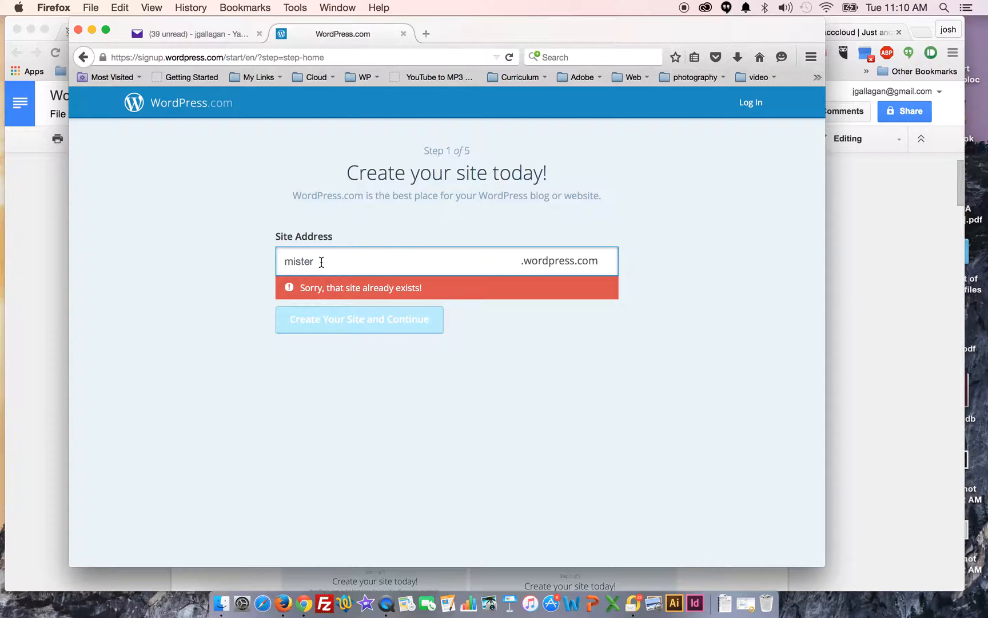
mouse_move(696, 245)
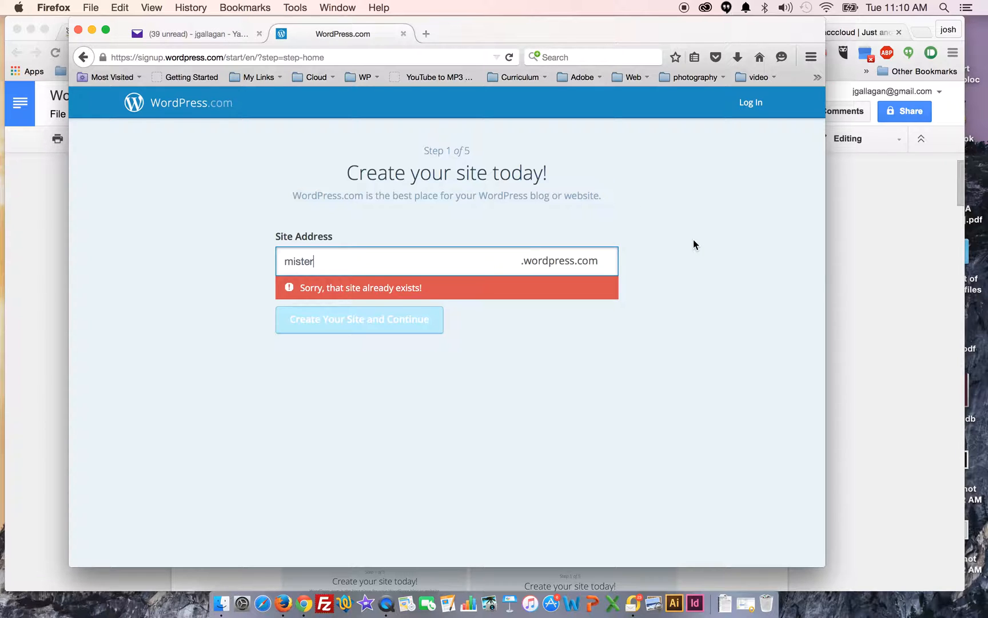
text(gallagan)
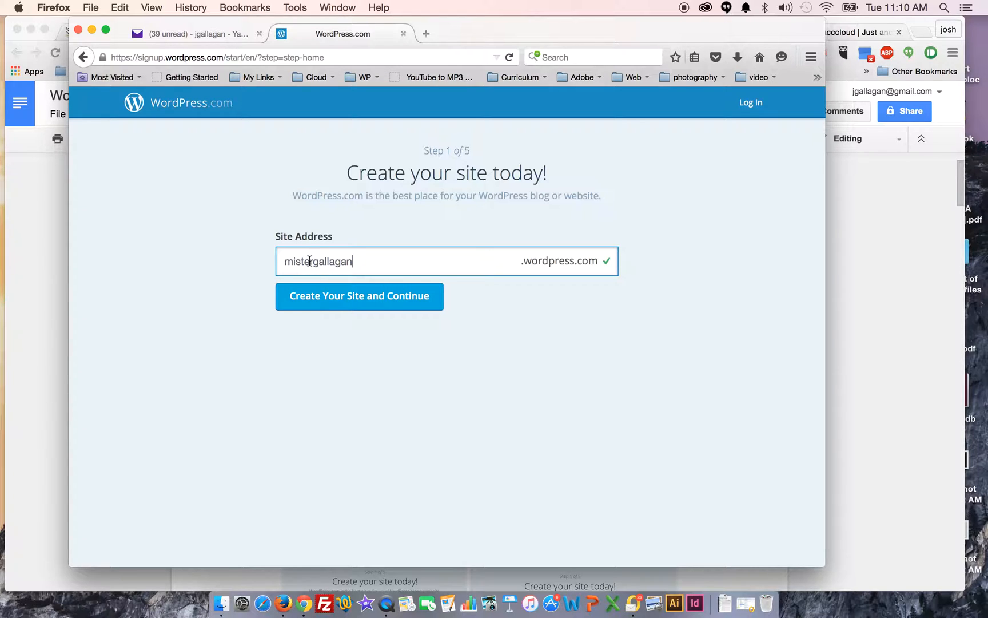
mouse_move(310, 291)
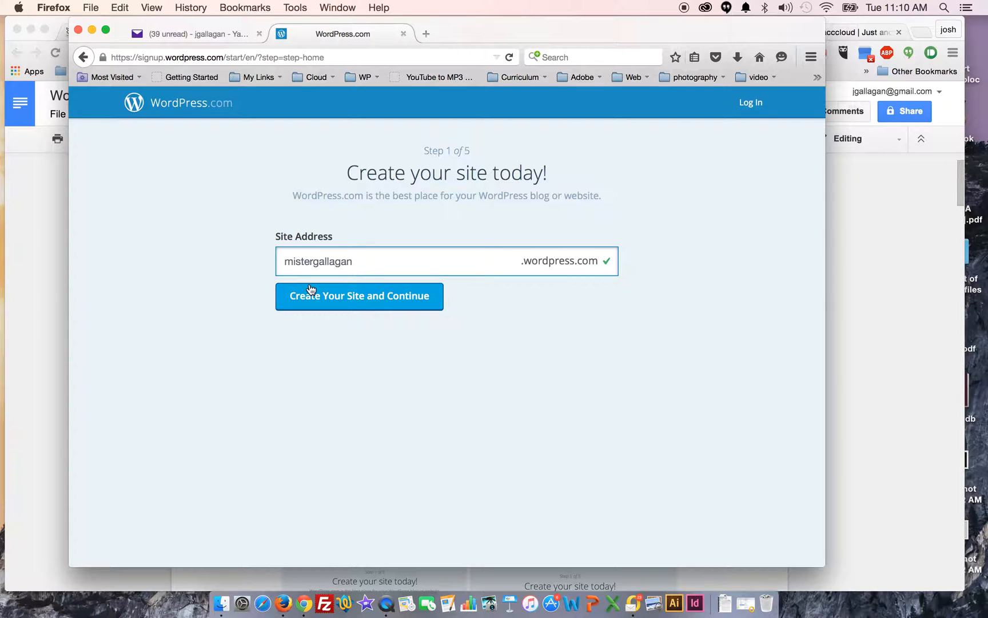
text(mrgallagan)
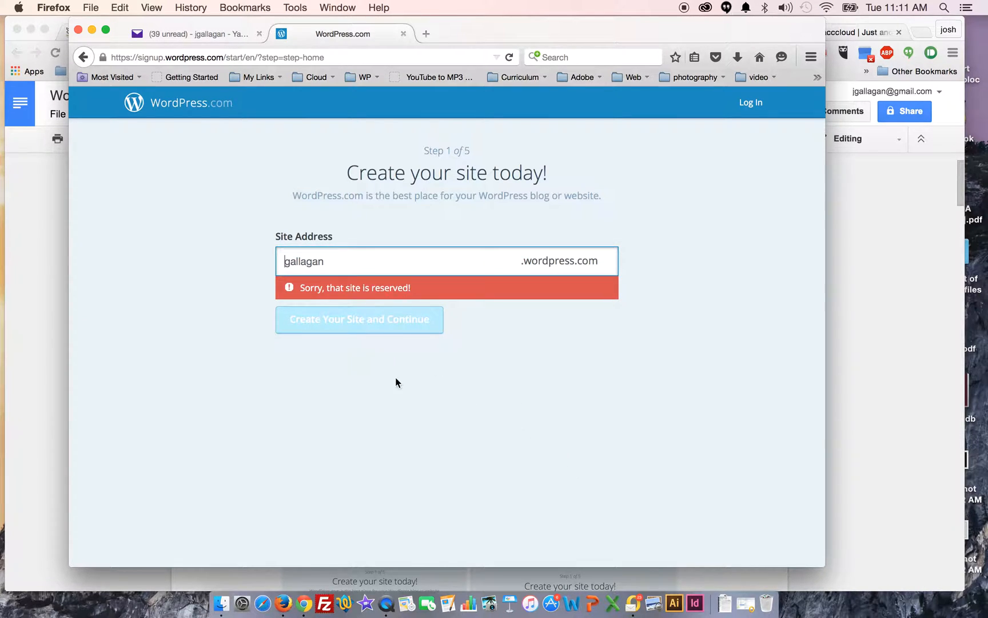
text(mister)
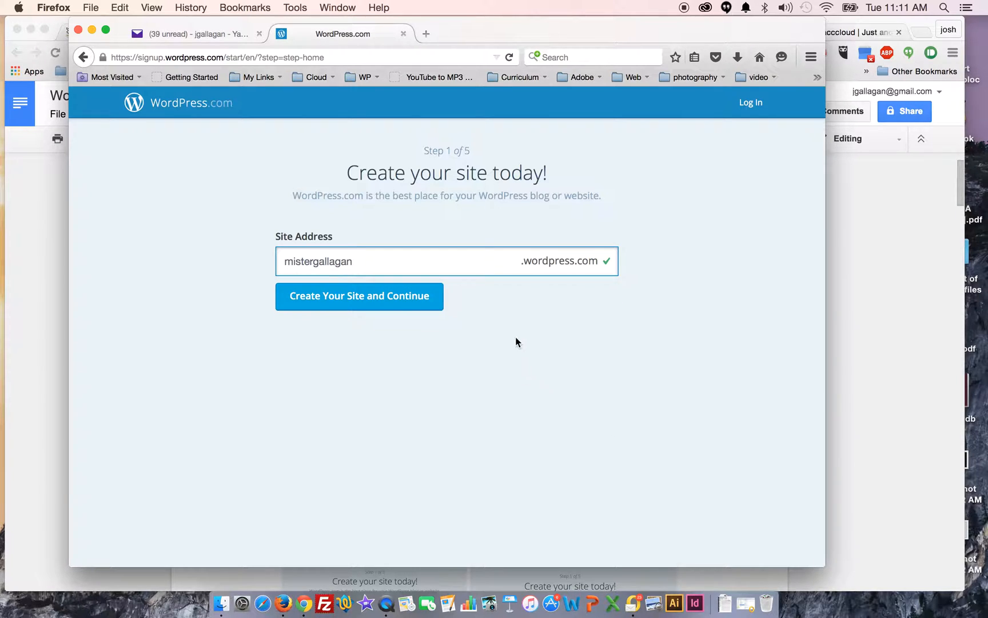
mouse_move(607, 264)
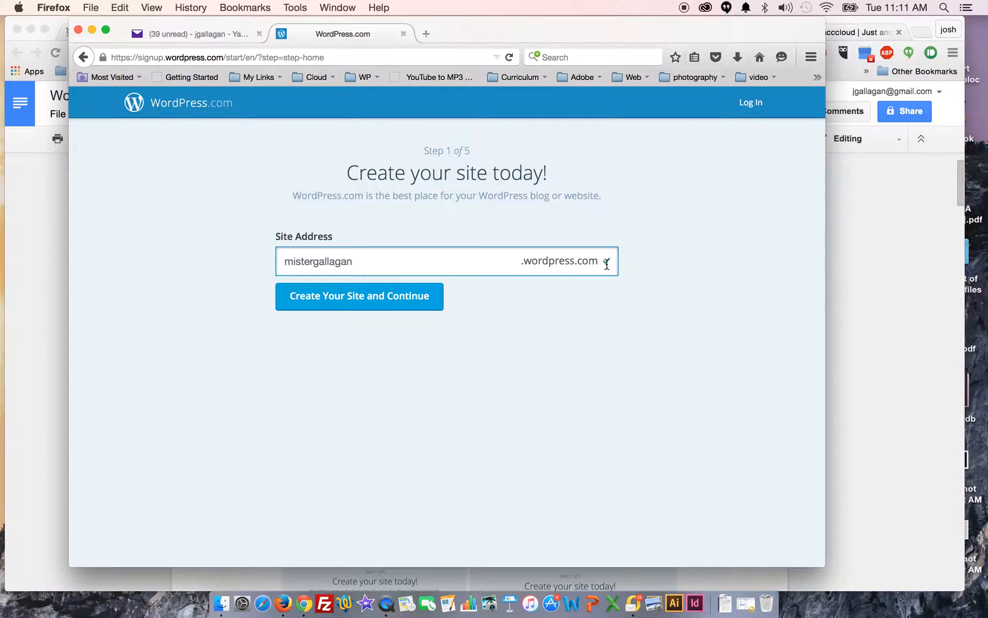
mouse_move(623, 288)
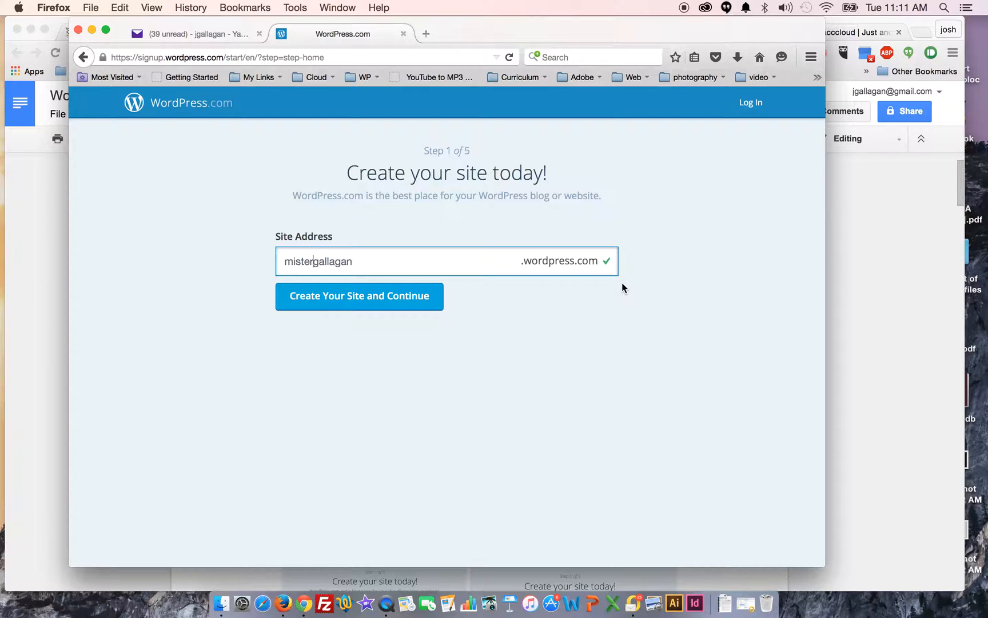
mouse_move(457, 249)
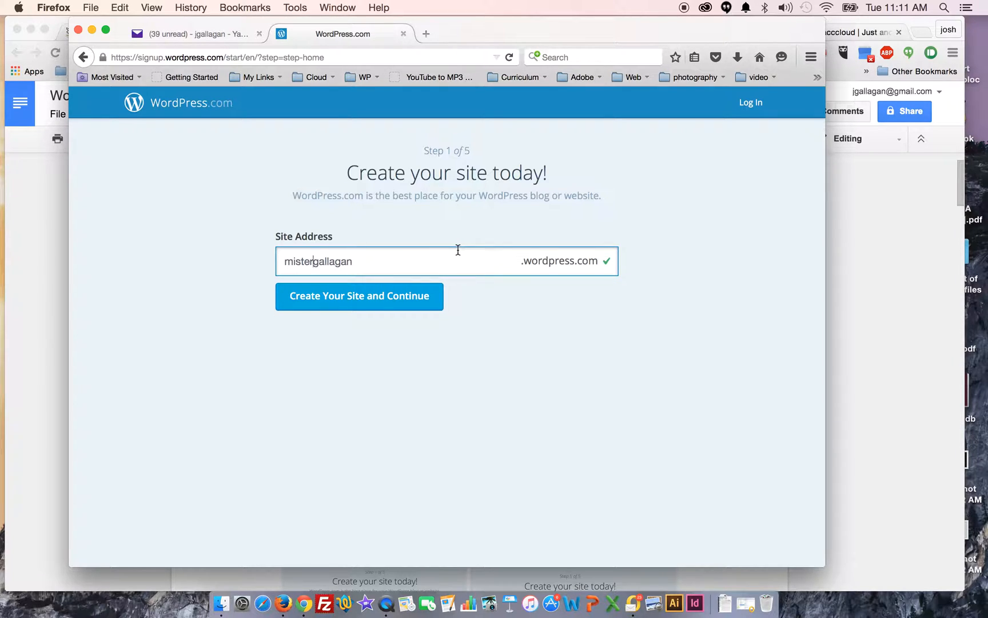
Step: Create the site as mistergallagan.wordpress.com and continue to signup step 2 of 5
click(359, 295)
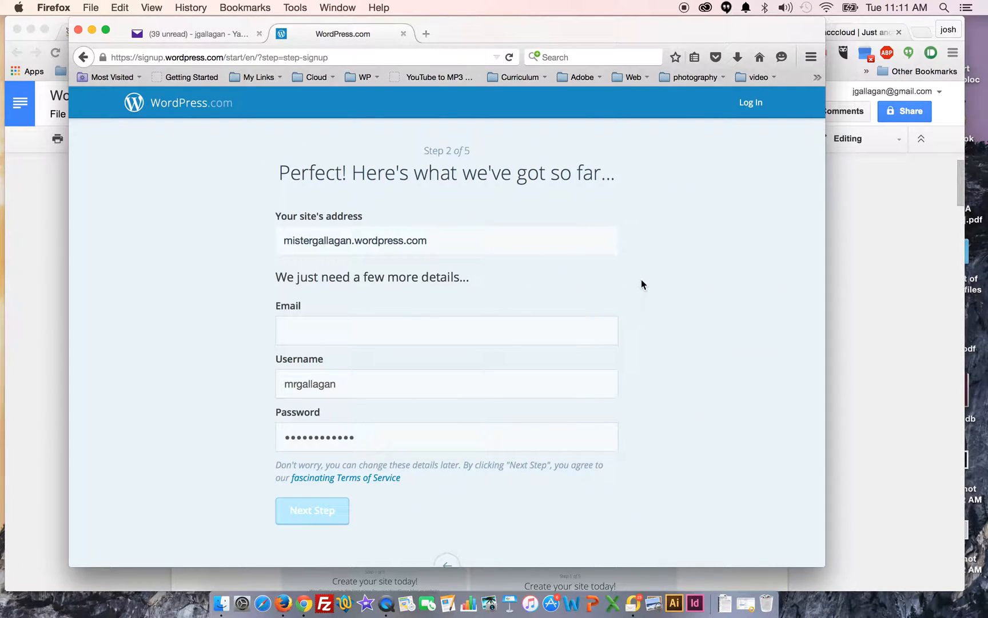
mouse_move(598, 175)
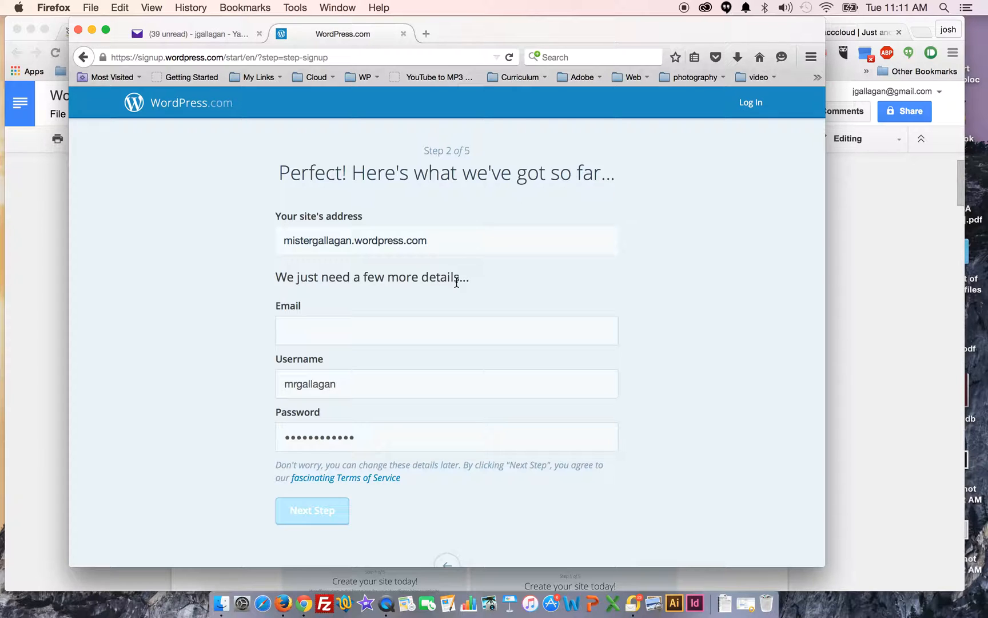
mouse_move(341, 222)
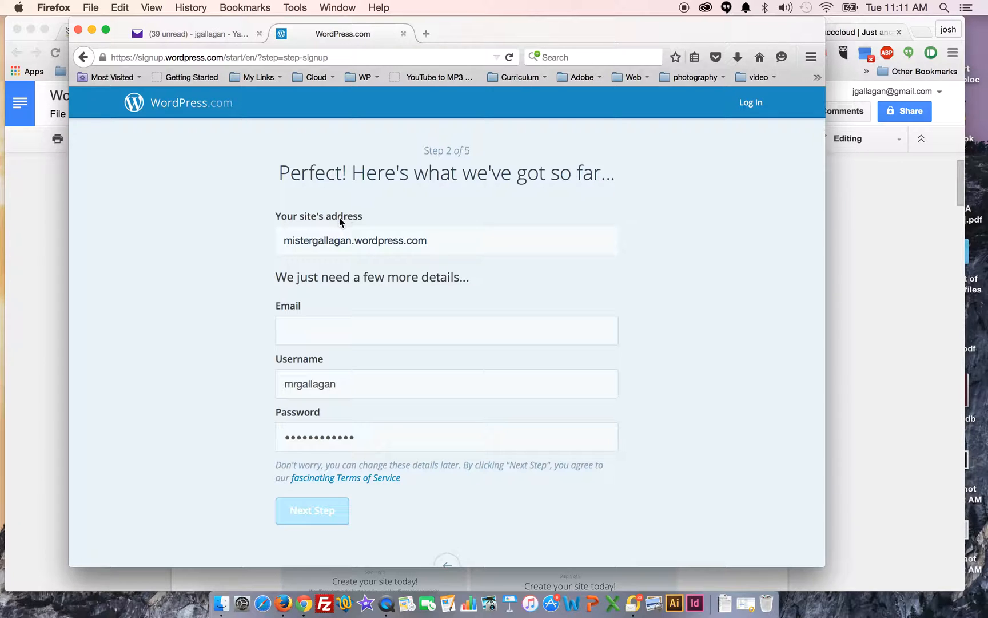
mouse_move(360, 243)
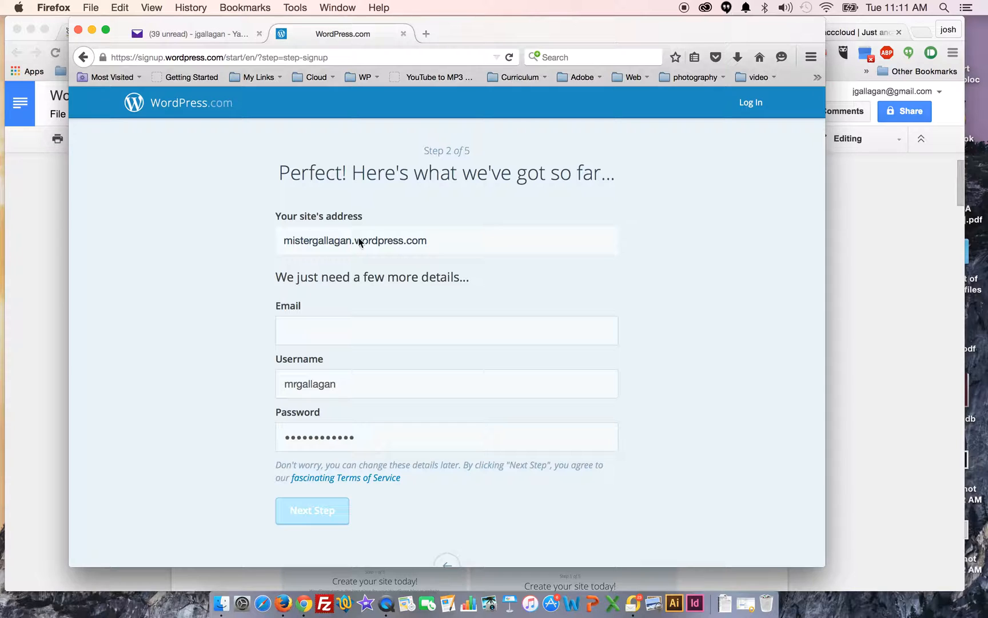
mouse_move(434, 242)
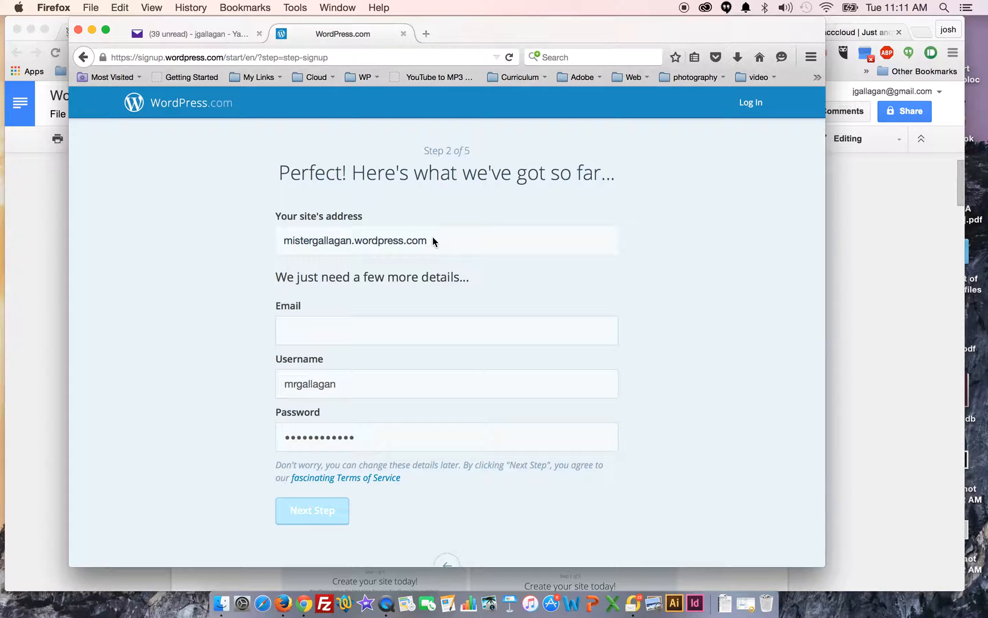
mouse_move(350, 243)
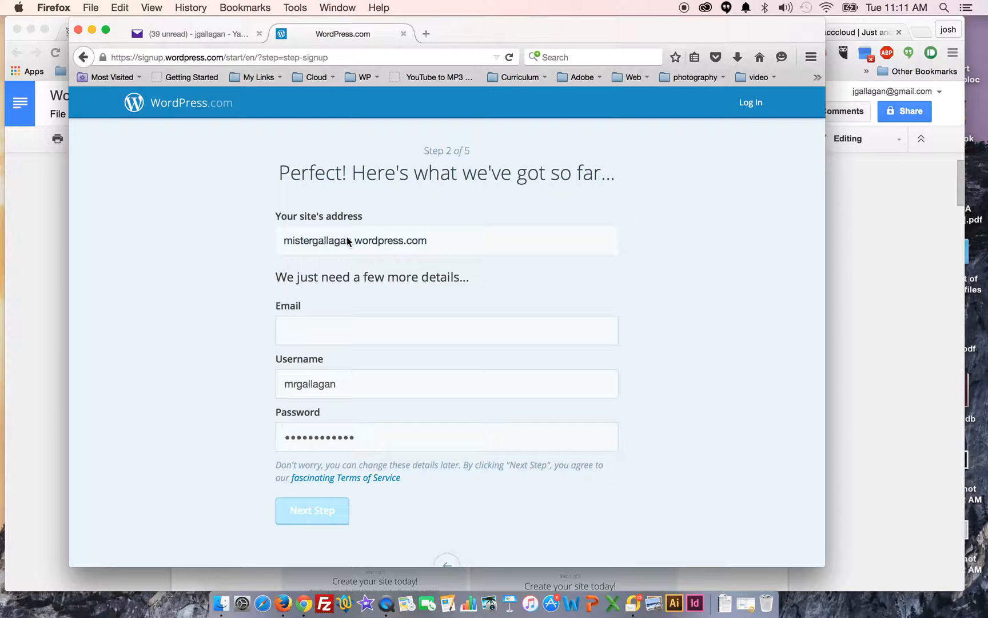
mouse_move(693, 351)
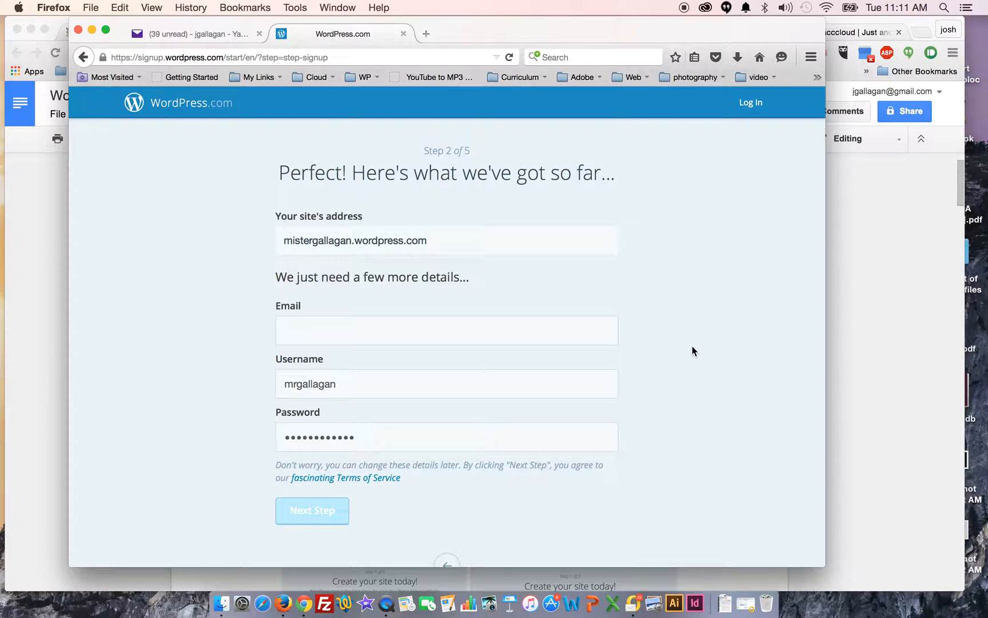
mouse_move(385, 246)
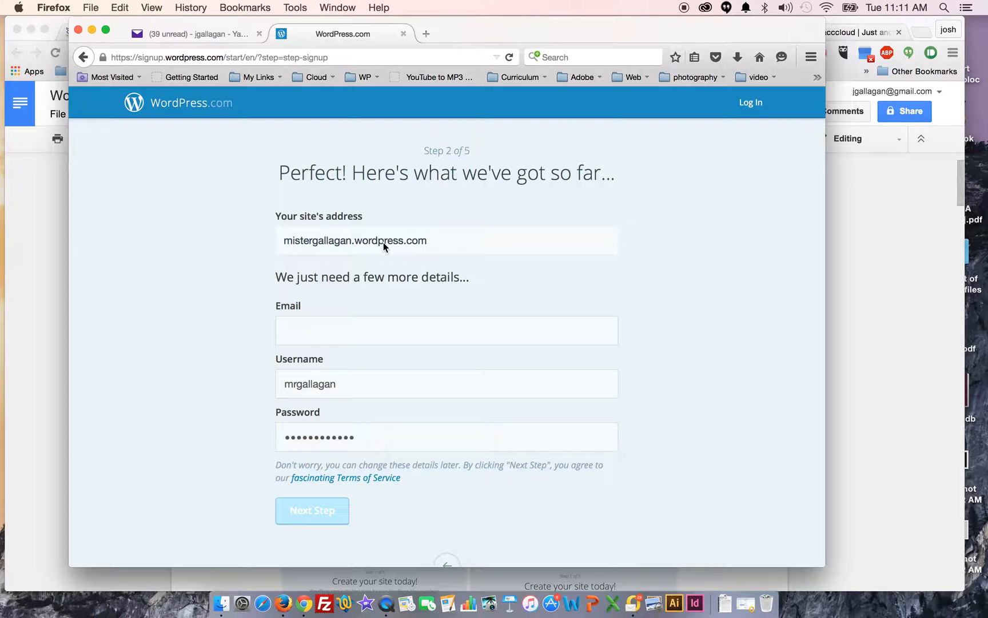
mouse_move(309, 248)
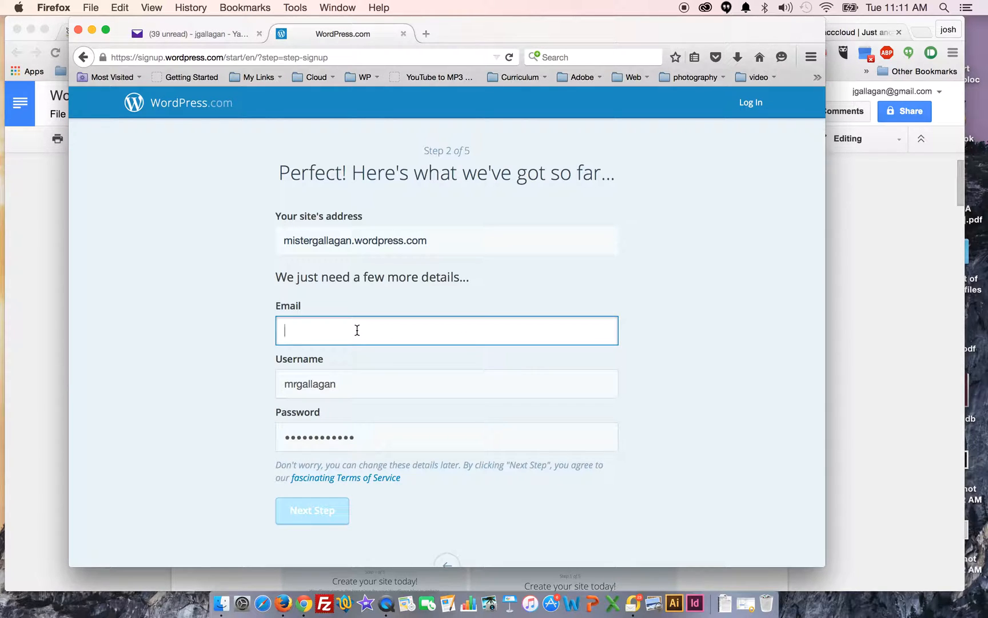
mouse_move(675, 333)
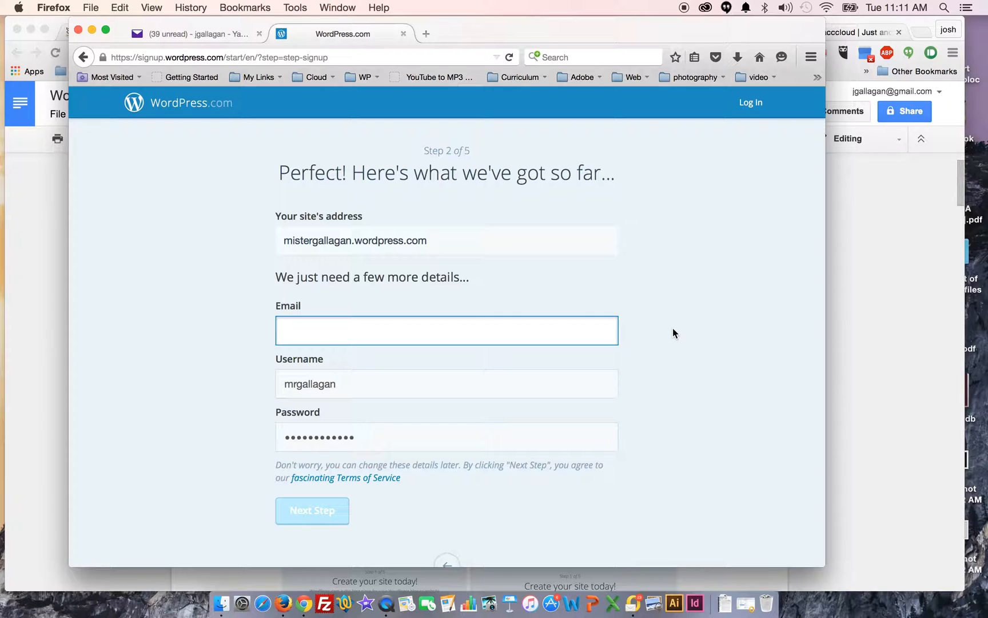
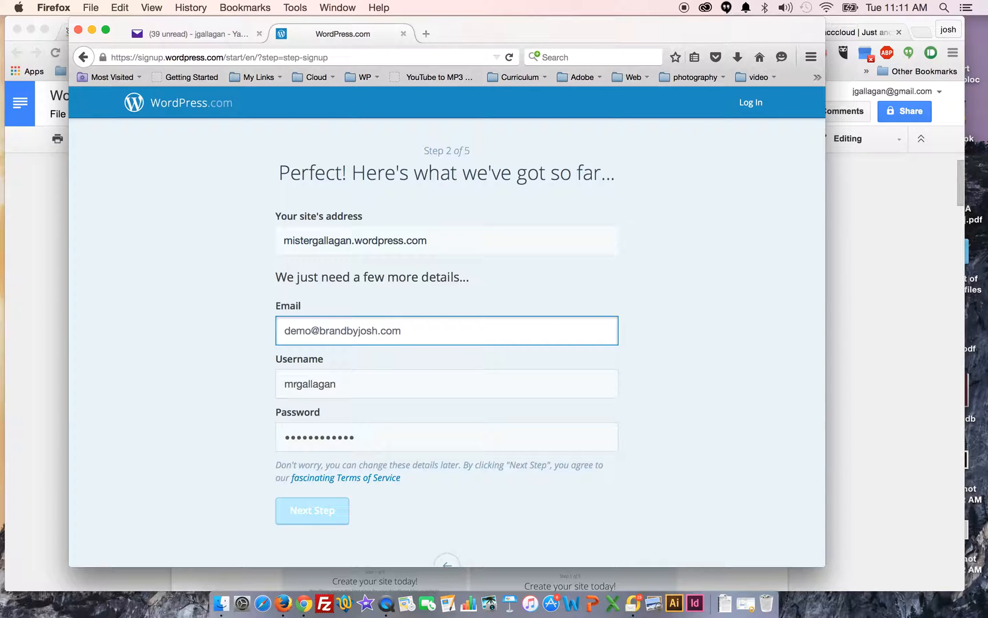
Step: Enter a demo email, replace the suggested username with 'mistergallagan' and move to the password field
click(400, 330)
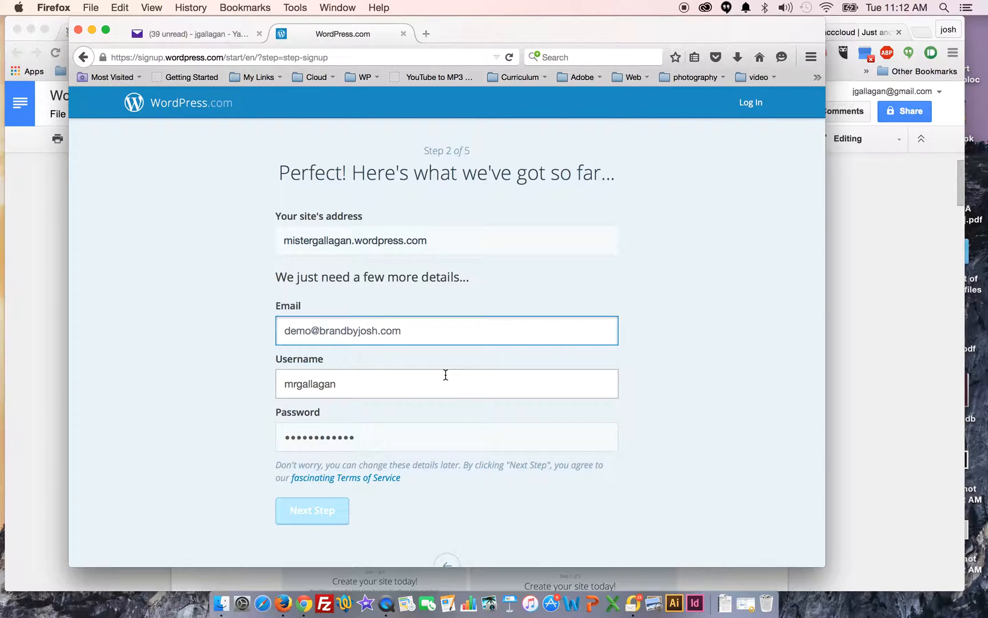
mouse_move(403, 379)
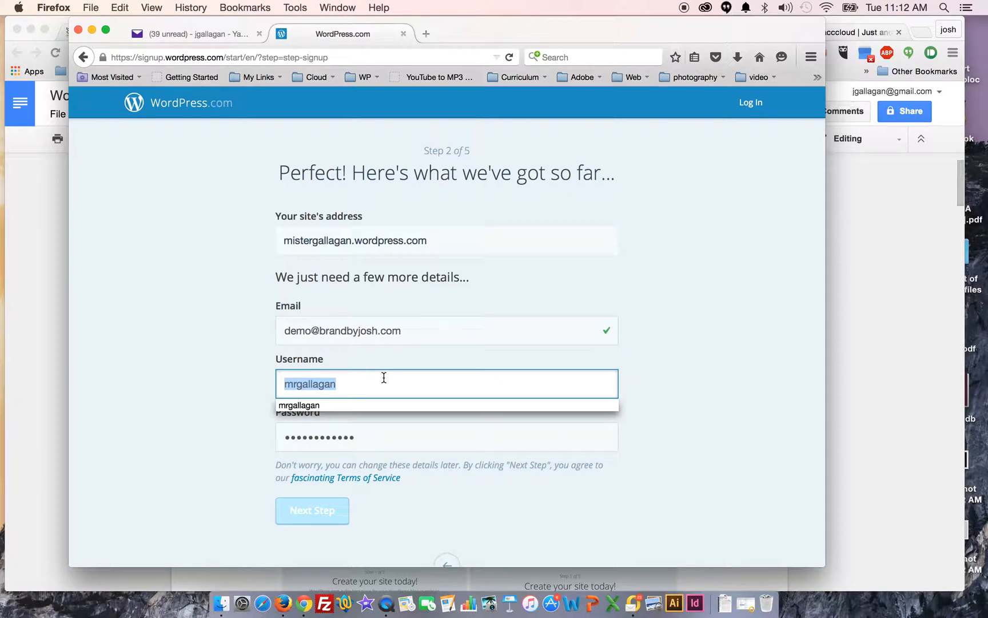
text(mistergallagan)
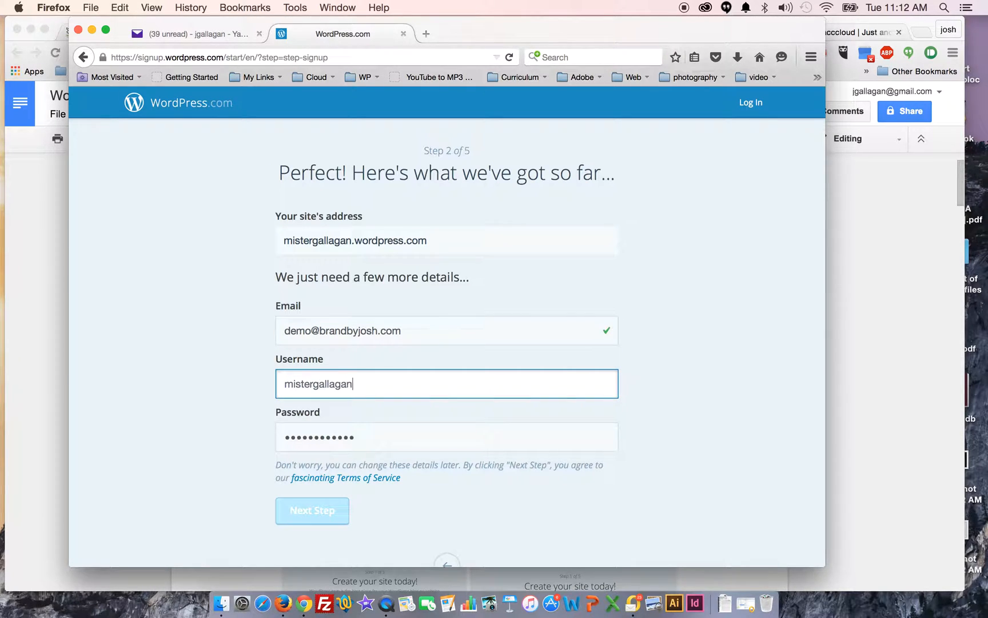
click(446, 436)
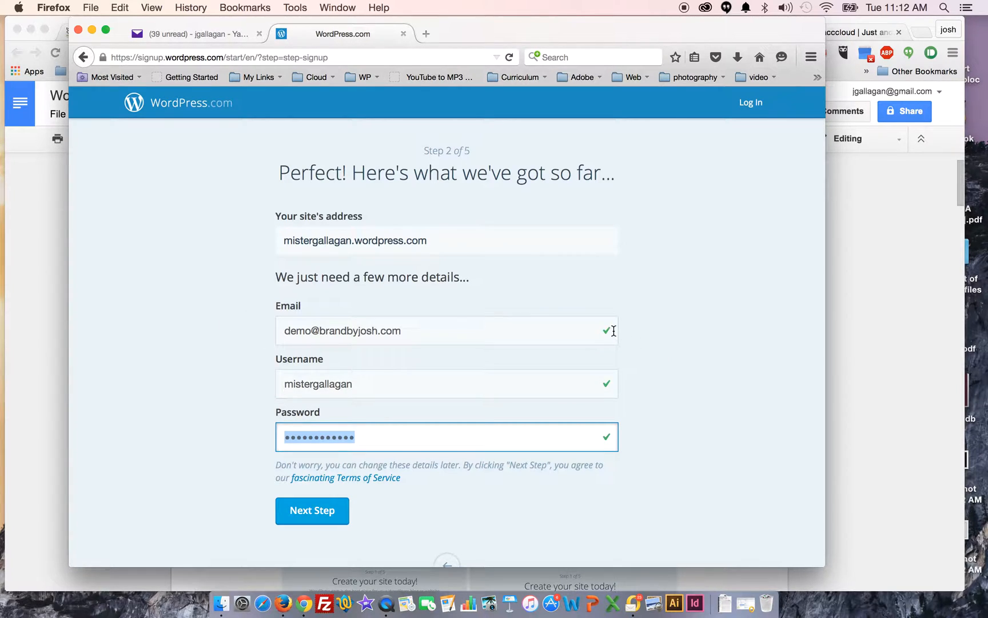
mouse_move(603, 386)
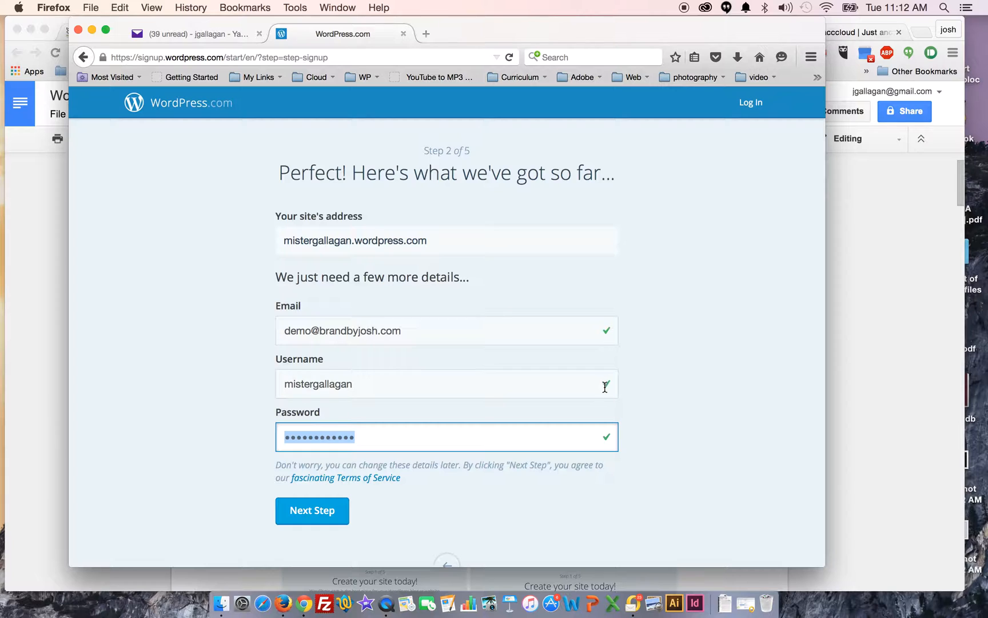
mouse_move(610, 367)
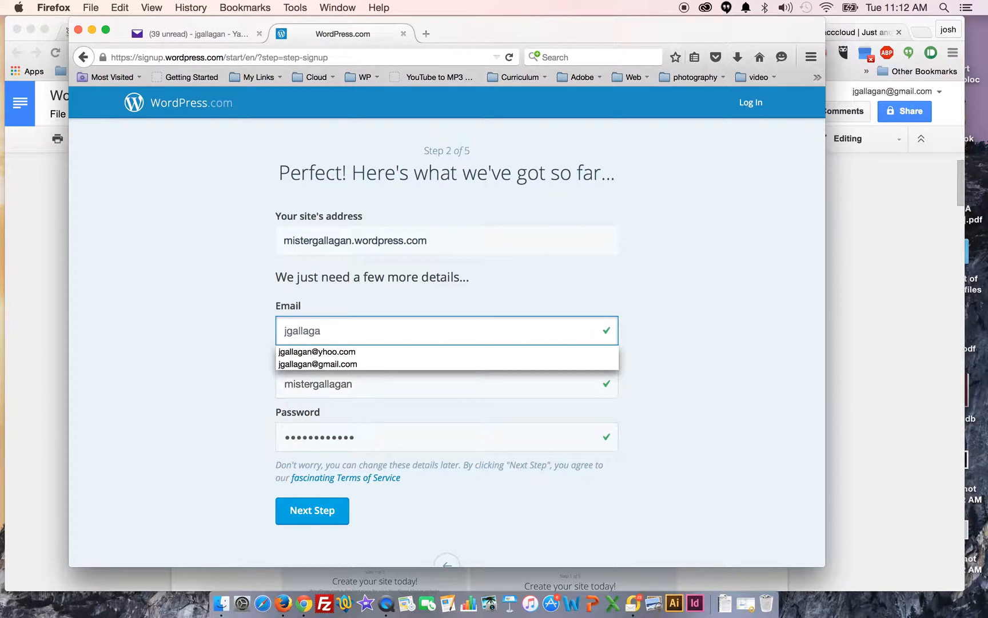
key(Backspace)
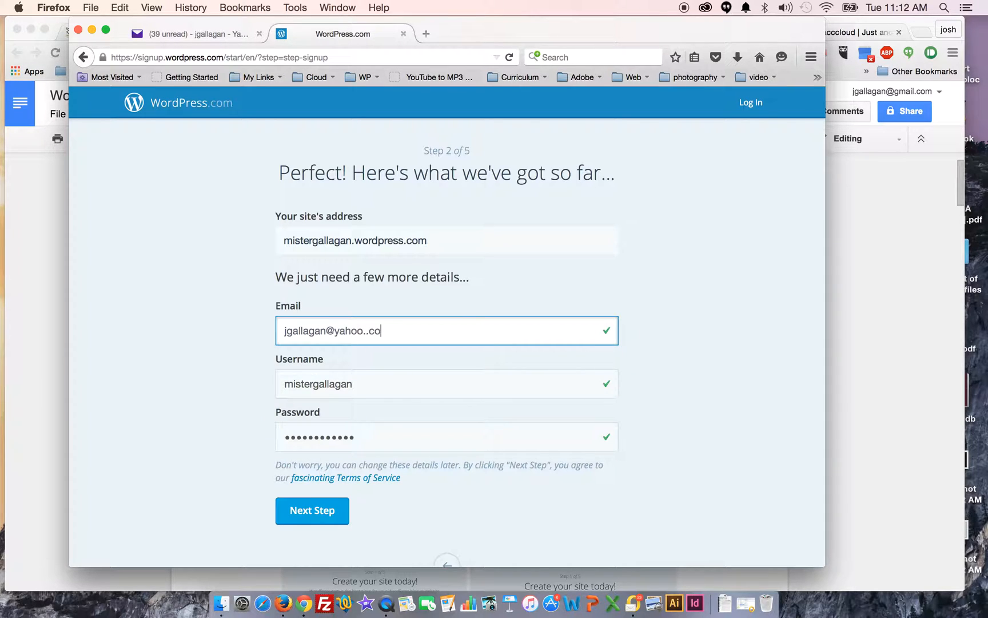
click(313, 510)
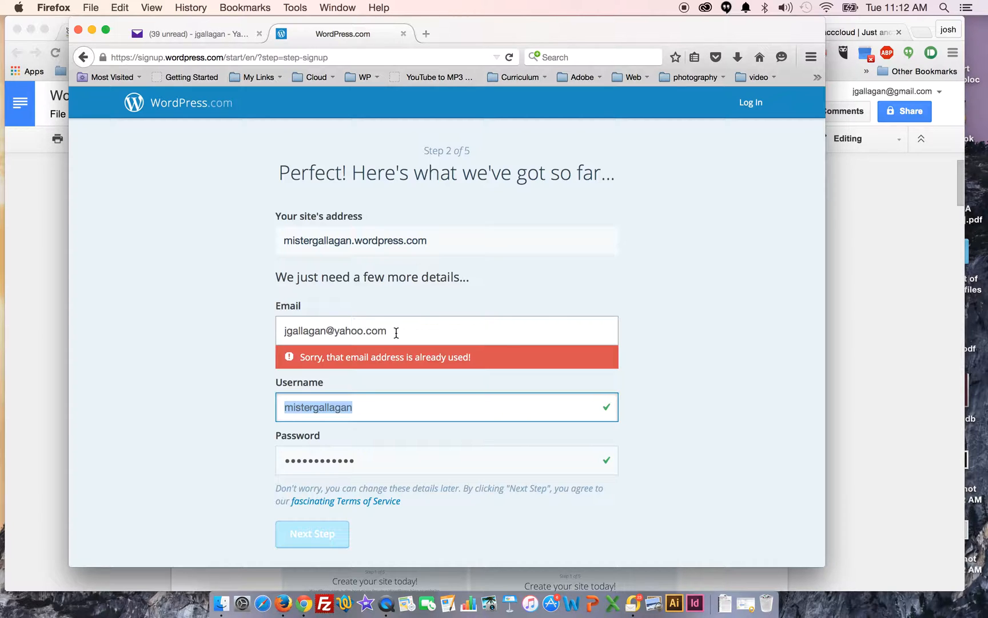
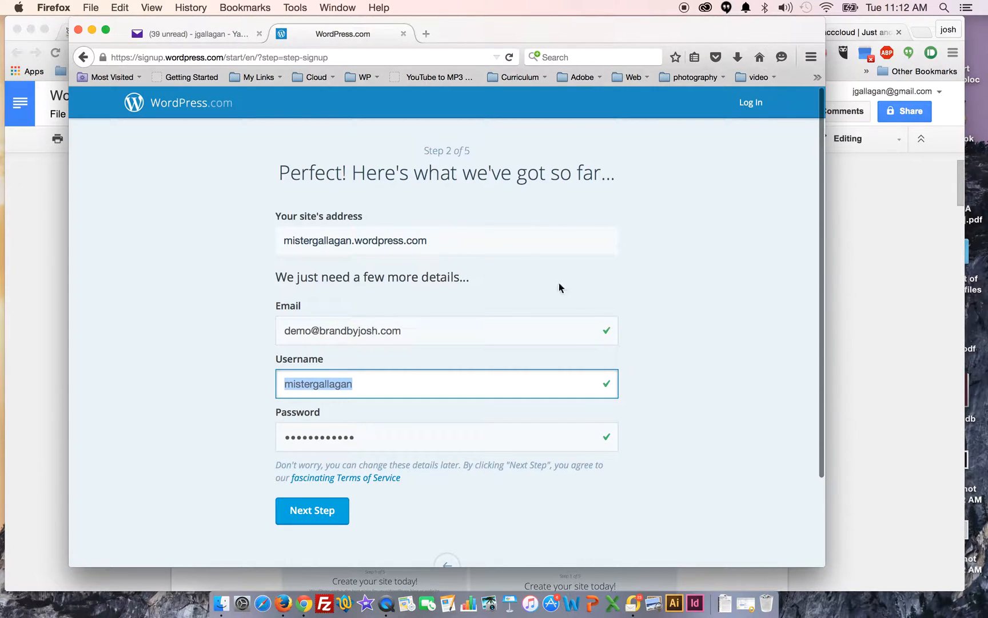
mouse_move(610, 324)
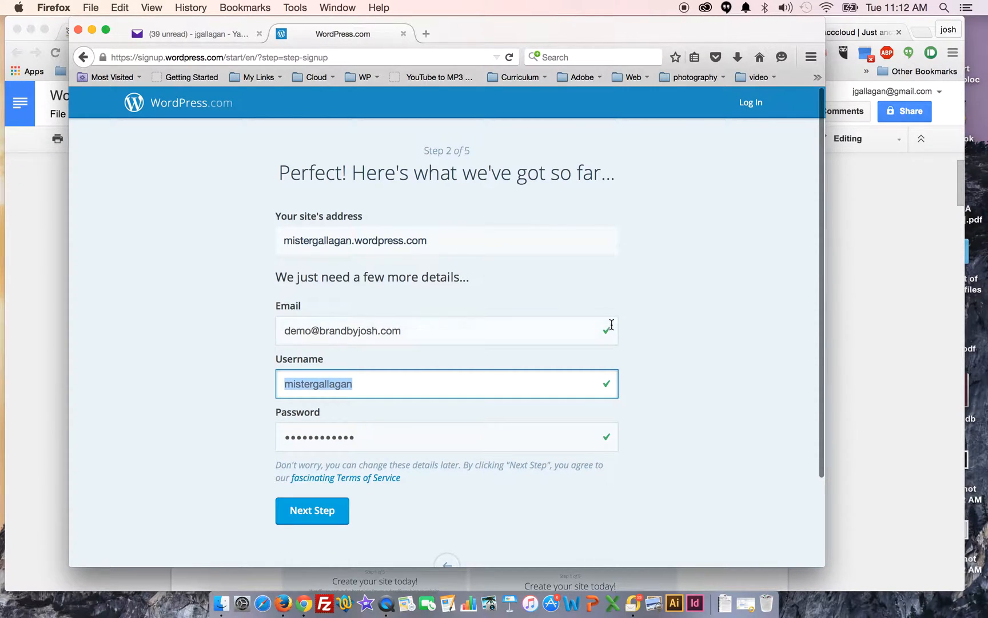
mouse_move(345, 378)
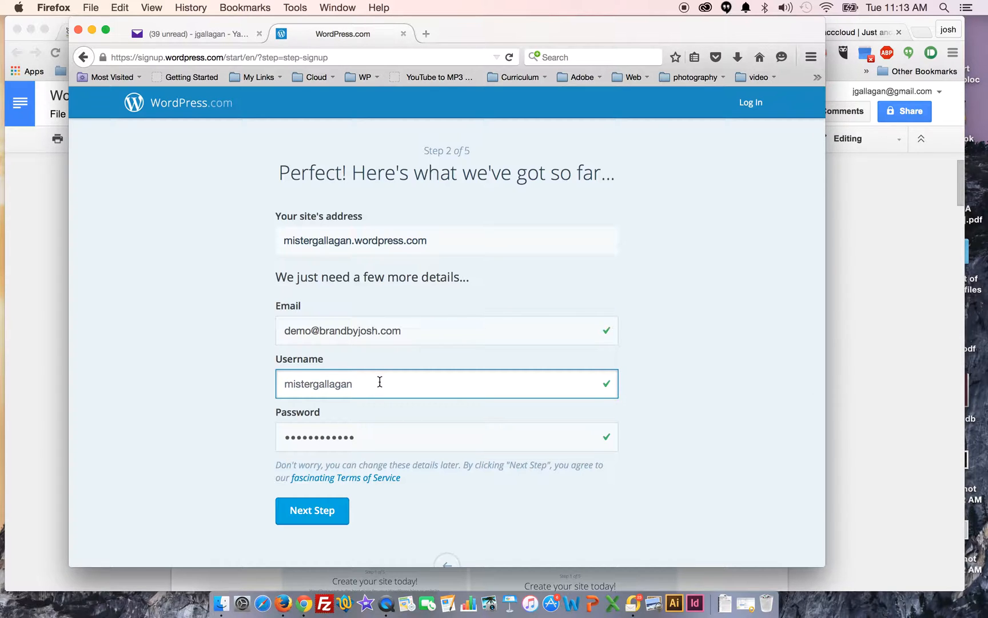
Step: Confirm the password and submit the step 2 details, advancing to 'Find a custom address'
click(378, 435)
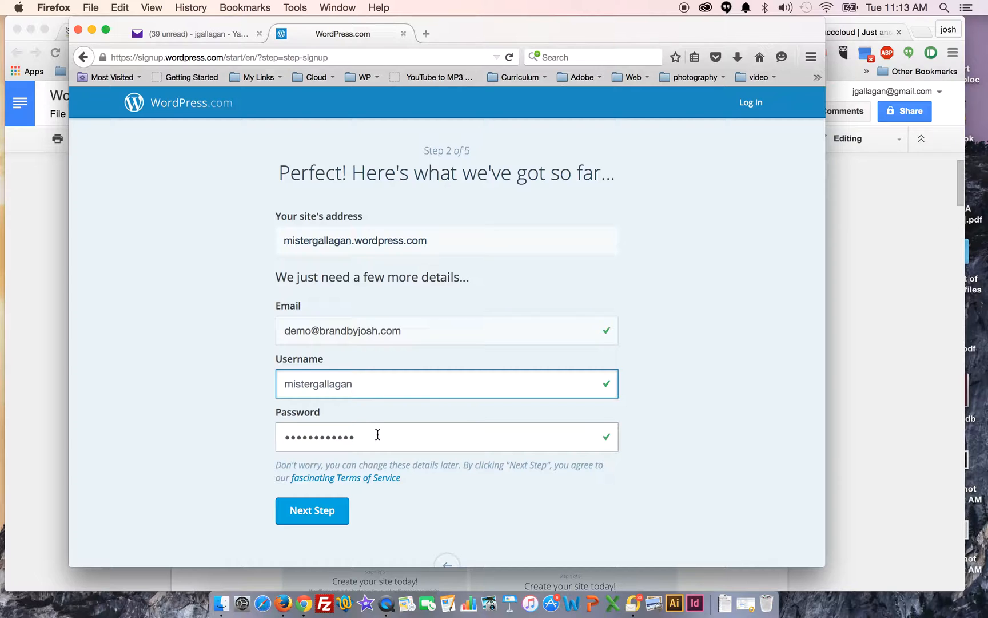
scroll(down, 3)
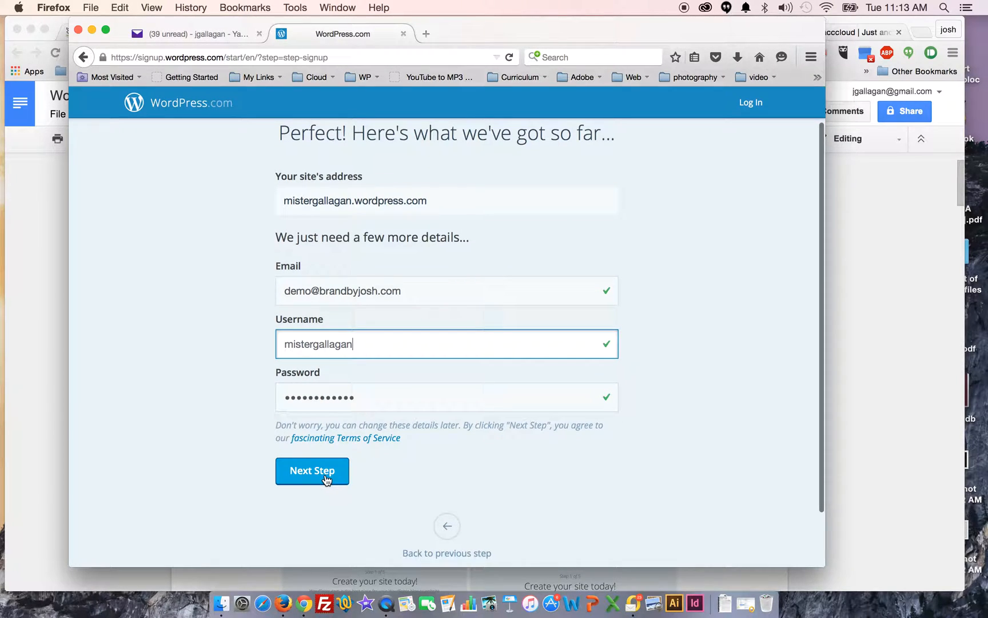
click(312, 471)
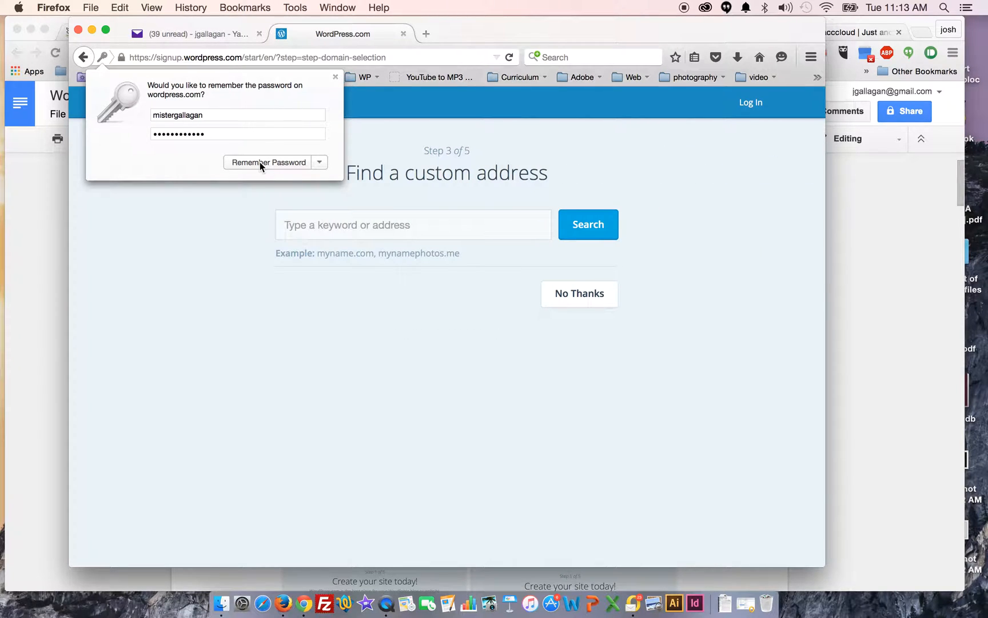
Step: Let Firefox remember the new login and review the paid domain suggestions on step 3
click(587, 224)
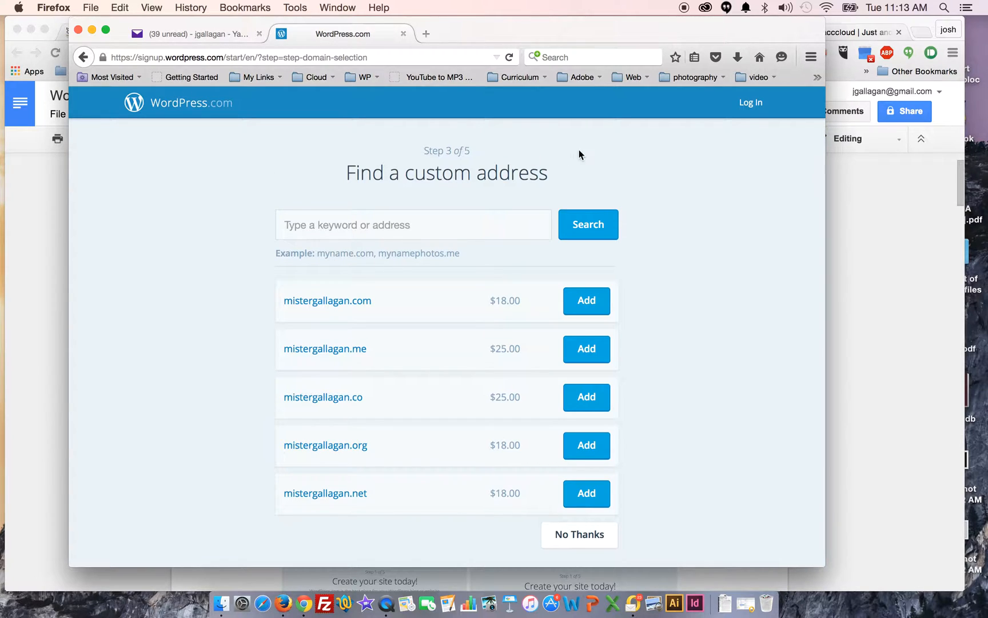
mouse_move(686, 193)
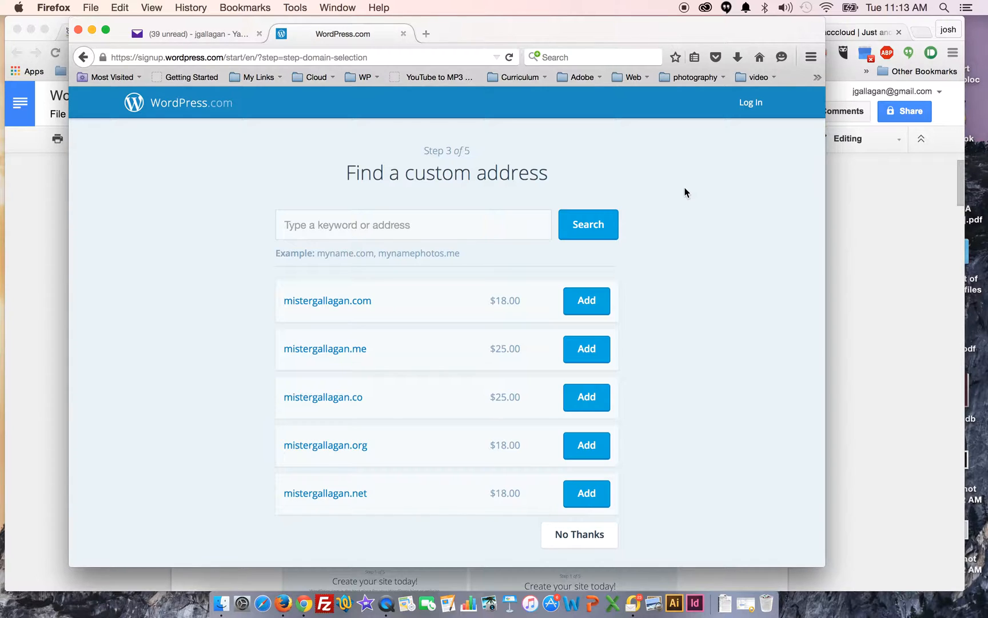
mouse_move(703, 271)
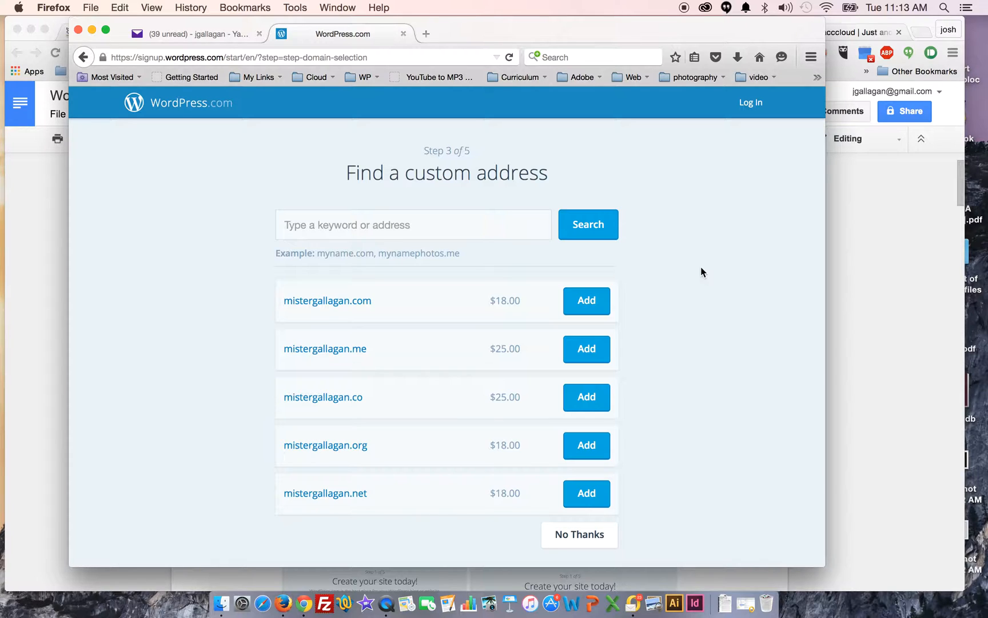
mouse_move(396, 289)
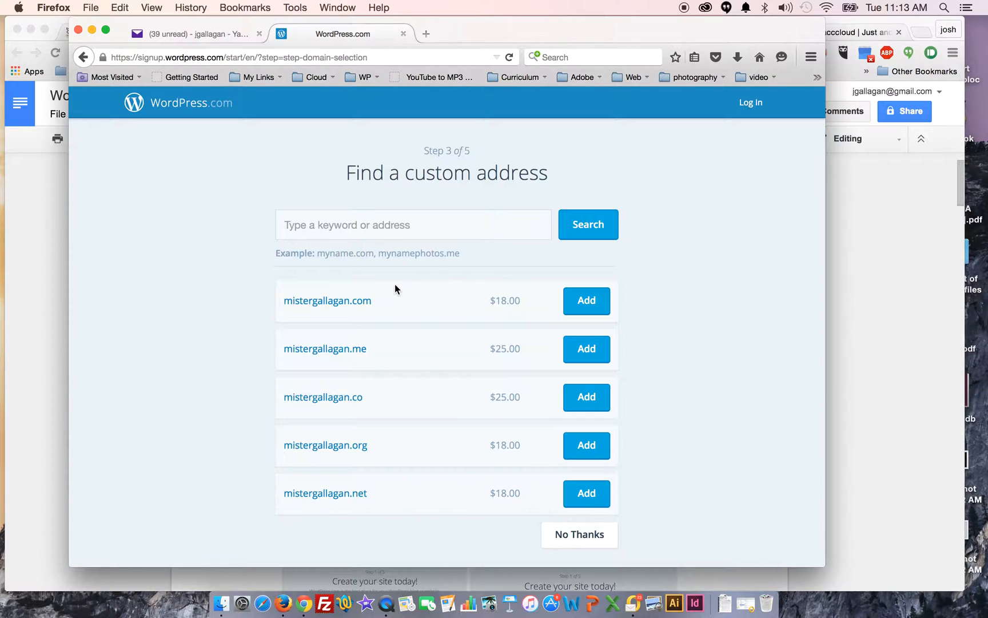
mouse_move(383, 308)
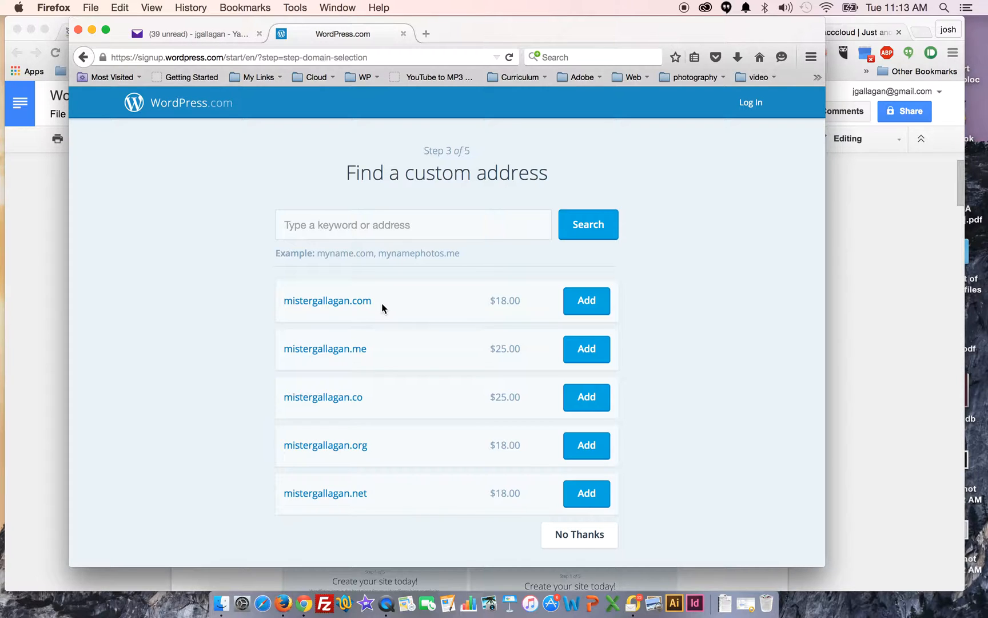
mouse_move(502, 297)
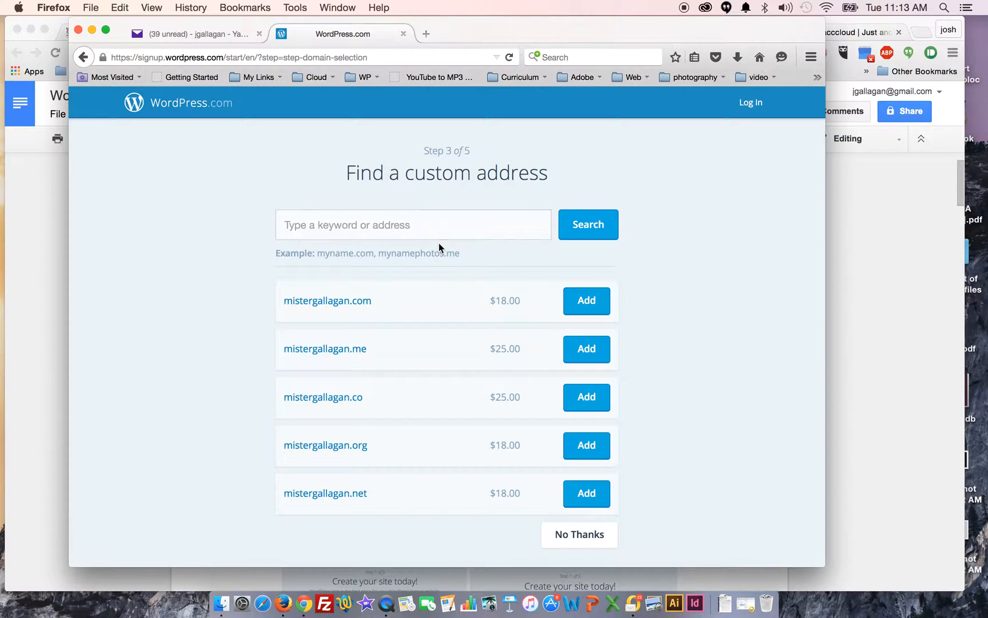
mouse_move(714, 281)
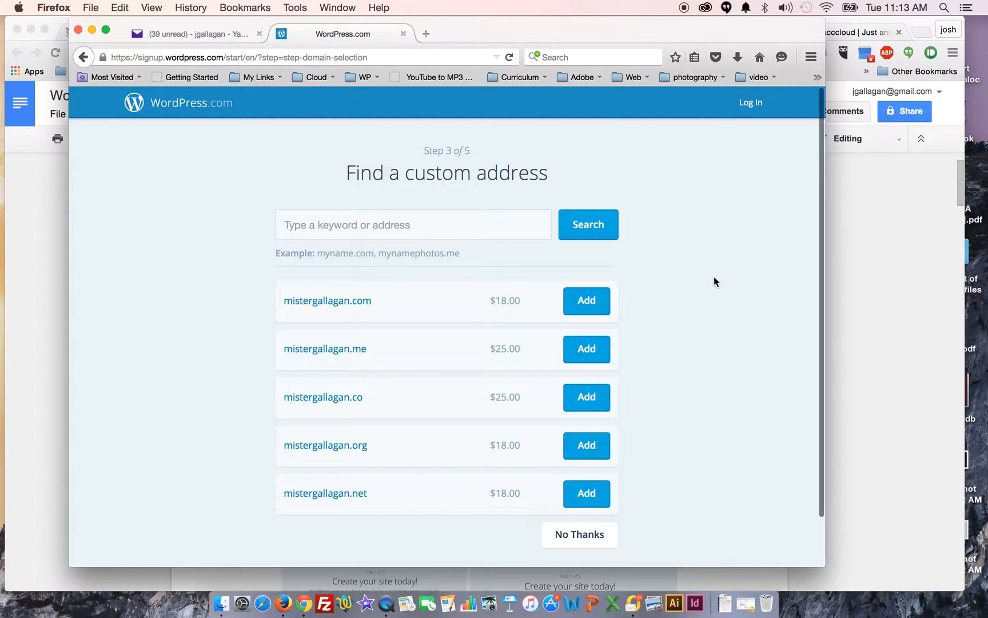
scroll(up, 3)
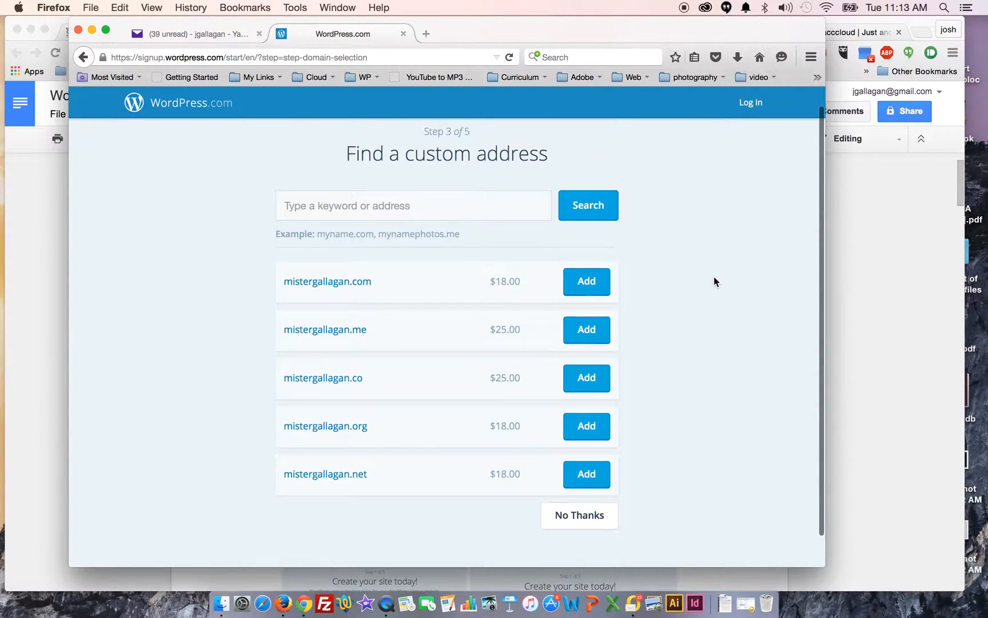
scroll(up, 3)
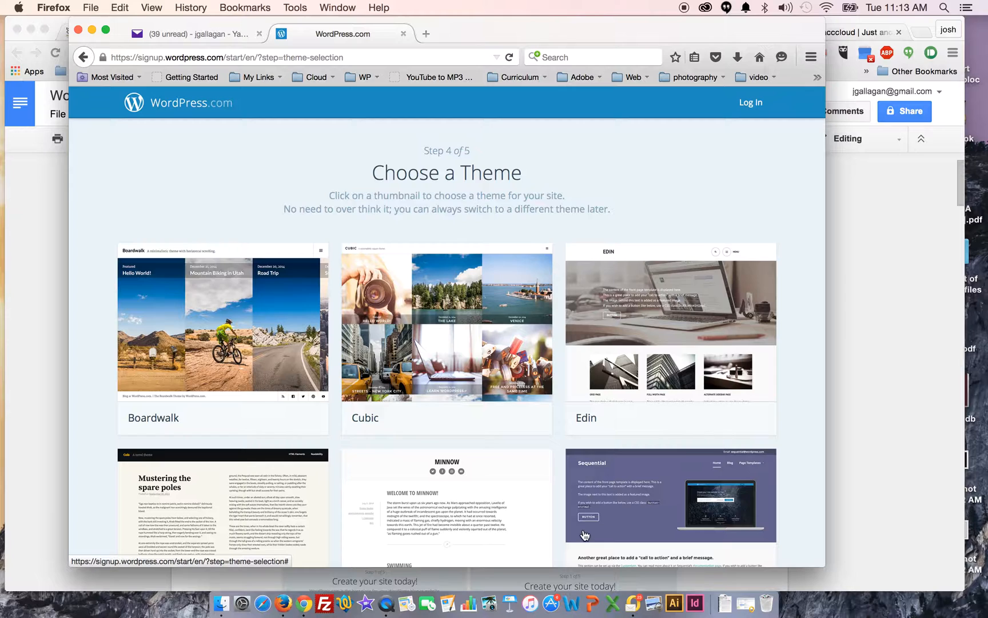
mouse_move(802, 359)
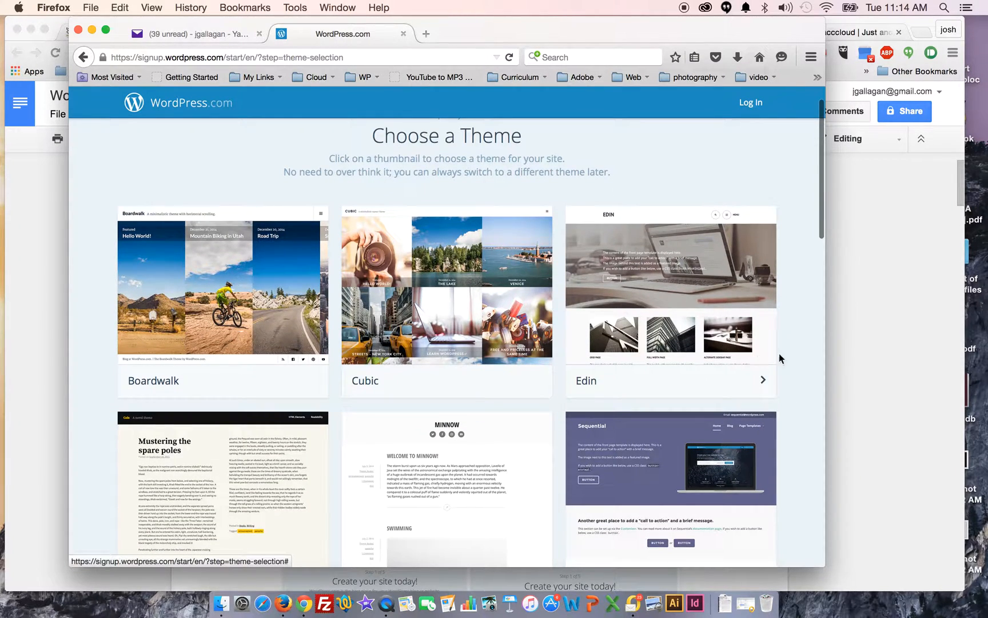
Step: Scroll up and down through the Choose a Theme thumbnails such as Boardwalk, Cubic and Edin
scroll(down, 3)
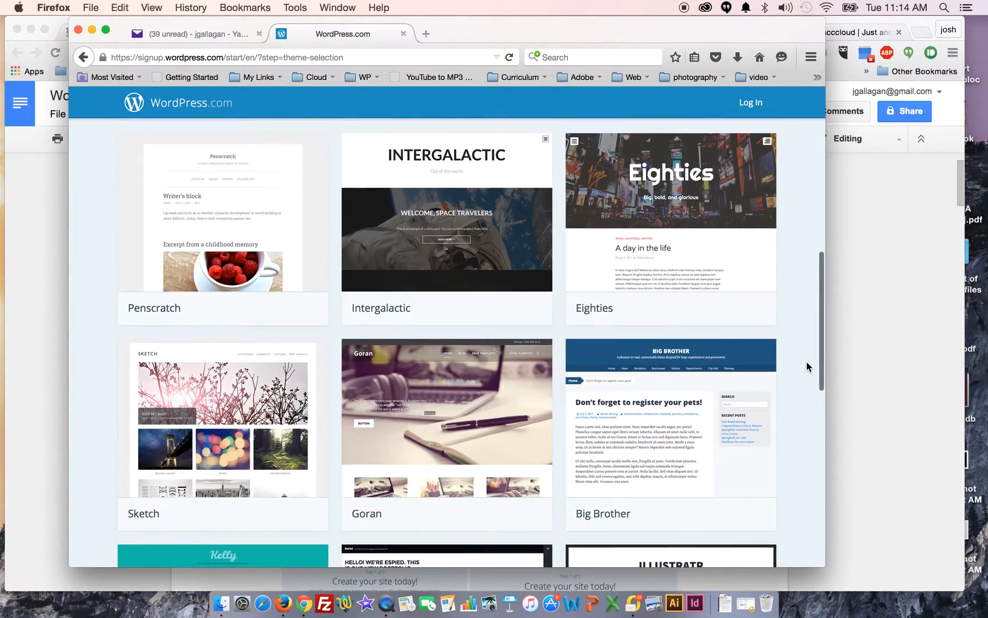
scroll(down, 3)
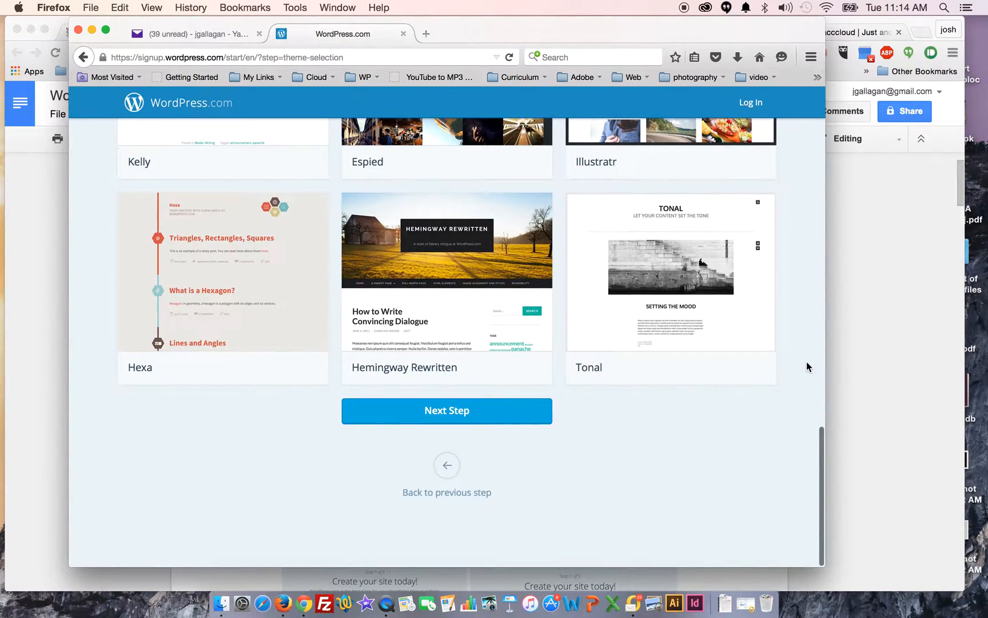
mouse_move(688, 430)
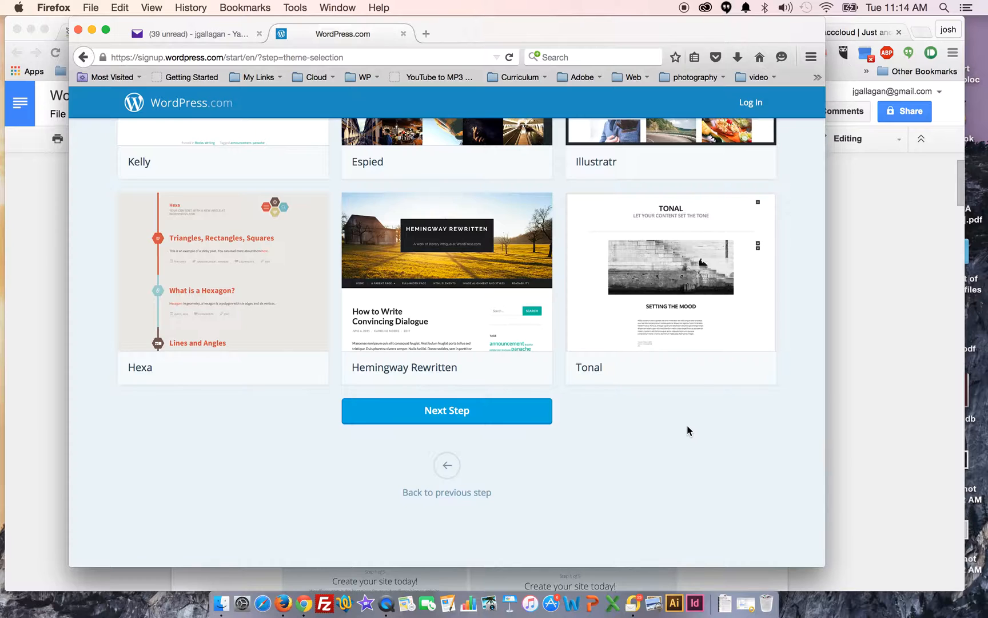
scroll(up, 3)
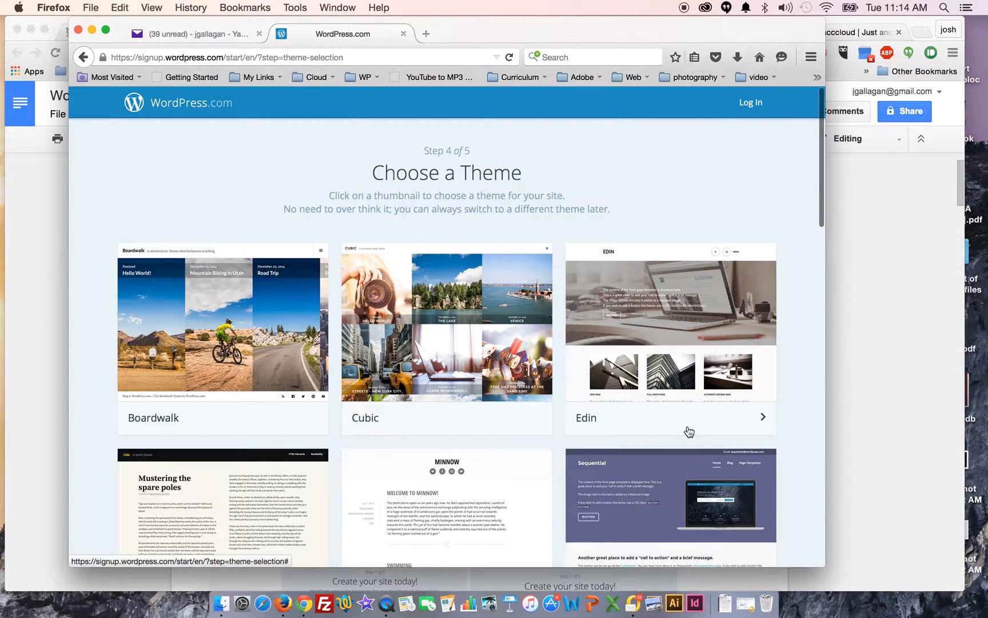
scroll(down, 3)
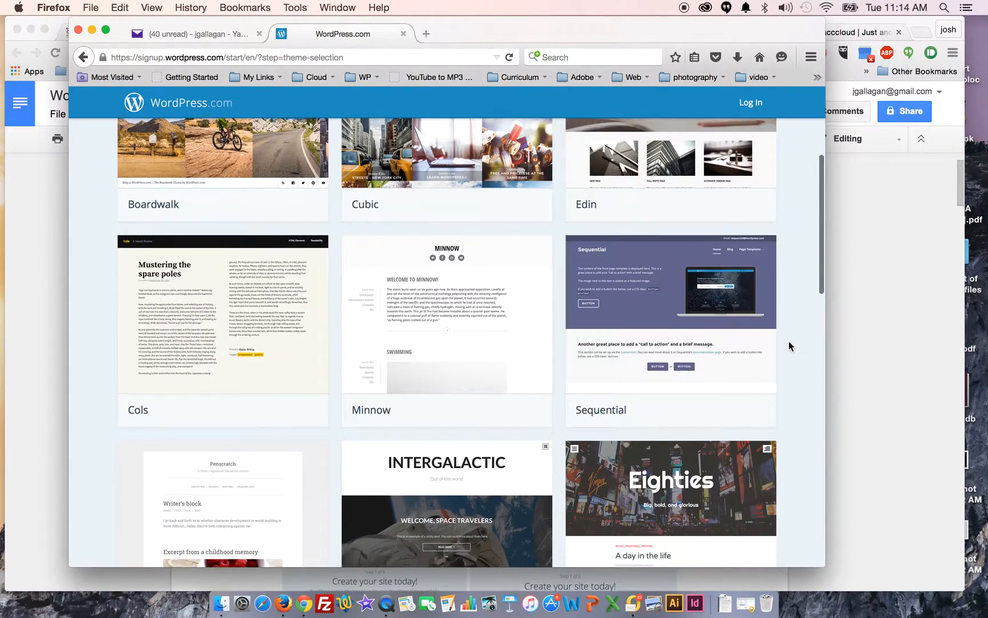
scroll(down, 3)
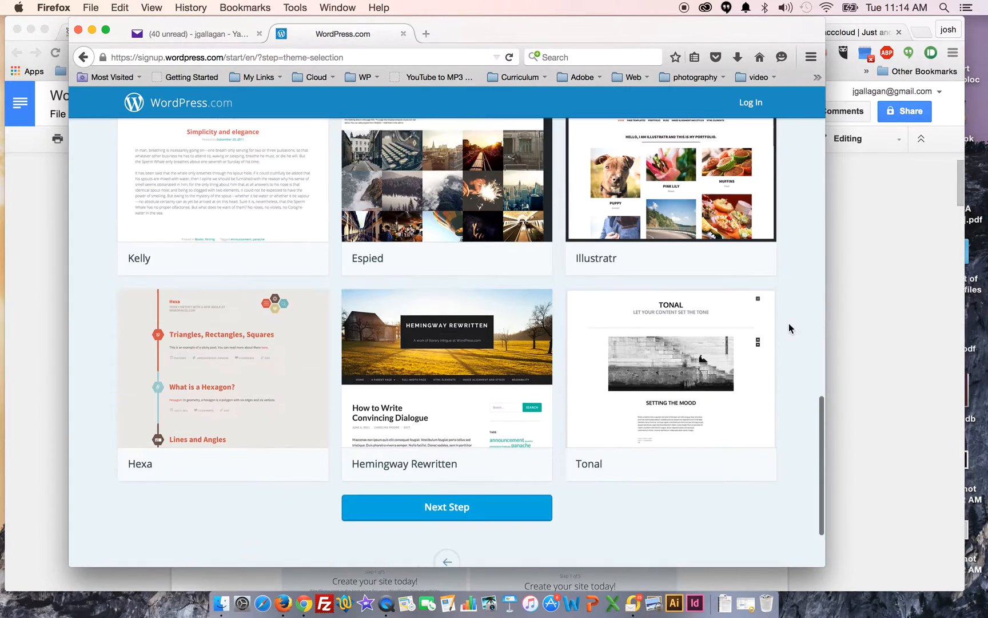
scroll(down, 3)
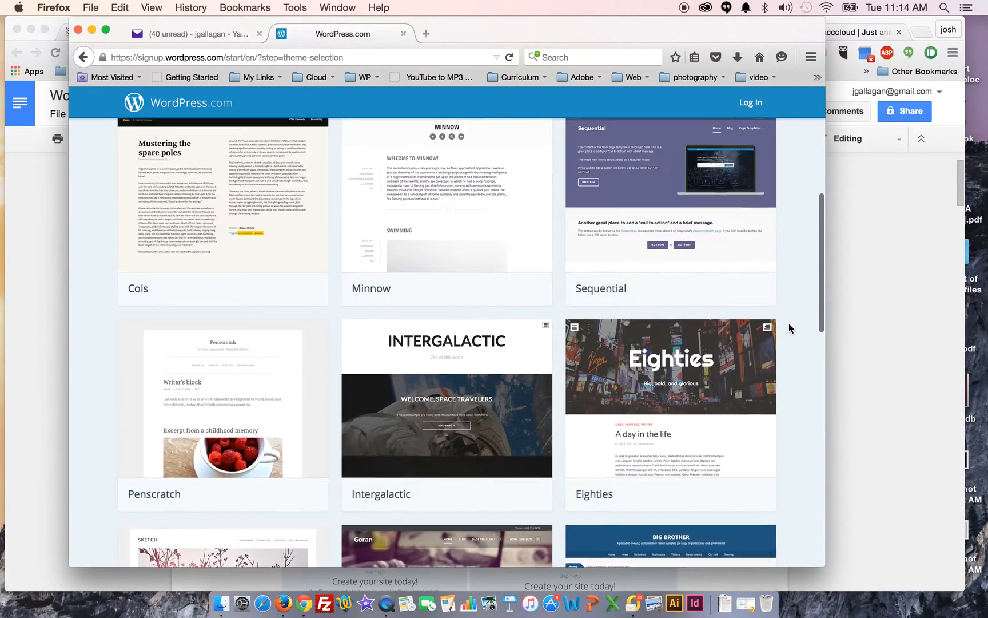
scroll(up, 3)
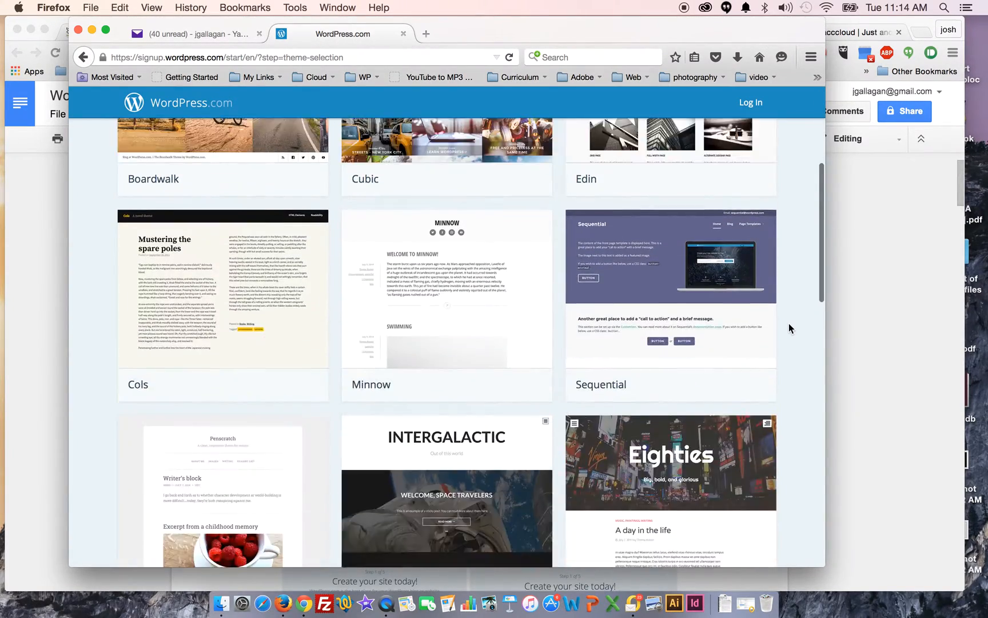
scroll(down, 3)
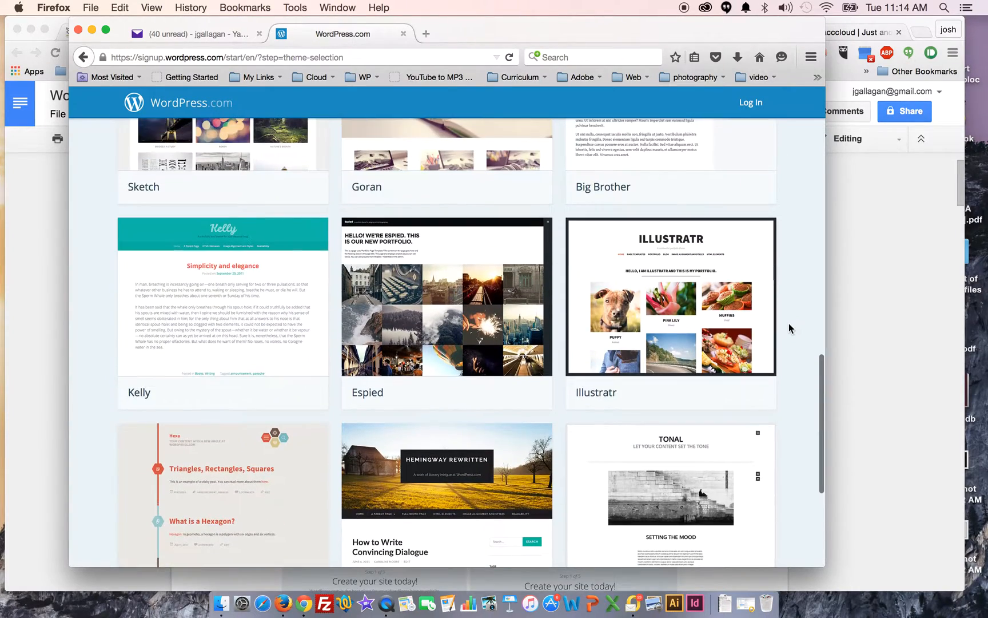
scroll(up, 3)
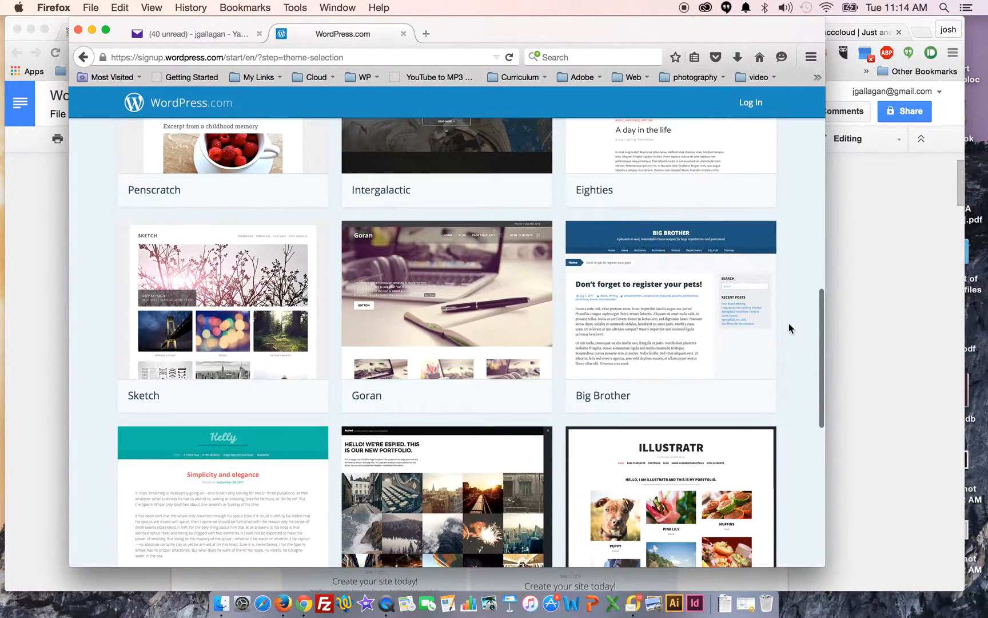
scroll(up, 3)
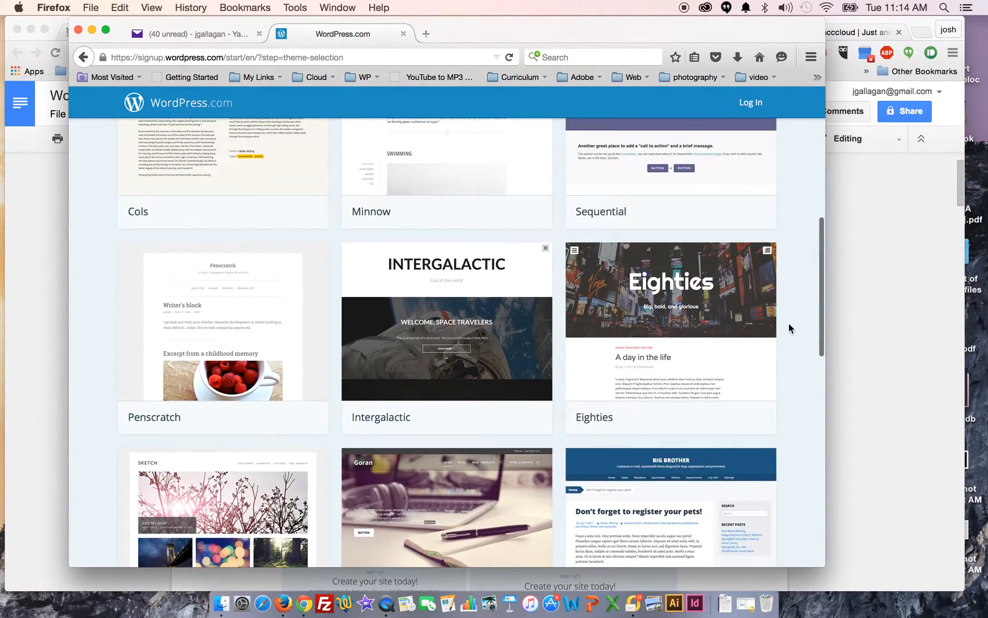
scroll(up, 3)
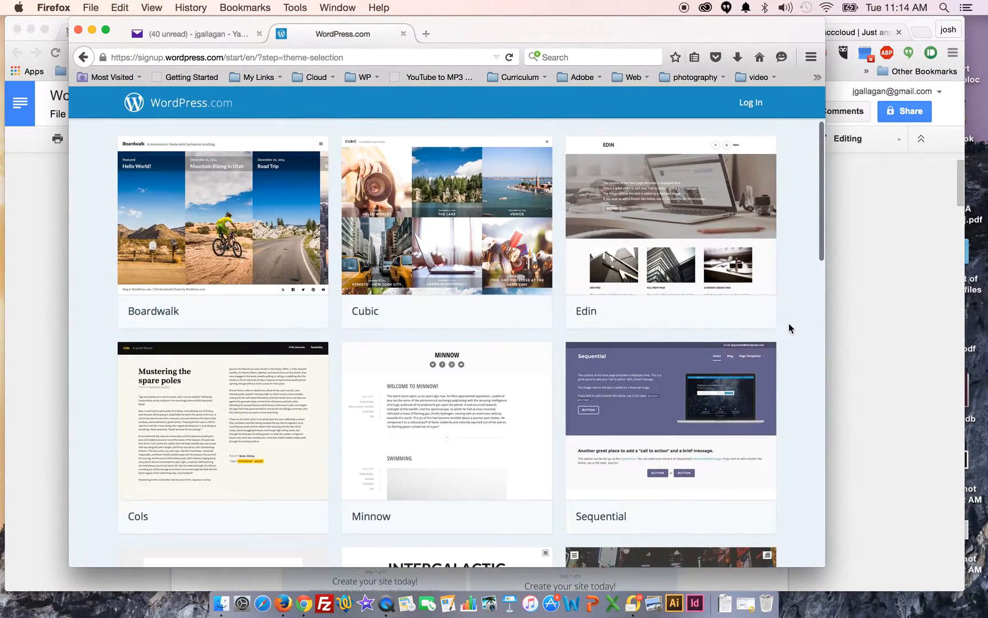
scroll(down, 3)
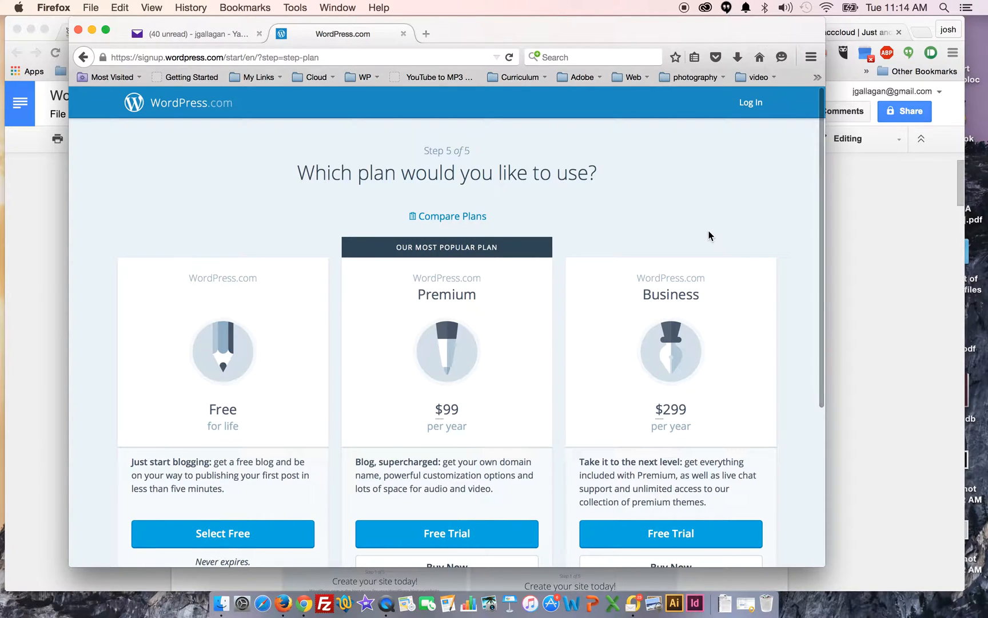
mouse_move(454, 163)
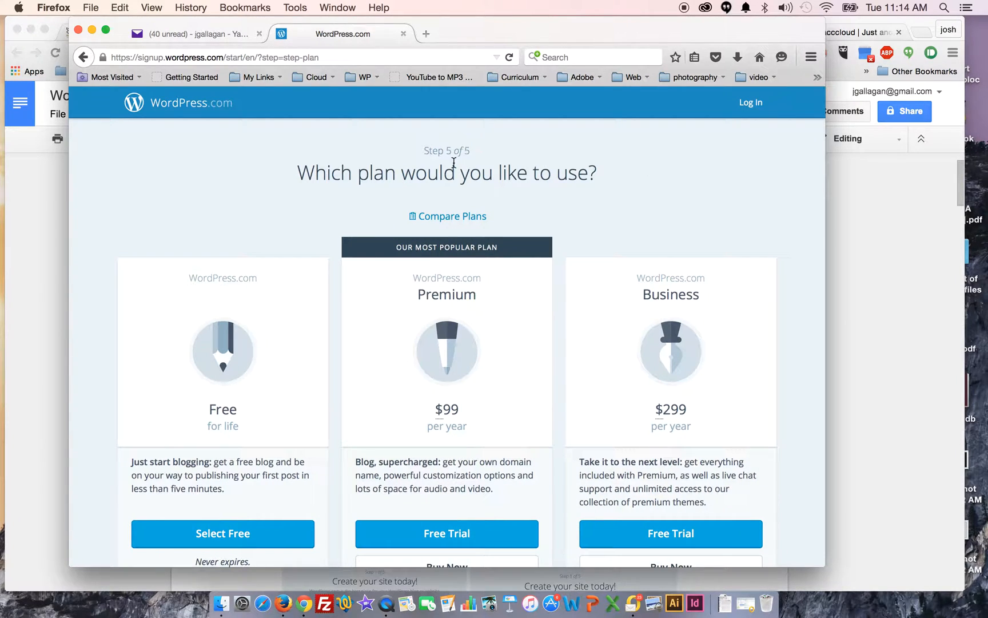
mouse_move(700, 171)
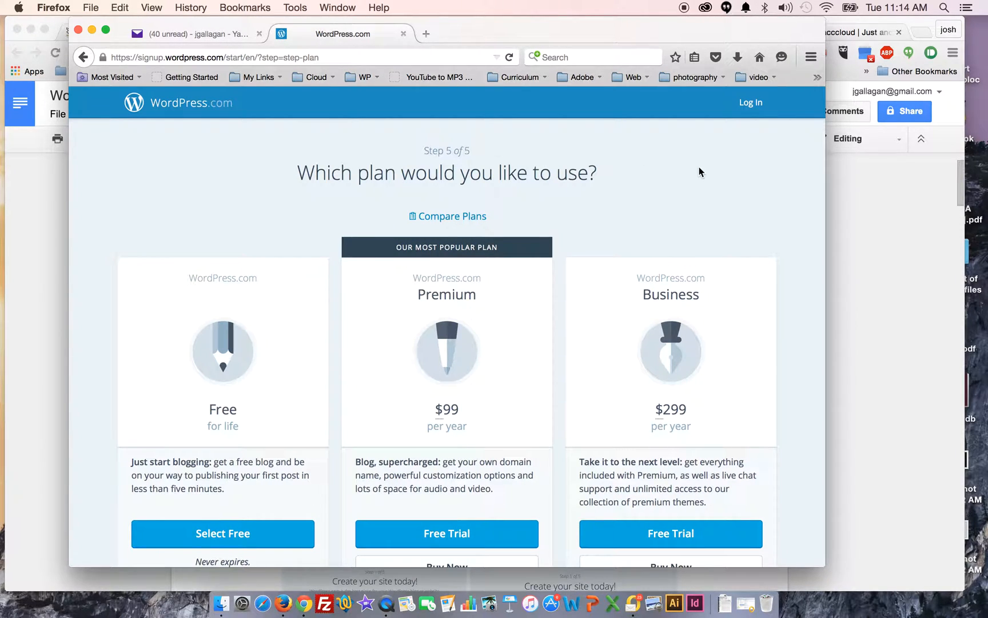
mouse_move(802, 221)
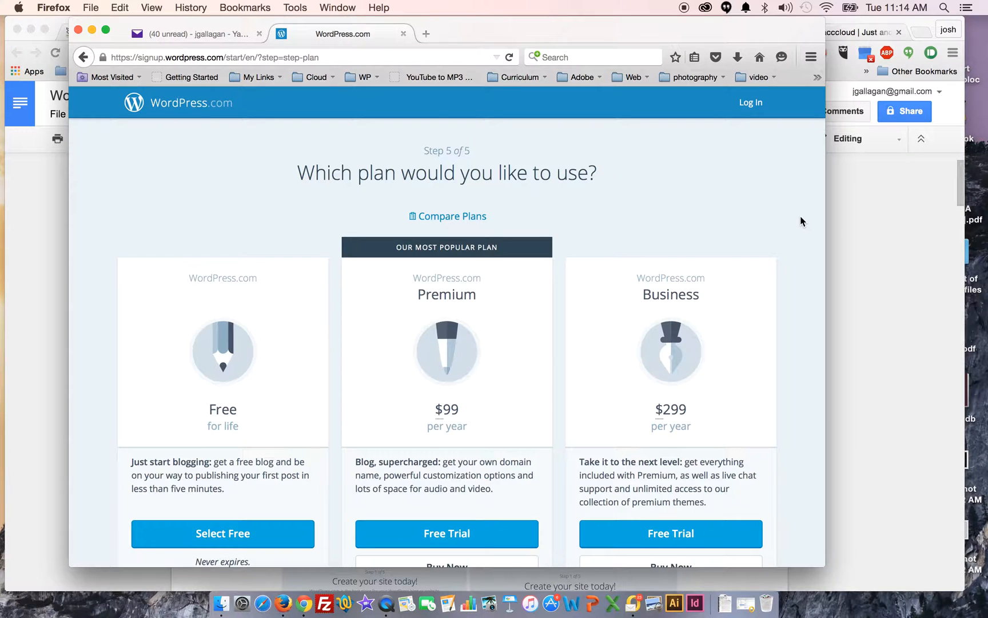
Step: Choose the Free plan on the 'Which plan would you like to use?' page to finish signup
scroll(down, 3)
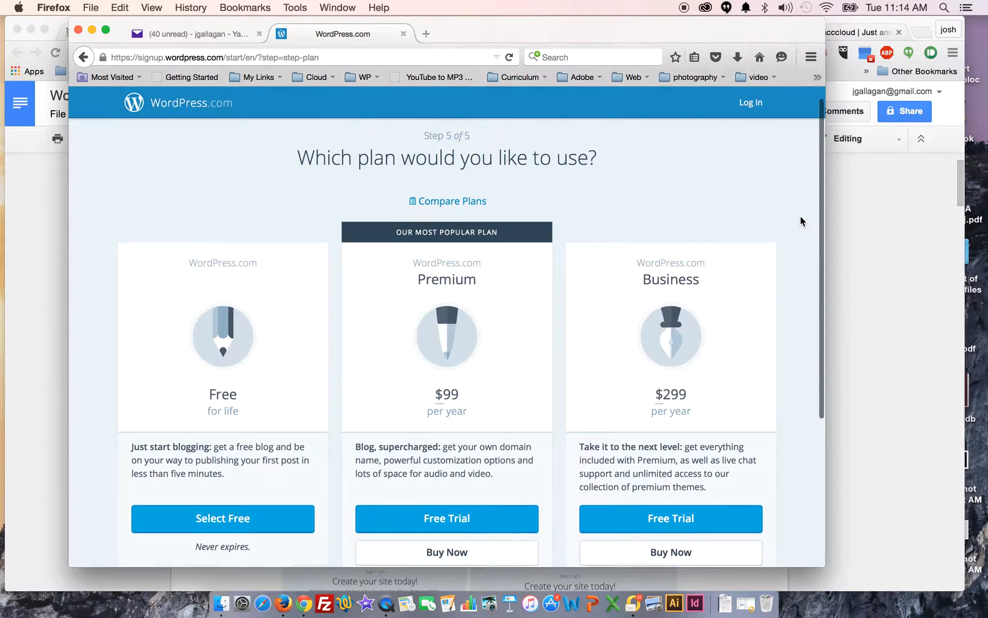
scroll(down, 3)
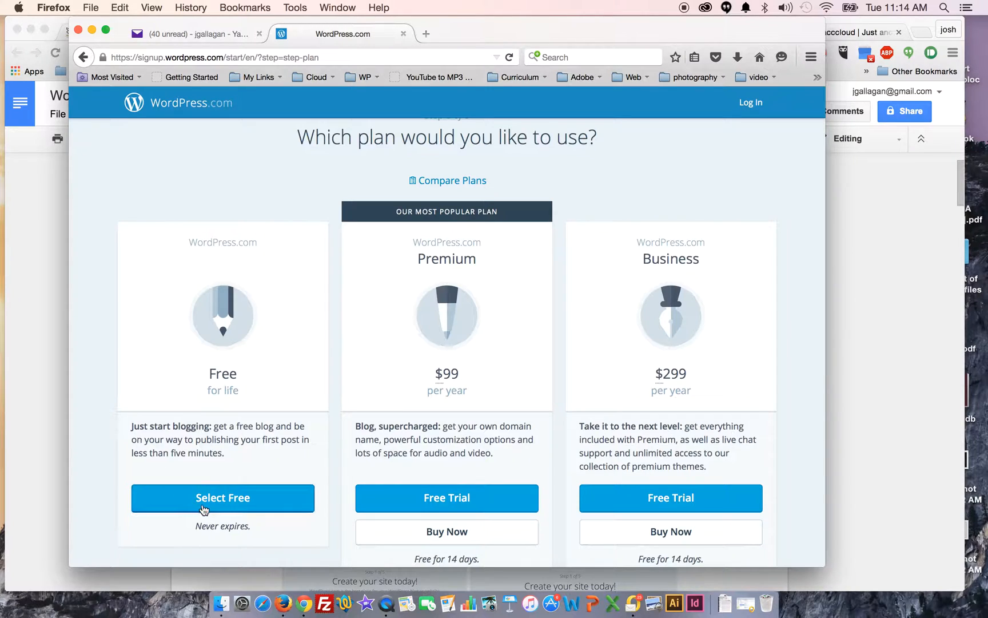
mouse_move(228, 426)
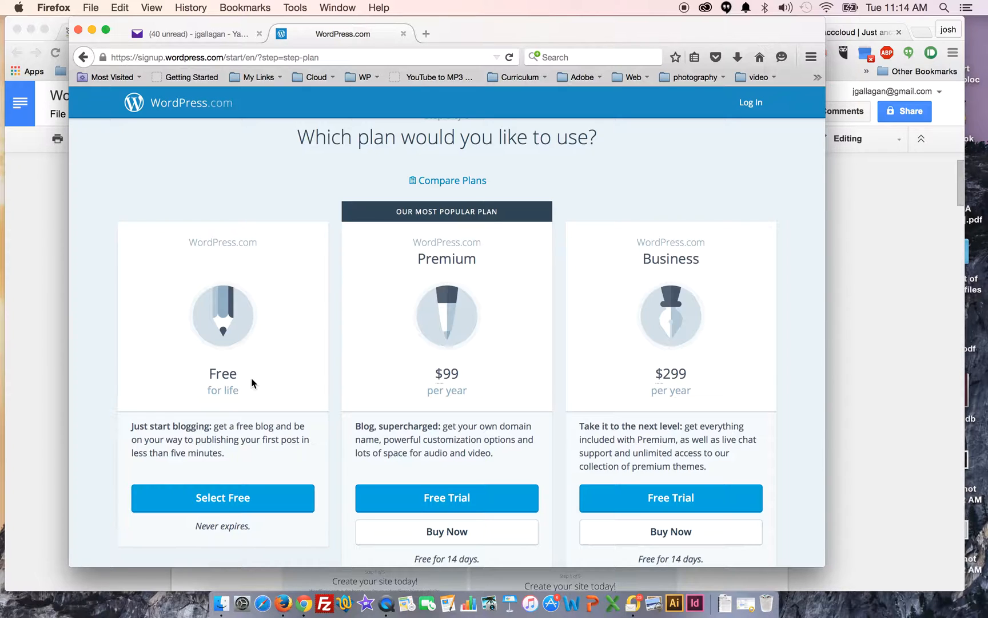
mouse_move(633, 294)
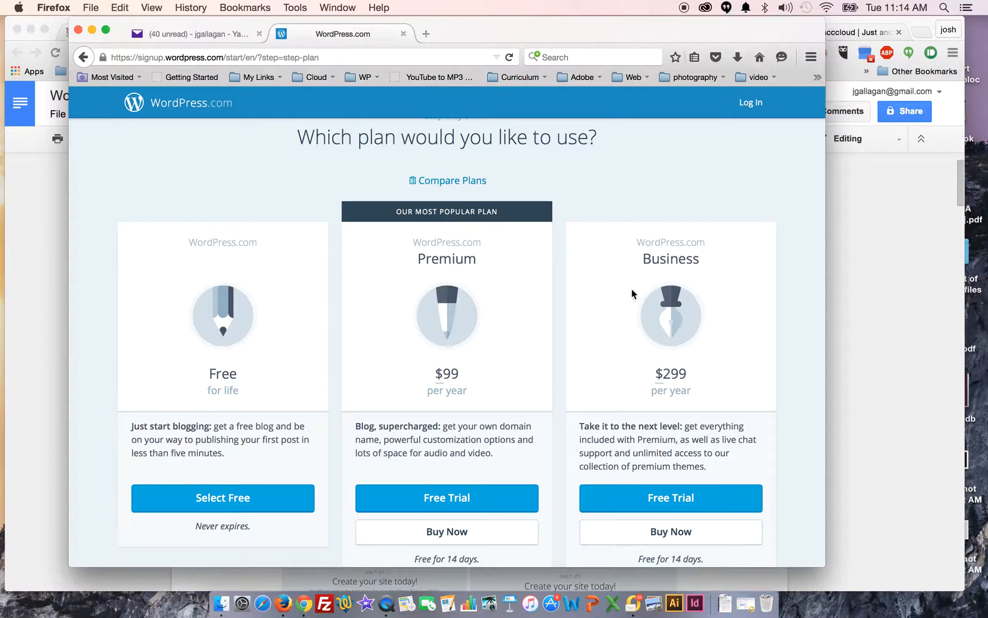
mouse_move(657, 373)
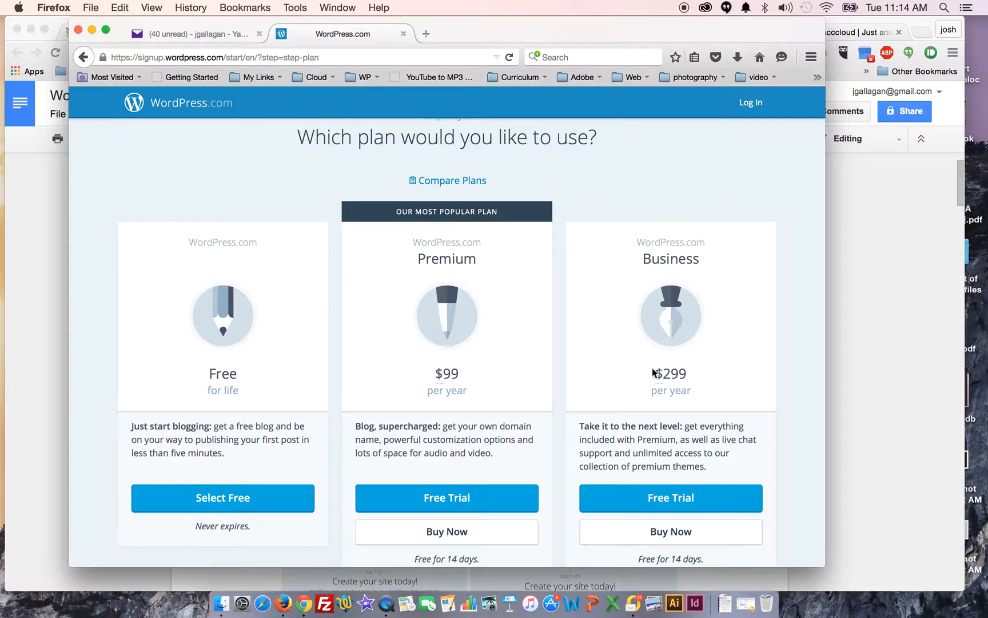
mouse_move(335, 384)
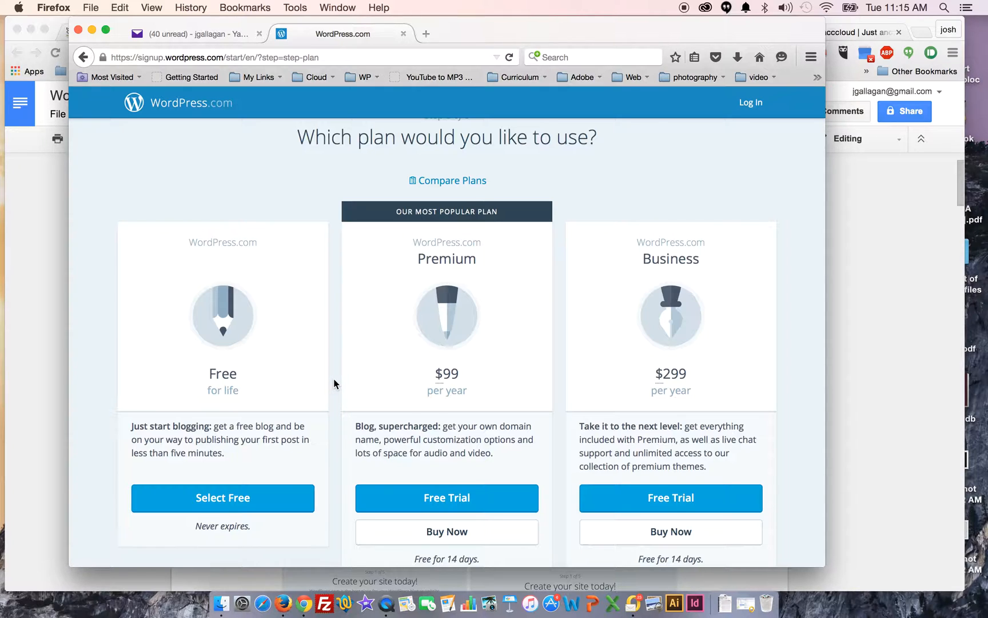
scroll(down, 3)
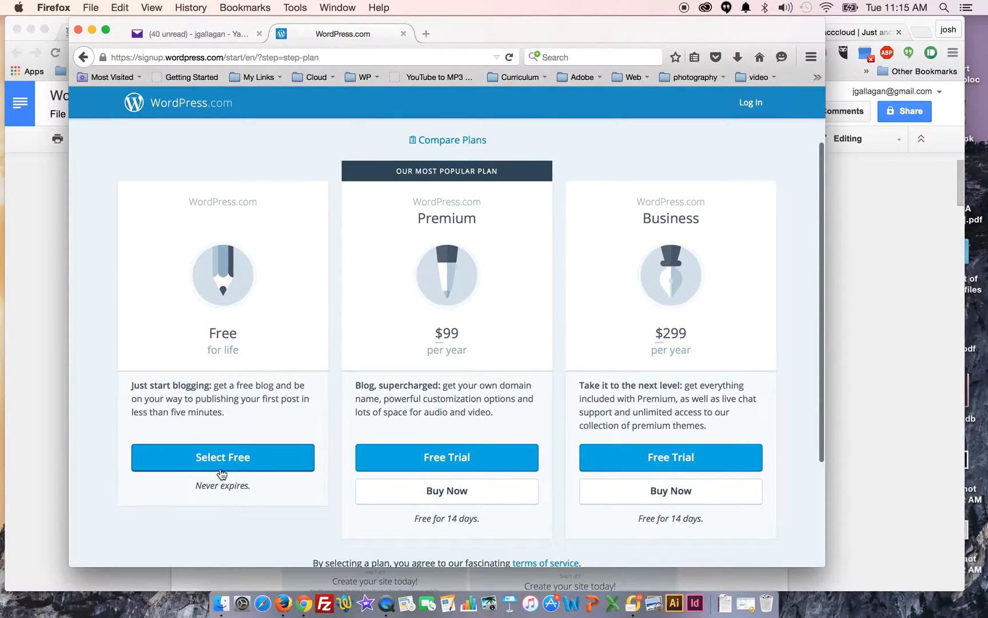
click(223, 456)
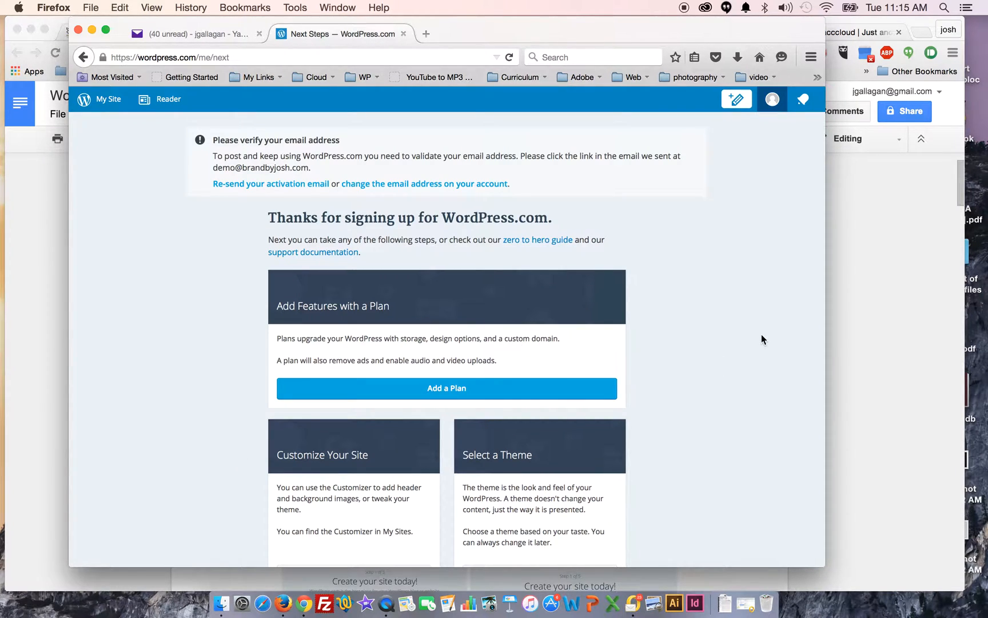
mouse_move(374, 175)
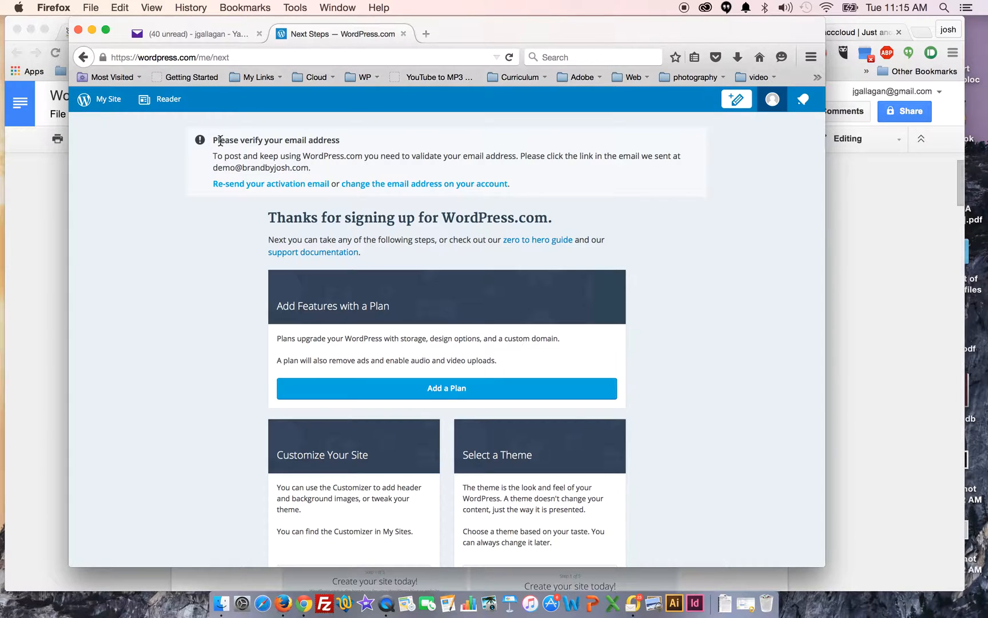
mouse_move(344, 143)
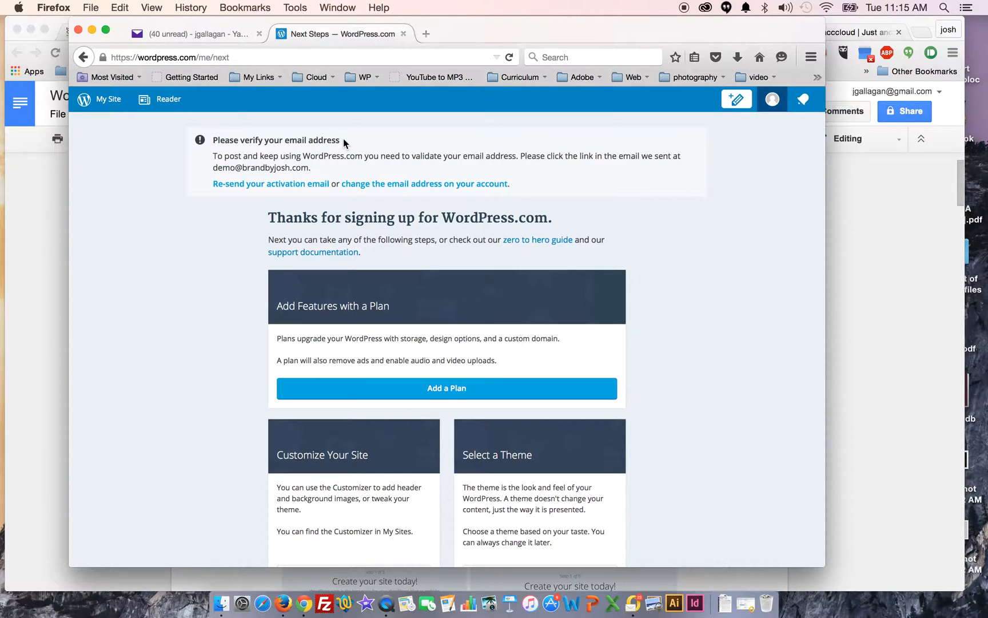
mouse_move(279, 184)
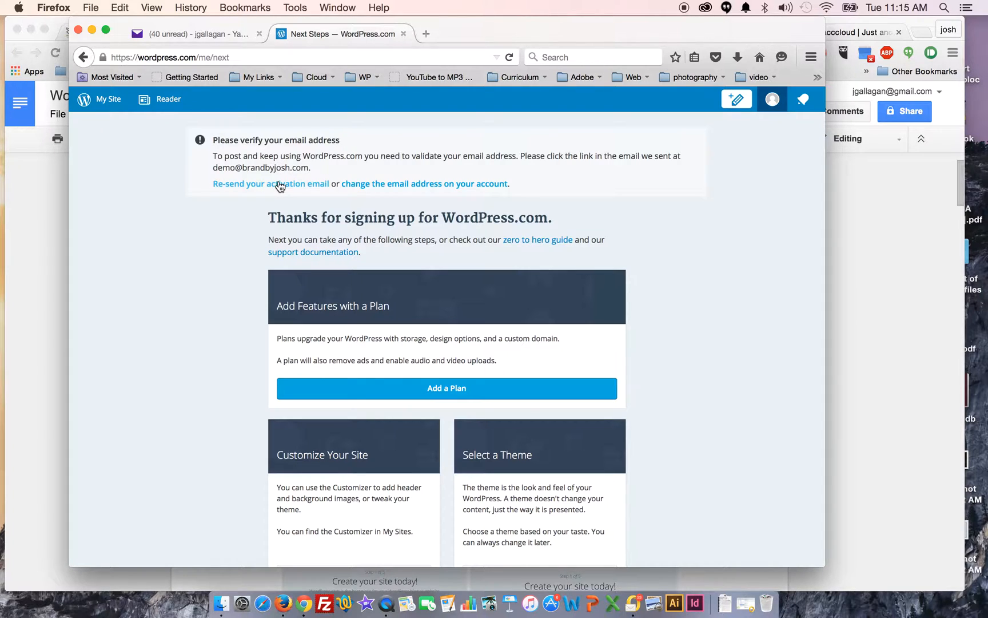
mouse_move(265, 140)
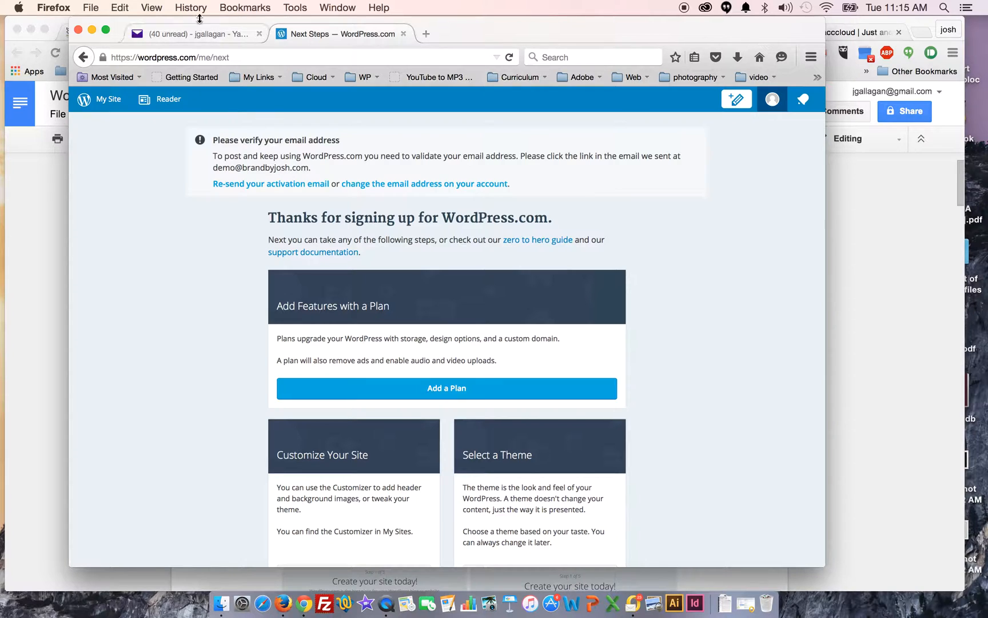
Step: In Yahoo Mail, read the WordPress.com activation email and activate the account
click(192, 33)
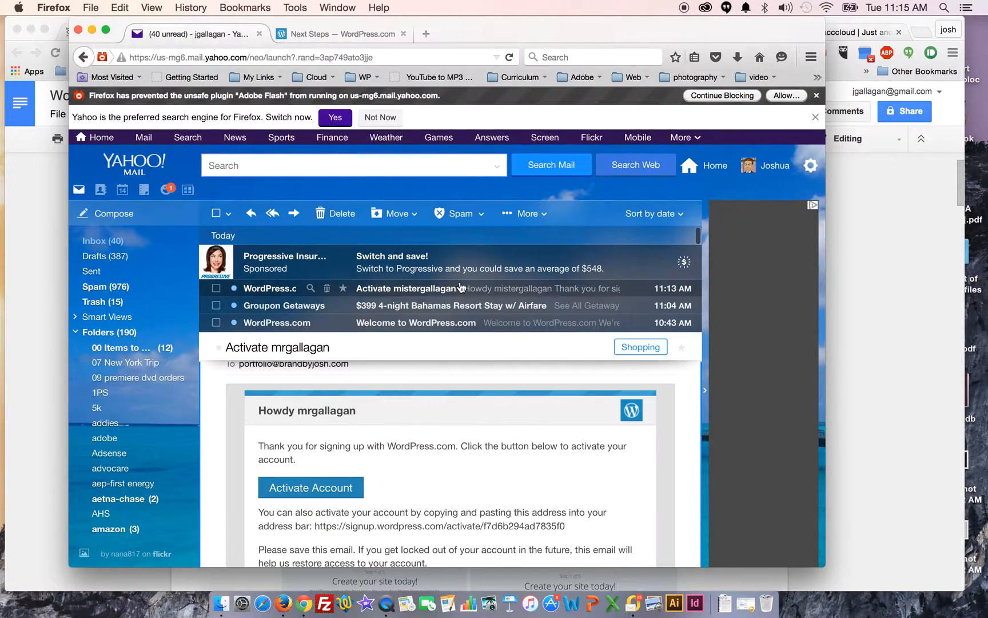
mouse_move(441, 294)
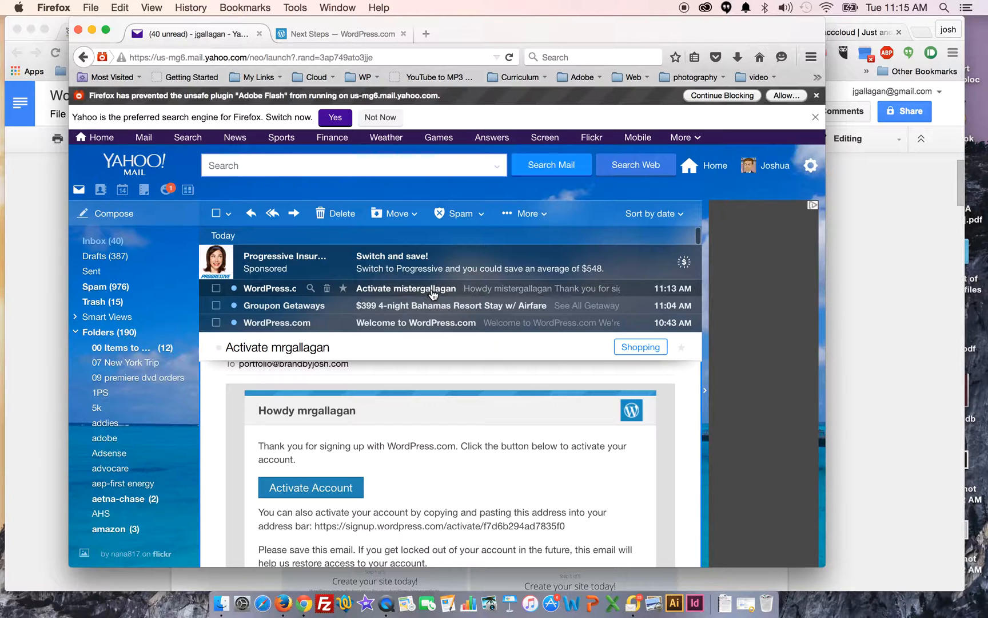
mouse_move(471, 297)
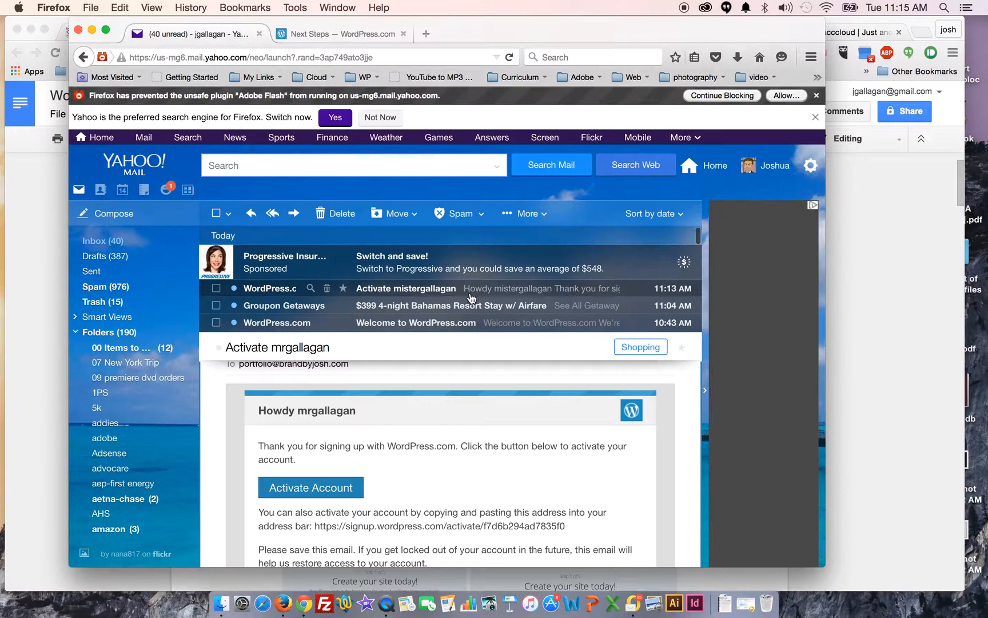
click(406, 288)
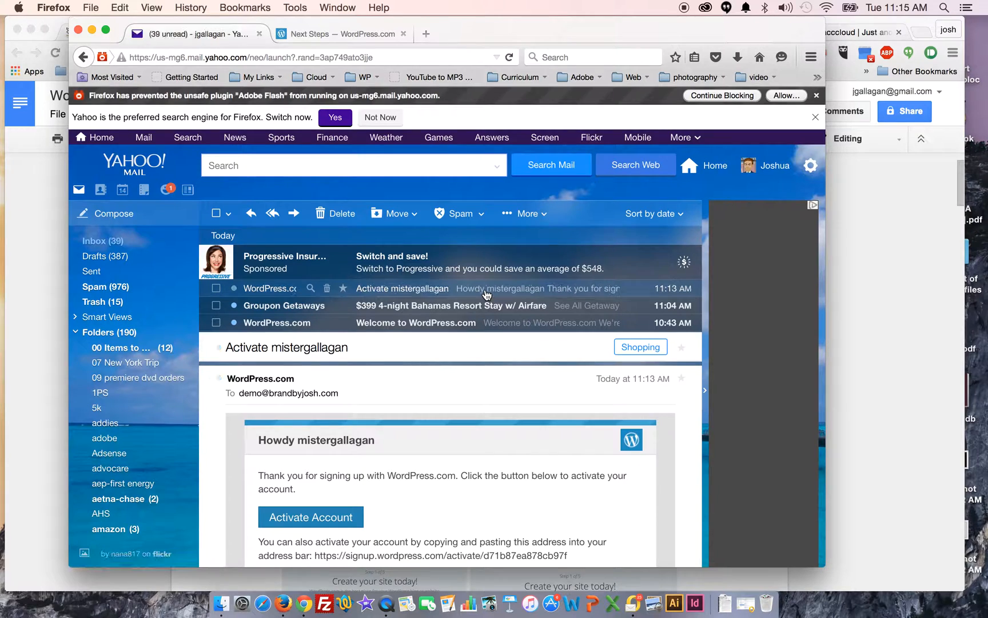
scroll(down, 3)
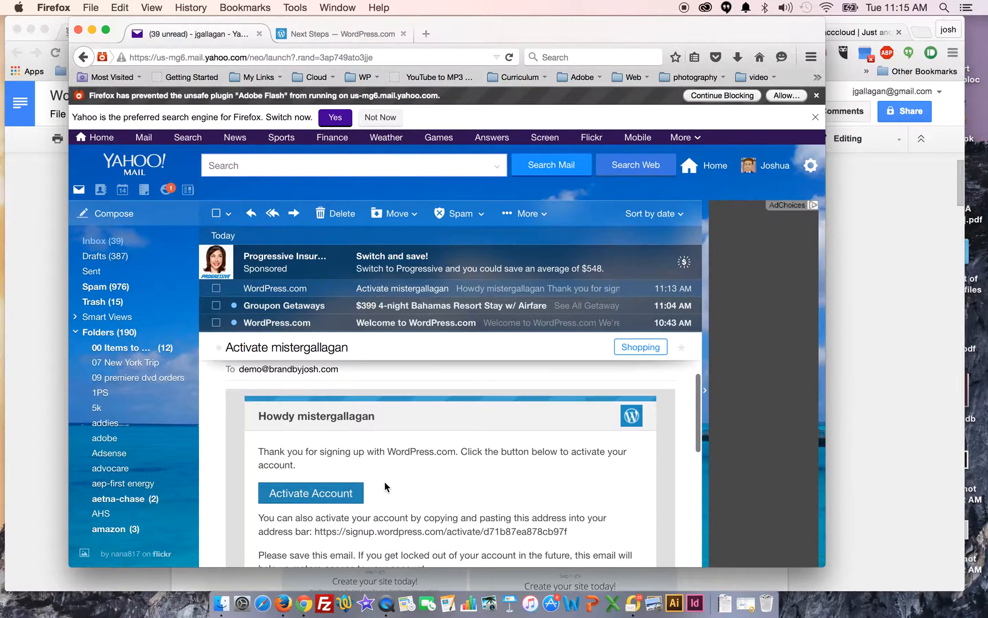
mouse_move(310, 493)
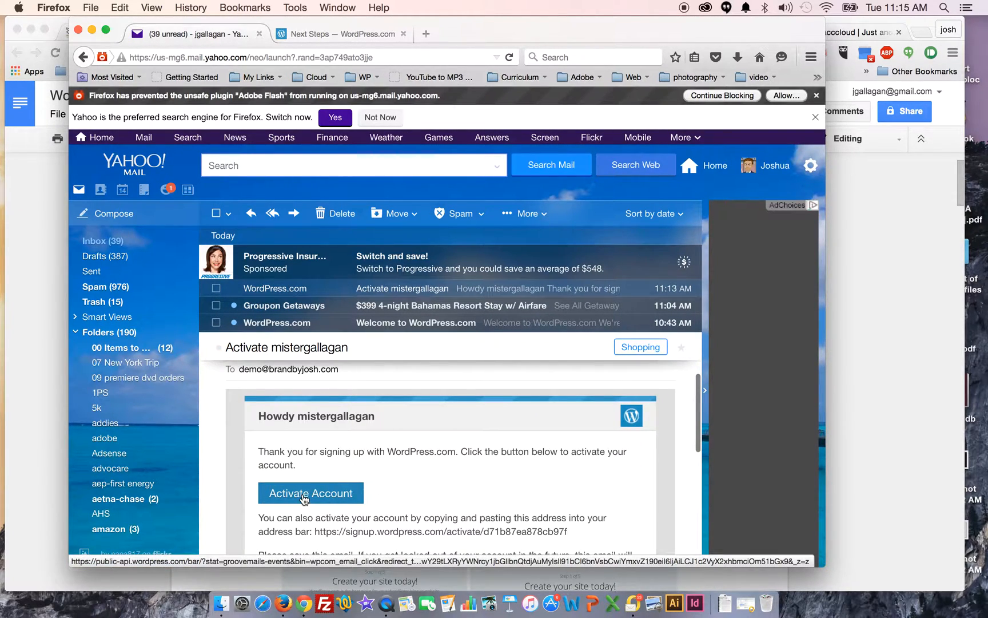
scroll(down, 3)
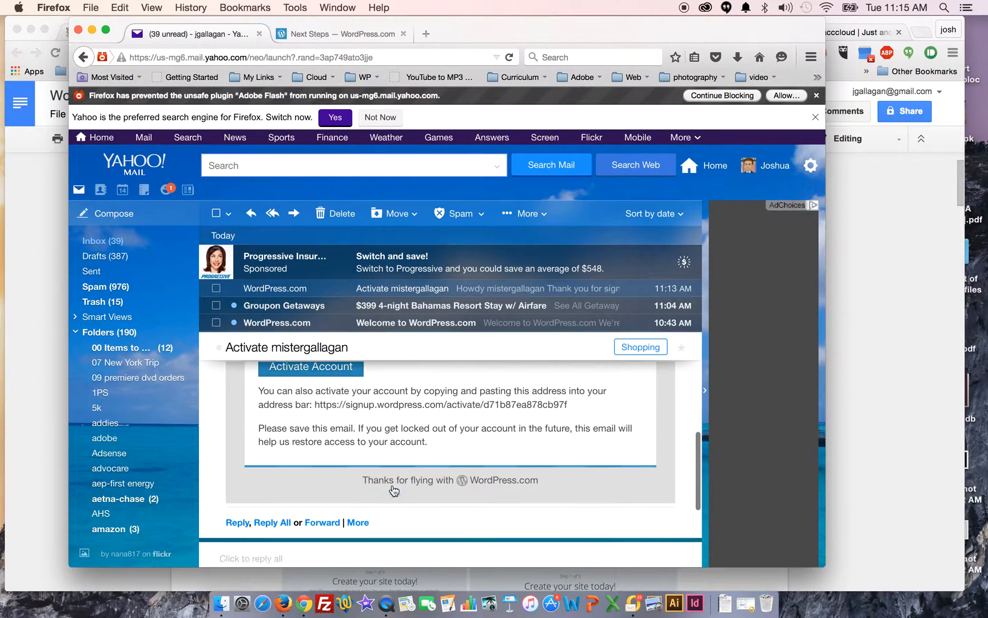
click(310, 366)
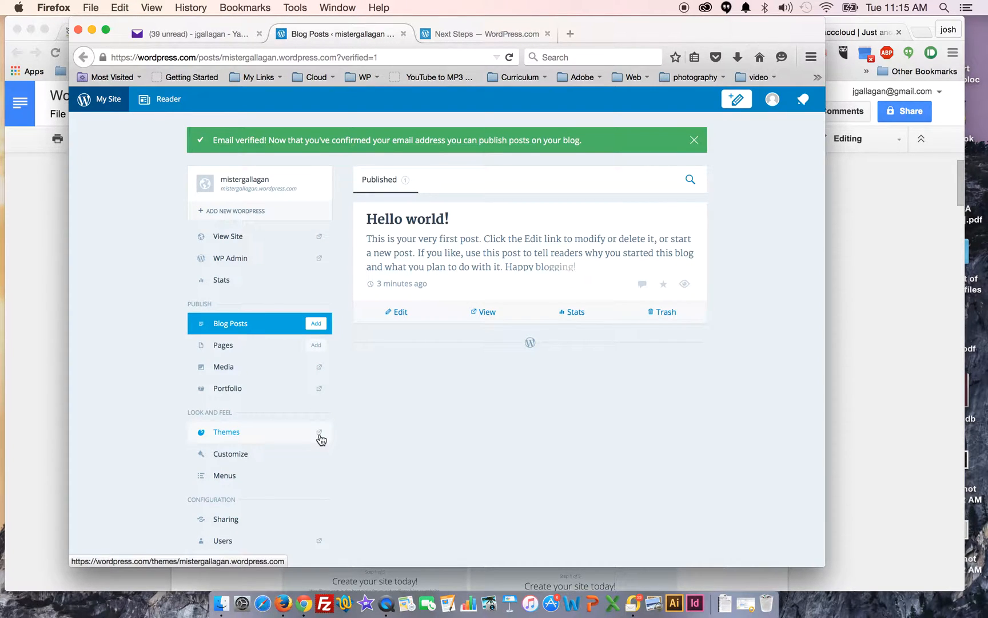
mouse_move(366, 270)
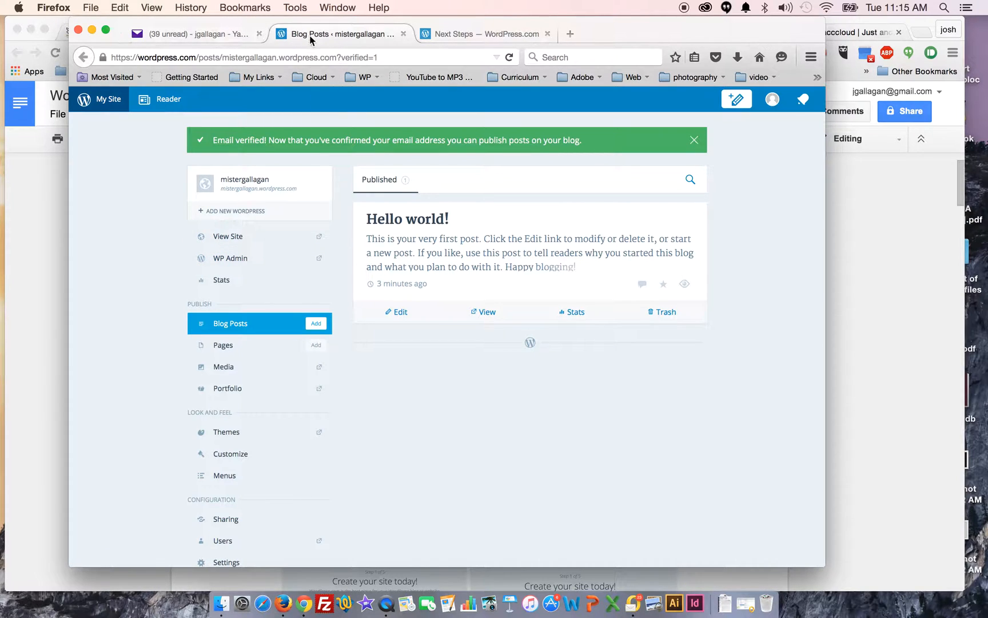
mouse_move(484, 34)
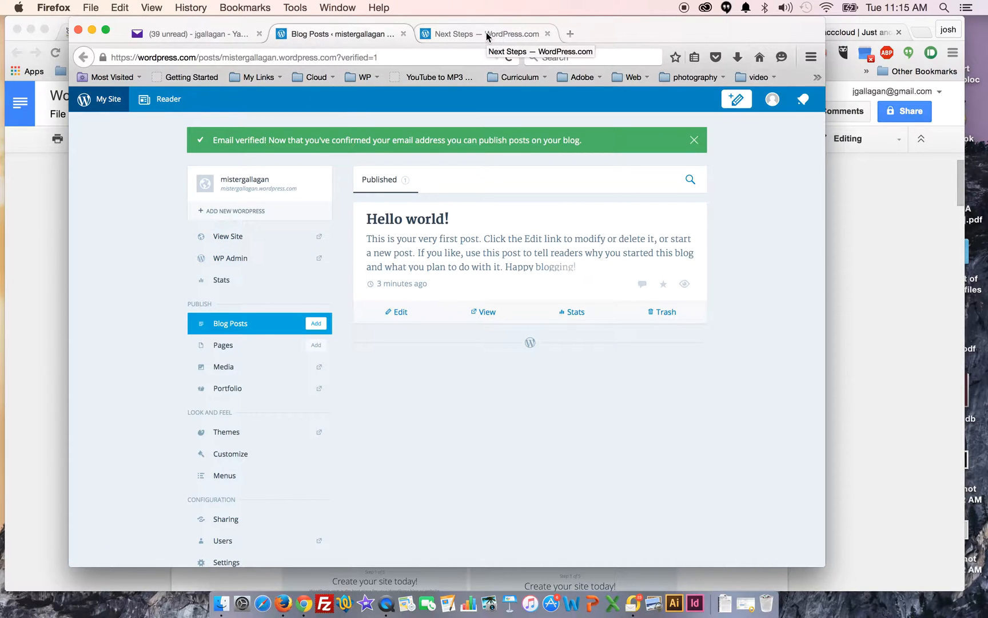
Step: Return to the Next Steps page and scroll down to the Start a Post and Create a Page cards
click(479, 34)
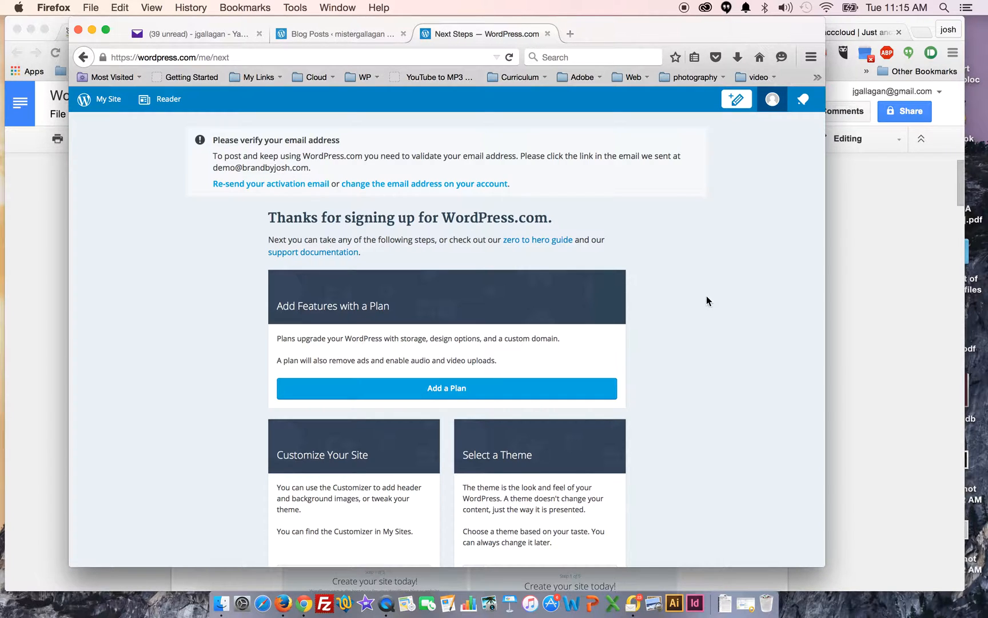
scroll(down, 3)
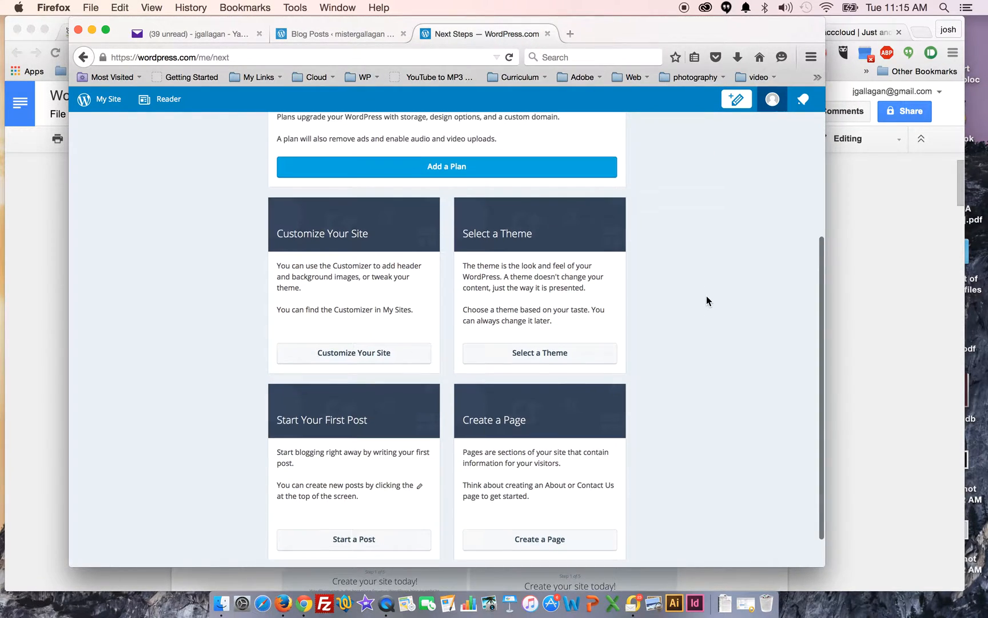
scroll(up, 3)
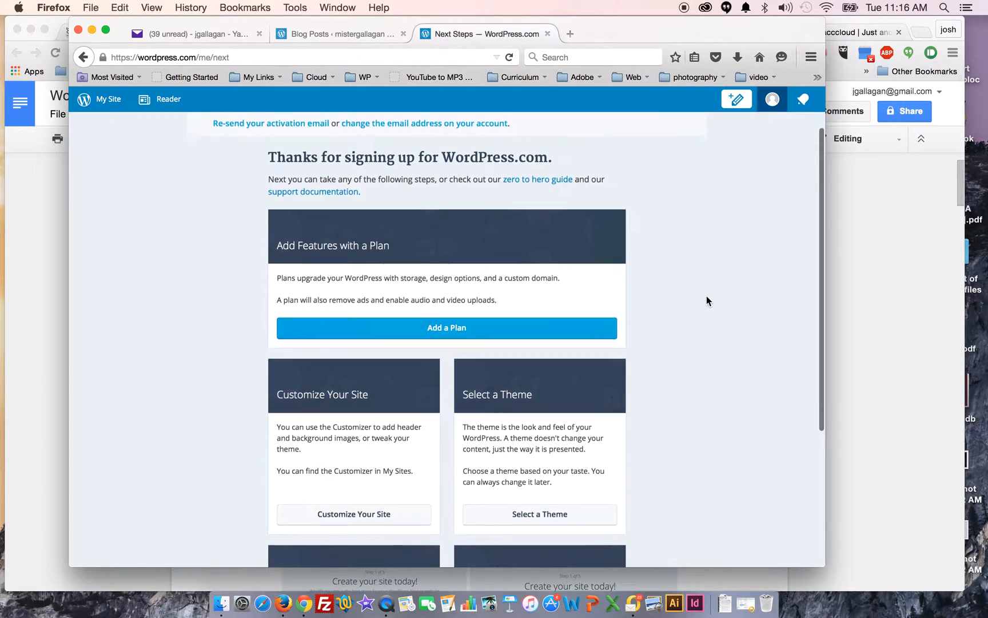
scroll(up, 3)
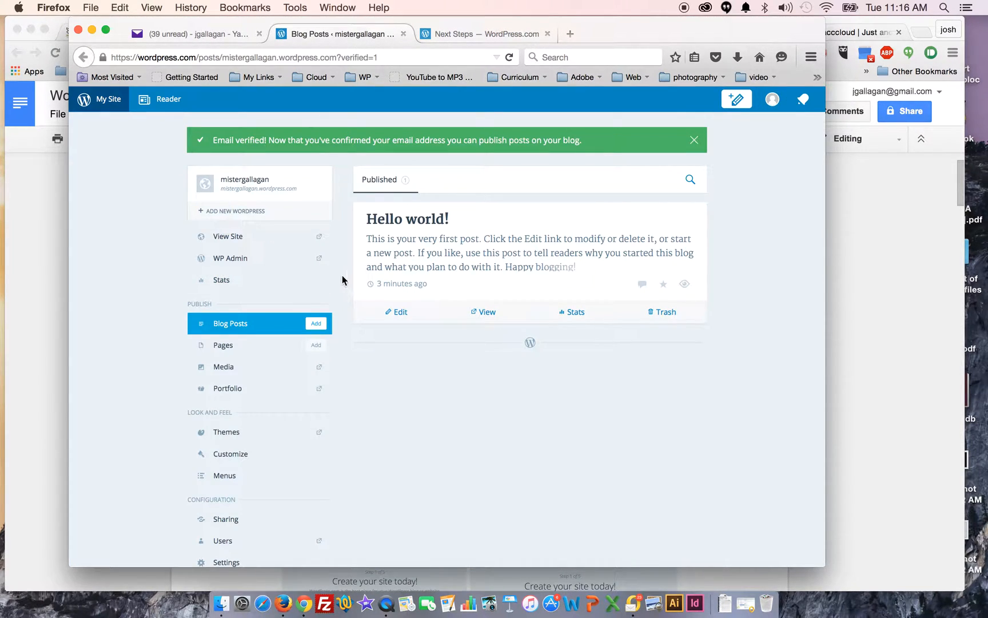
click(485, 34)
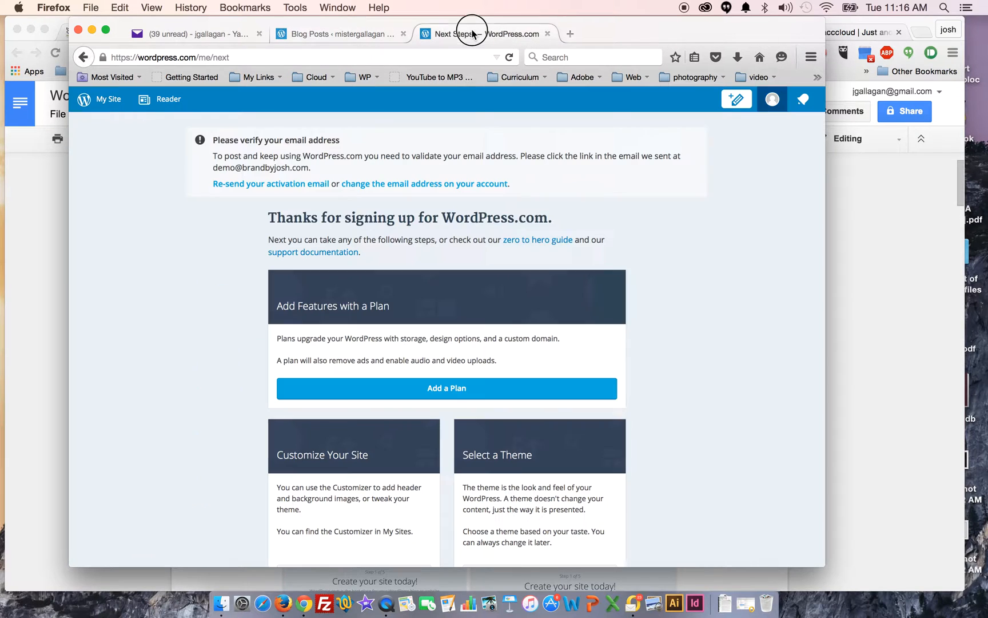
mouse_move(704, 291)
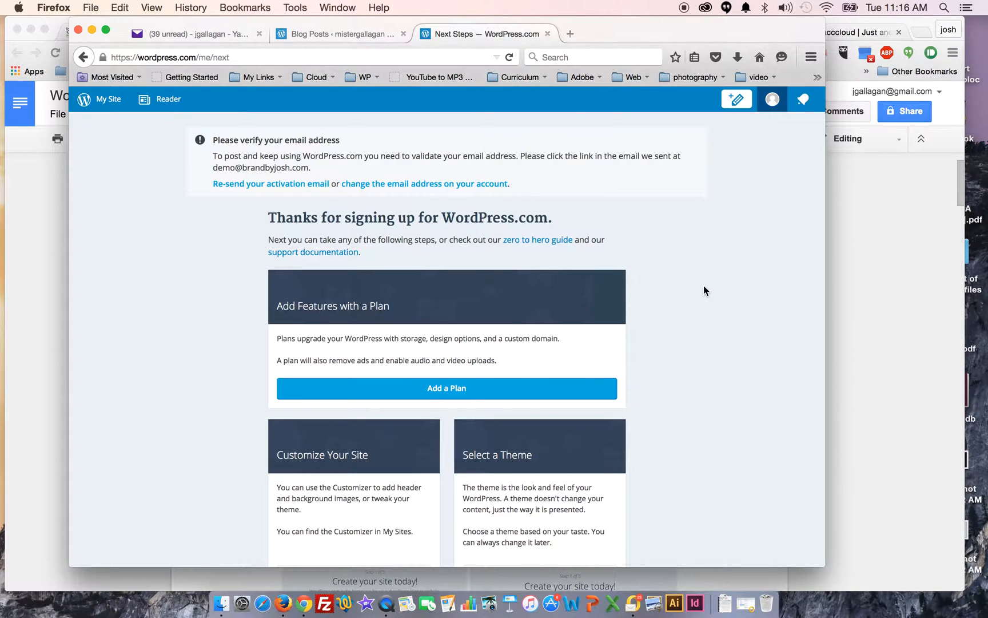
scroll(down, 3)
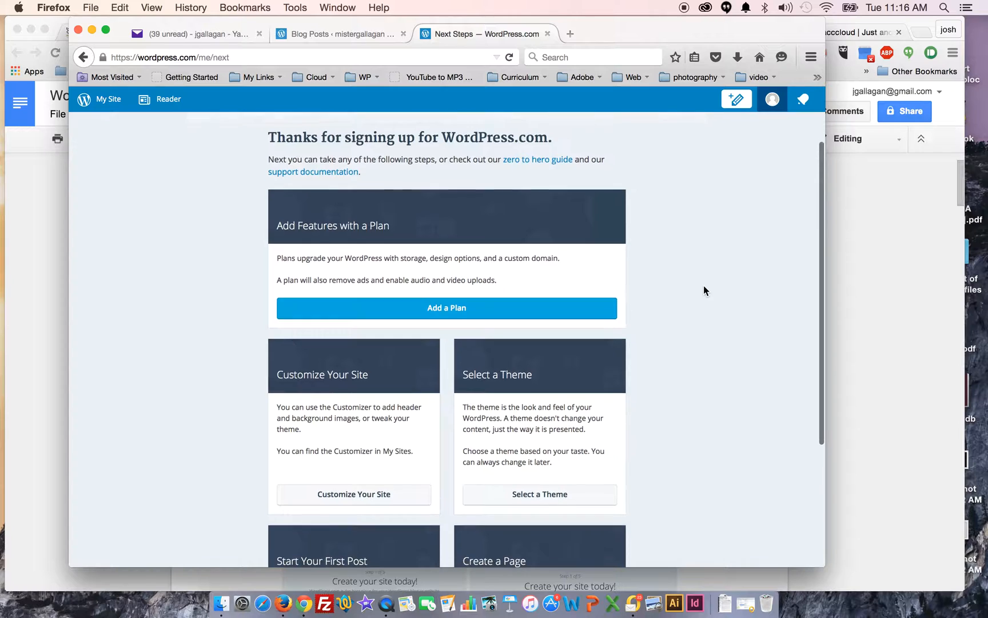
scroll(down, 3)
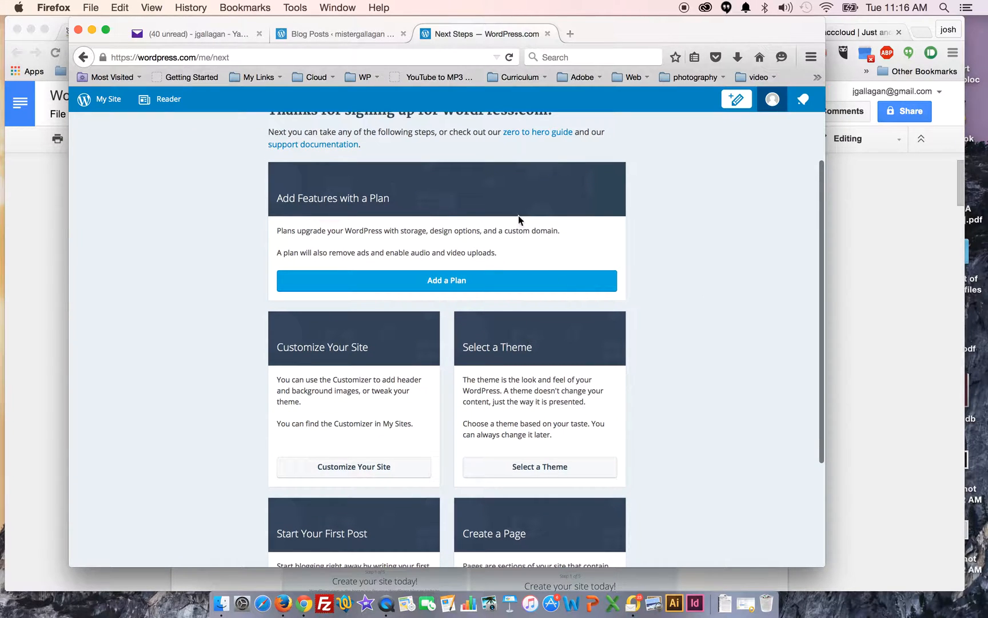
scroll(down, 3)
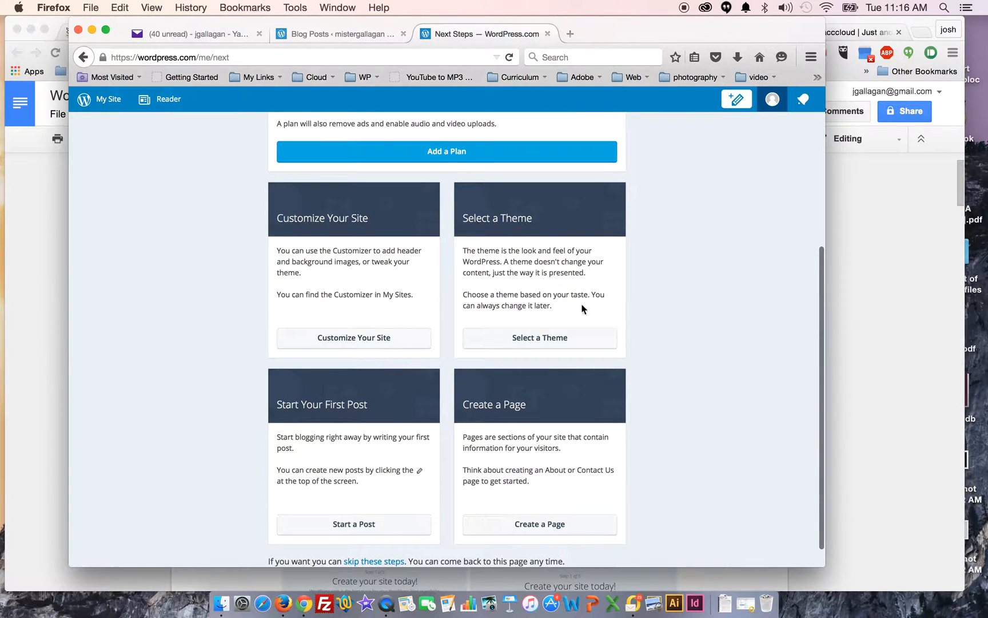
mouse_move(468, 356)
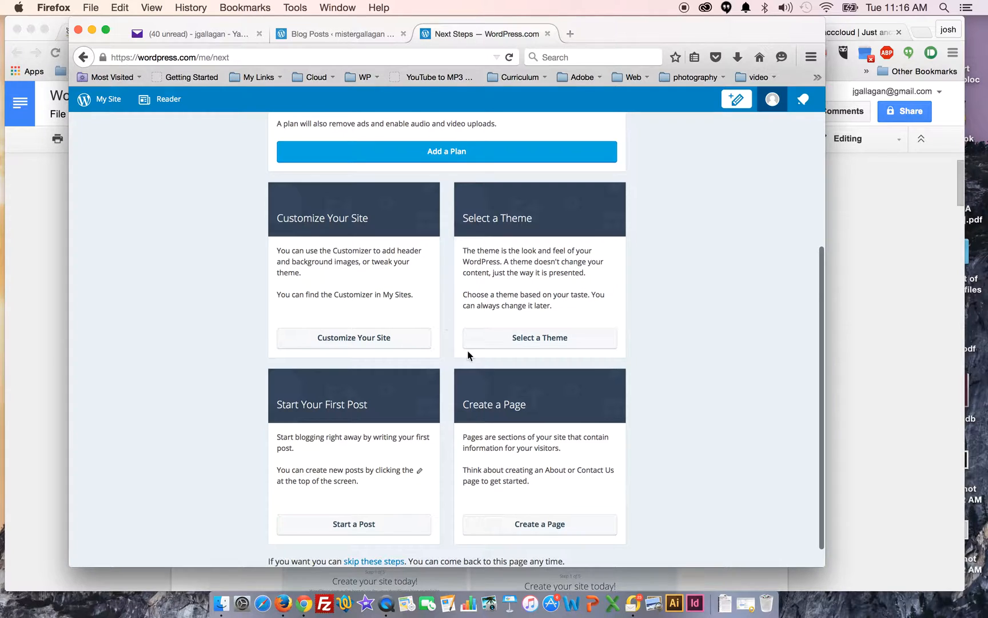
scroll(down, 3)
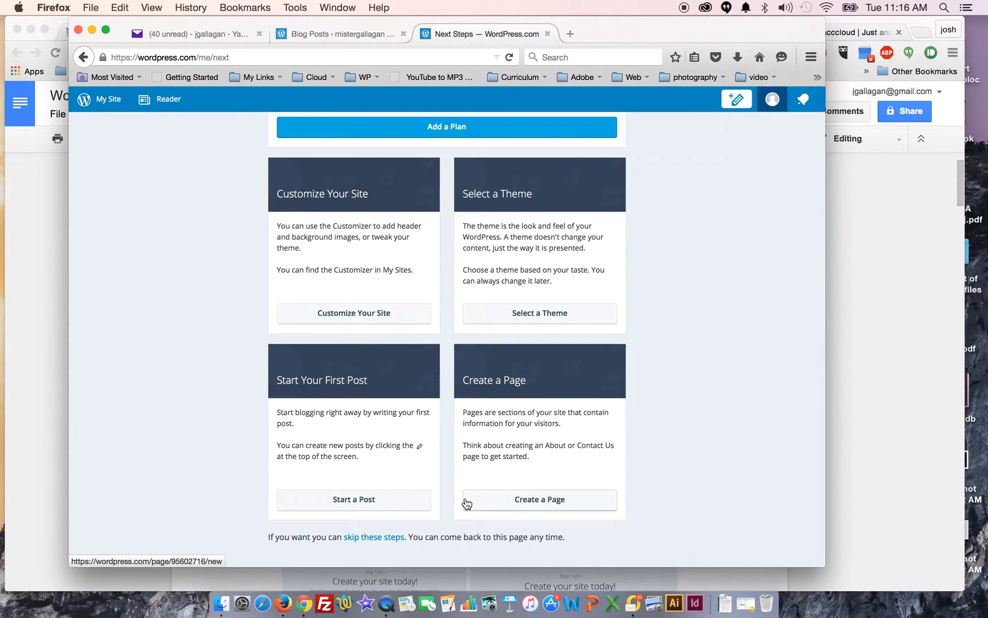
Step: Start a new post from Next Steps, then switch between the New Post and Blog Posts tabs
click(353, 498)
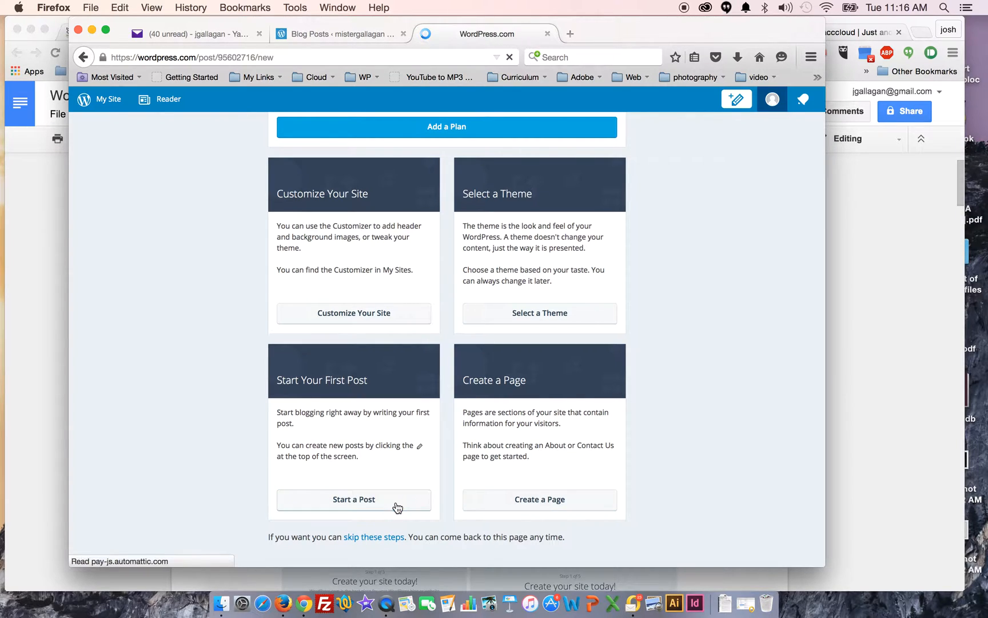
click(353, 499)
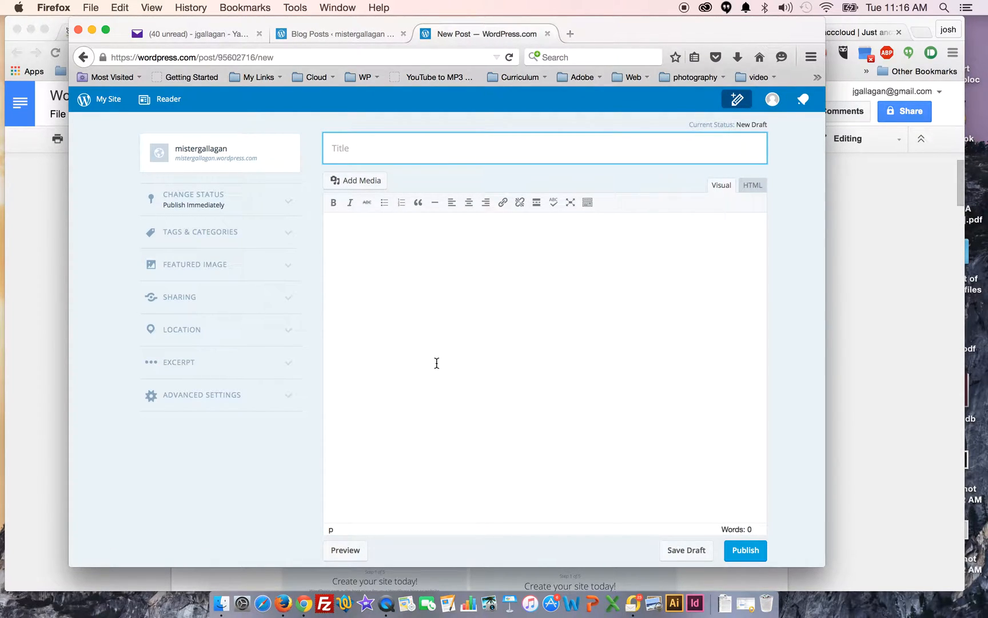
click(339, 33)
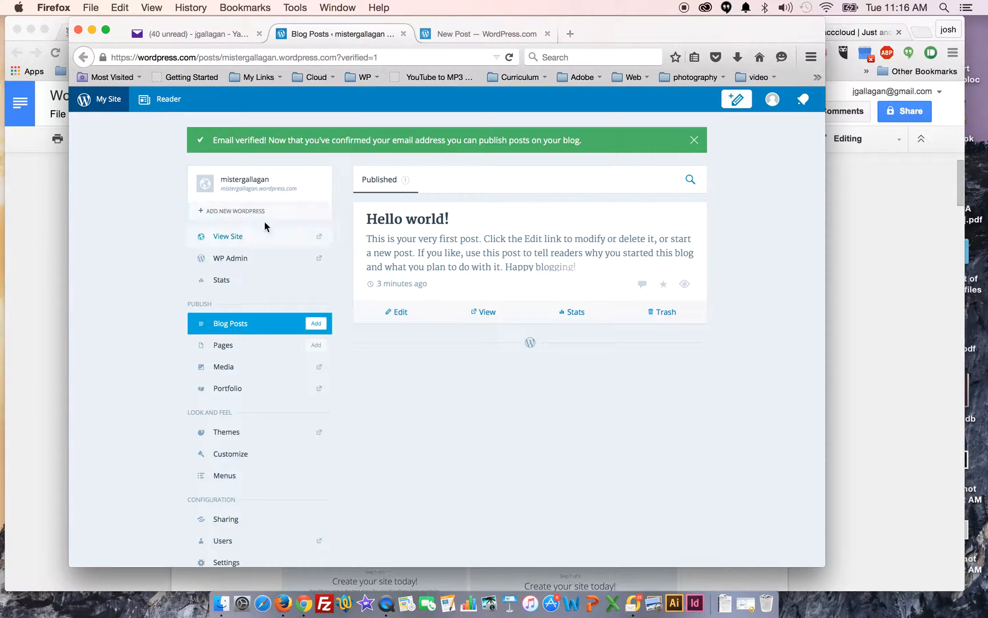
click(484, 33)
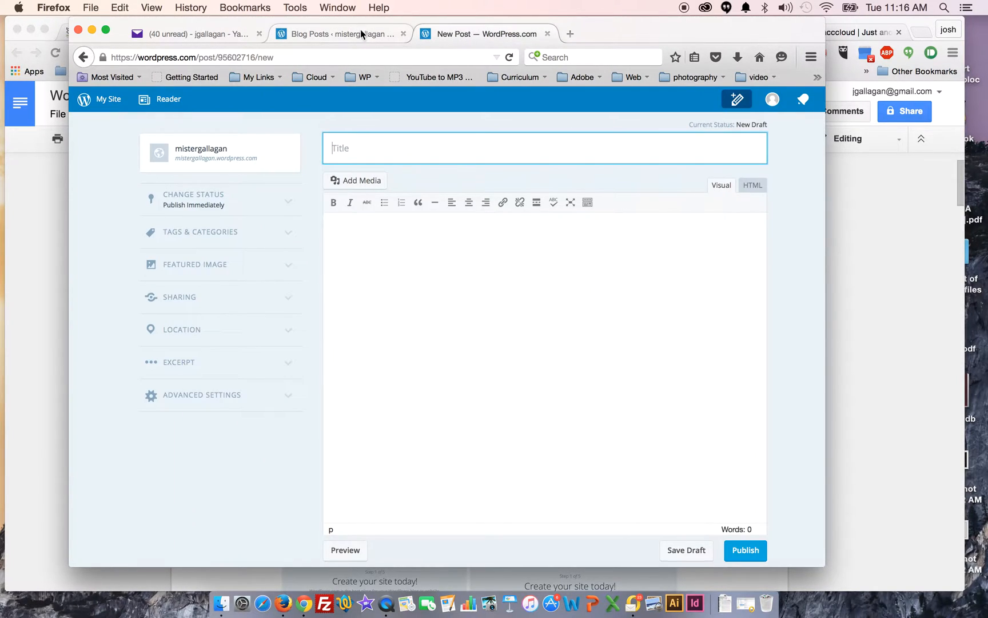
click(338, 33)
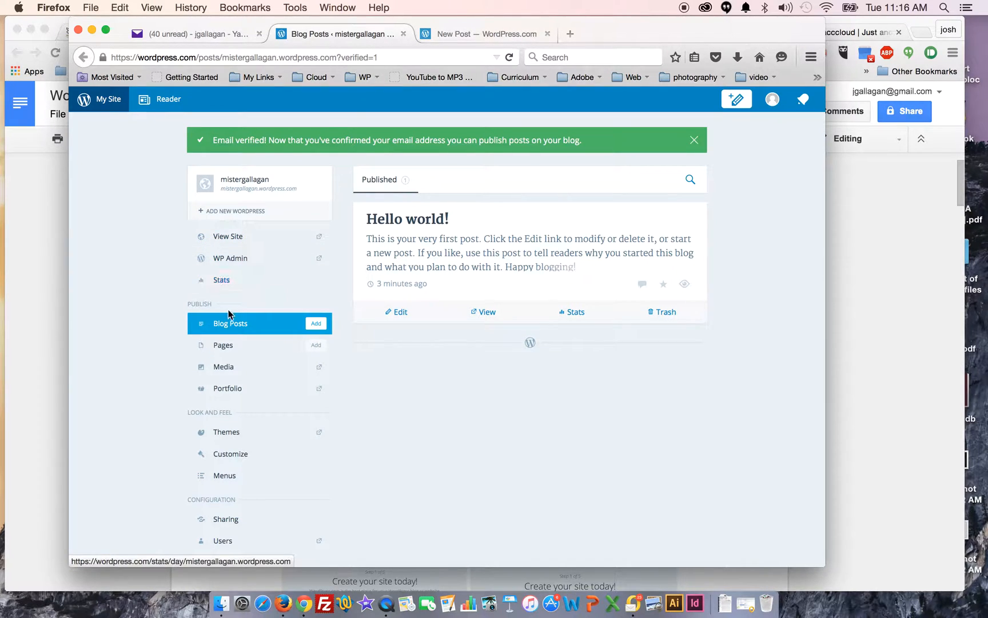
mouse_move(236, 210)
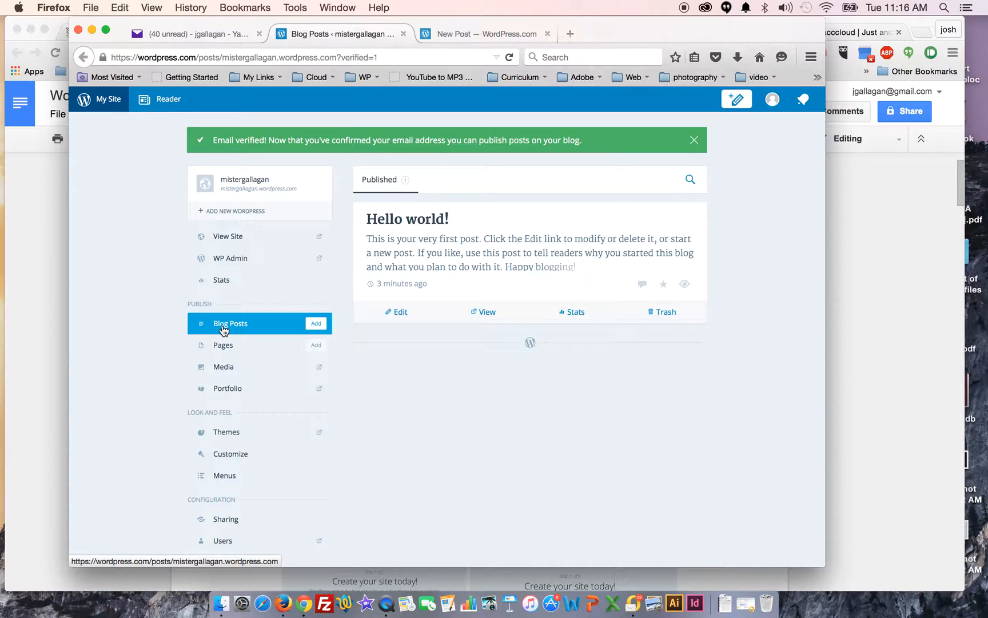
Step: Add a new blog post and title it 'My First Post'
click(315, 322)
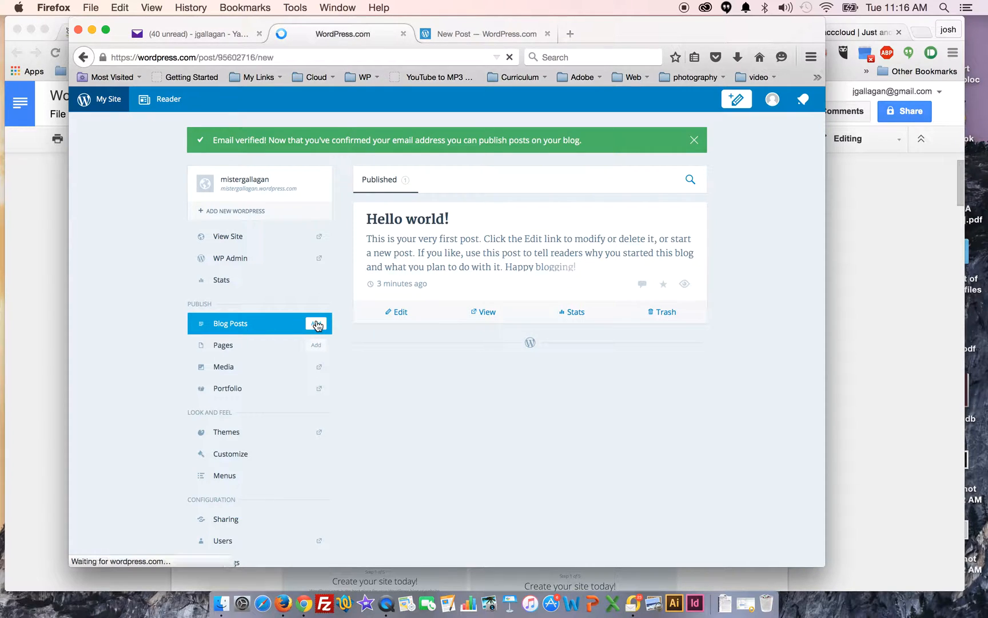
click(318, 323)
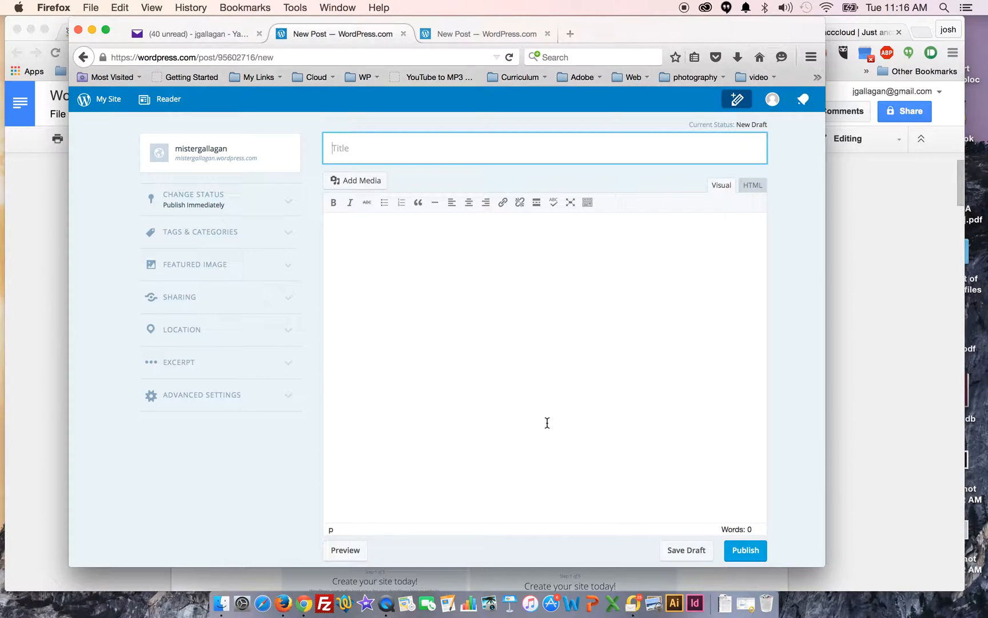
mouse_move(706, 311)
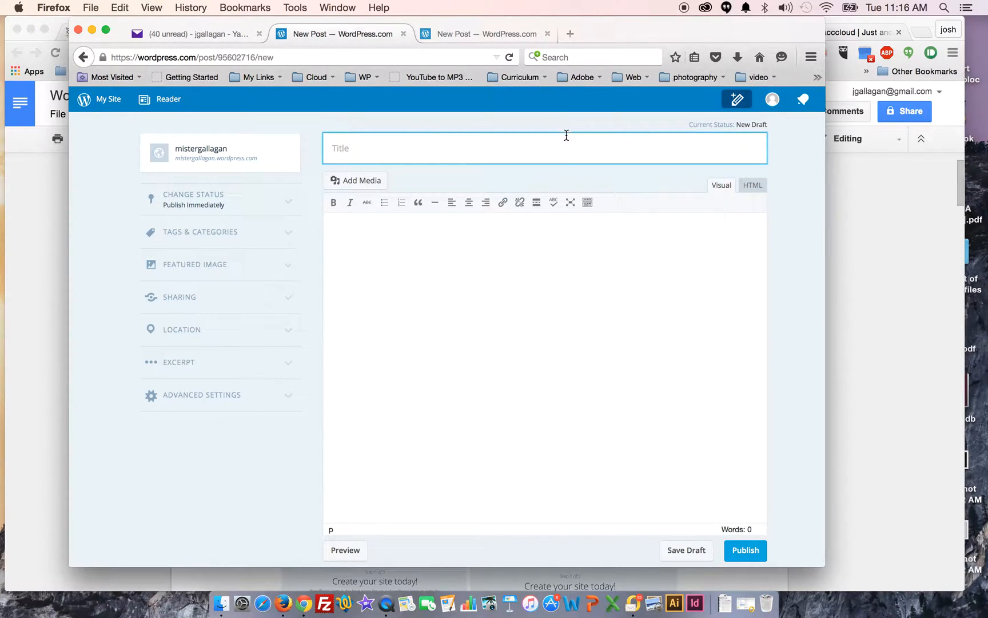
text(My)
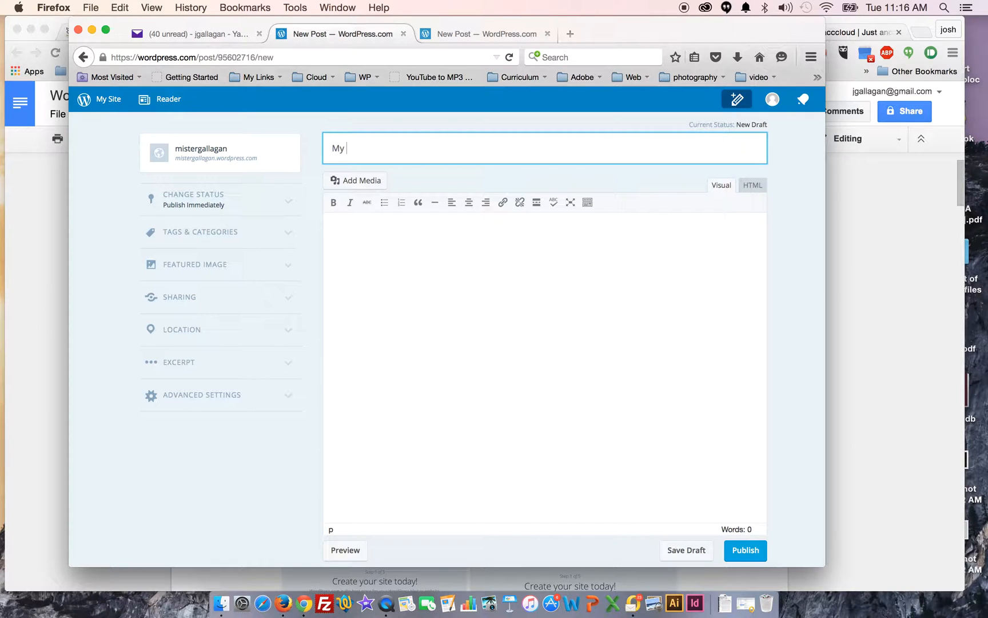
text(First Post)
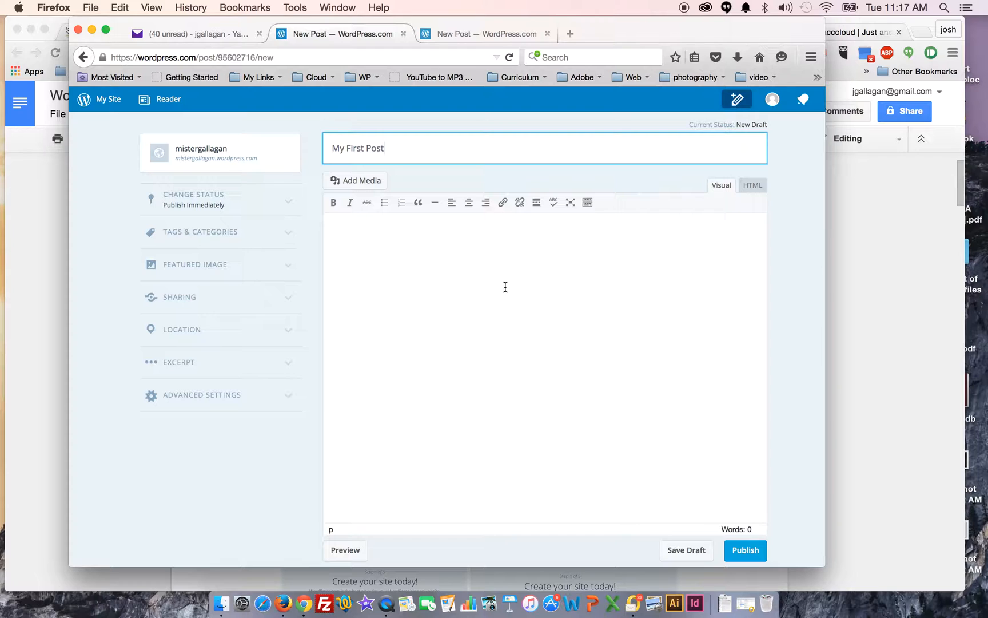
mouse_move(356, 181)
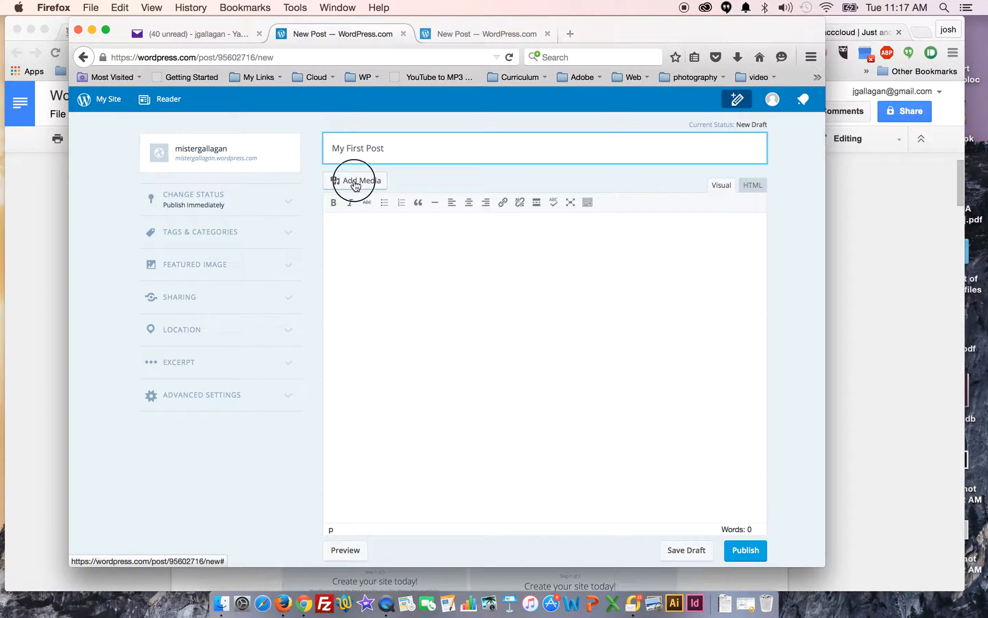
click(357, 181)
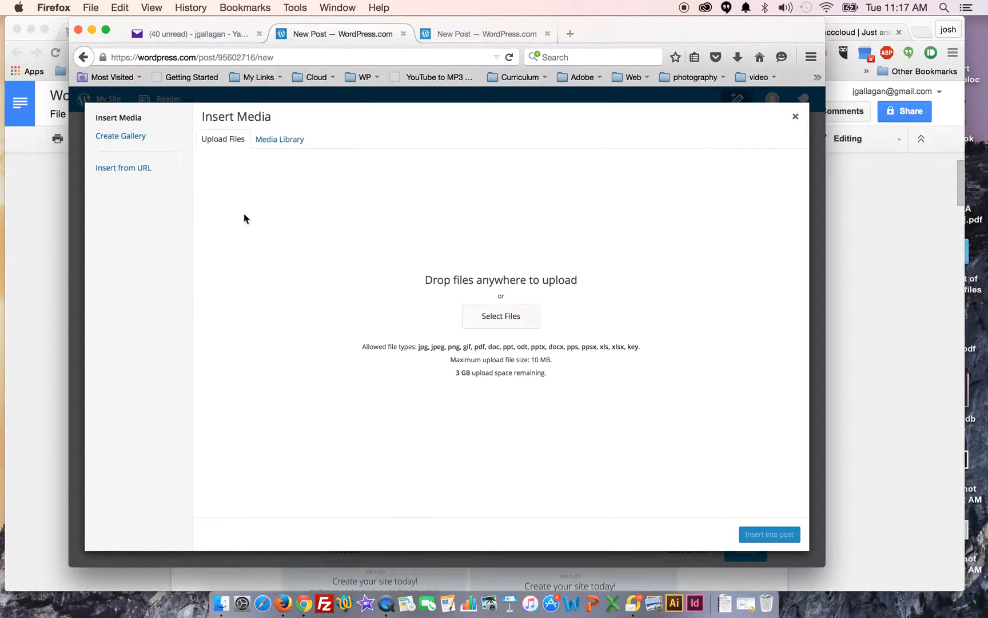
mouse_move(224, 147)
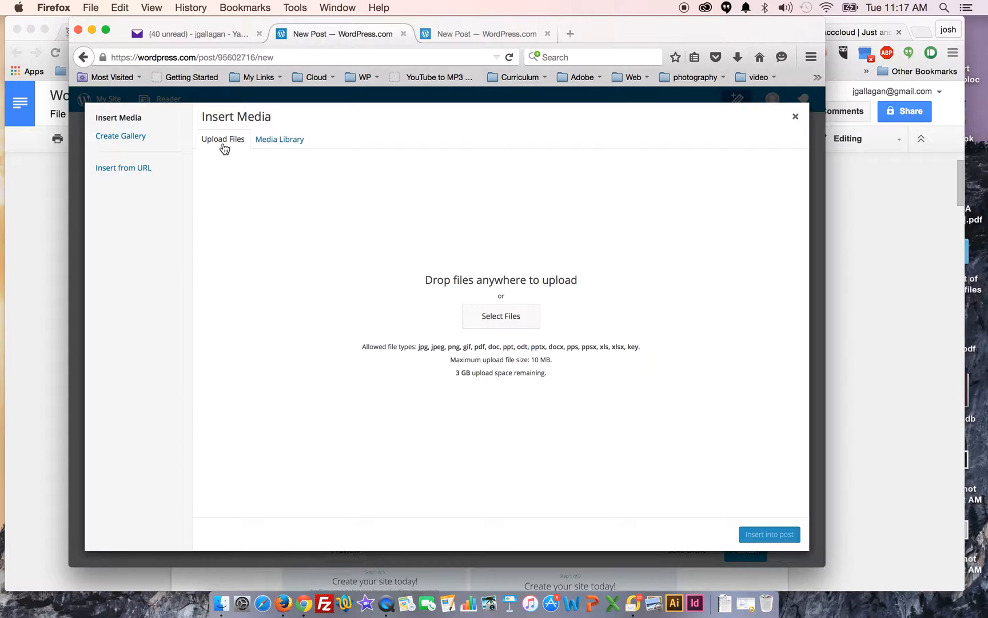
mouse_move(279, 139)
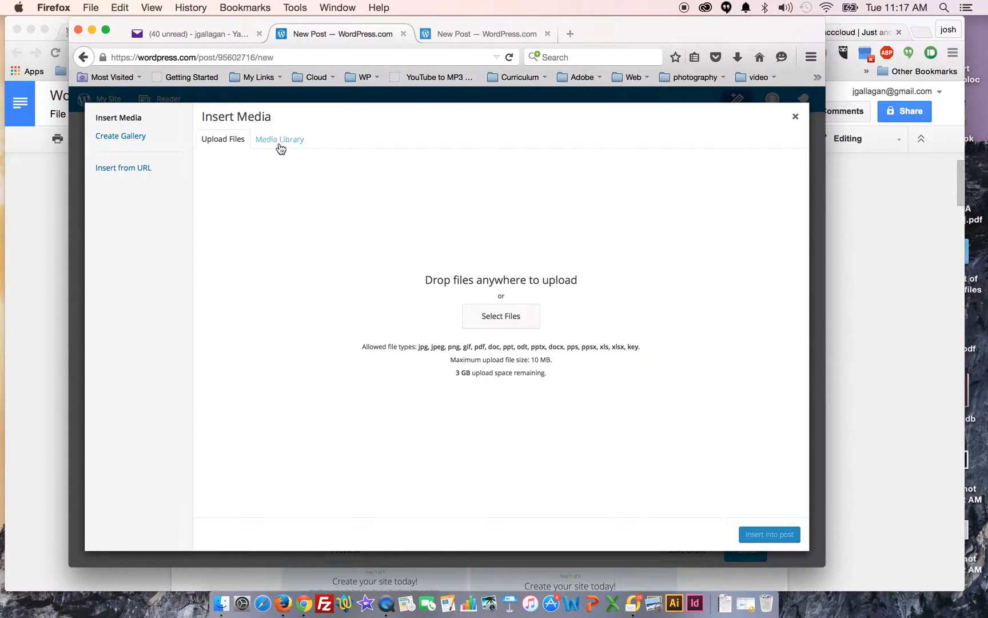
click(279, 139)
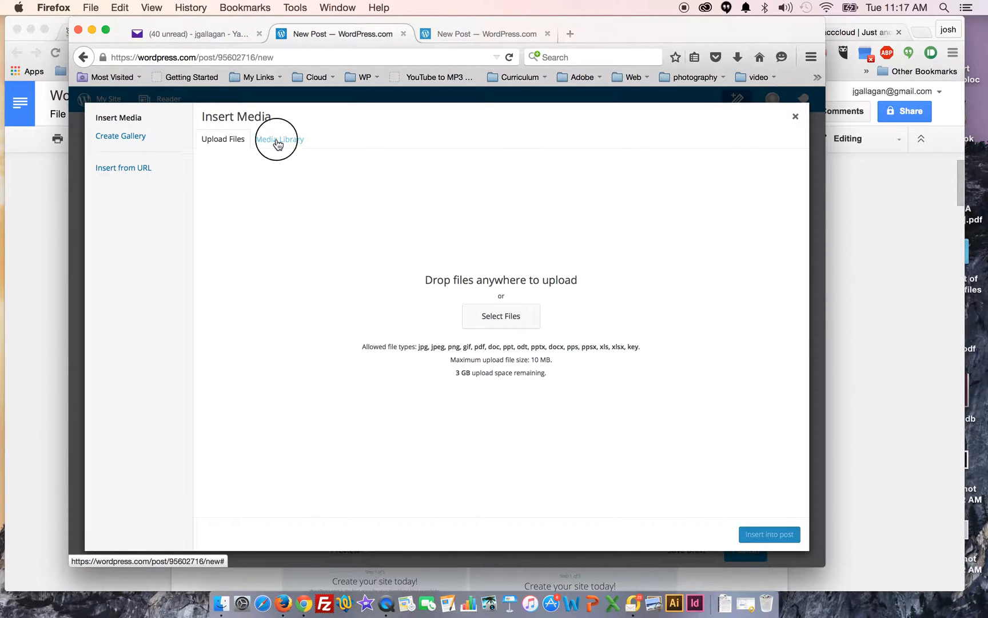
click(280, 138)
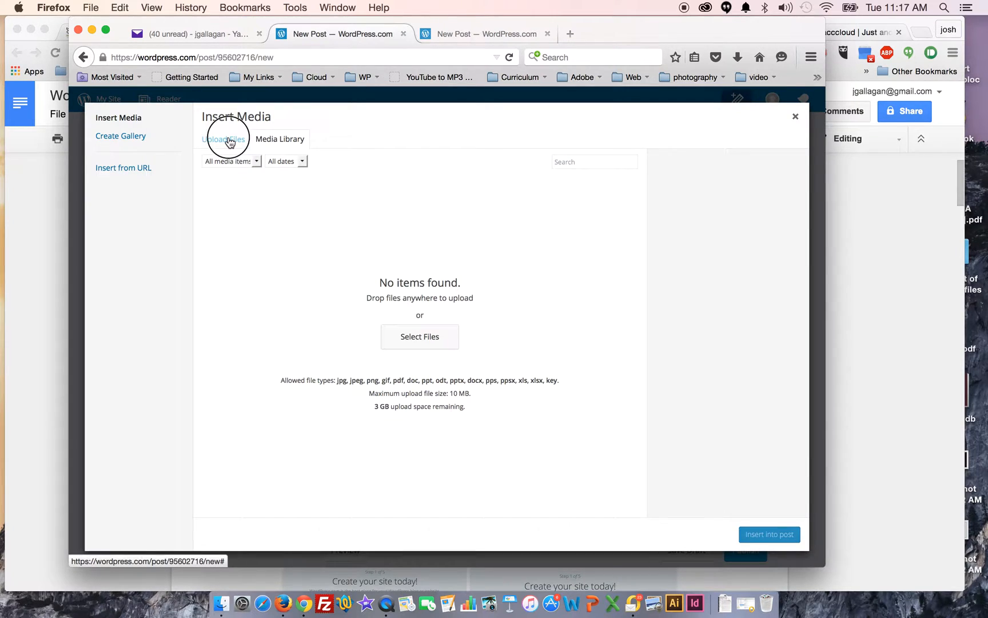
click(223, 139)
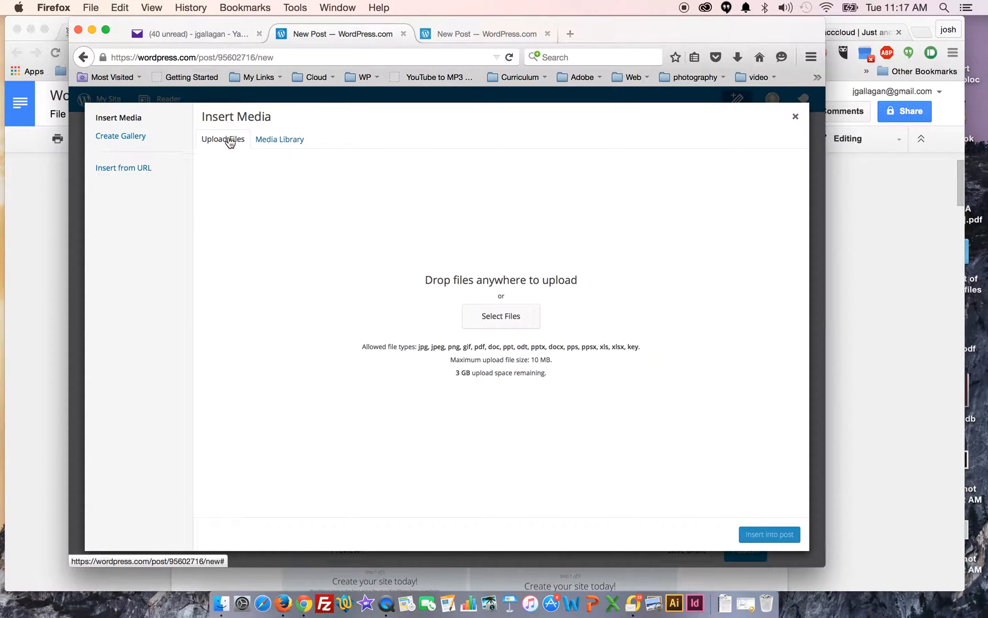
click(123, 167)
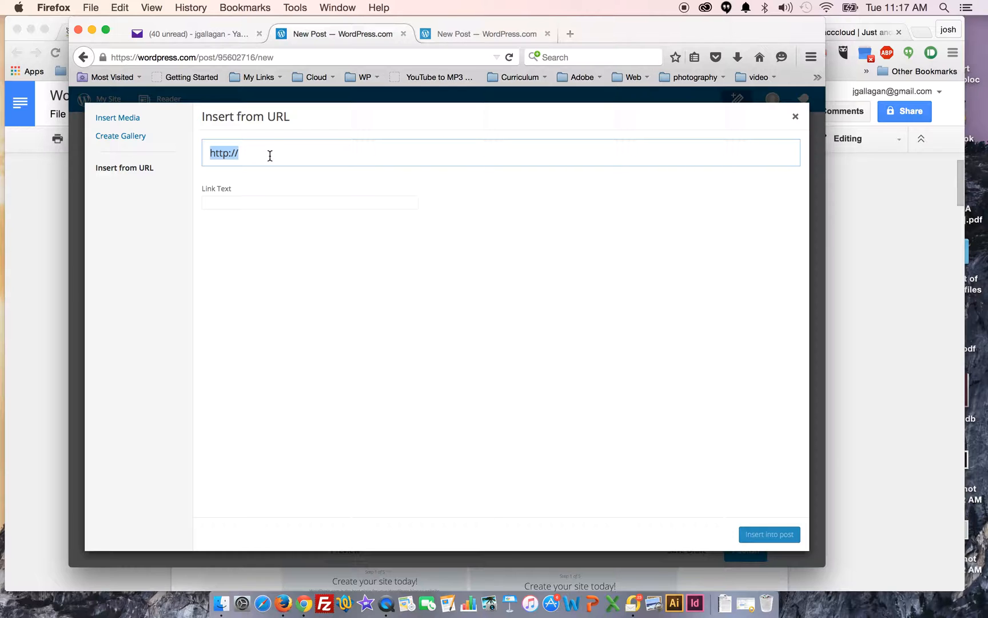
click(117, 117)
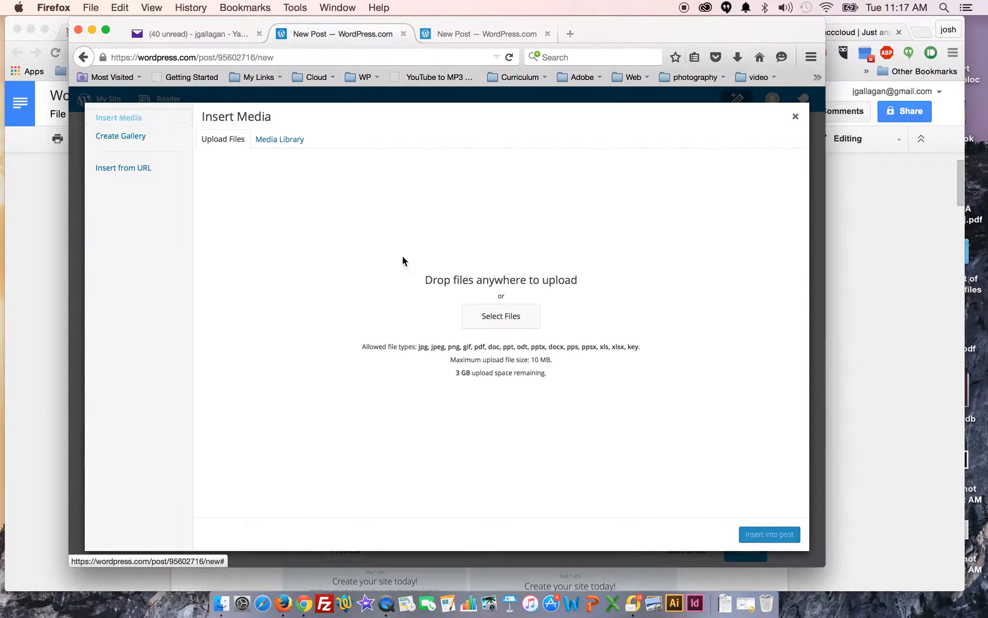
mouse_move(797, 71)
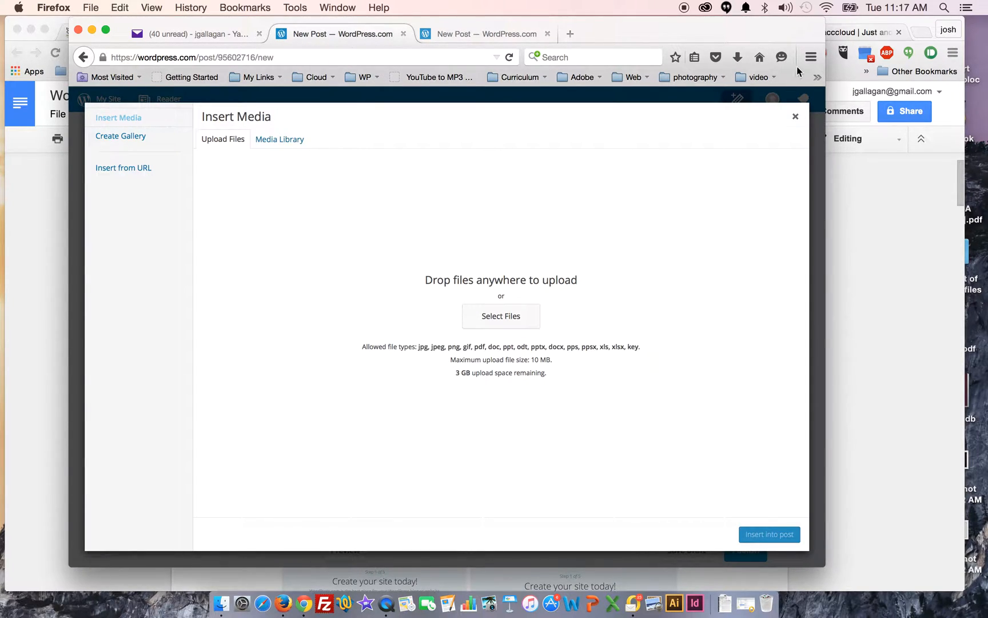
click(795, 117)
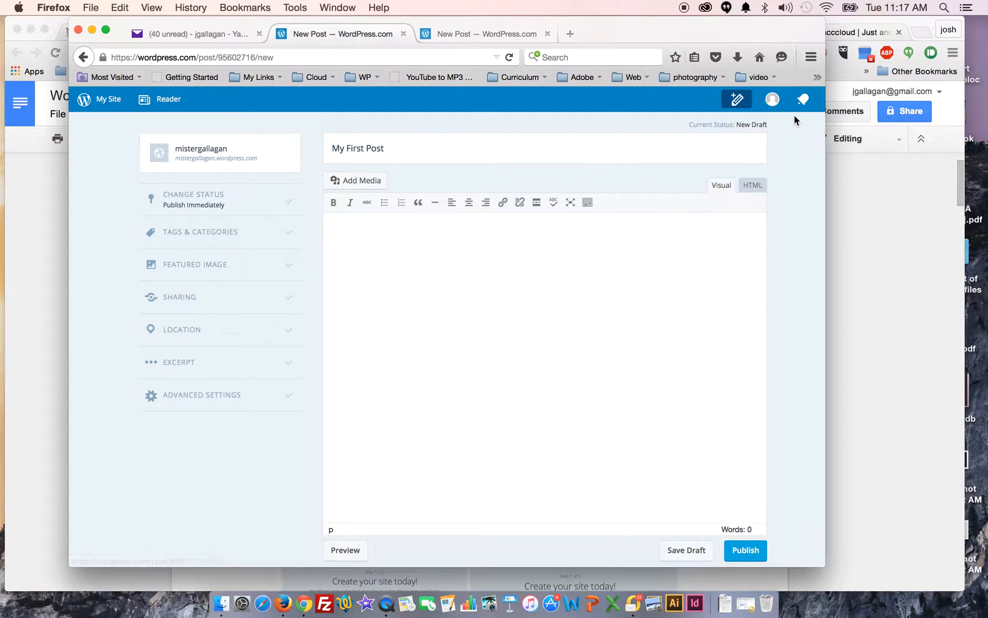
mouse_move(485, 263)
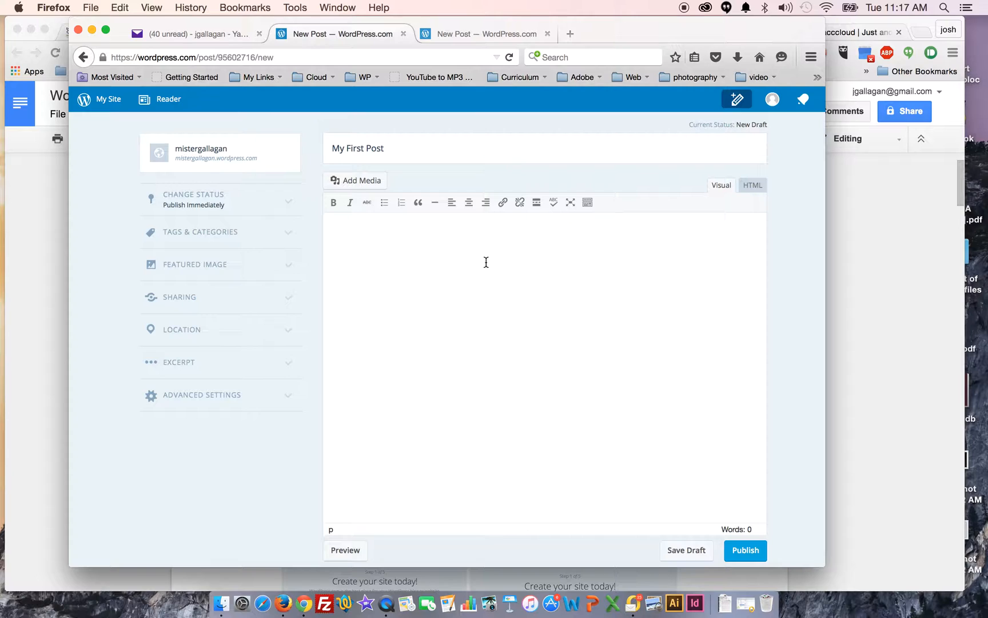
Step: Write 'This is my first post.' in the body and make it bold and italic
click(485, 227)
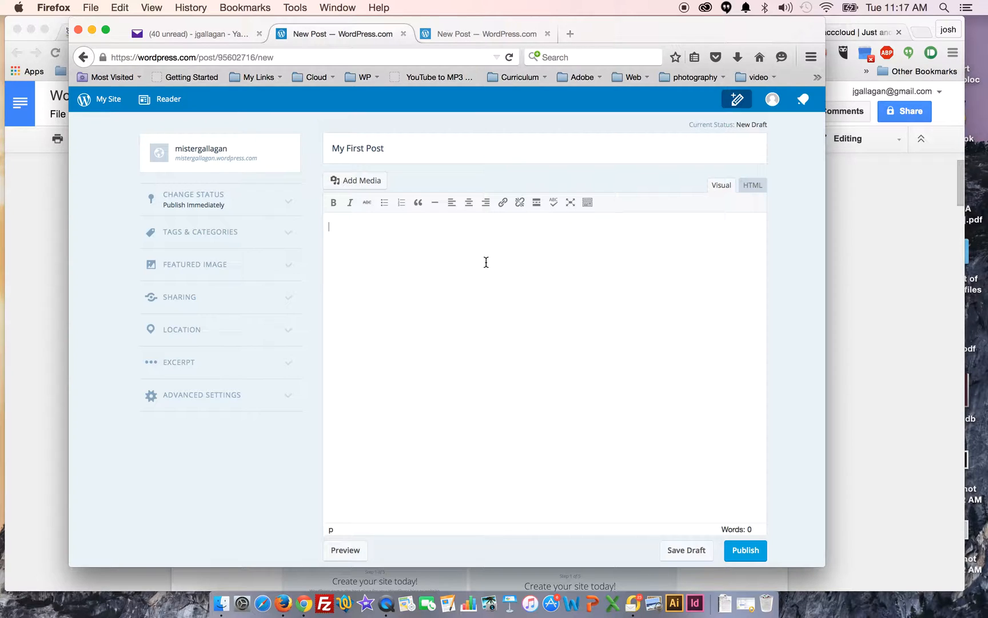
text(This is my)
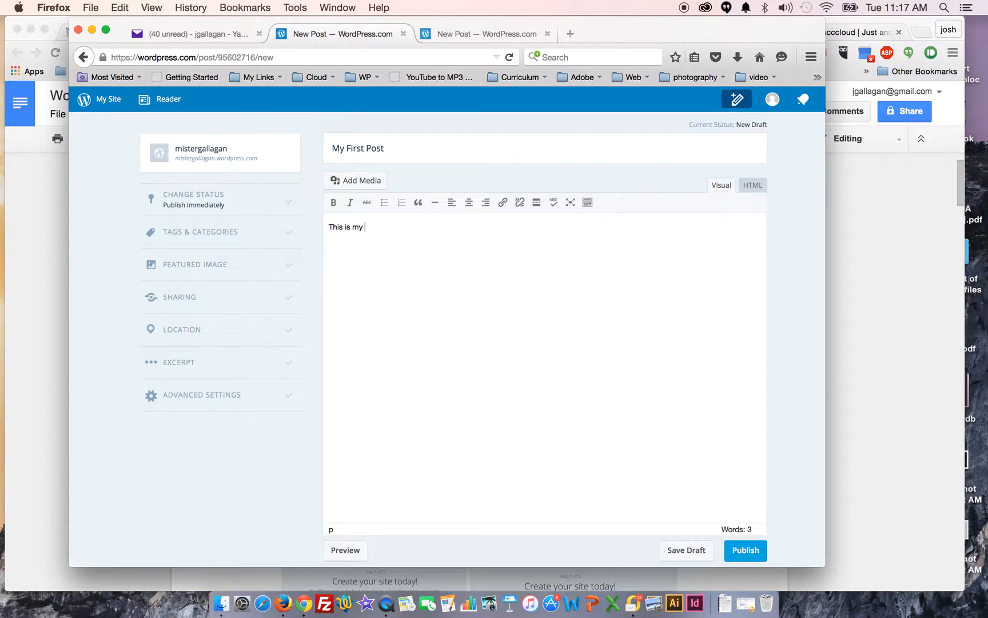
text(first post.)
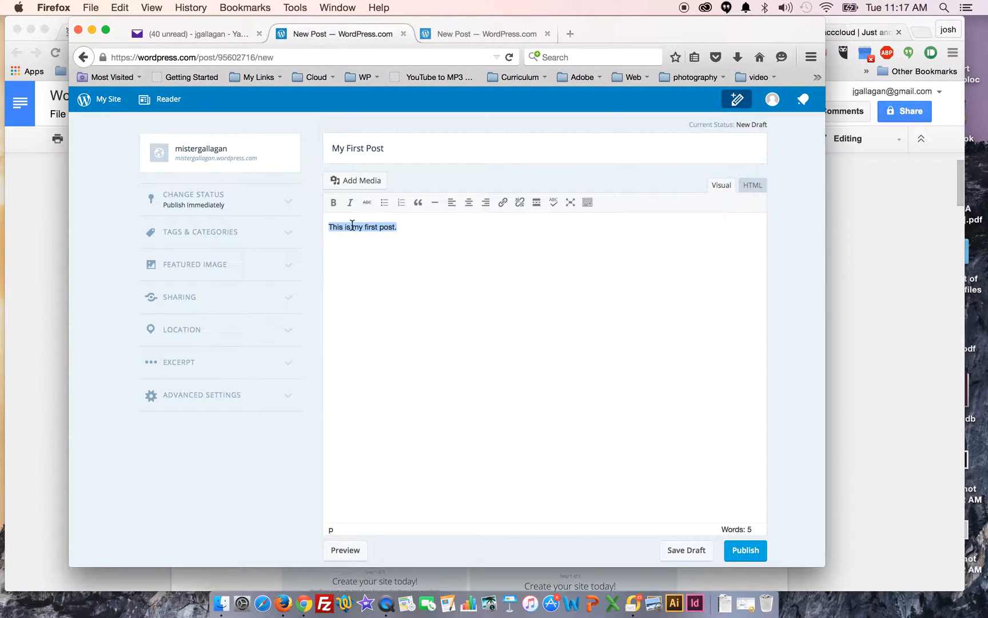
click(332, 202)
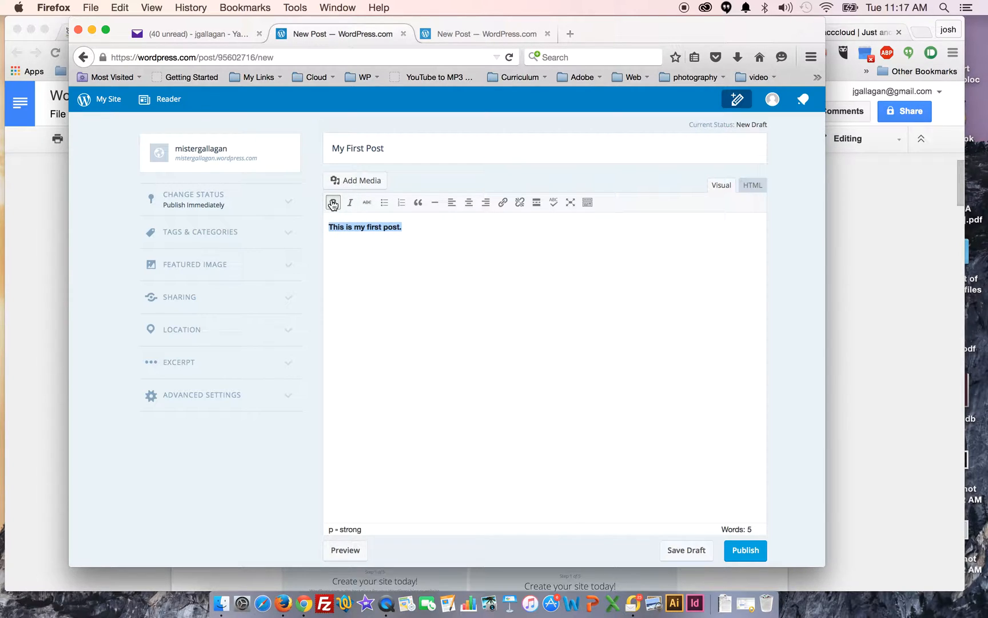
click(350, 203)
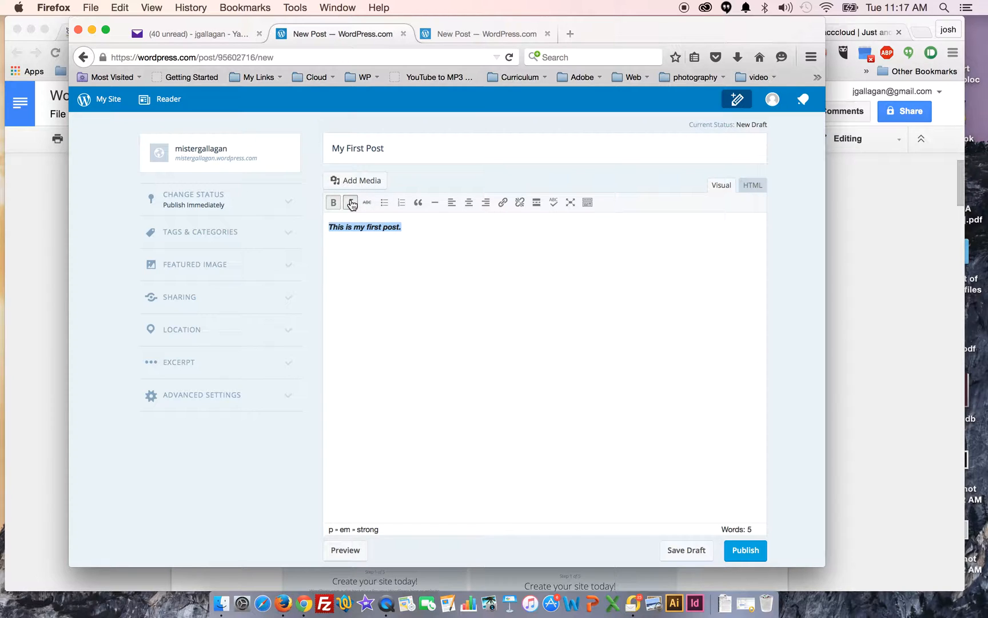
click(332, 202)
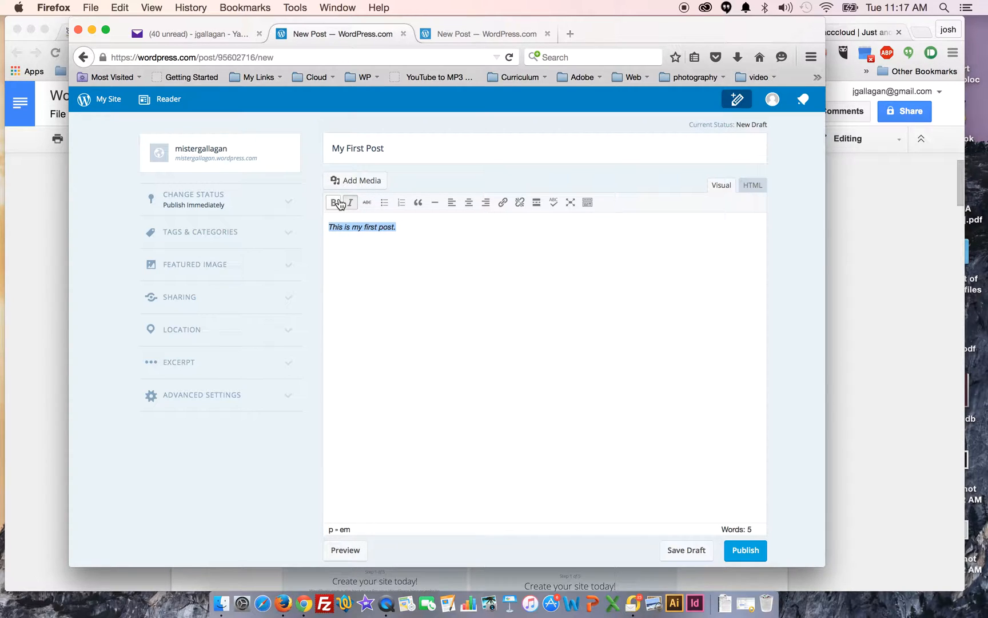
click(333, 202)
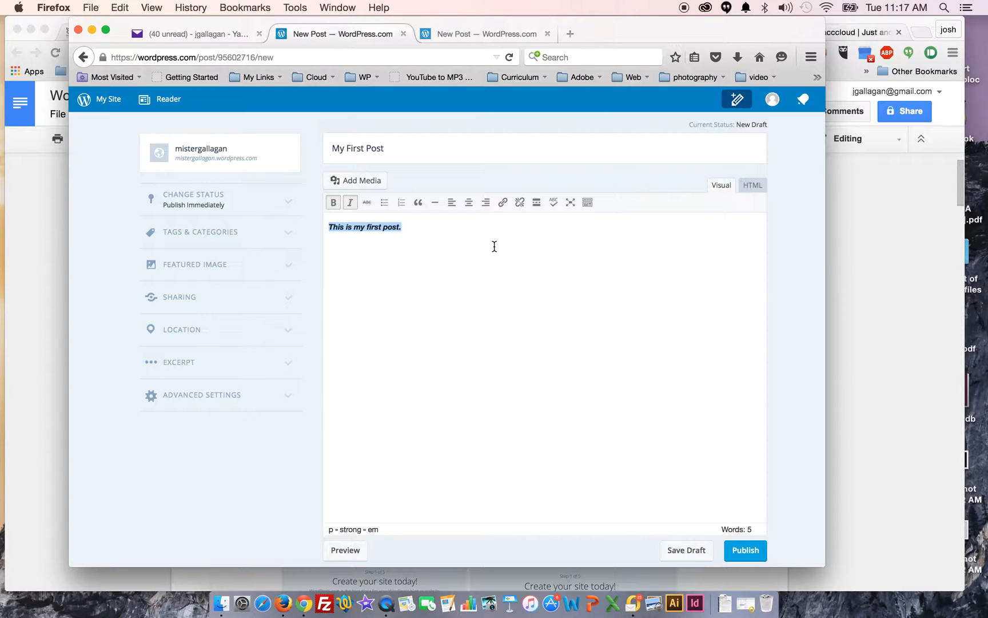
mouse_move(520, 203)
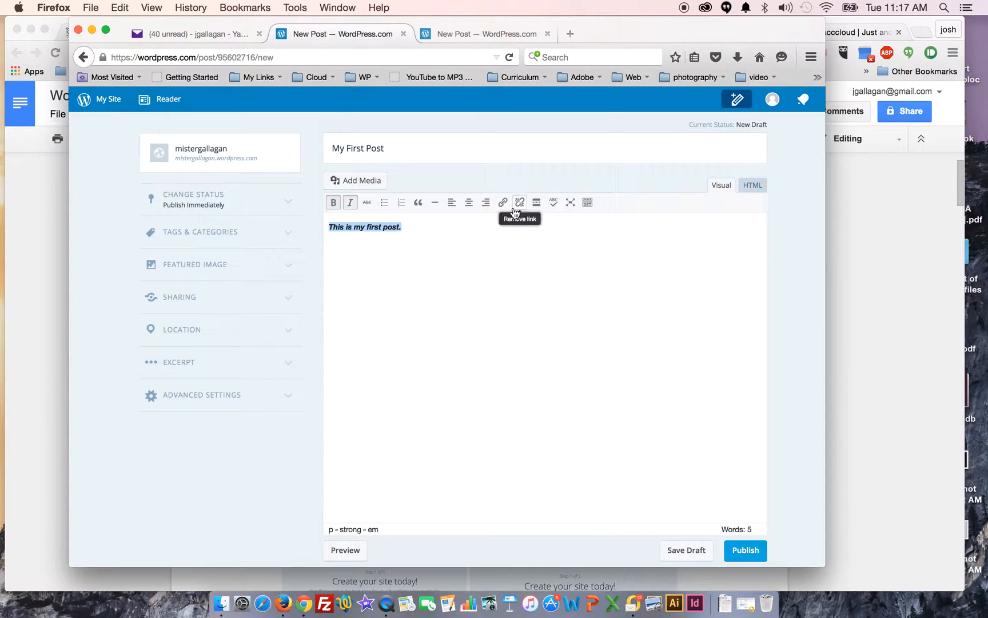
mouse_move(503, 202)
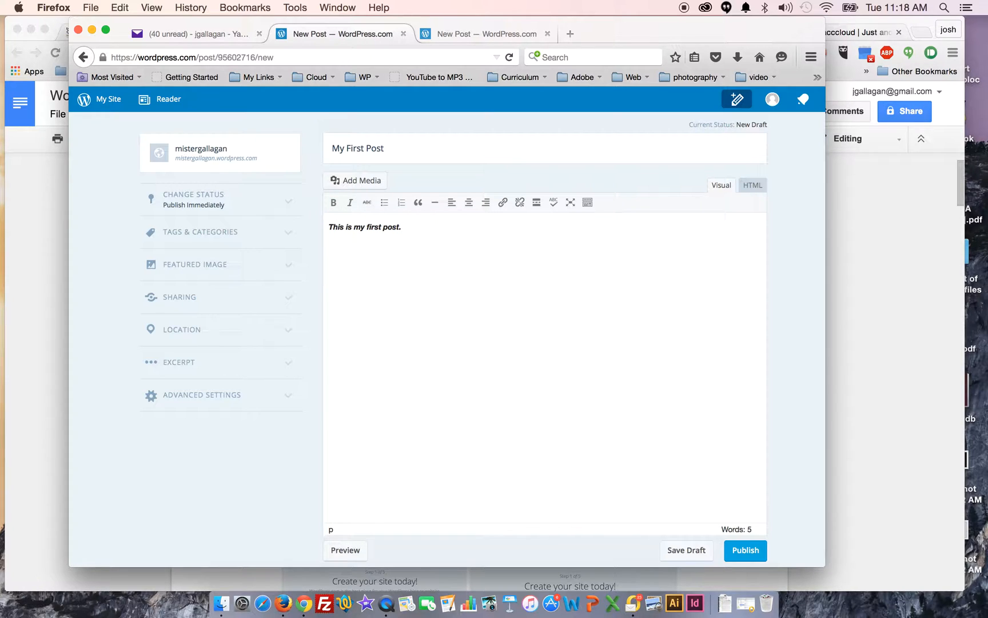
Step: Add the line 'Click Here to visit my friends portfolio.' and begin linking it
text(Click Here)
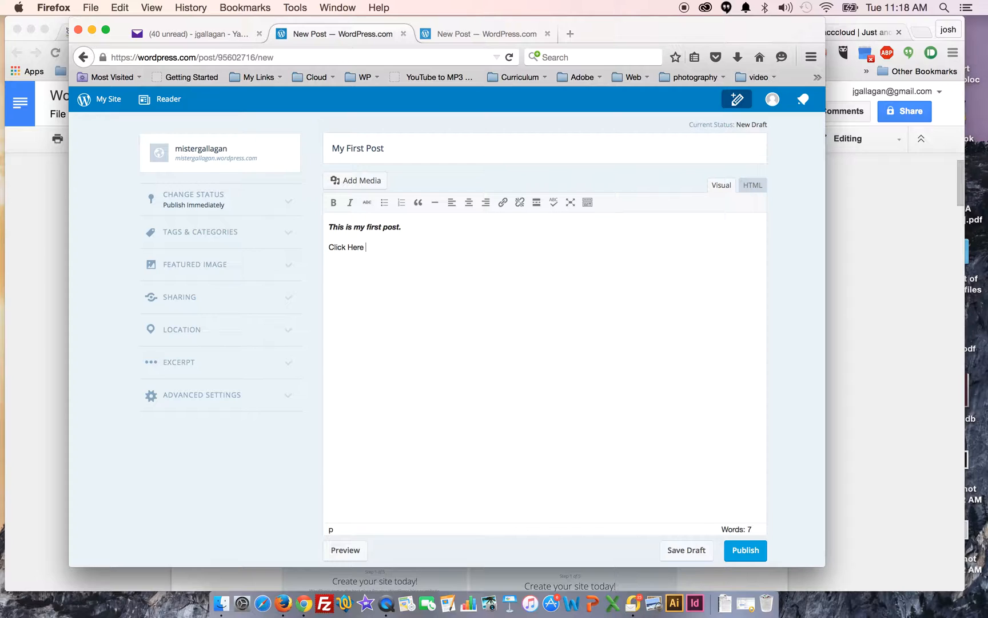
text(to visit m)
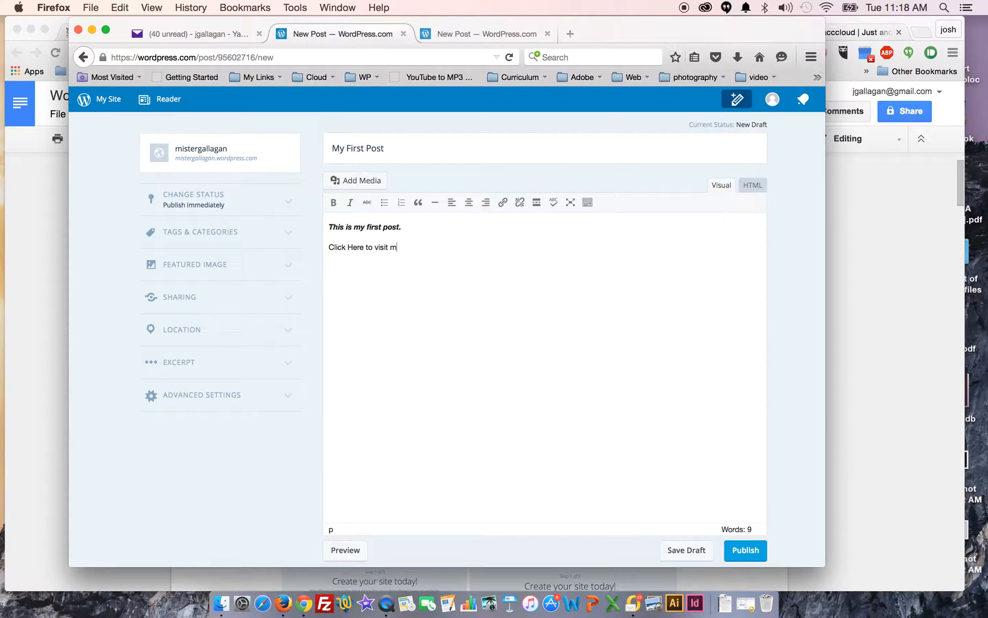
text(y friends po)
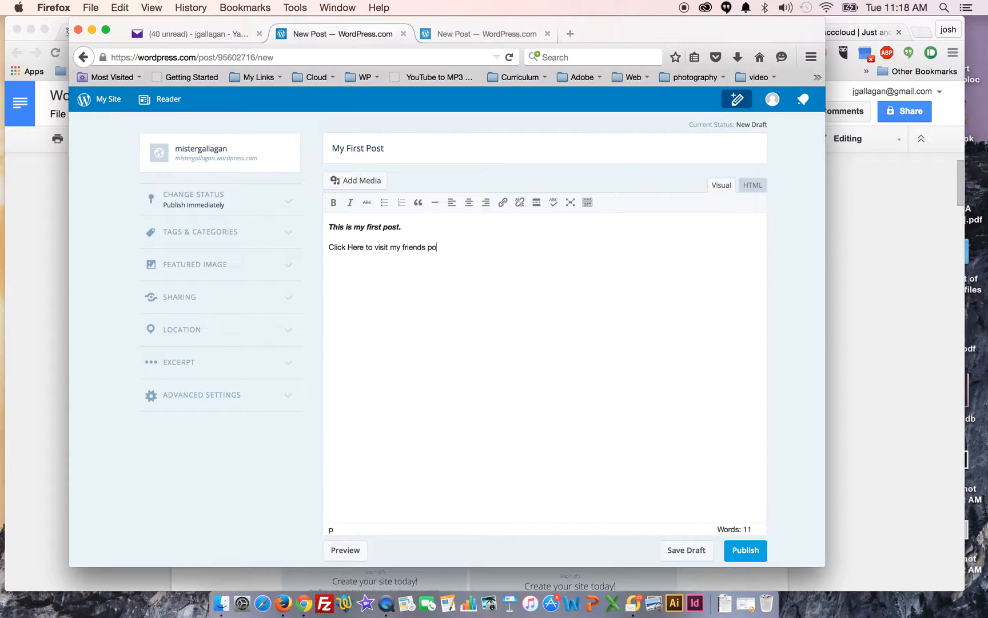
text(rtfolio.)
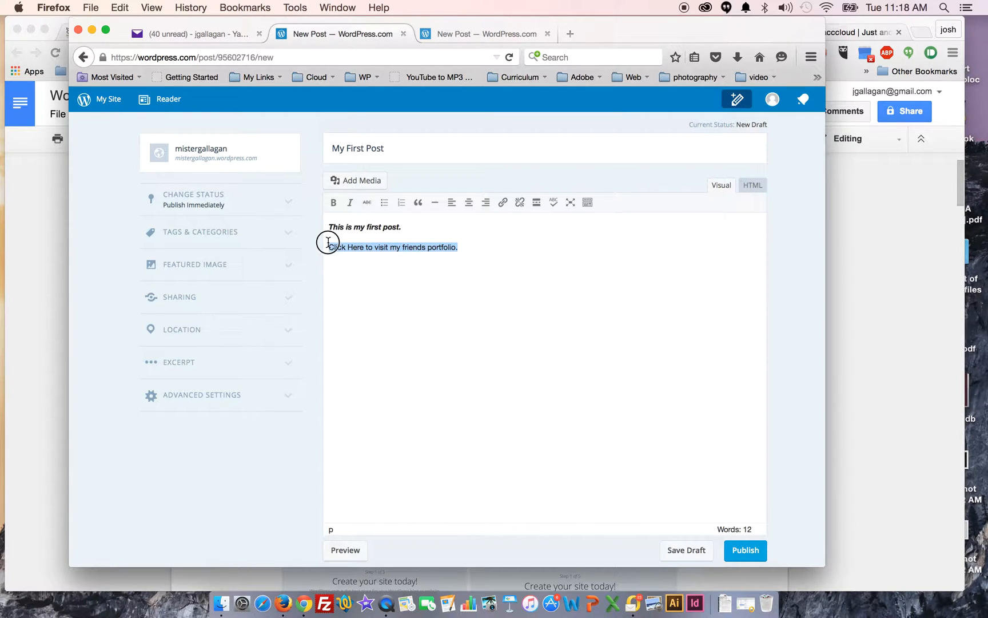
click(503, 202)
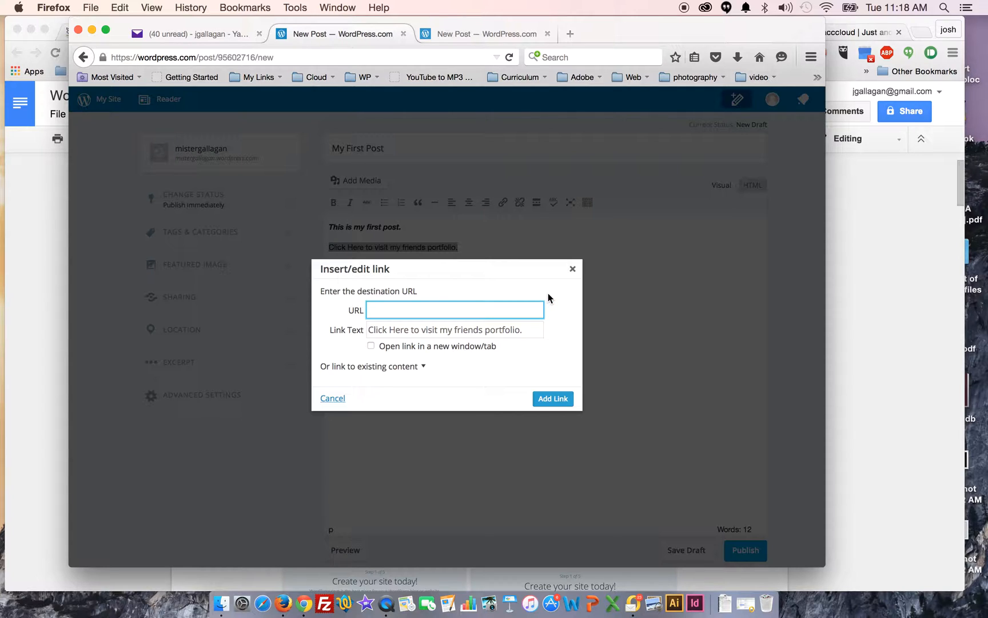
text(http)
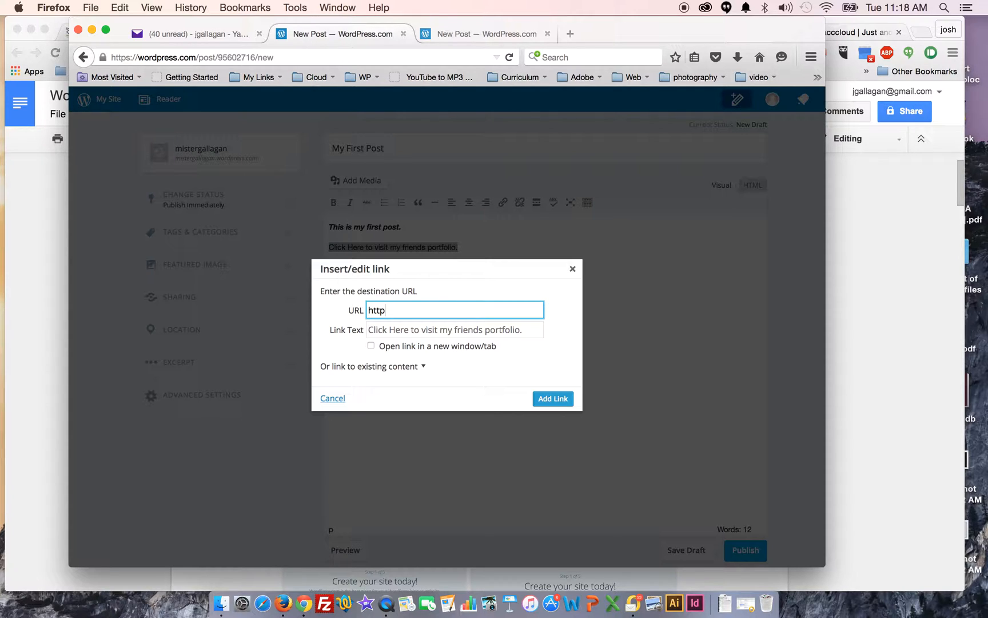
text(://www)
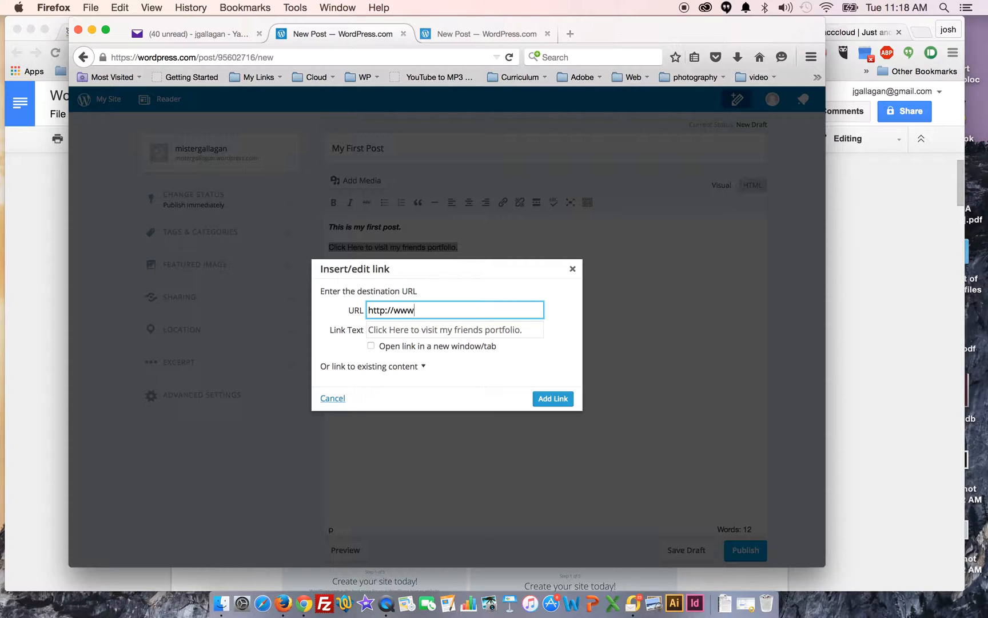
text(.)
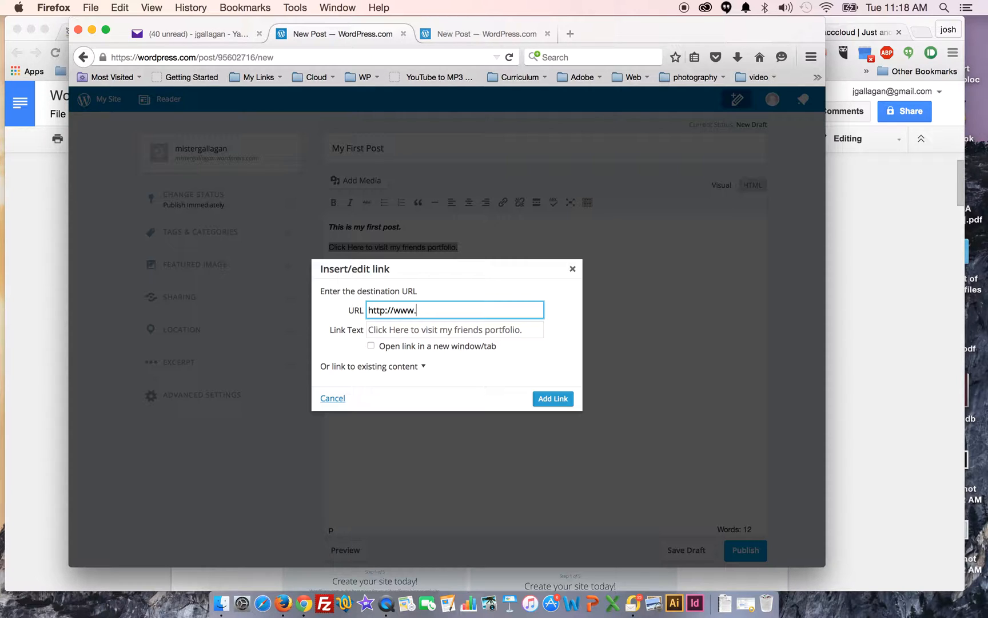
text(jgallagan.)
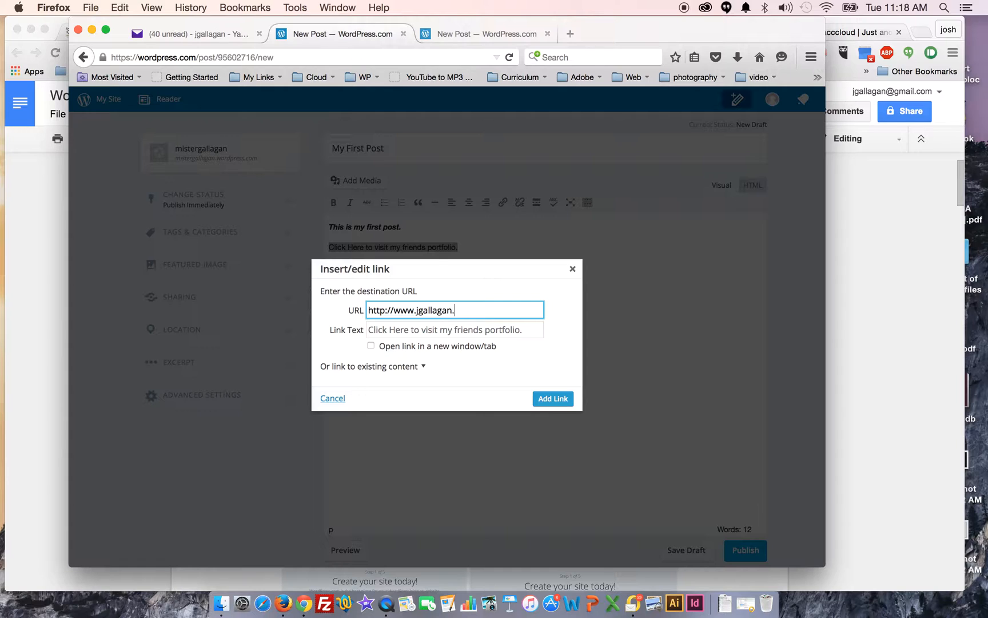
text(wordpress.c)
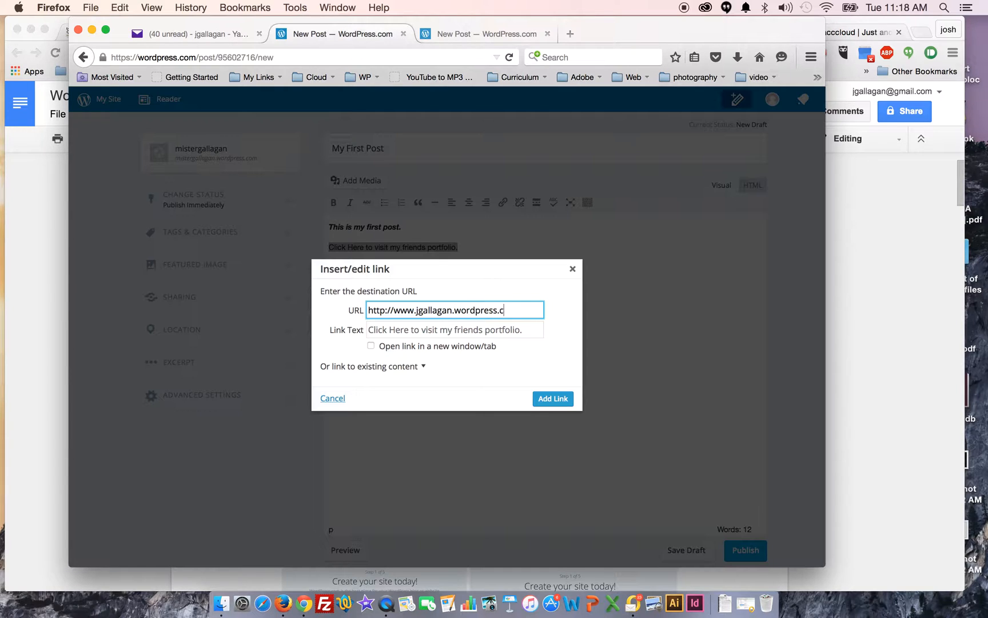
text(om)
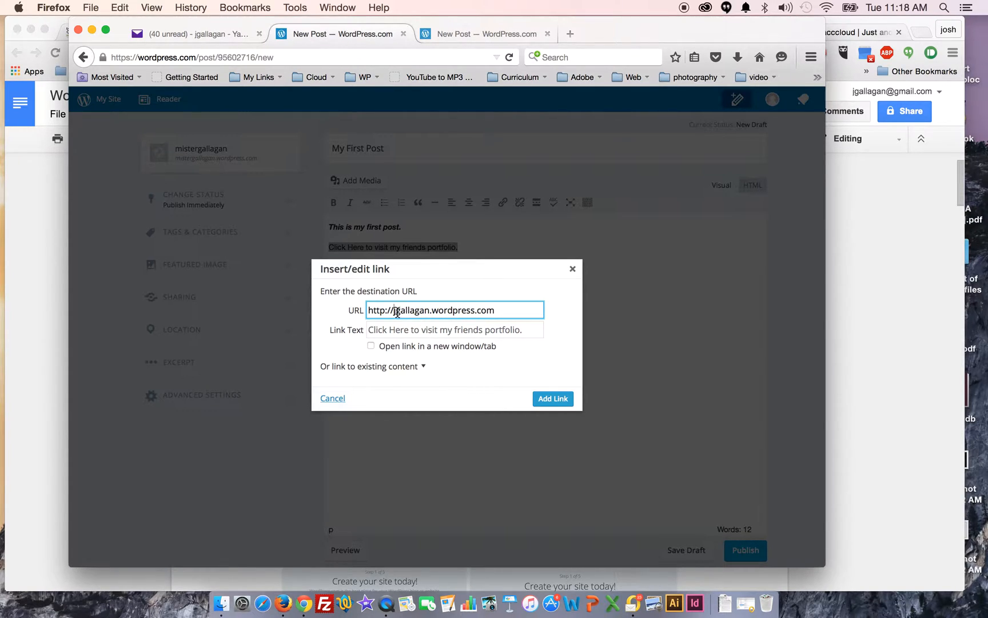
mouse_move(502, 310)
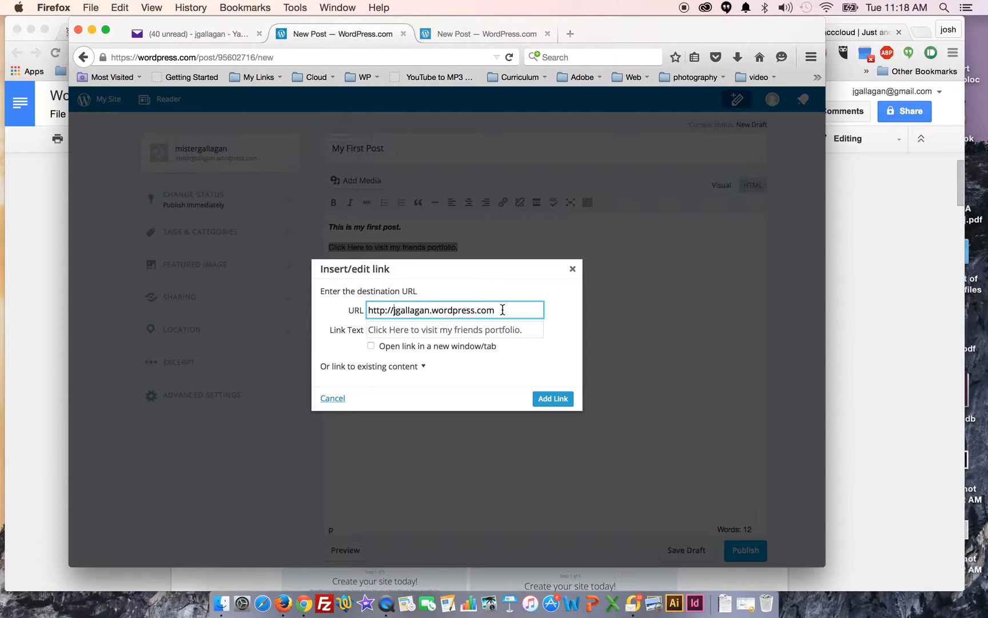
click(444, 330)
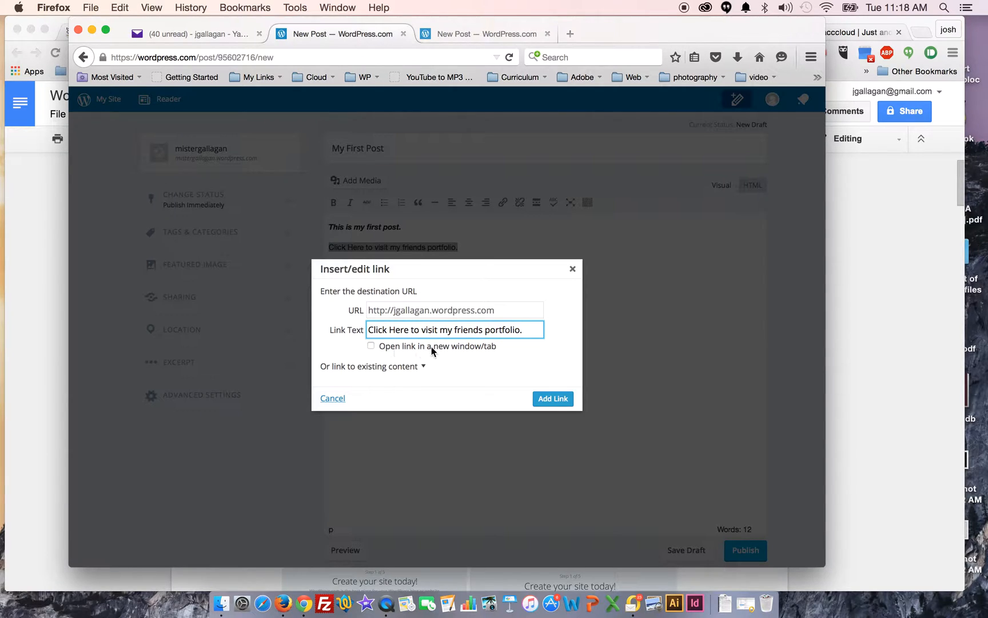
click(371, 346)
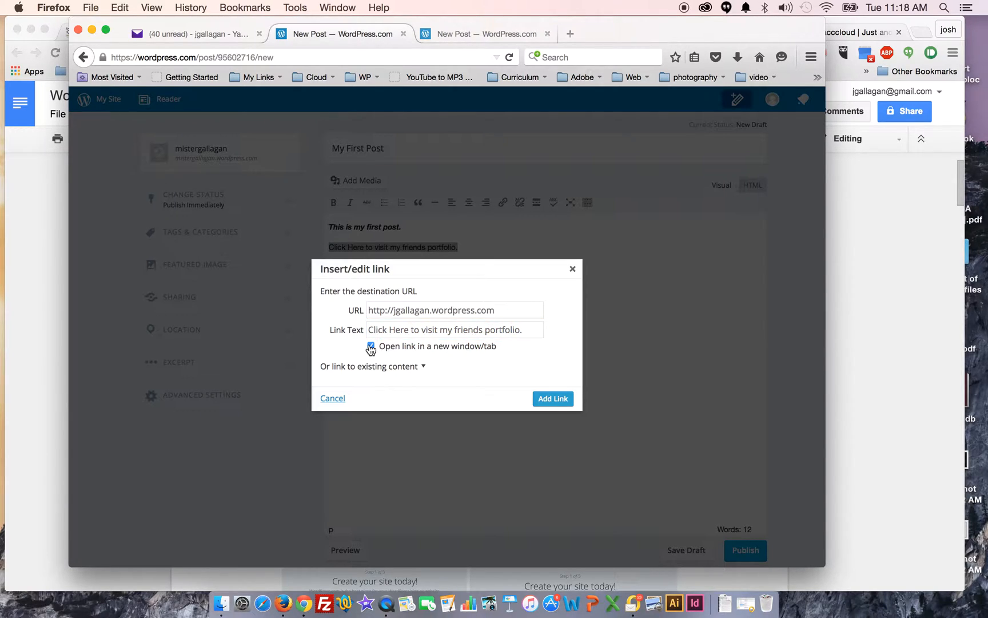
click(553, 398)
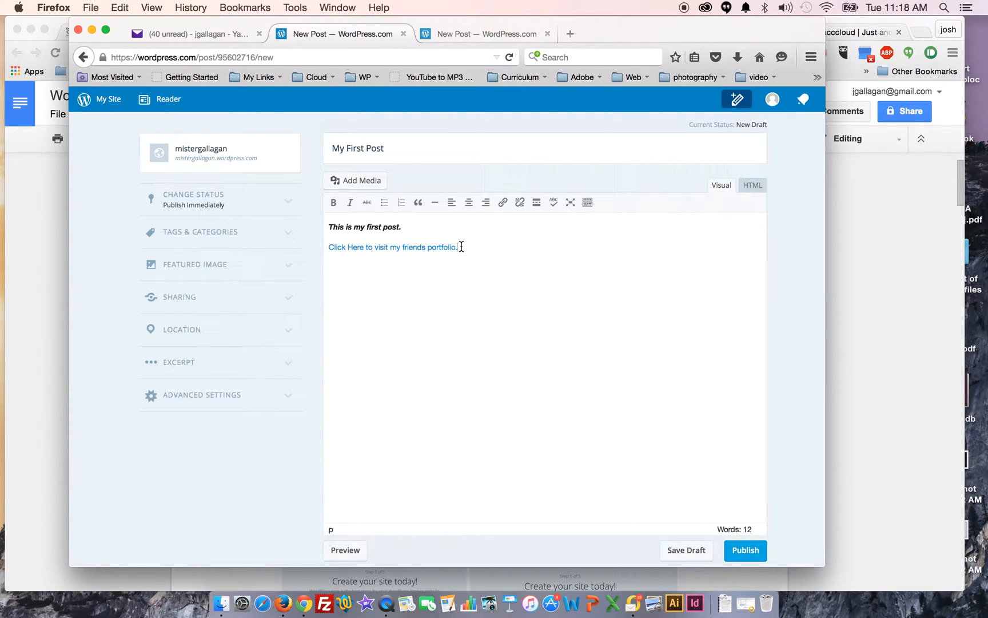
mouse_move(474, 248)
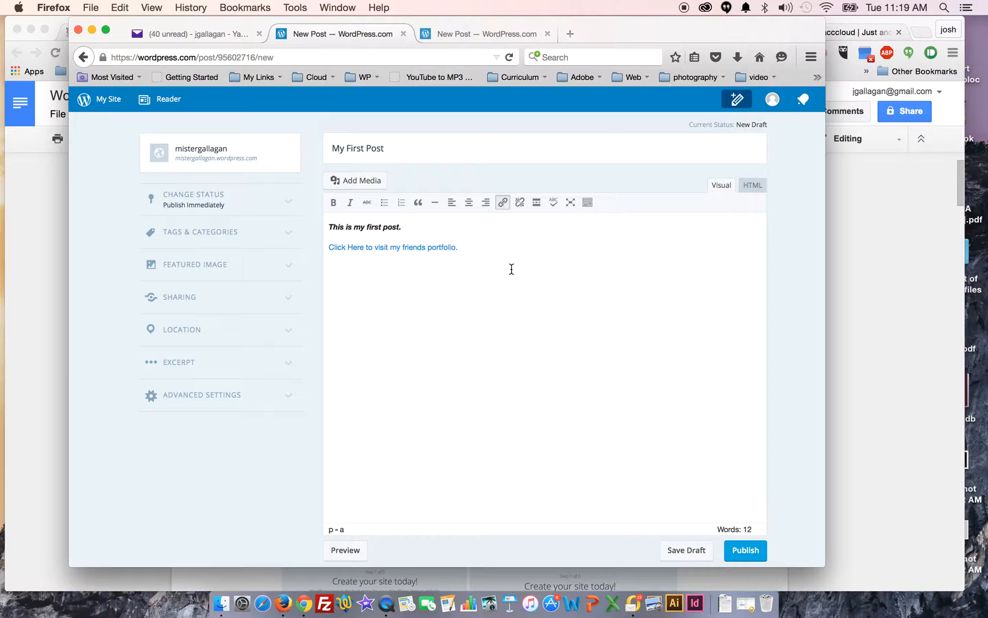
mouse_move(788, 521)
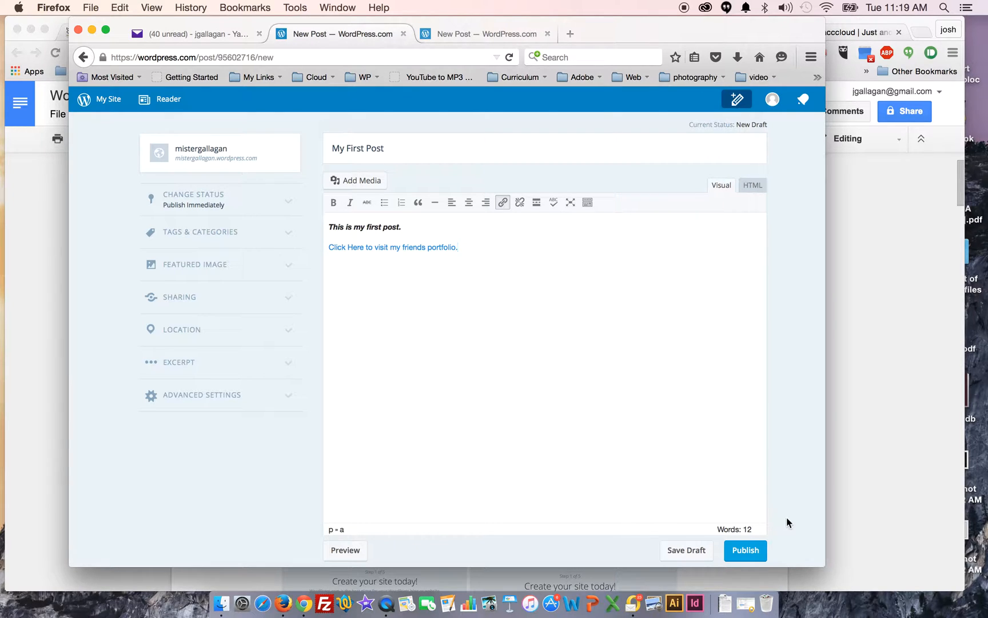
Step: Publish My First Post
click(745, 549)
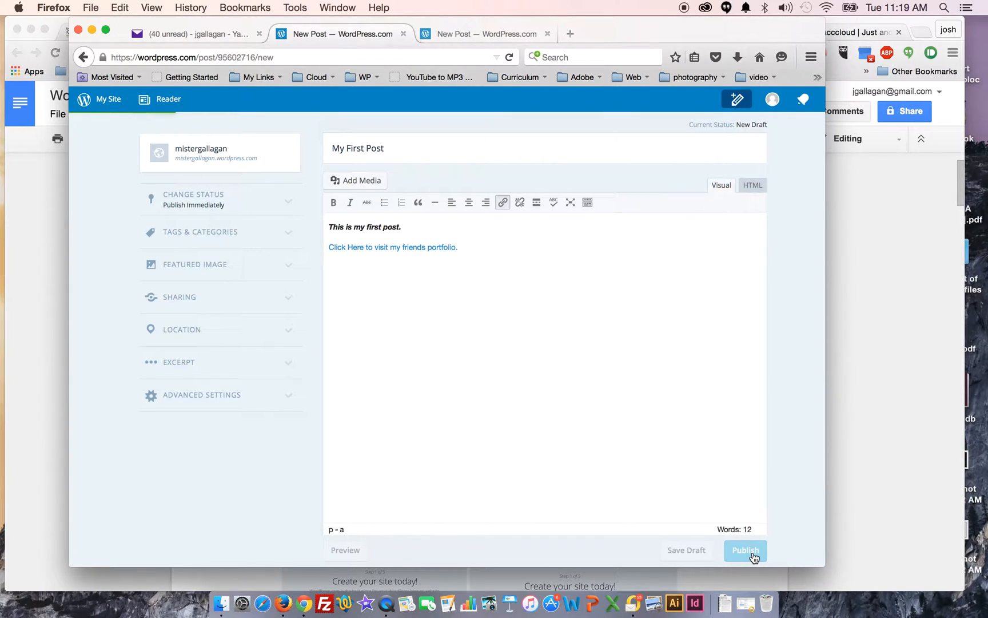
Step: Publish My First Post on mistergallagan and acknowledge the published notice
click(746, 549)
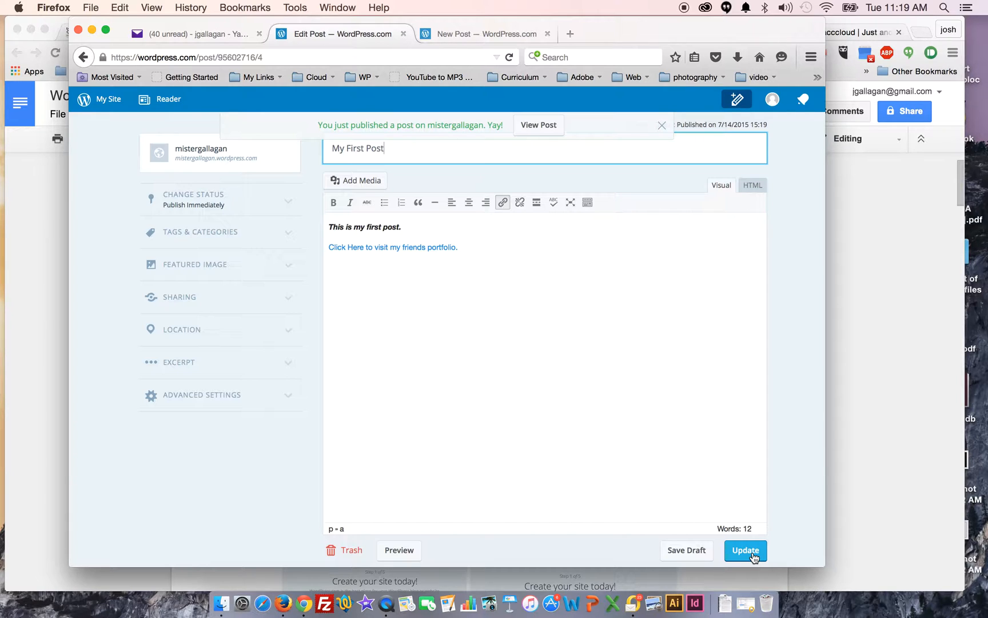
mouse_move(797, 433)
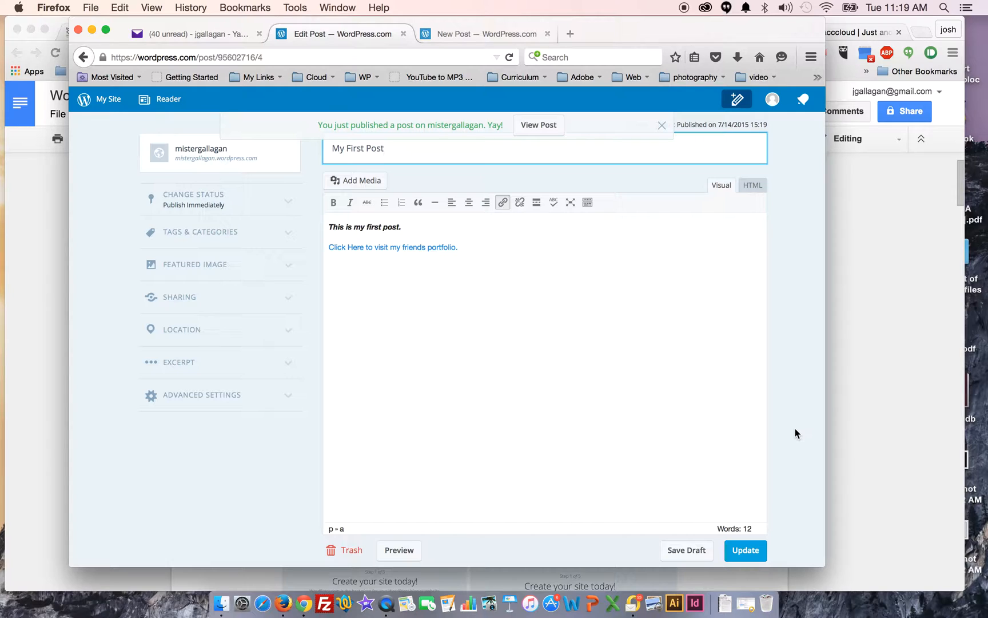
click(384, 148)
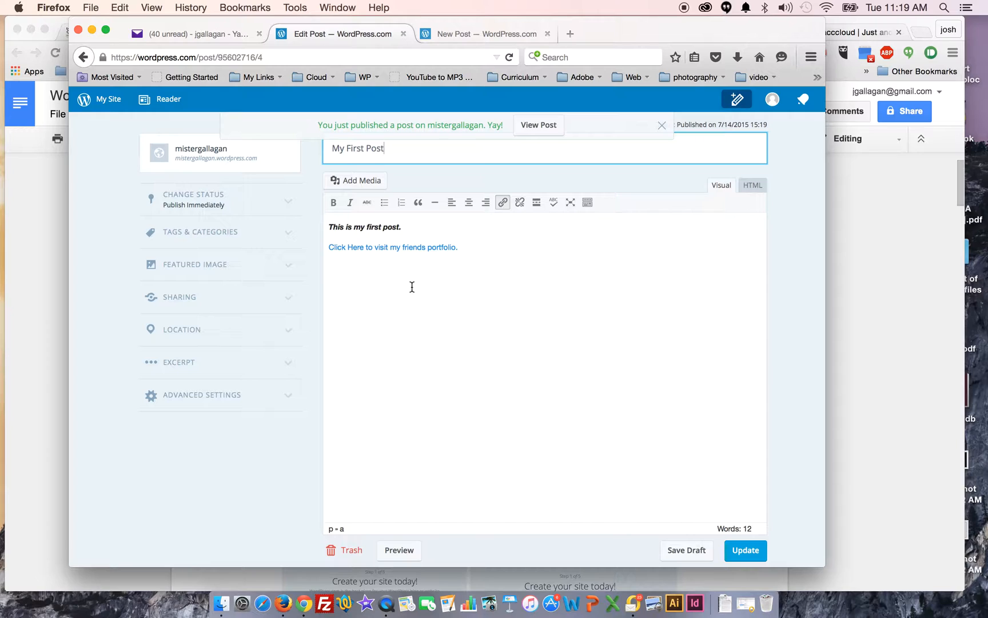
mouse_move(470, 307)
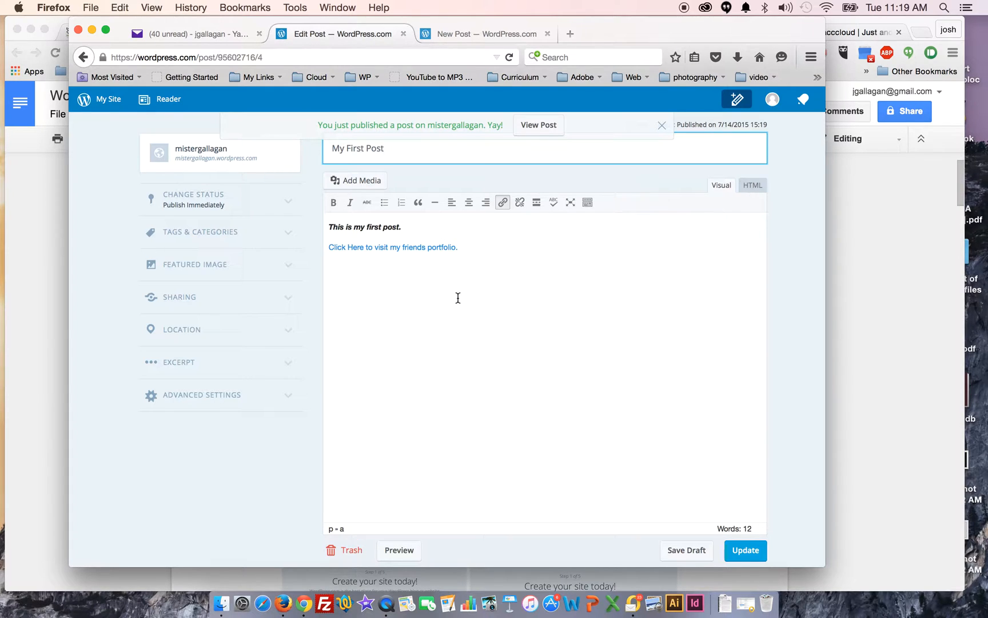
mouse_move(385, 207)
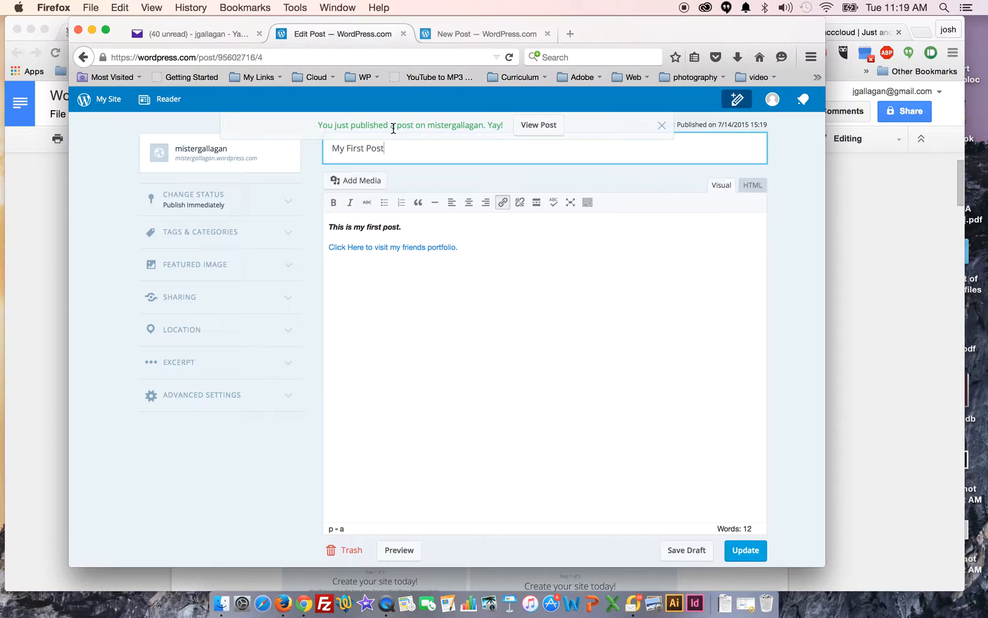
mouse_move(442, 124)
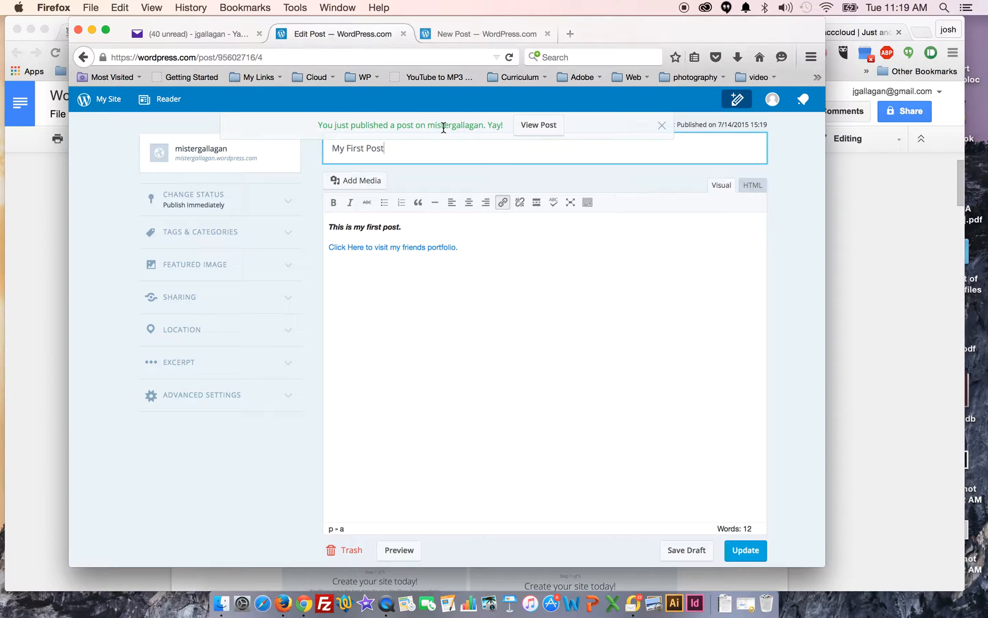
mouse_move(538, 125)
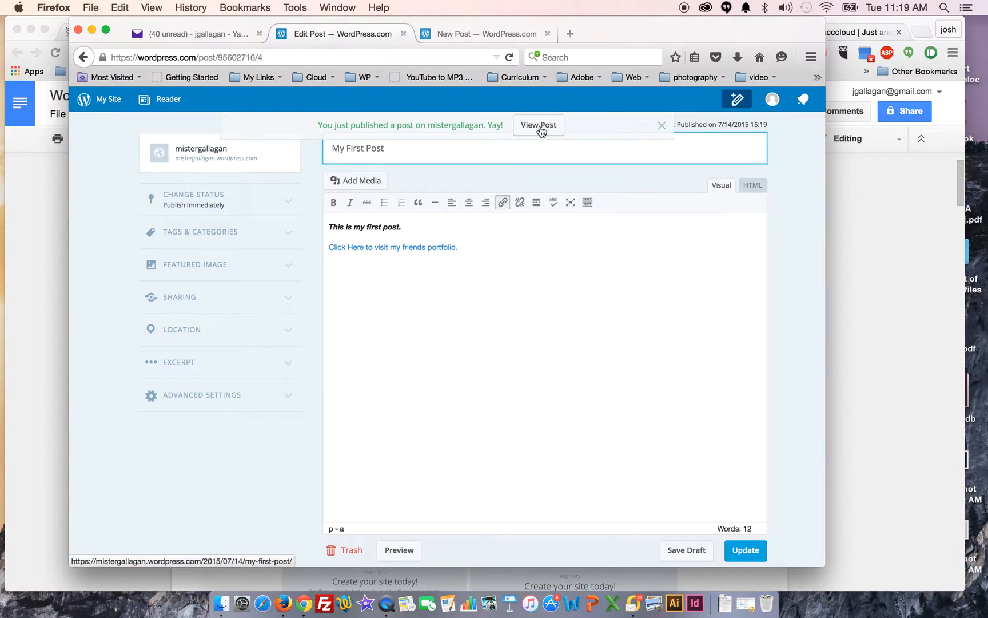
Step: View the live My First Post and scroll down to its portfolio link
click(539, 125)
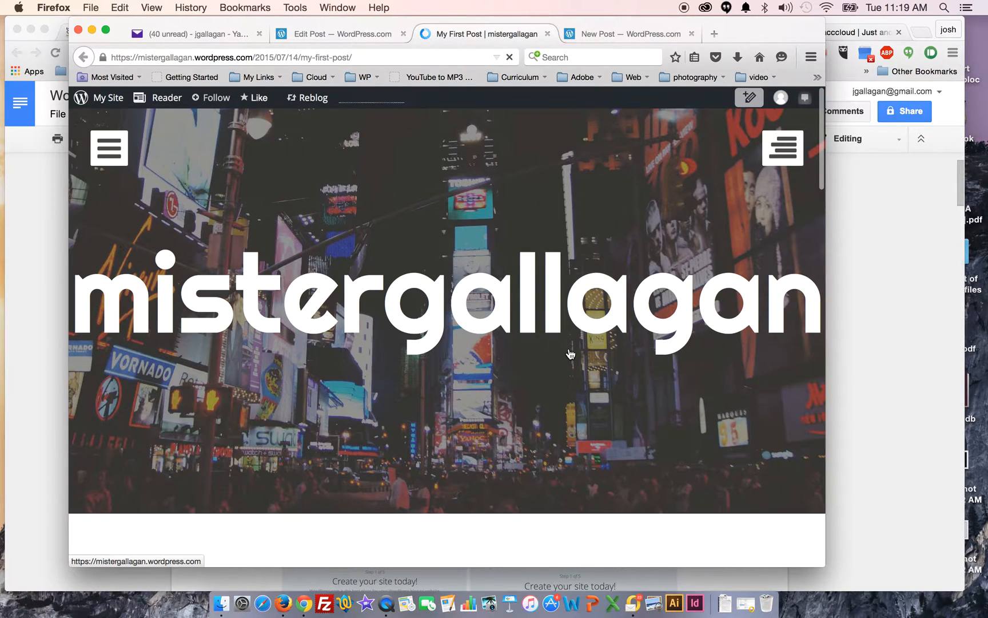
scroll(down, 3)
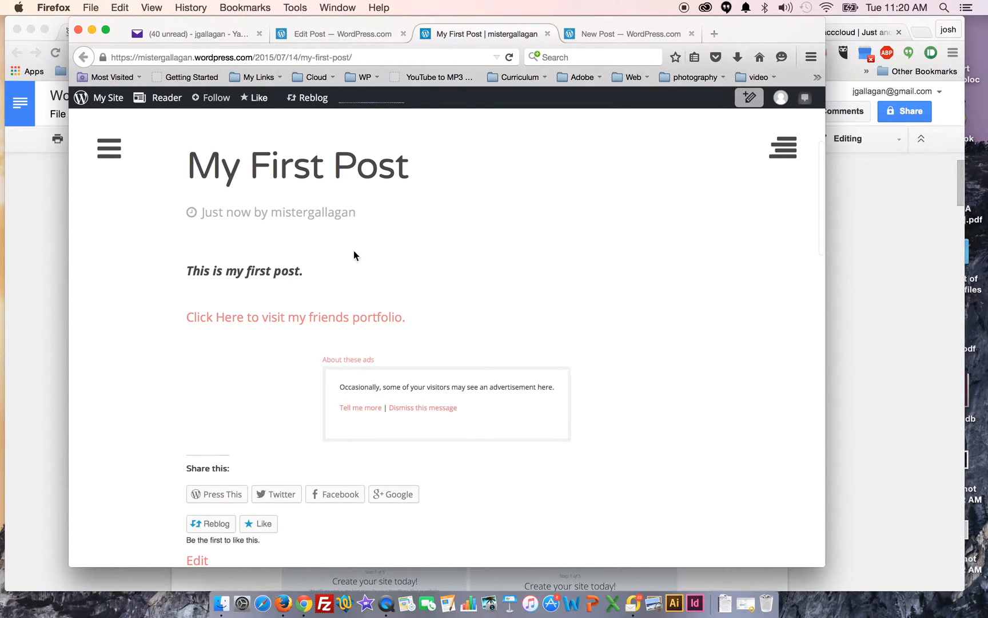
mouse_move(246, 320)
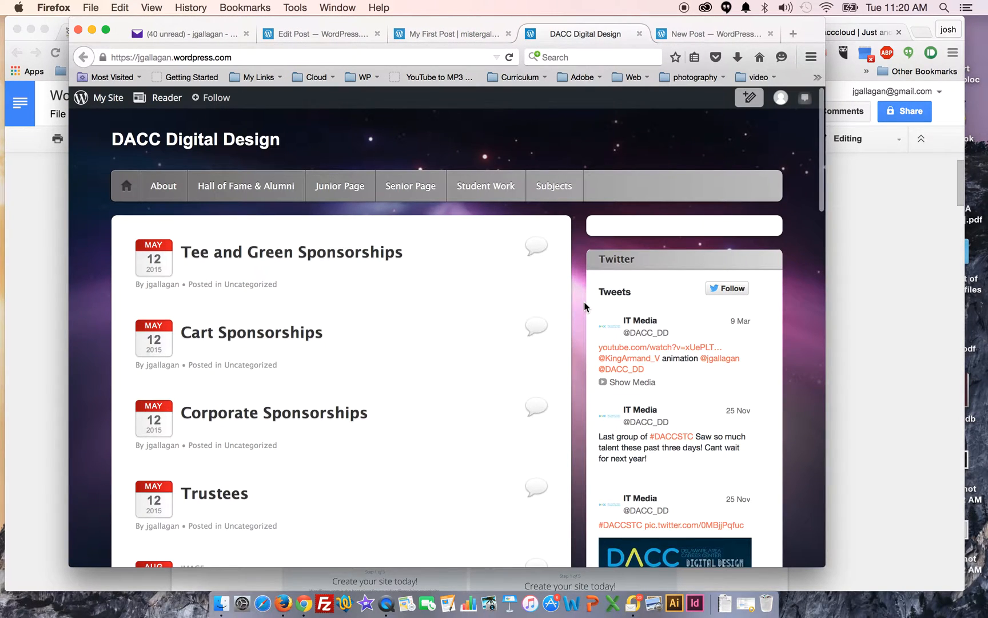
Step: Scroll through the DACC Digital Design page and back up before returning to the post
scroll(down, 3)
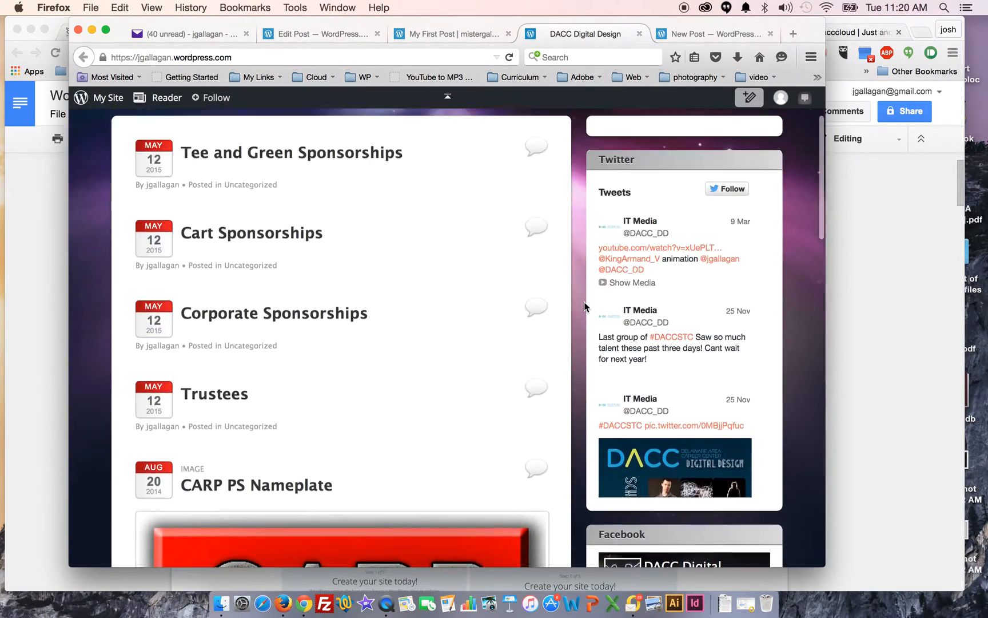
scroll(up, 3)
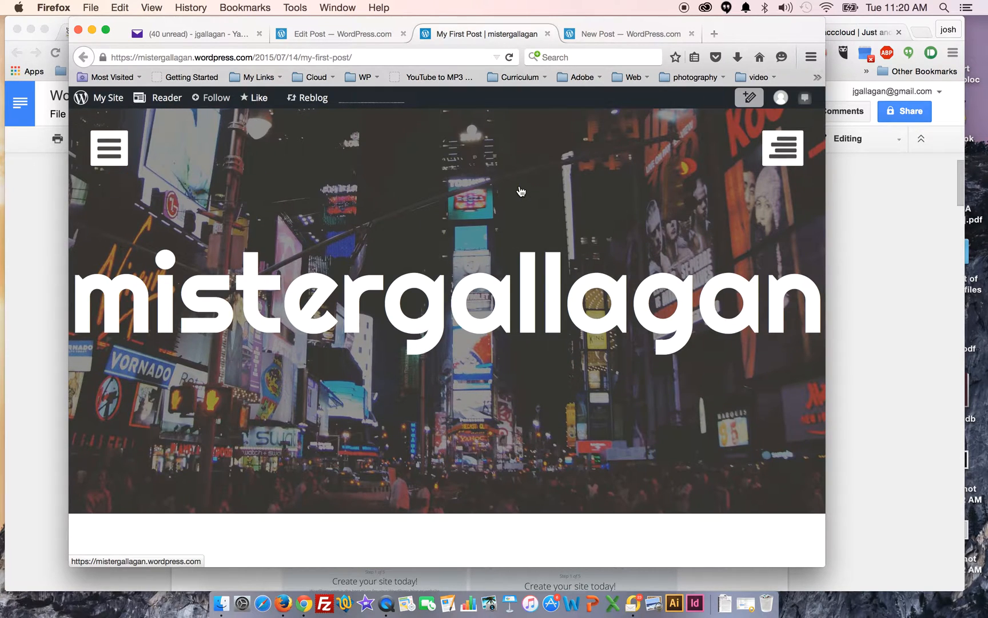
mouse_move(595, 175)
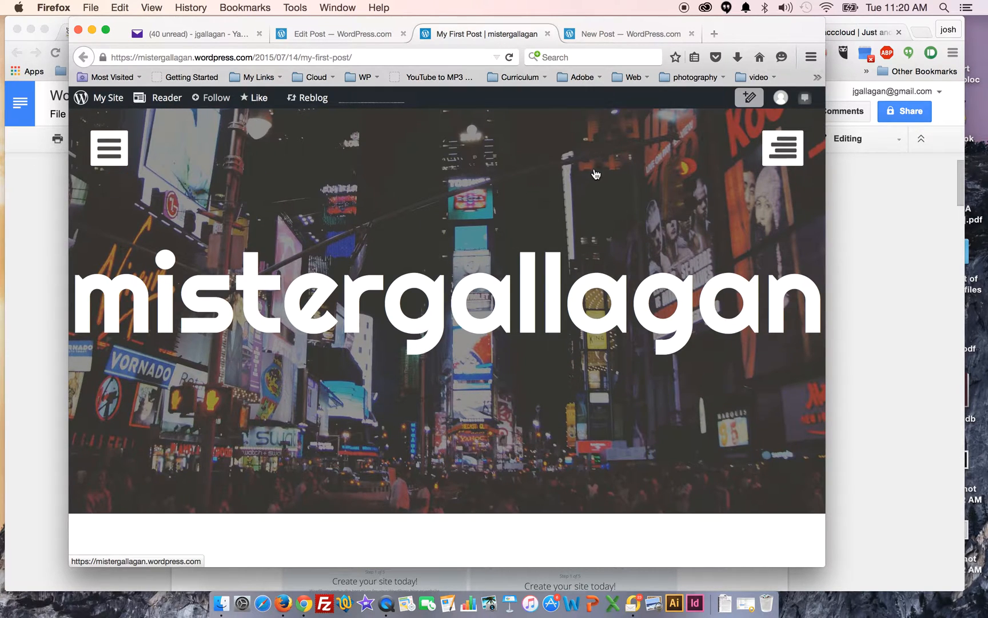
Step: Use the My Site menu to start a new post, then return to My First Post's editor
click(108, 97)
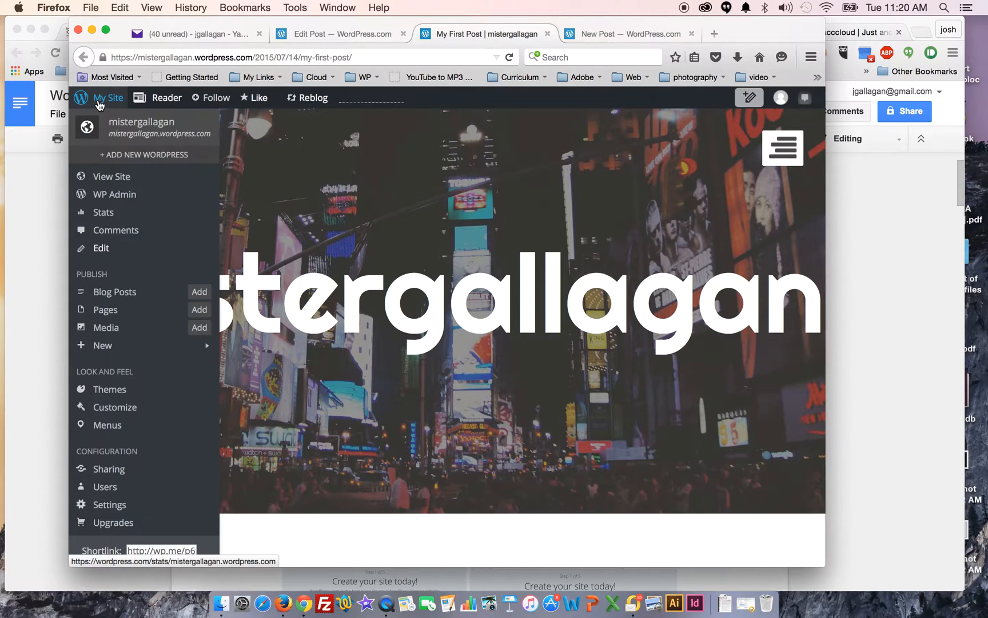
click(315, 219)
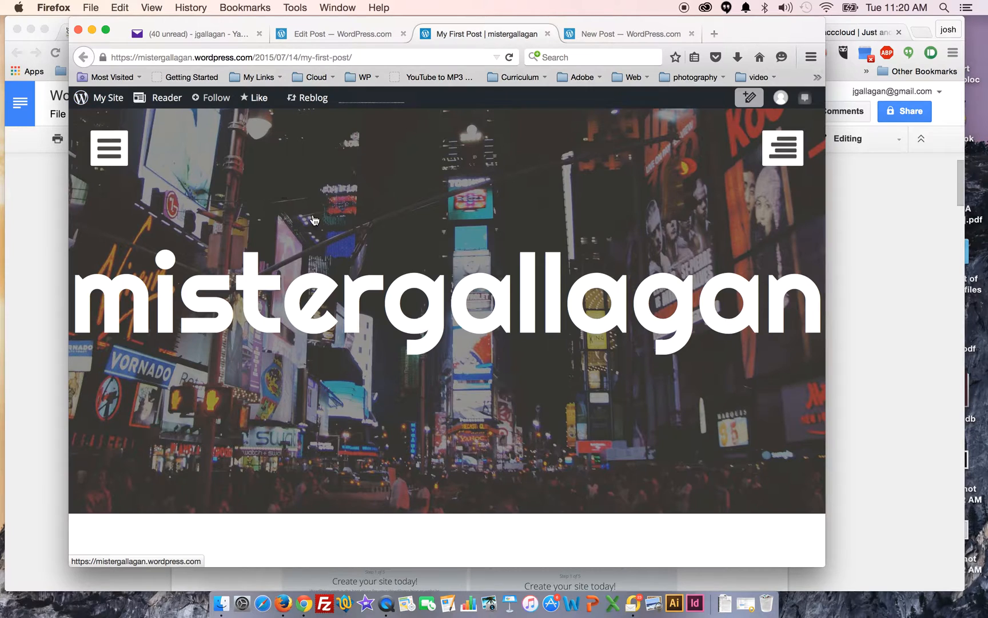
click(106, 97)
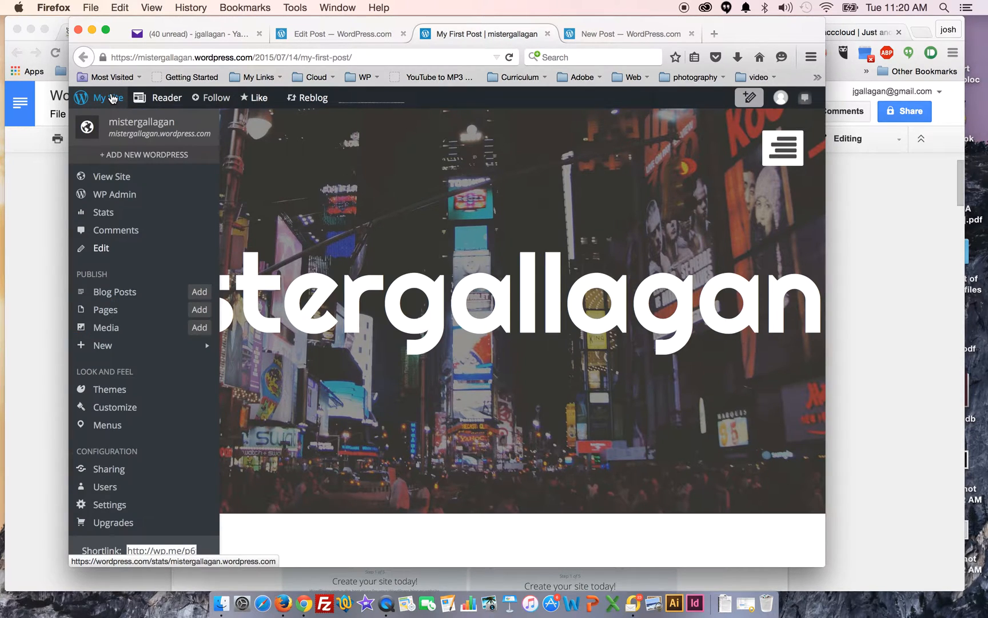
mouse_move(112, 176)
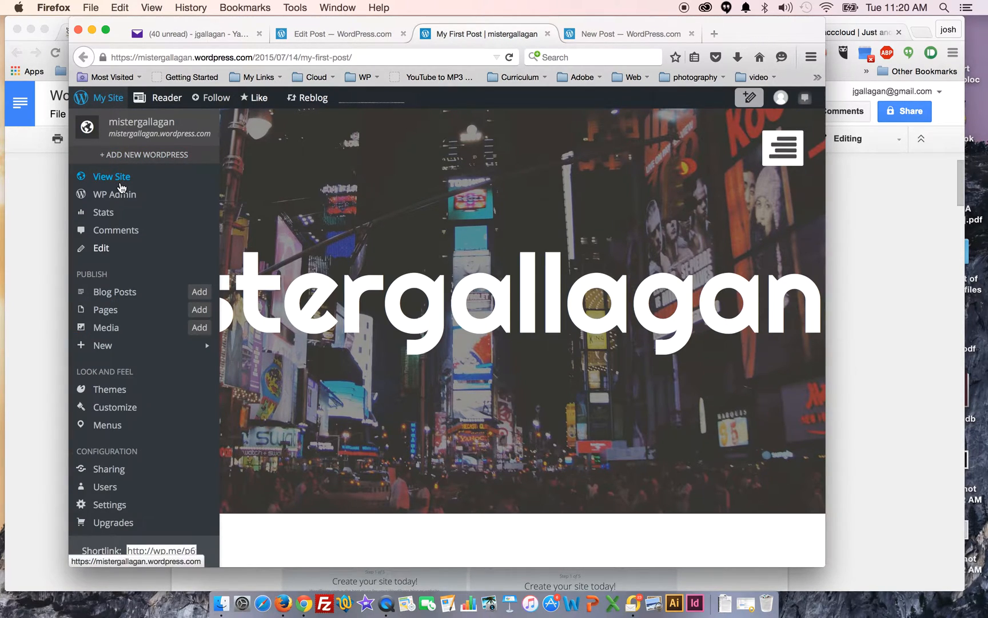
mouse_move(116, 193)
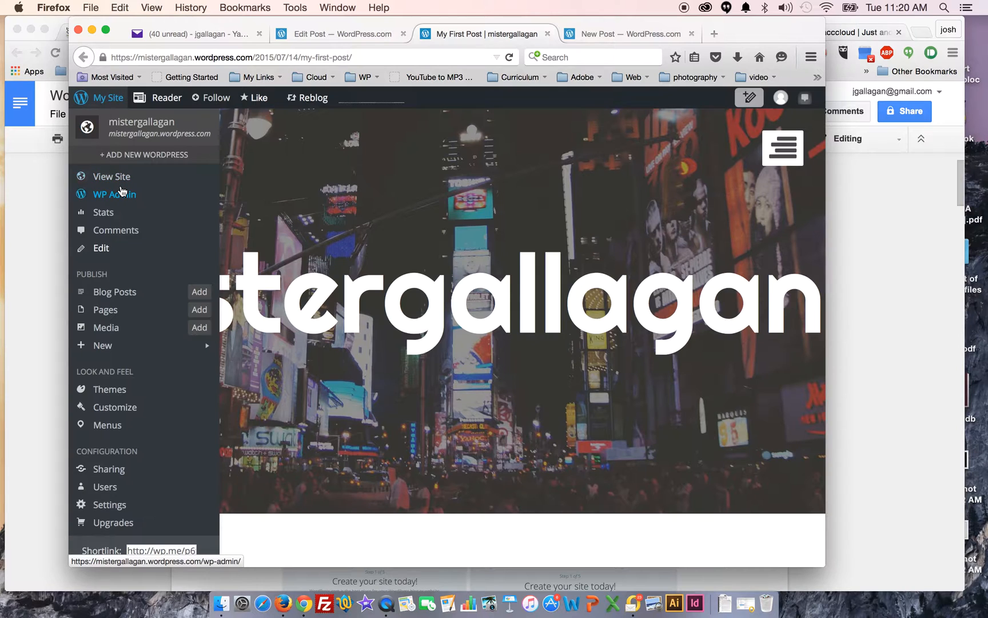
mouse_move(104, 211)
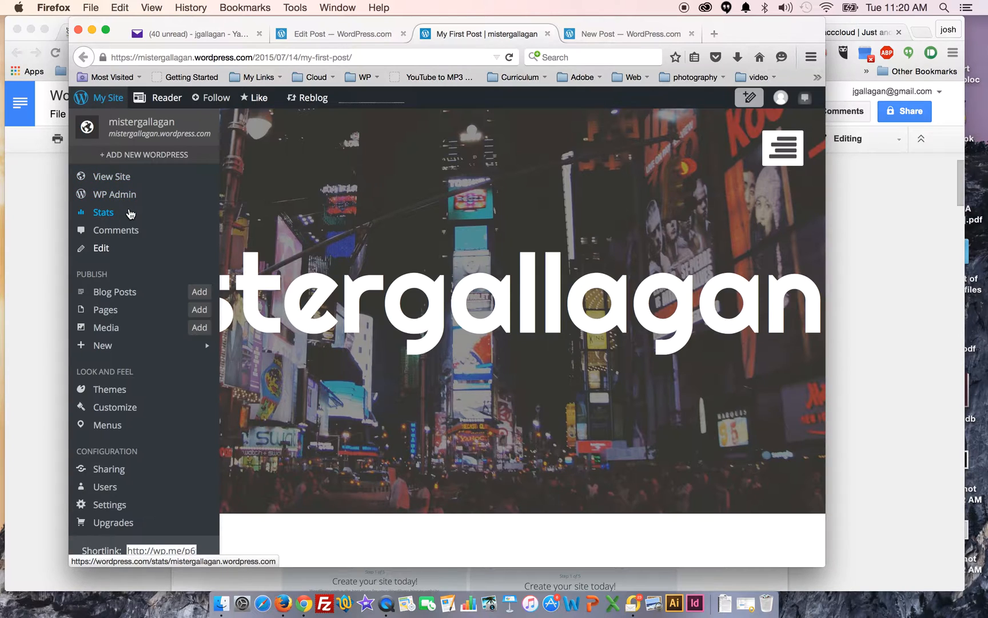
mouse_move(113, 194)
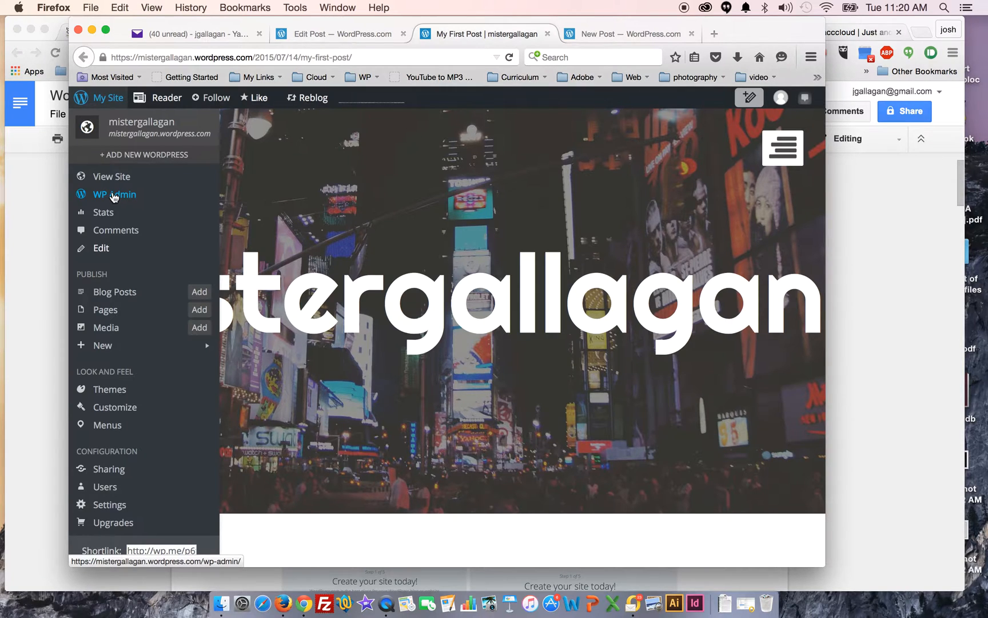
mouse_move(103, 211)
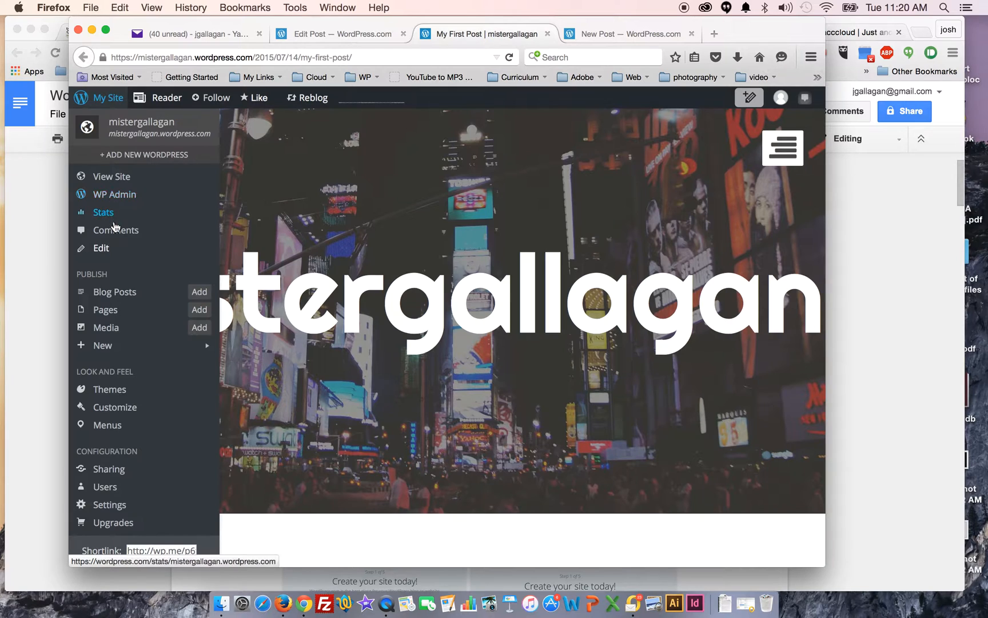
mouse_move(114, 291)
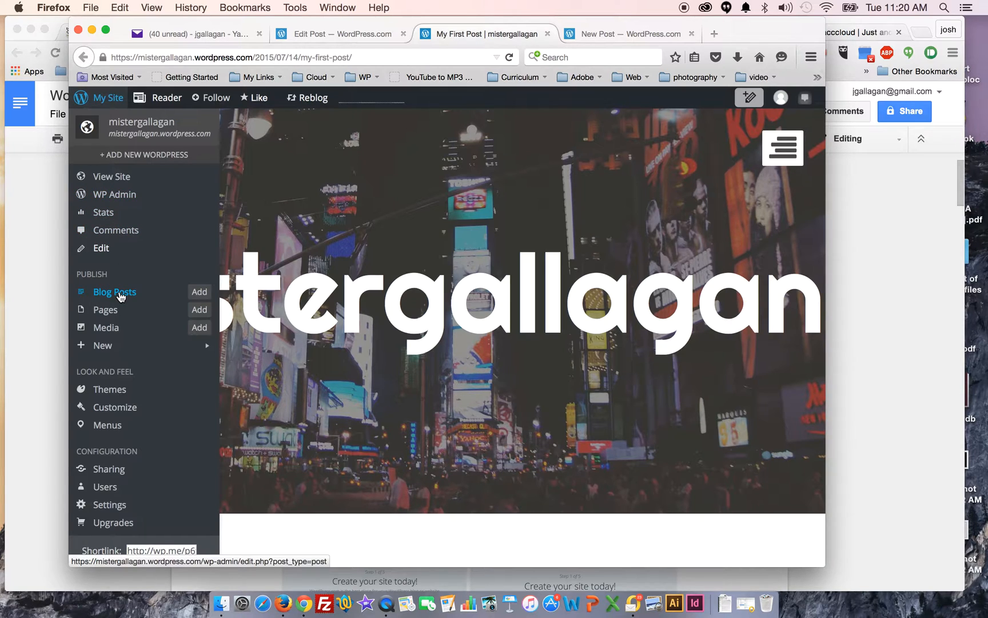
mouse_move(183, 301)
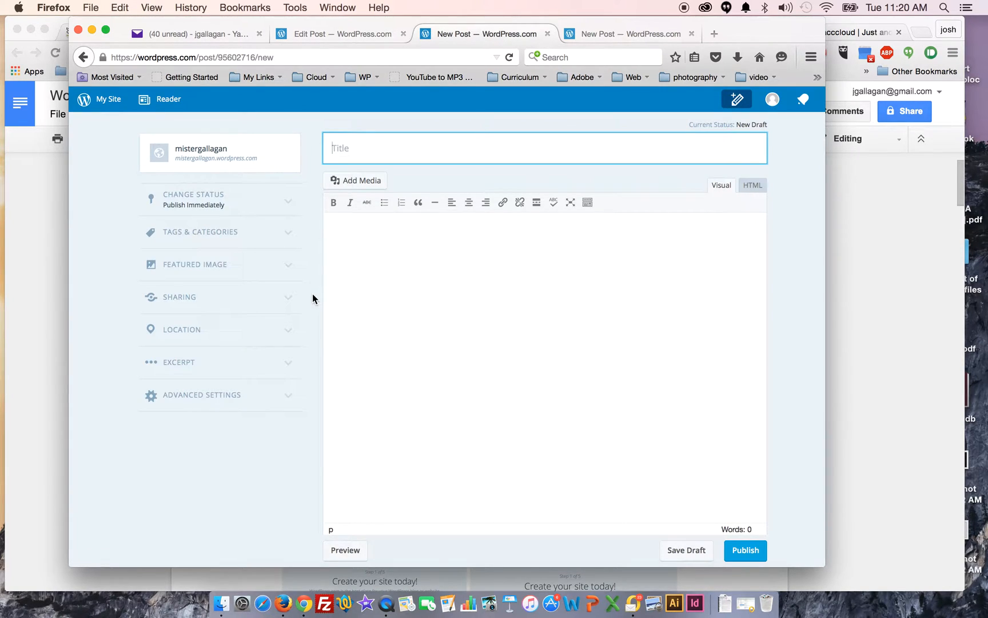
mouse_move(391, 194)
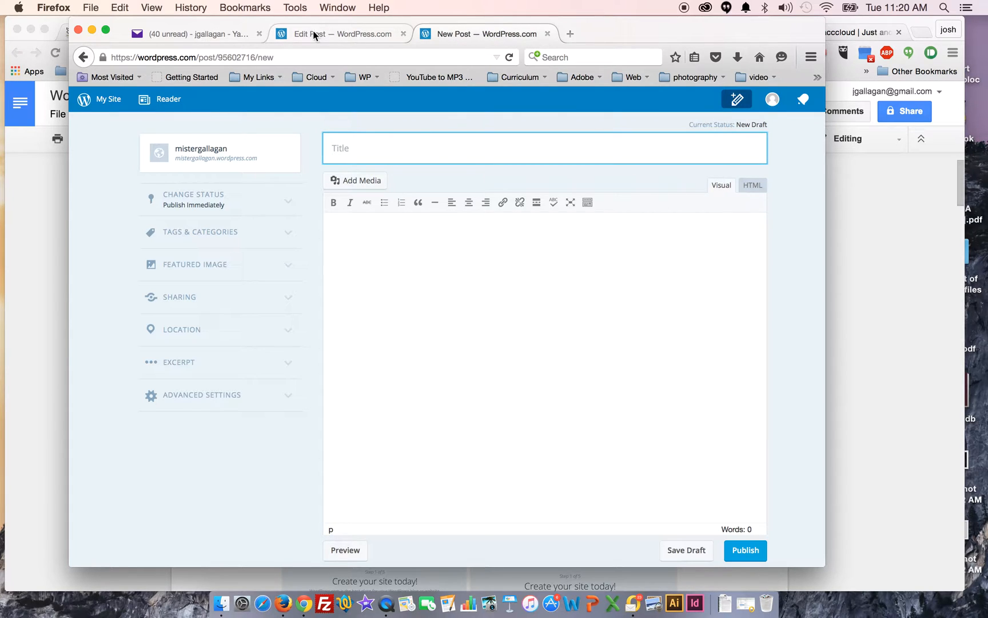
click(745, 549)
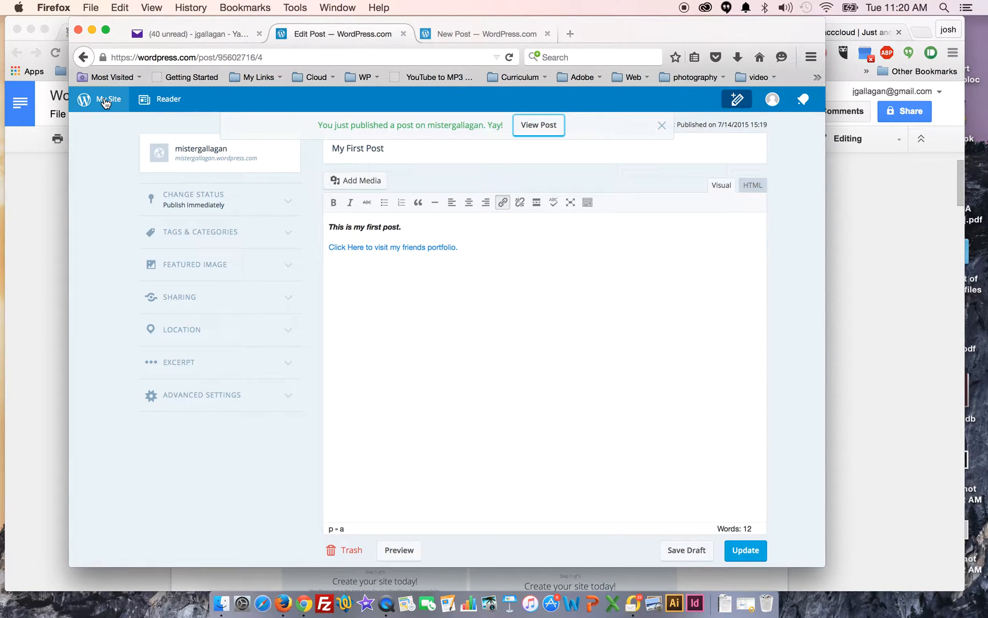
Step: Go to the site's Stats page via My Site, then view the live mistergallagan home page
click(109, 100)
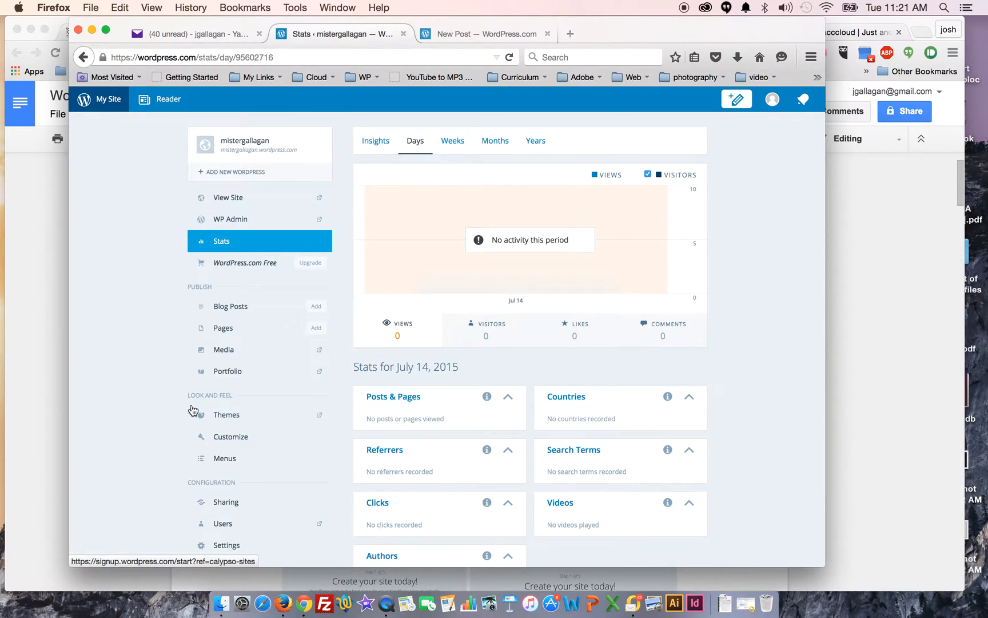
mouse_move(435, 162)
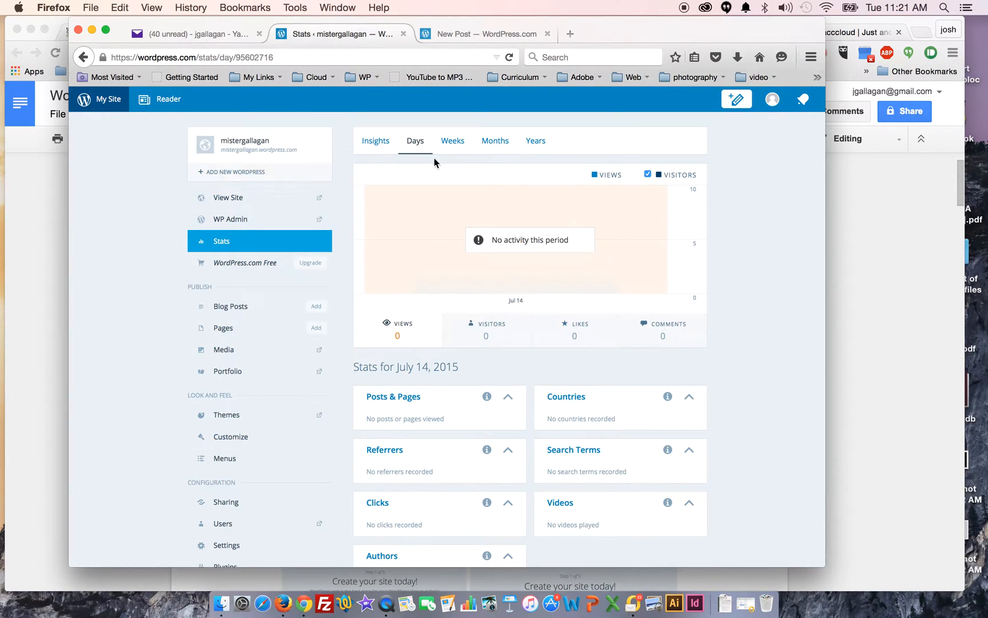
mouse_move(459, 113)
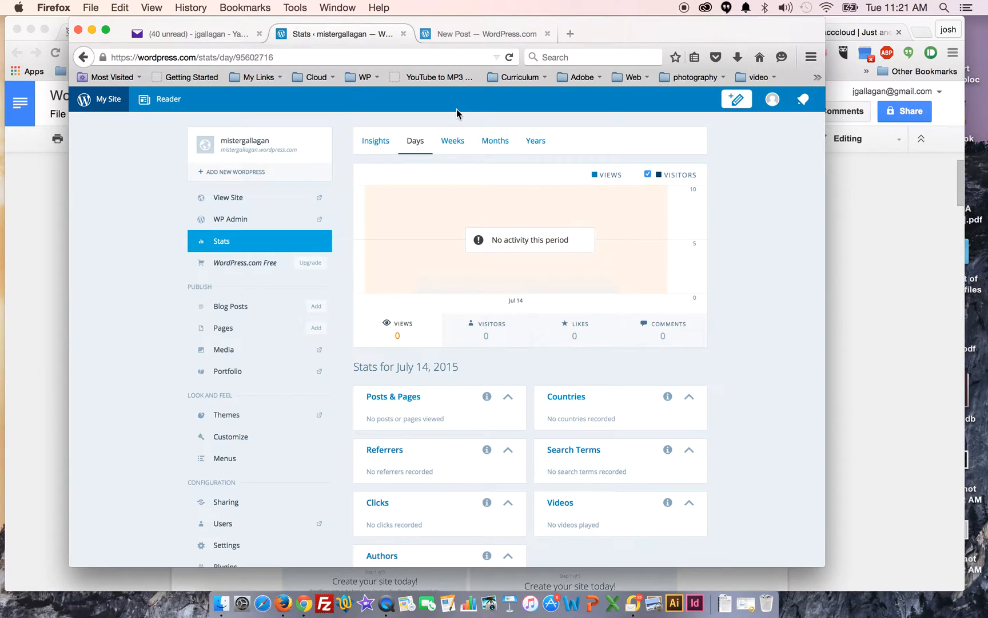
mouse_move(228, 197)
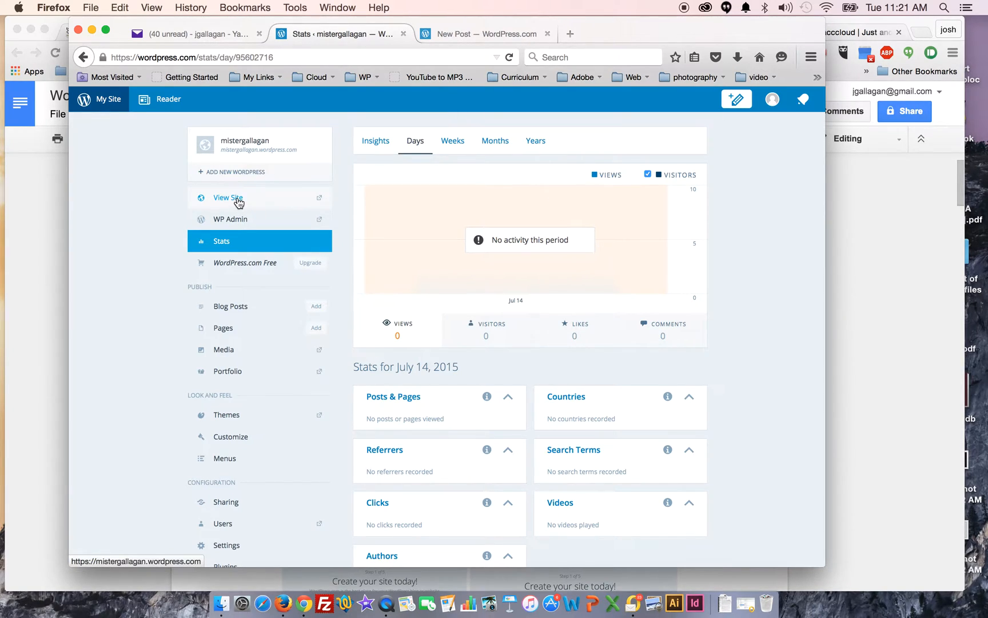
click(228, 197)
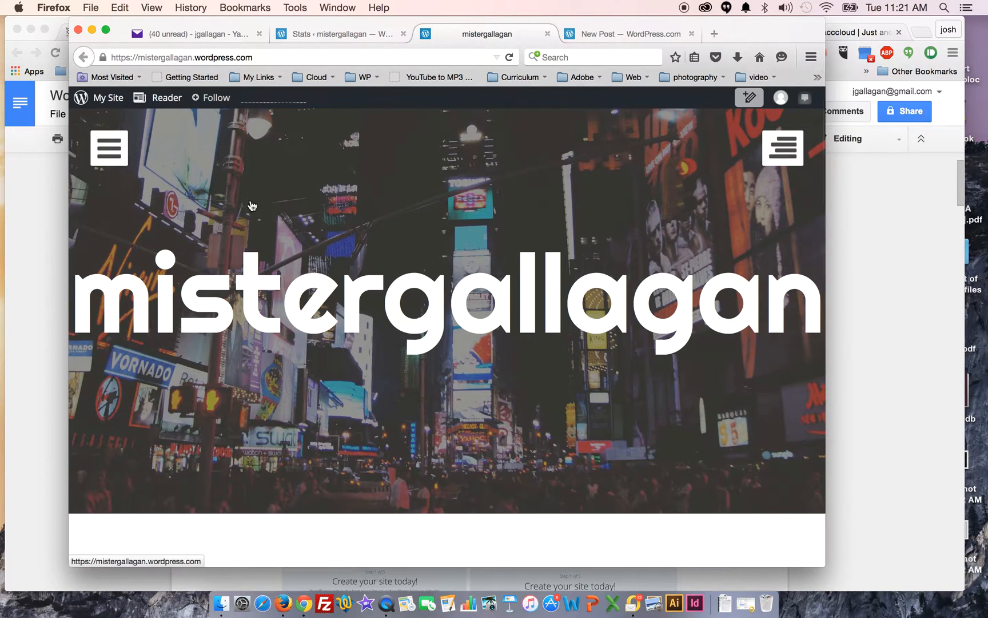
Step: Scroll through the live home page's posts and sidebar, try the search box, then return to Stats
scroll(down, 3)
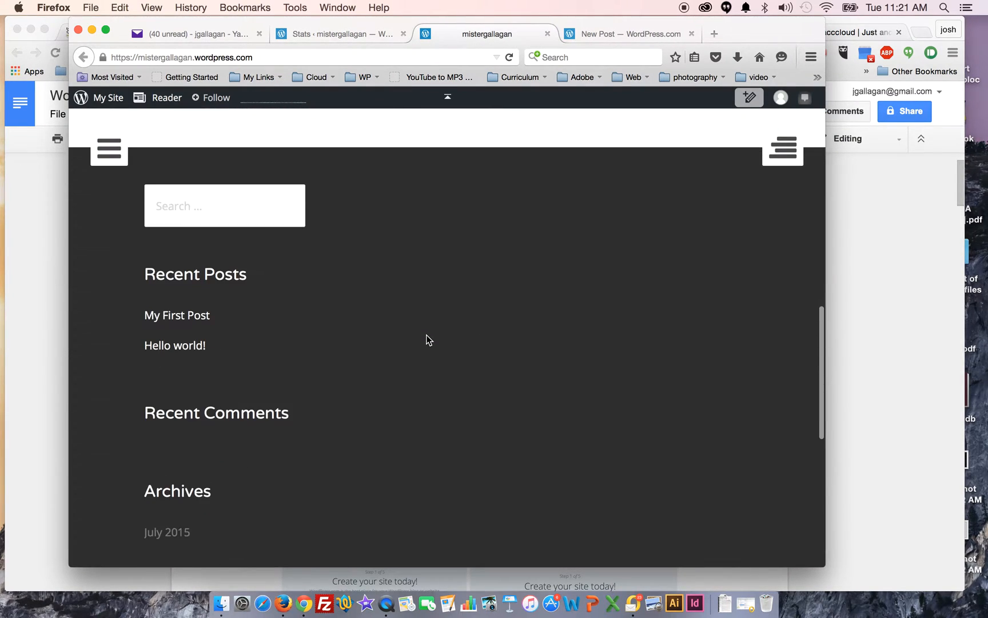
scroll(up, 3)
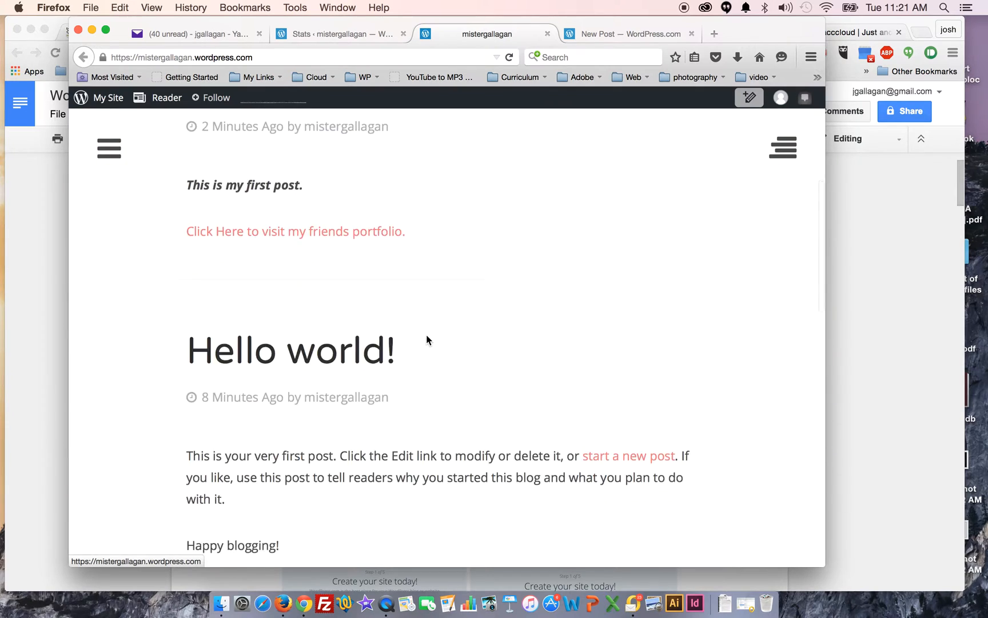
scroll(down, 3)
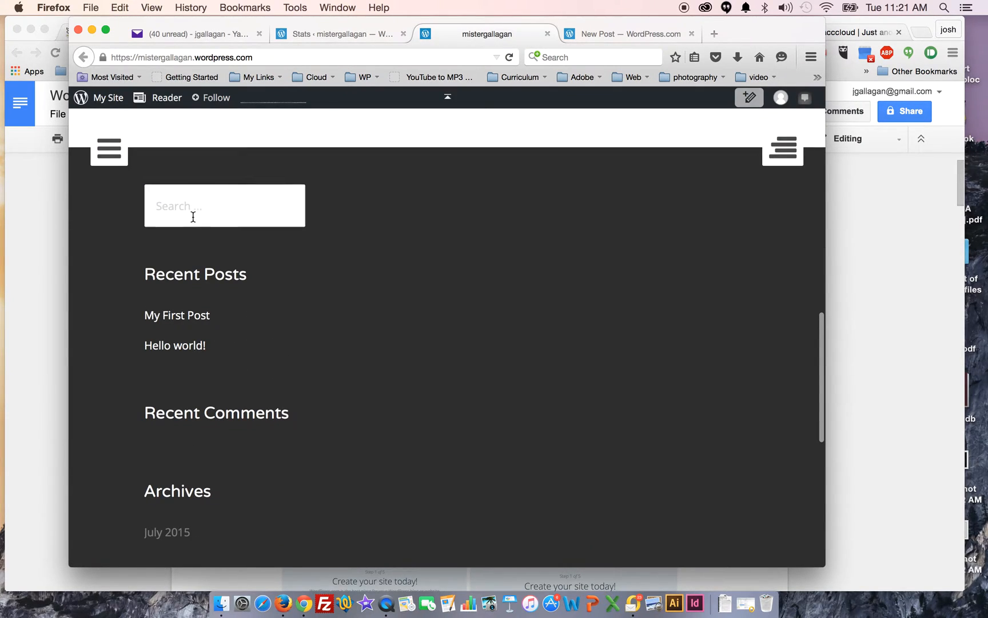
click(224, 206)
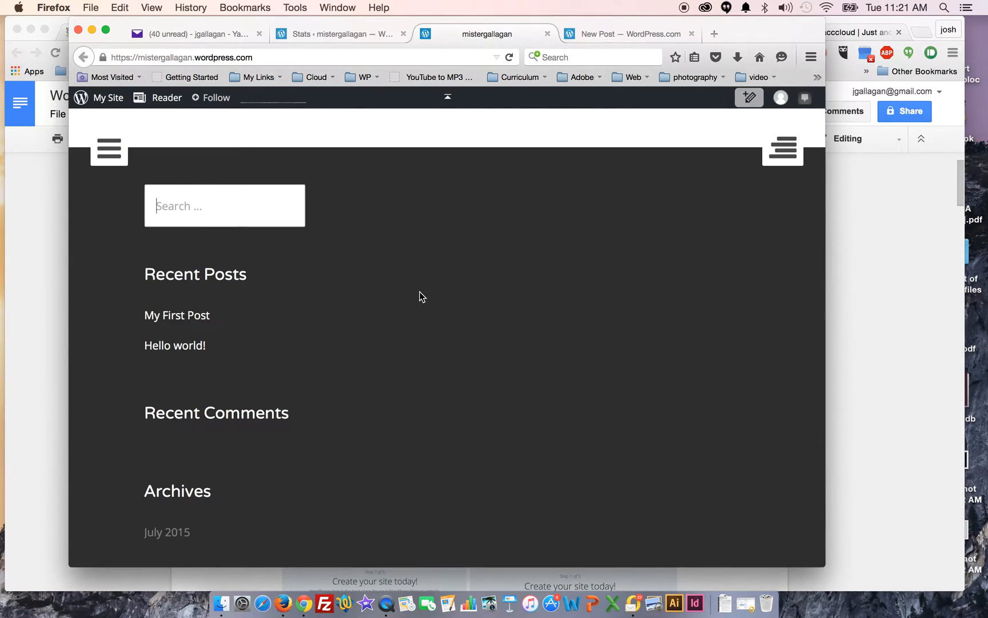
scroll(up, 3)
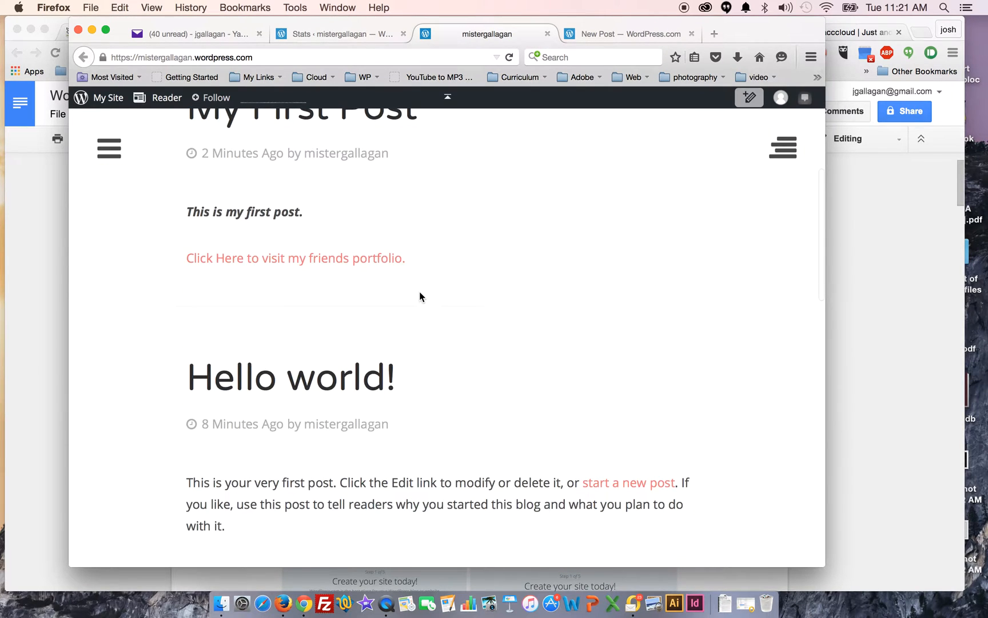
scroll(down, 3)
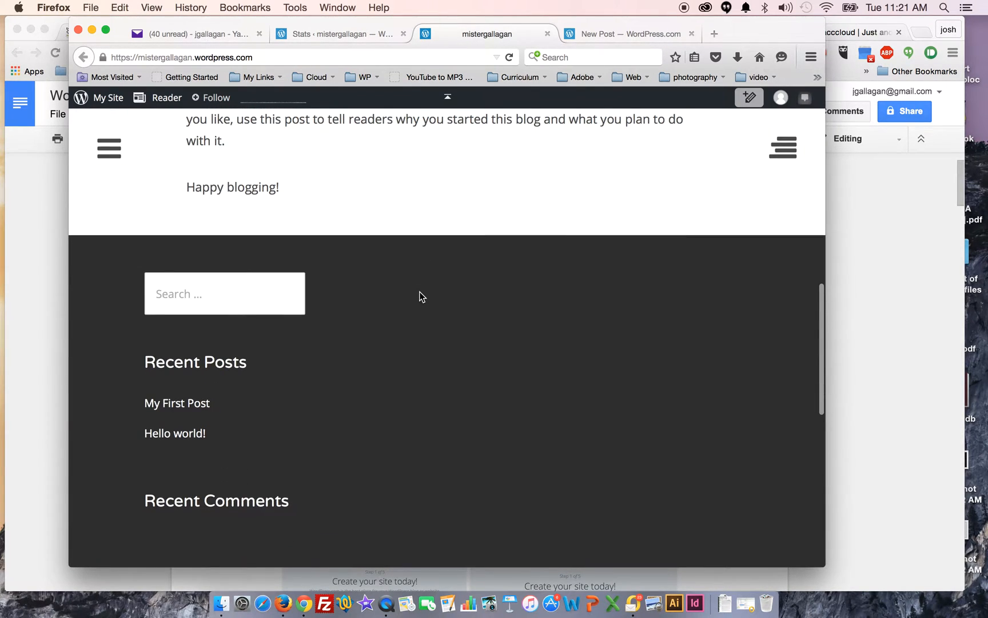
scroll(down, 3)
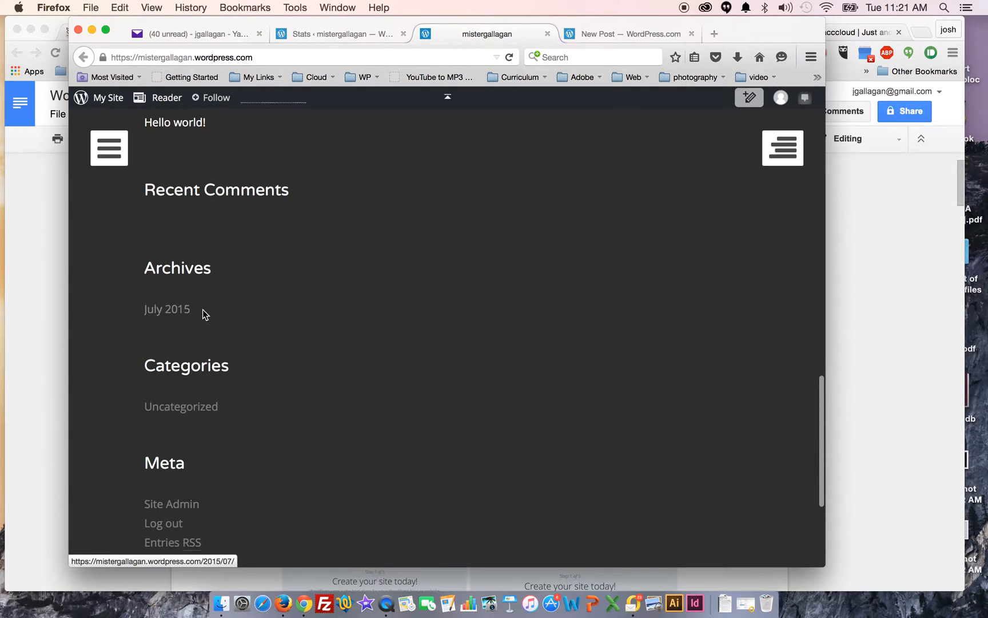
scroll(down, 3)
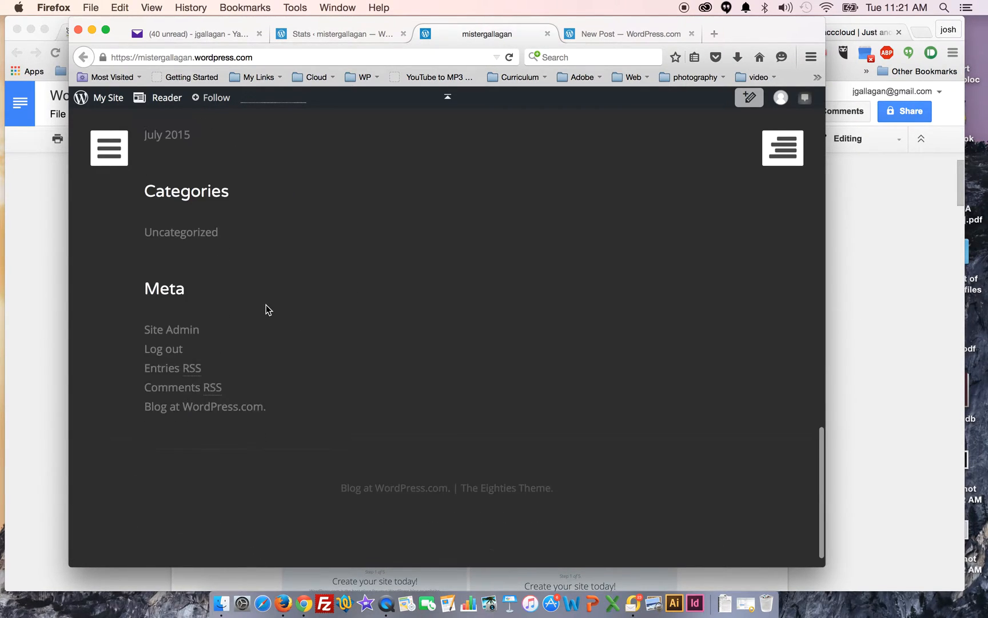
scroll(up, 3)
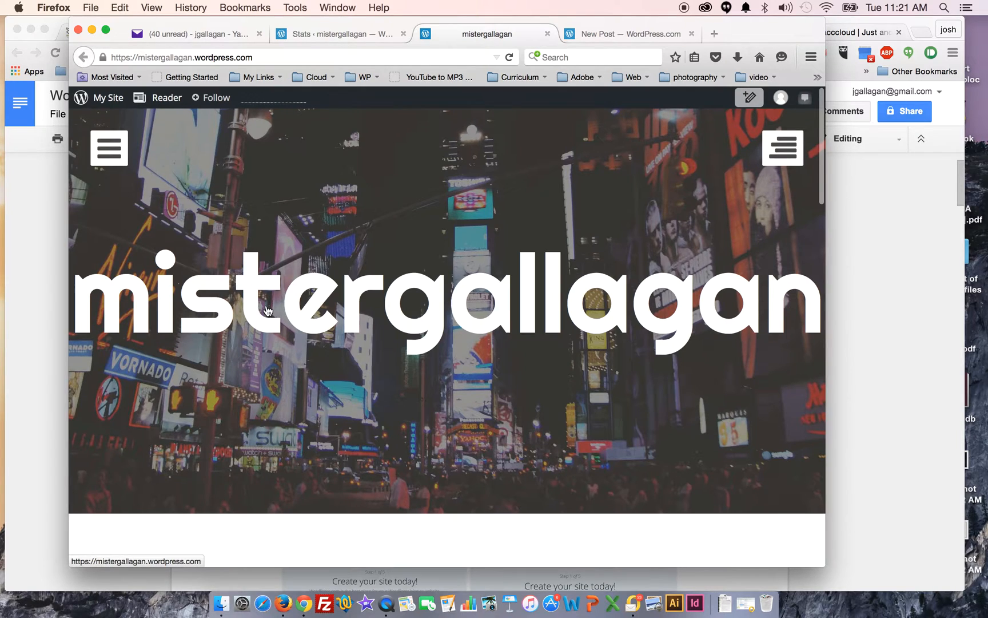
mouse_move(537, 292)
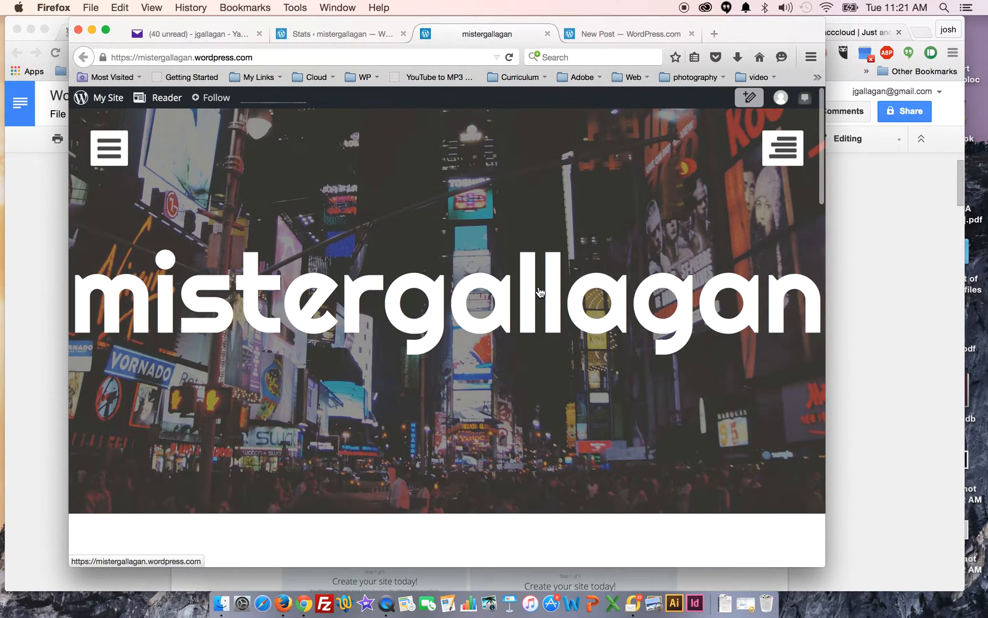
click(338, 33)
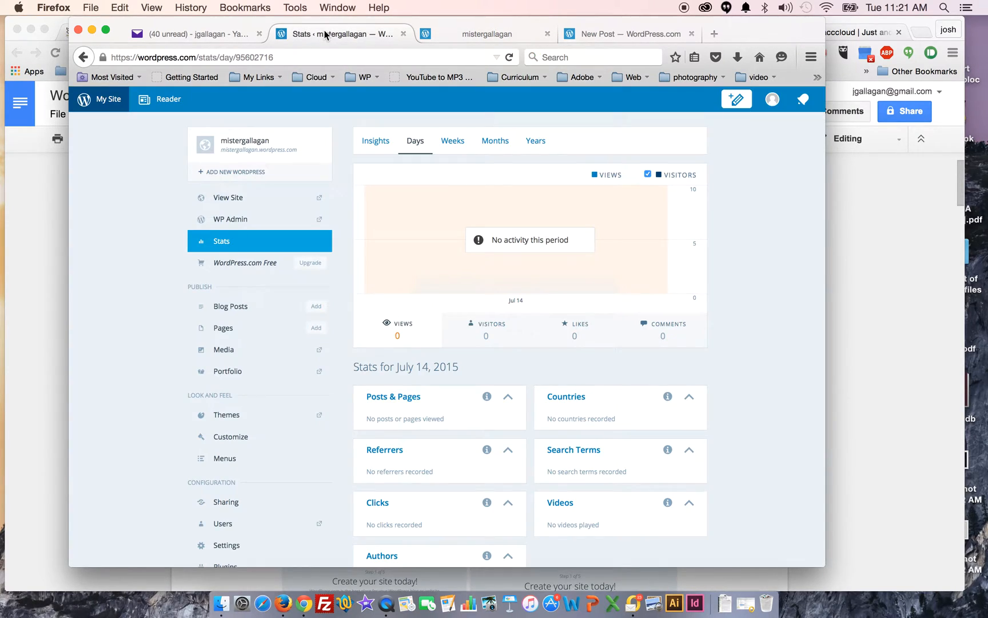
mouse_move(144, 372)
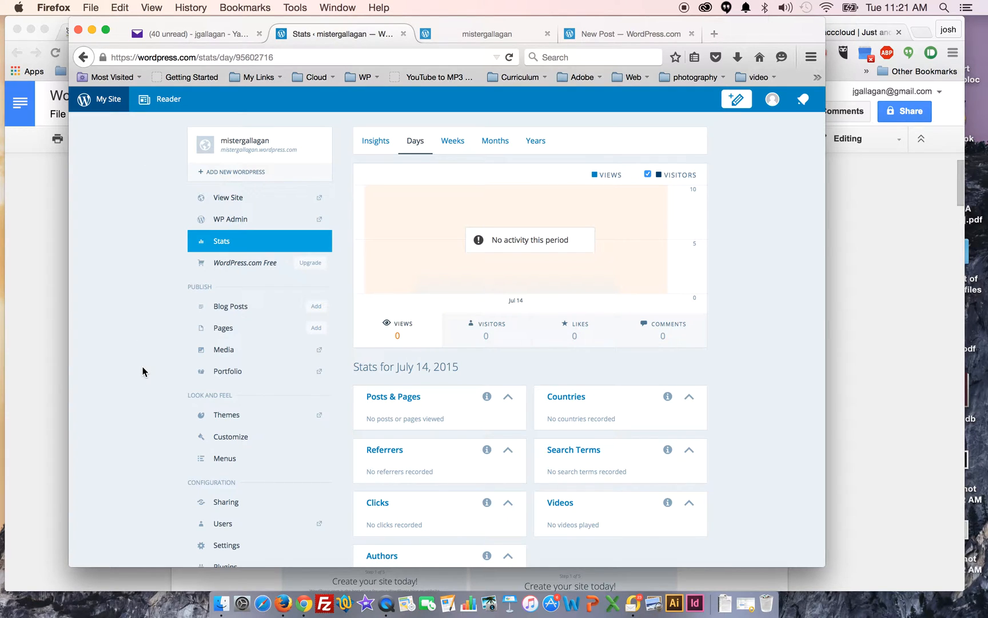
scroll(down, 3)
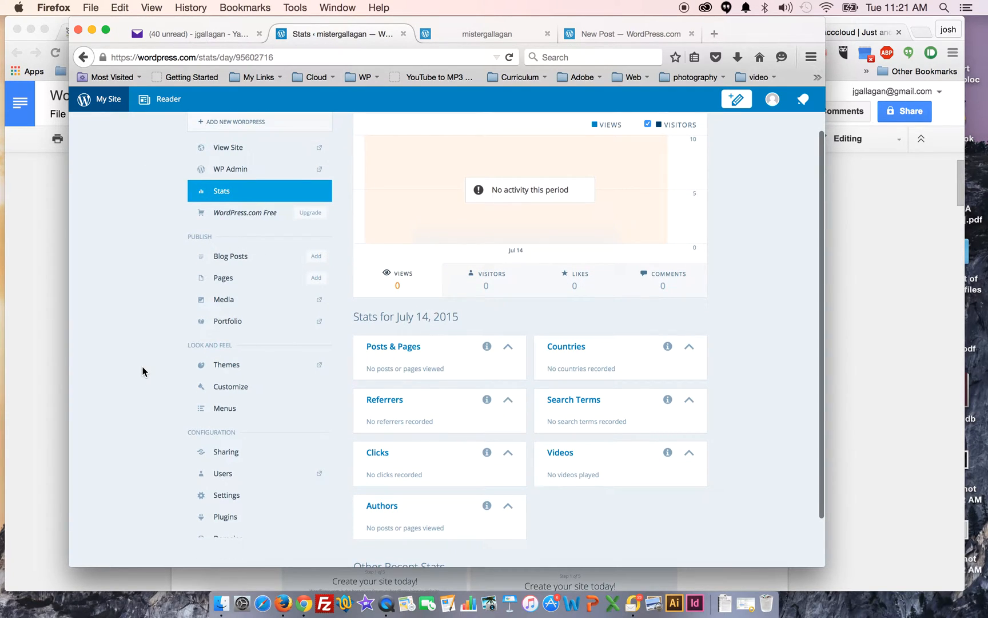
scroll(up, 3)
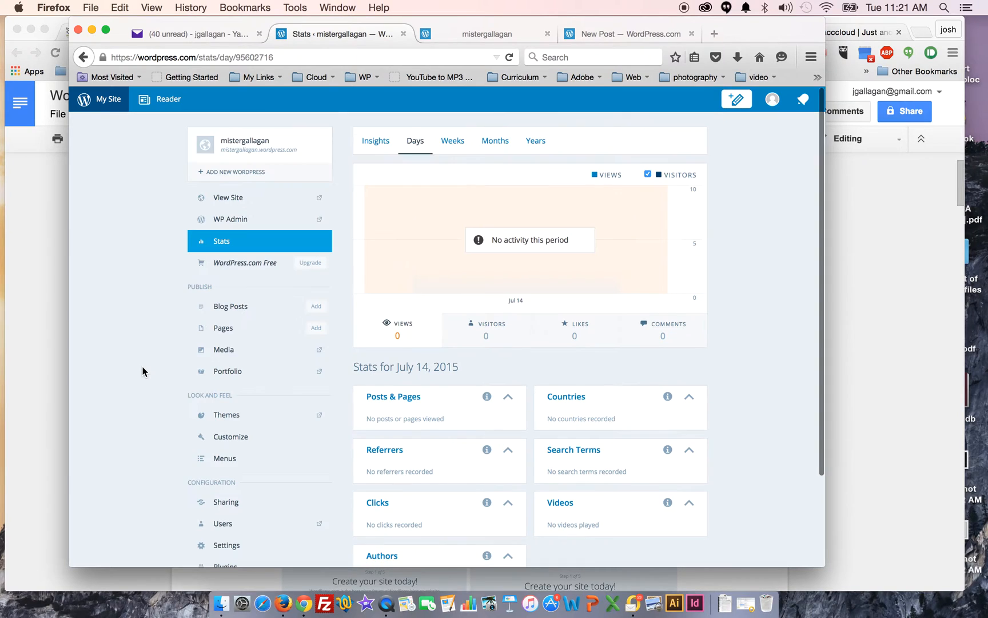
click(486, 33)
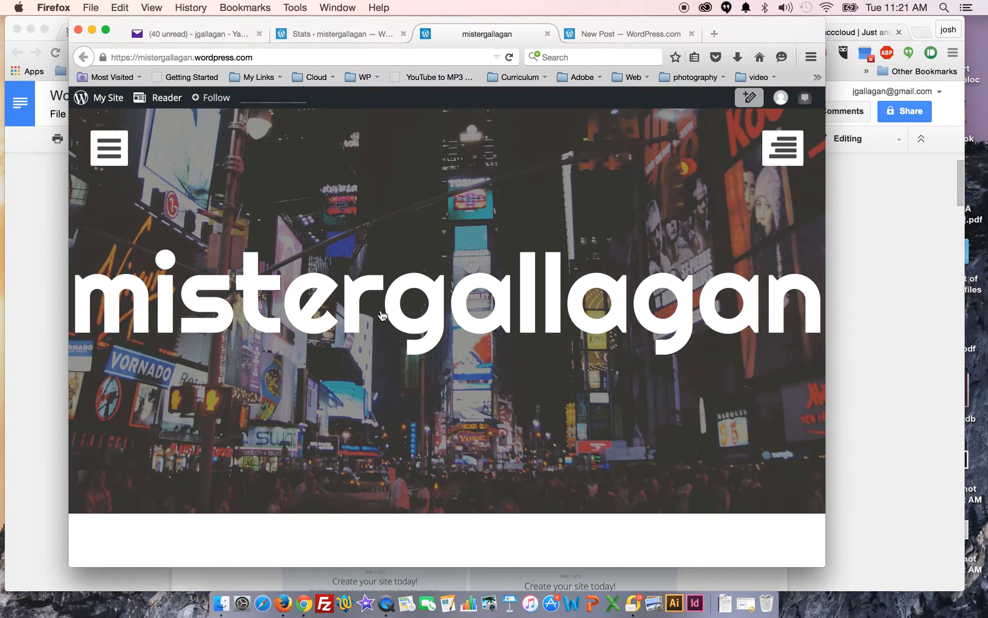
mouse_move(330, 34)
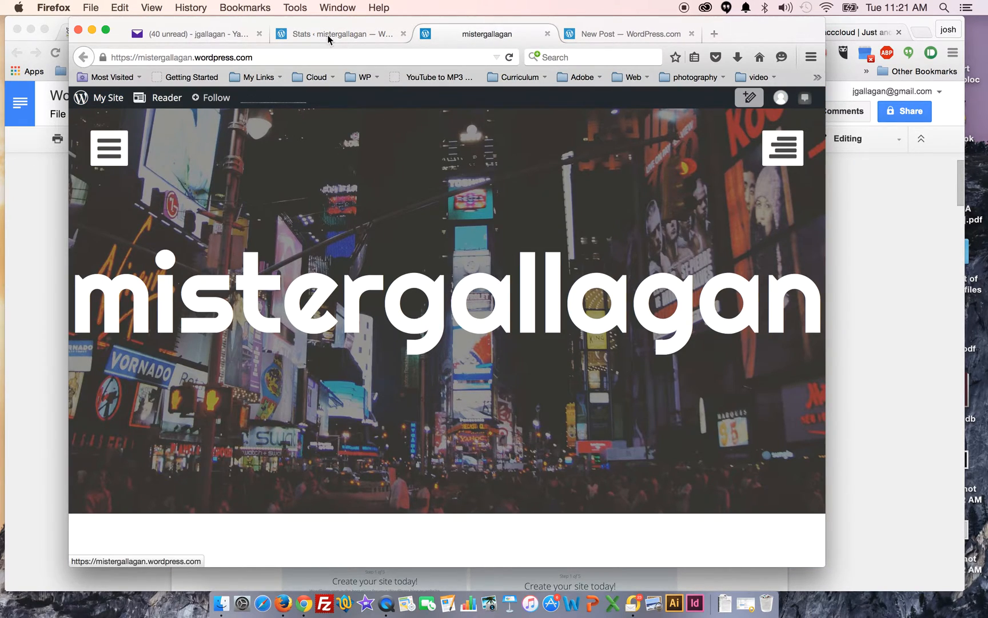
click(341, 33)
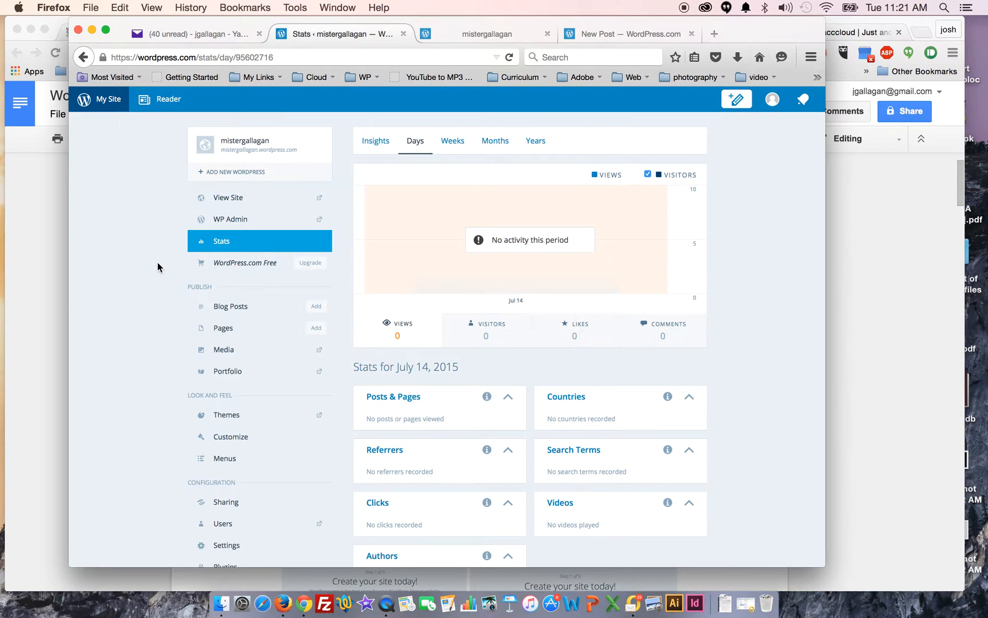
scroll(down, 3)
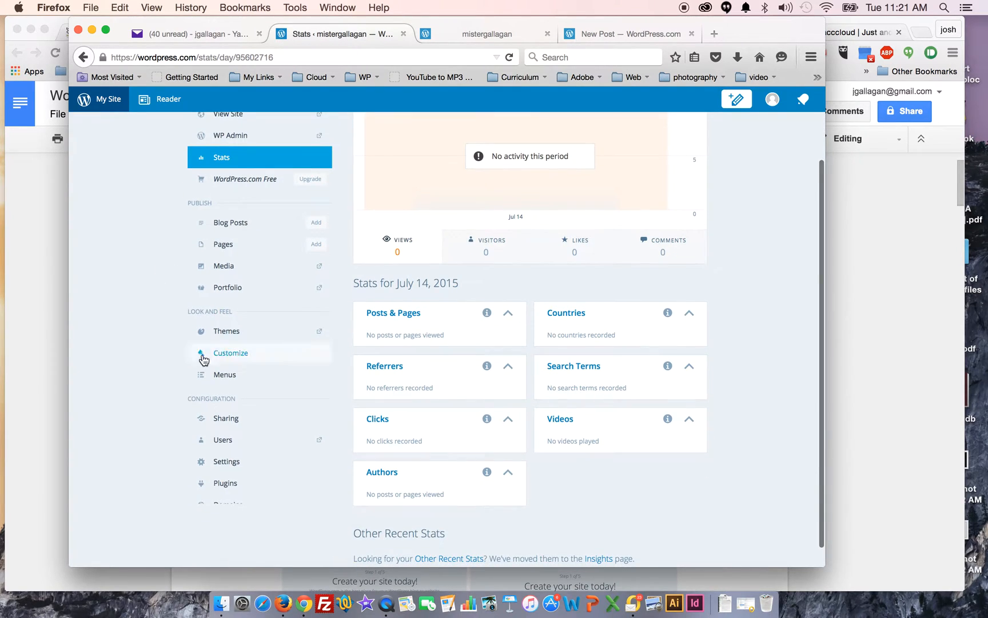
click(231, 353)
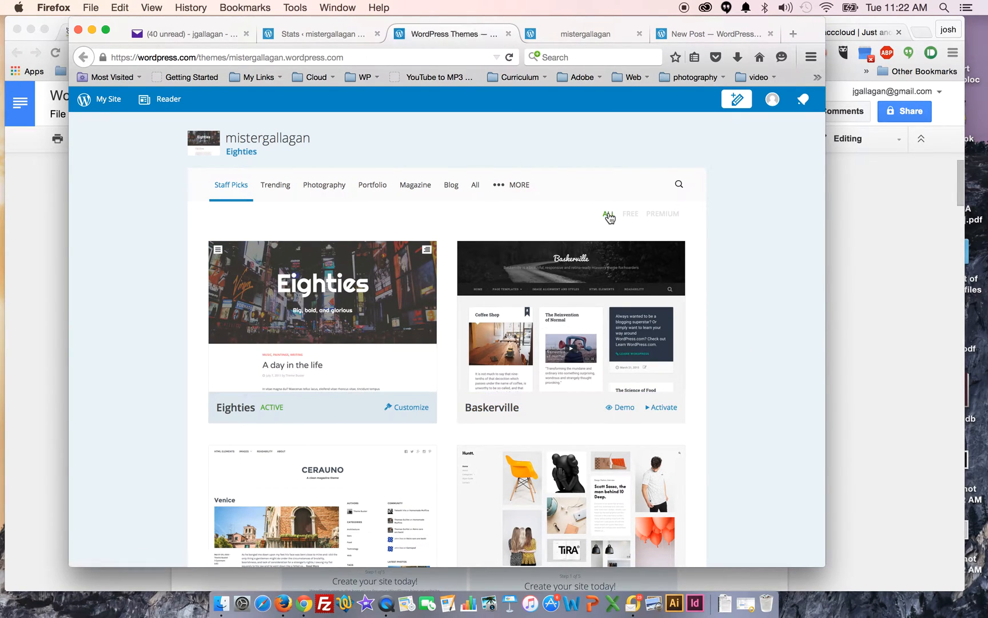
Step: Scroll the Staff Picks theme list to the bottom and back up, Eighties staying active
click(609, 214)
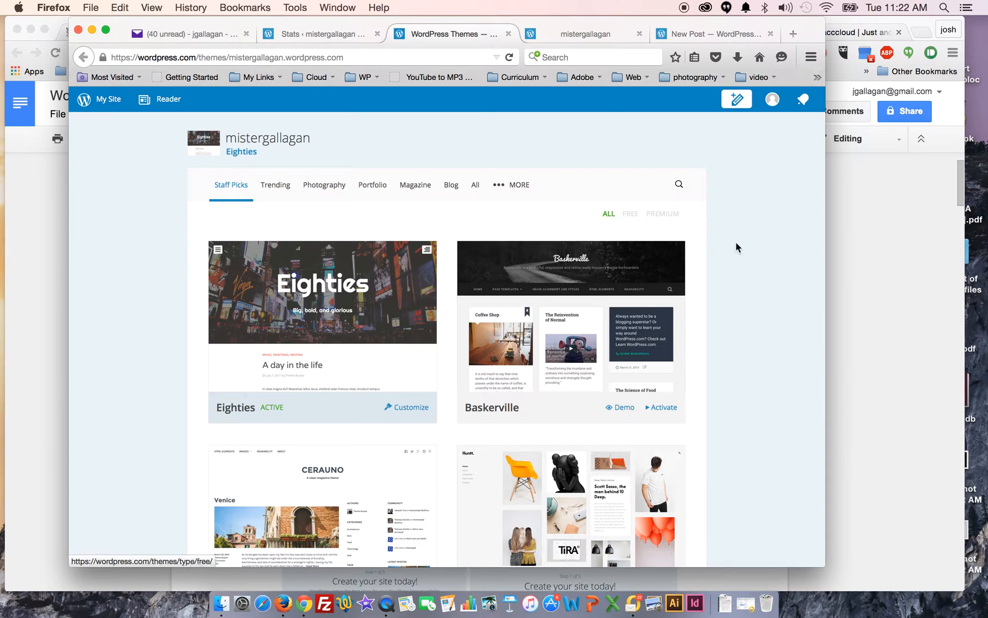
scroll(down, 3)
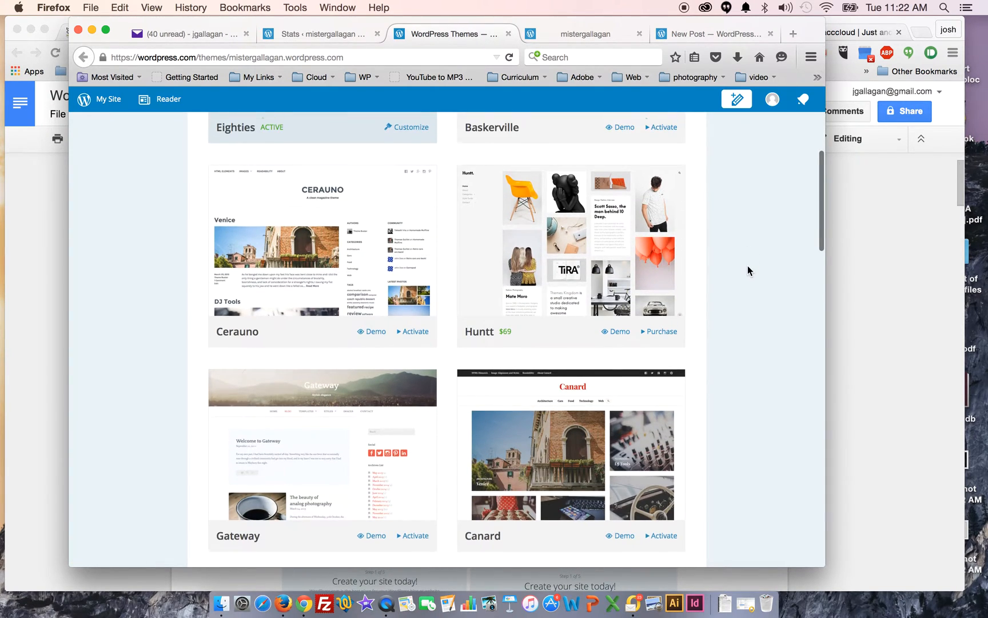
scroll(down, 3)
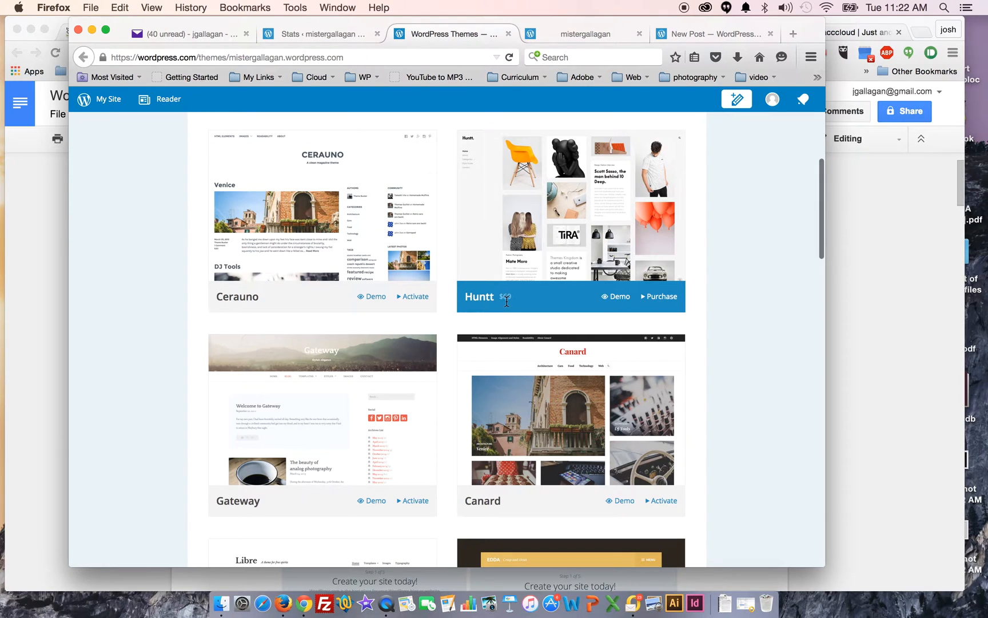
mouse_move(326, 304)
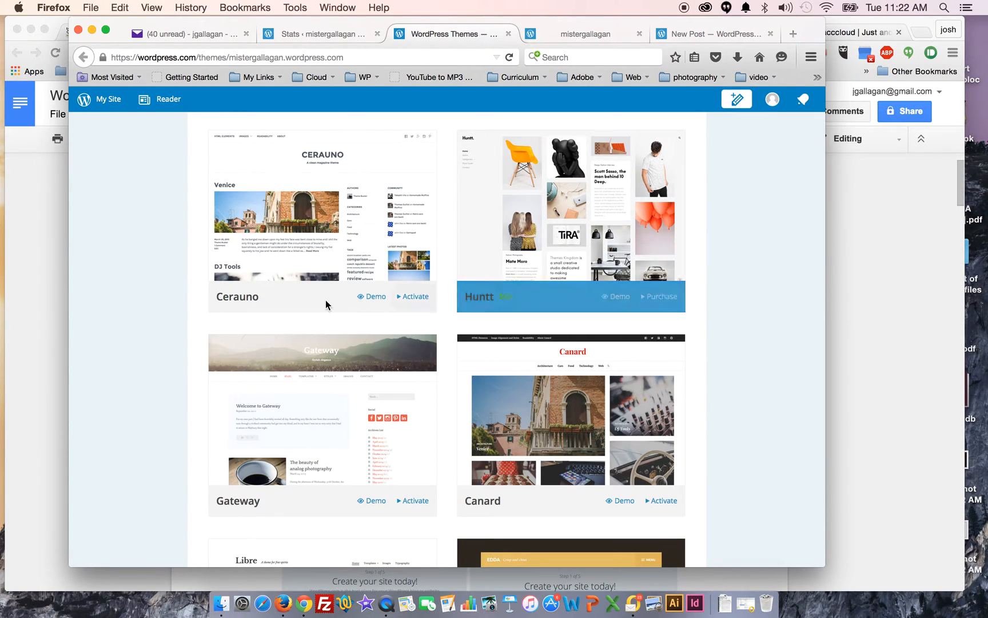
mouse_move(281, 304)
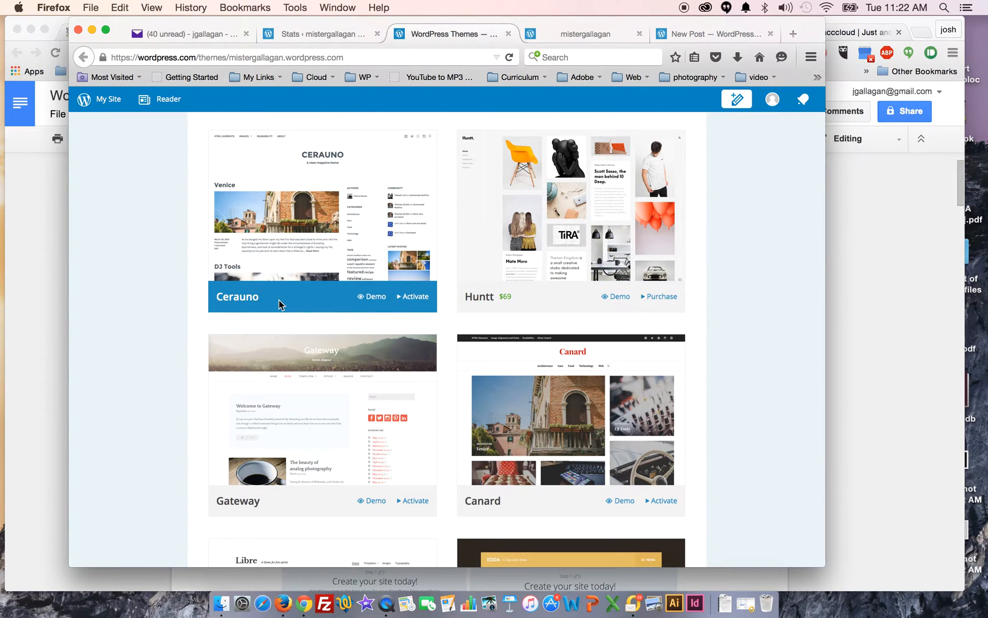
scroll(down, 3)
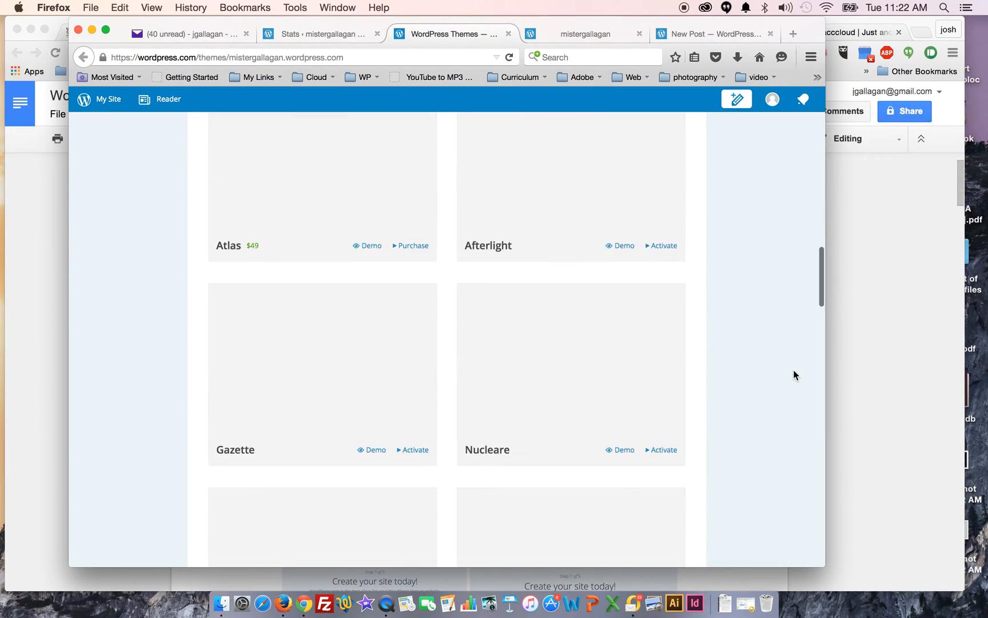
scroll(down, 3)
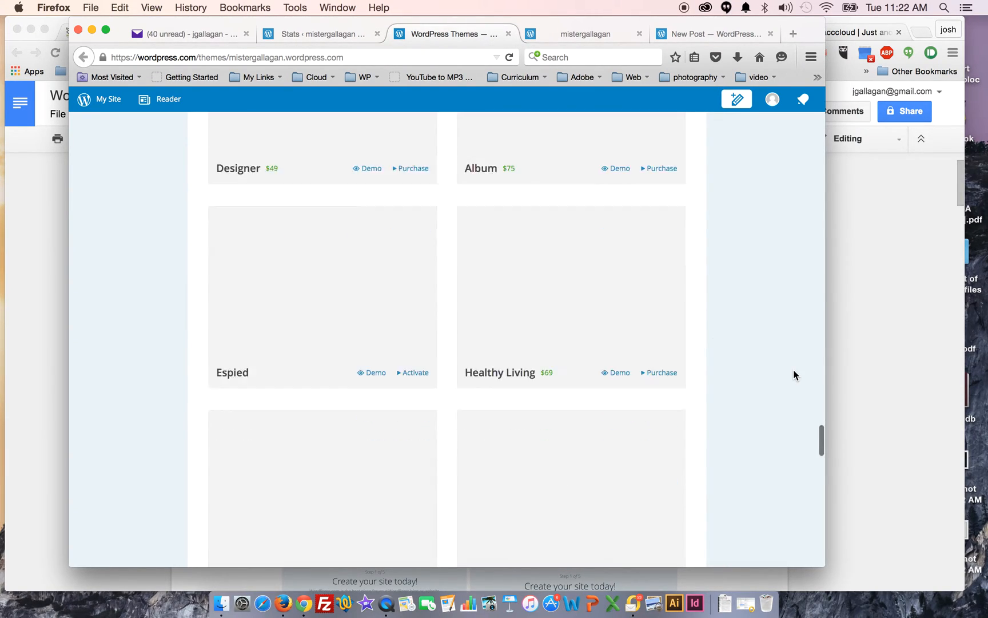
scroll(down, 3)
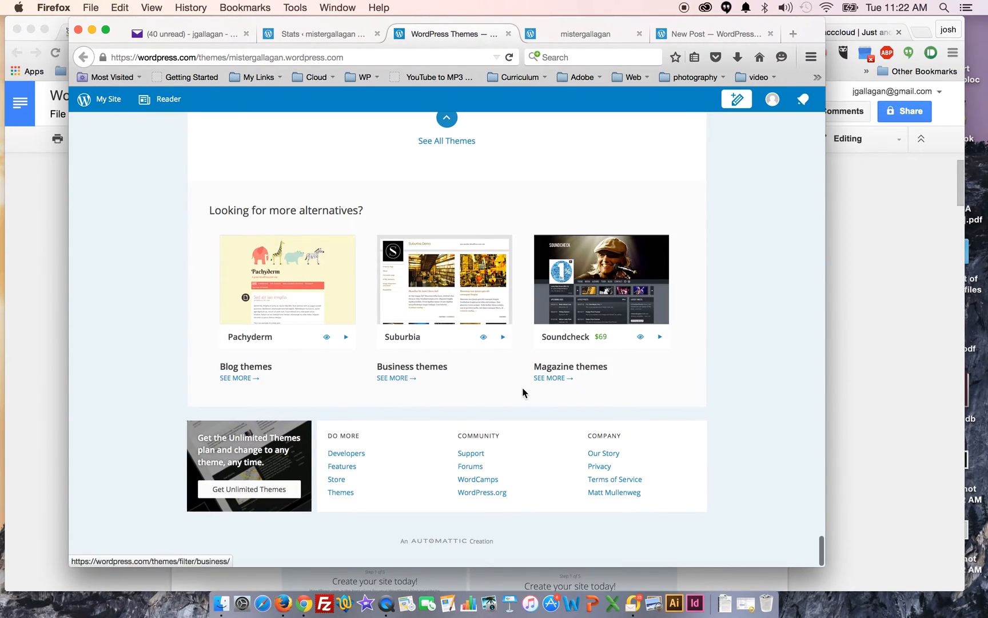
scroll(up, 3)
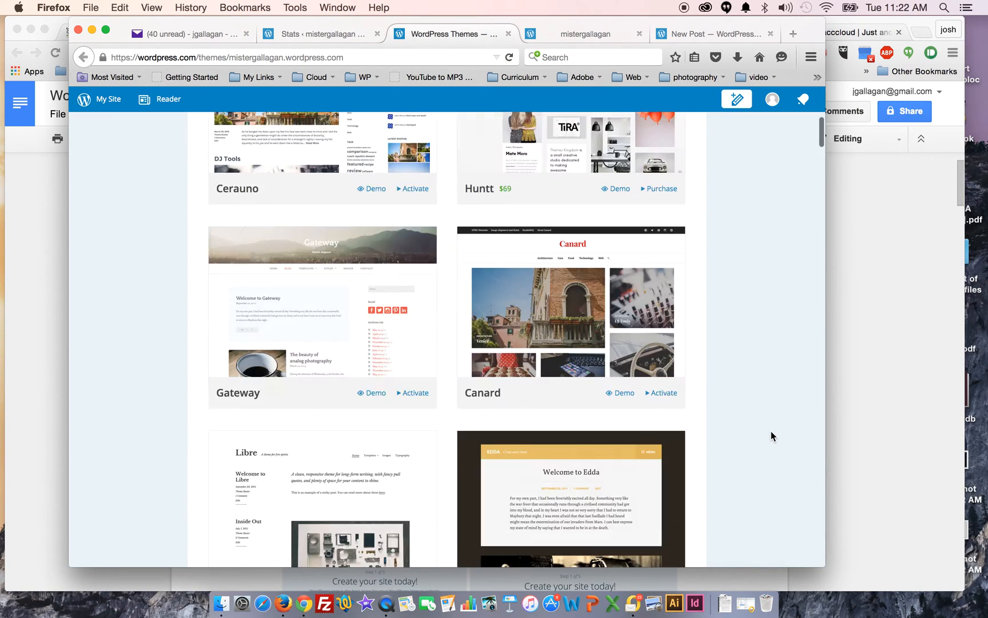
click(275, 184)
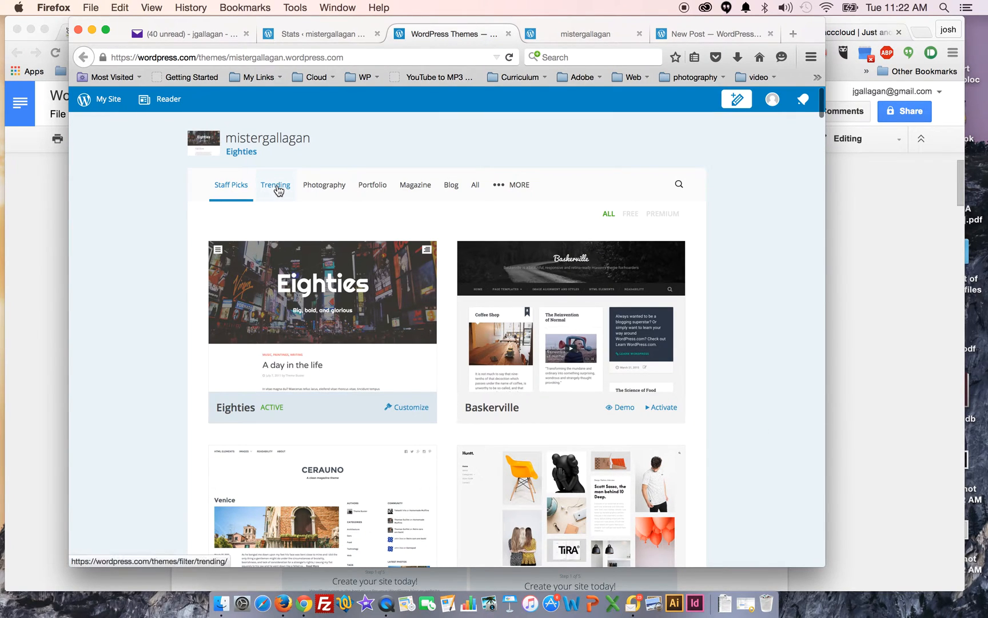
Step: Browse the Trending, Photography, Portfolio, Magazine, Blog and All theme categories
click(275, 184)
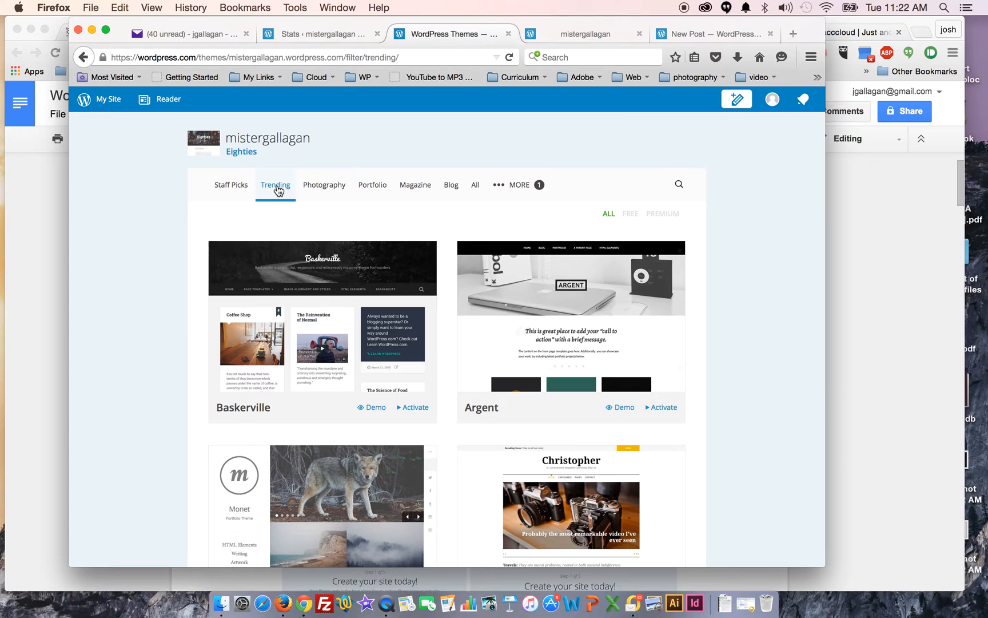
mouse_move(317, 186)
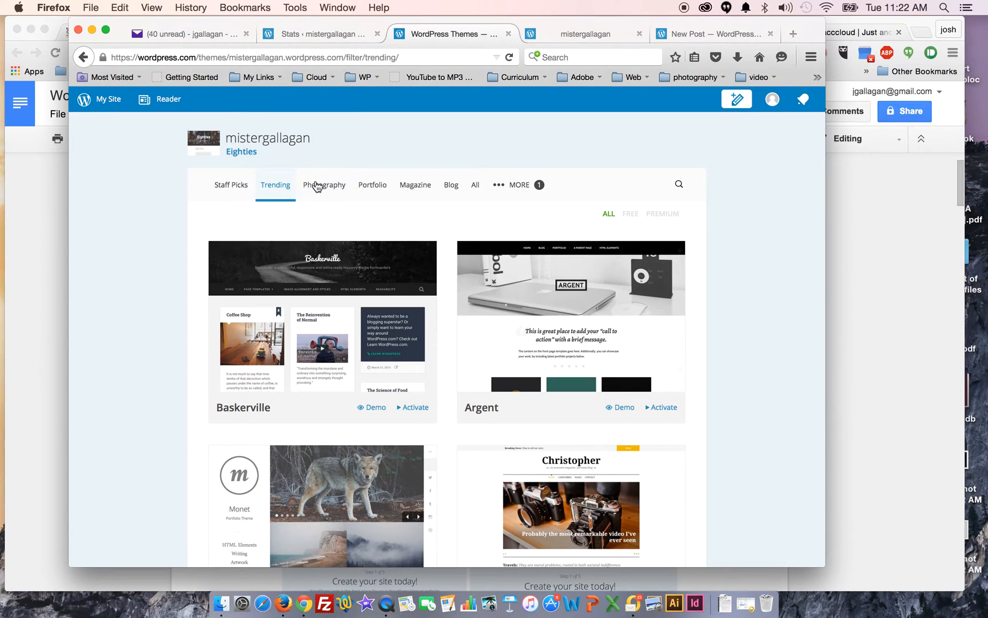
click(323, 185)
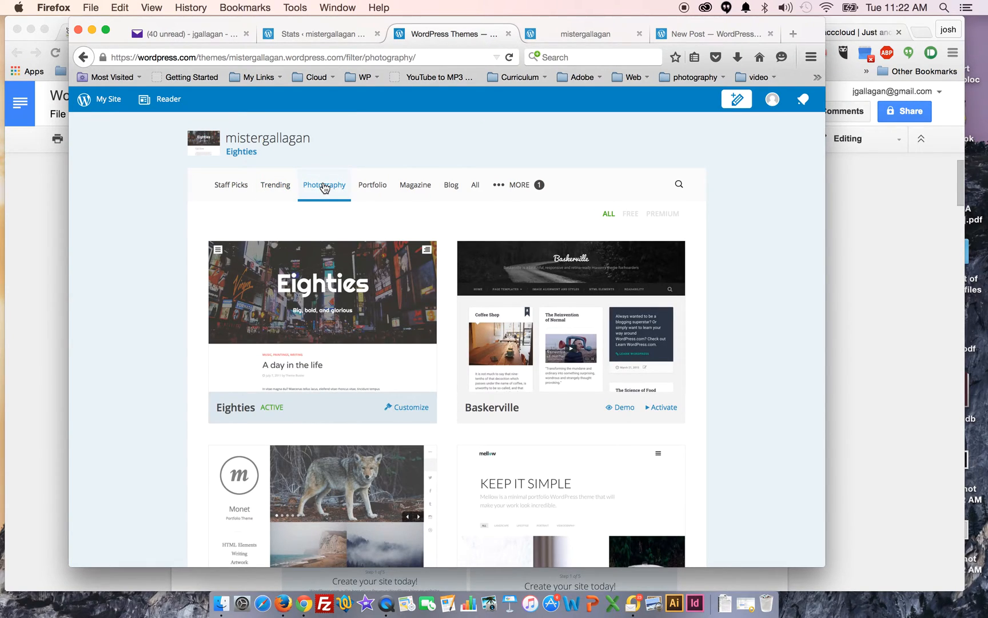
click(371, 184)
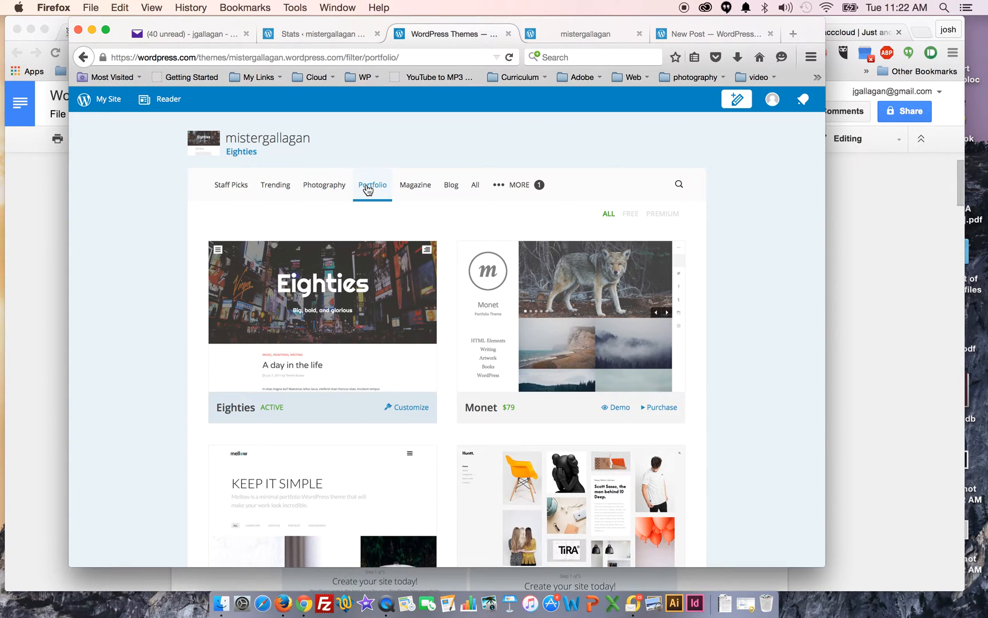
scroll(down, 3)
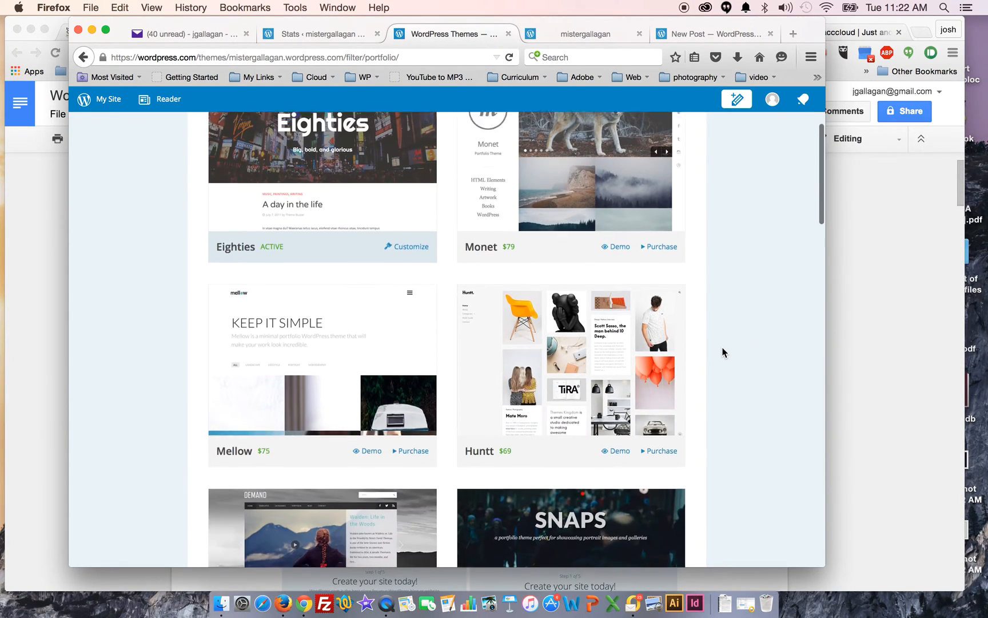
scroll(down, 3)
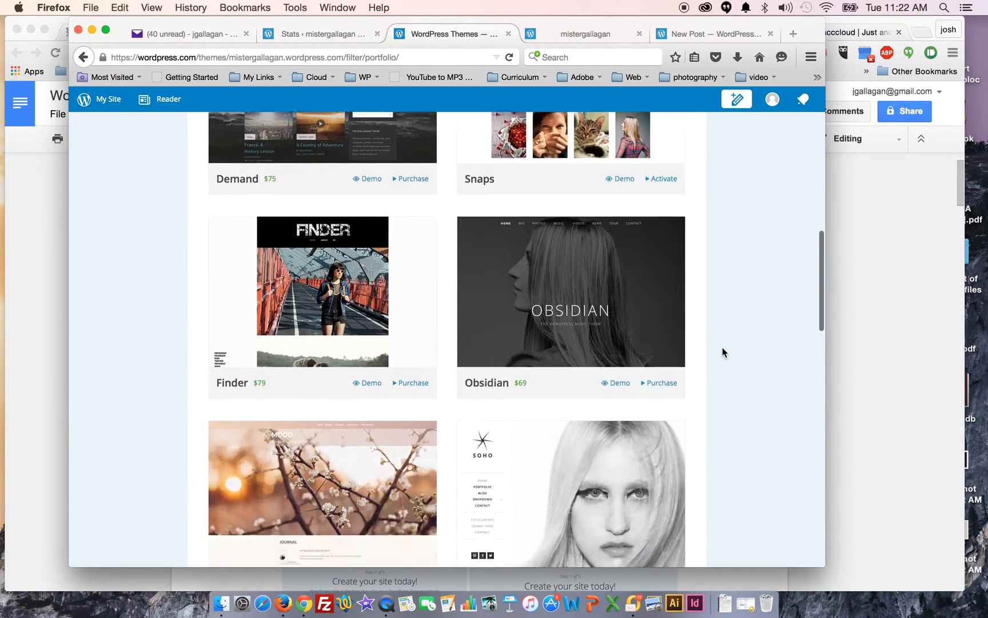
click(415, 184)
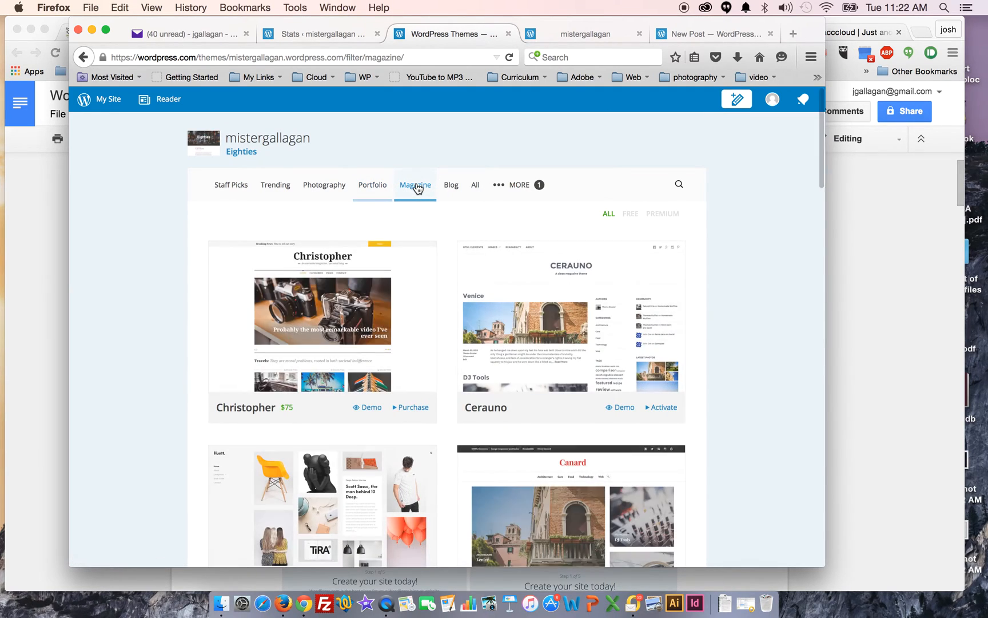
click(452, 185)
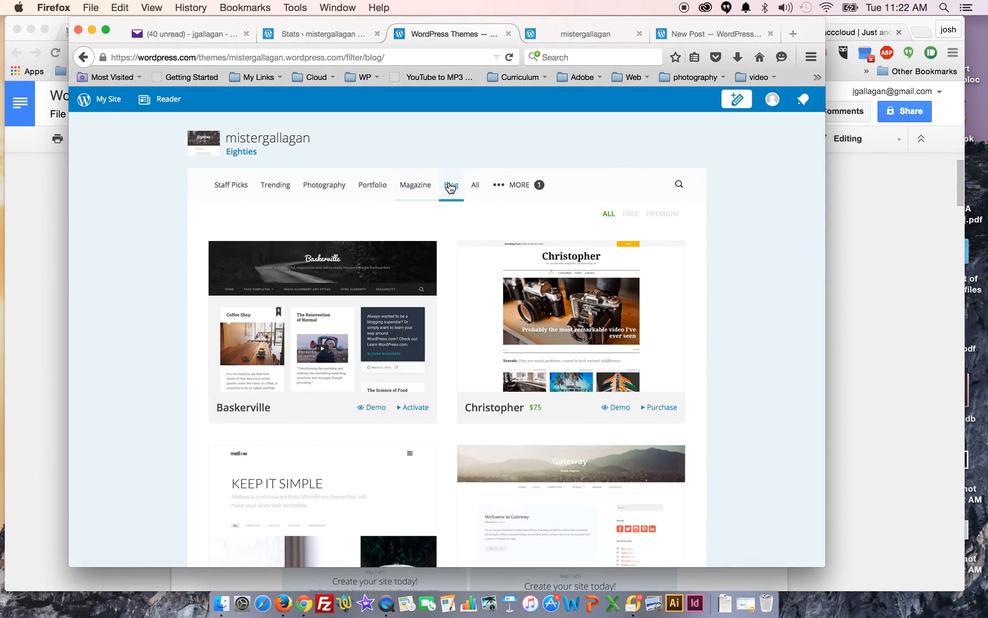
mouse_move(474, 185)
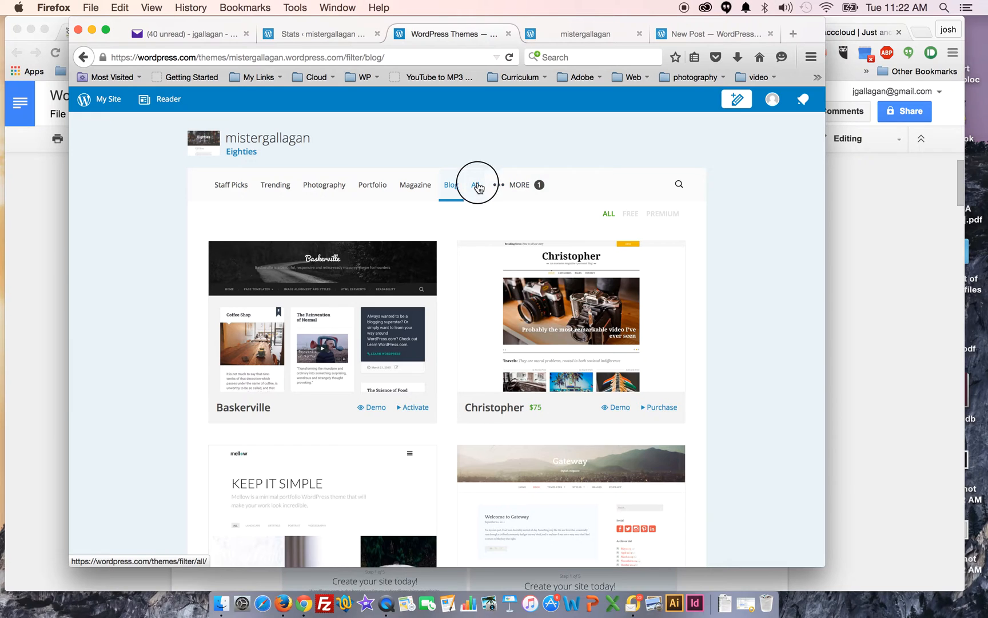
click(474, 184)
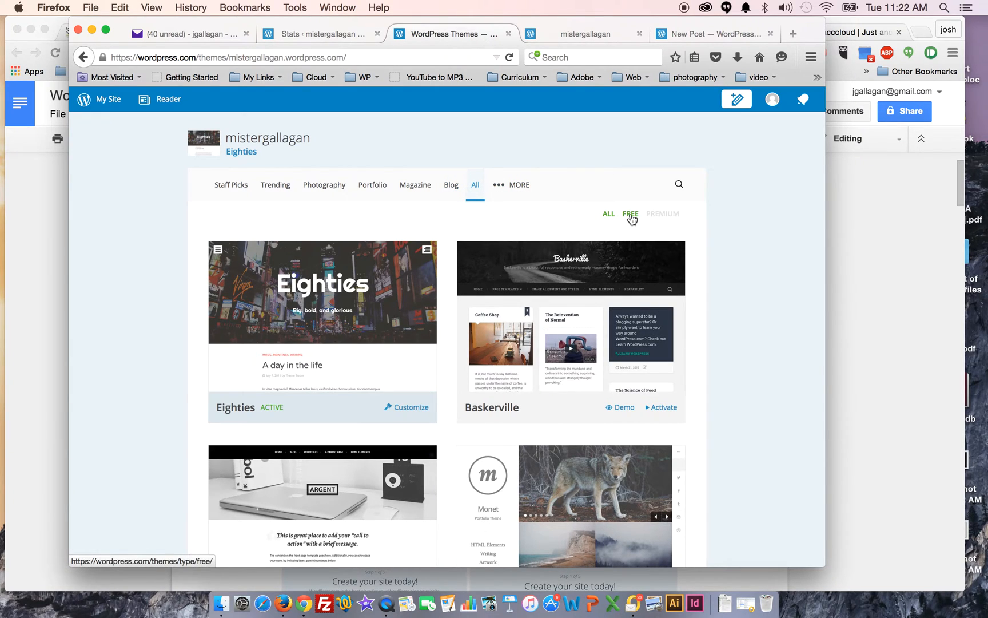
Step: Filter the catalogue to free themes, scroll through the grid, then return to Stats
click(630, 214)
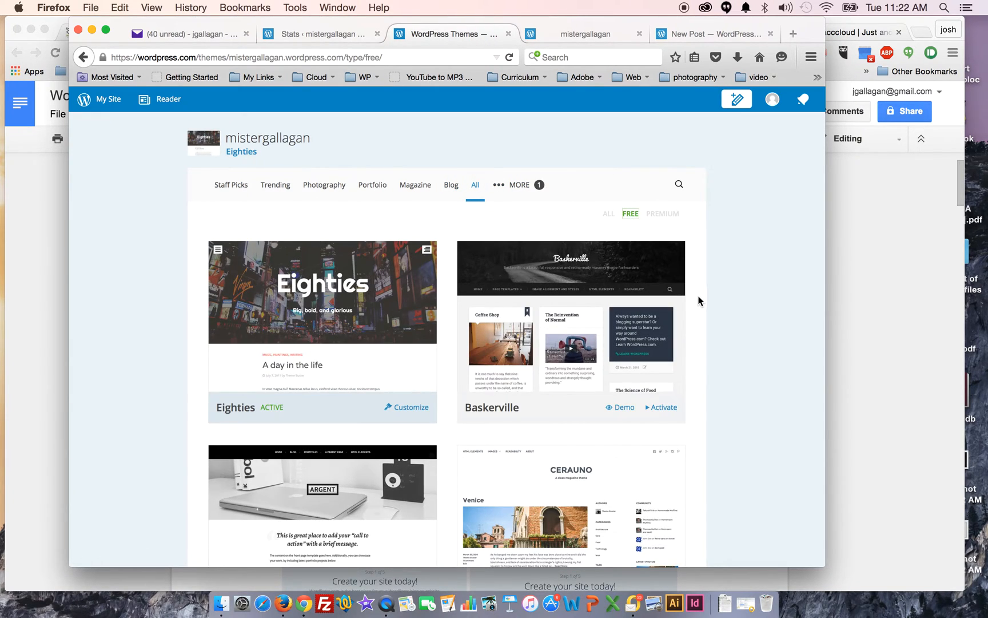
scroll(down, 3)
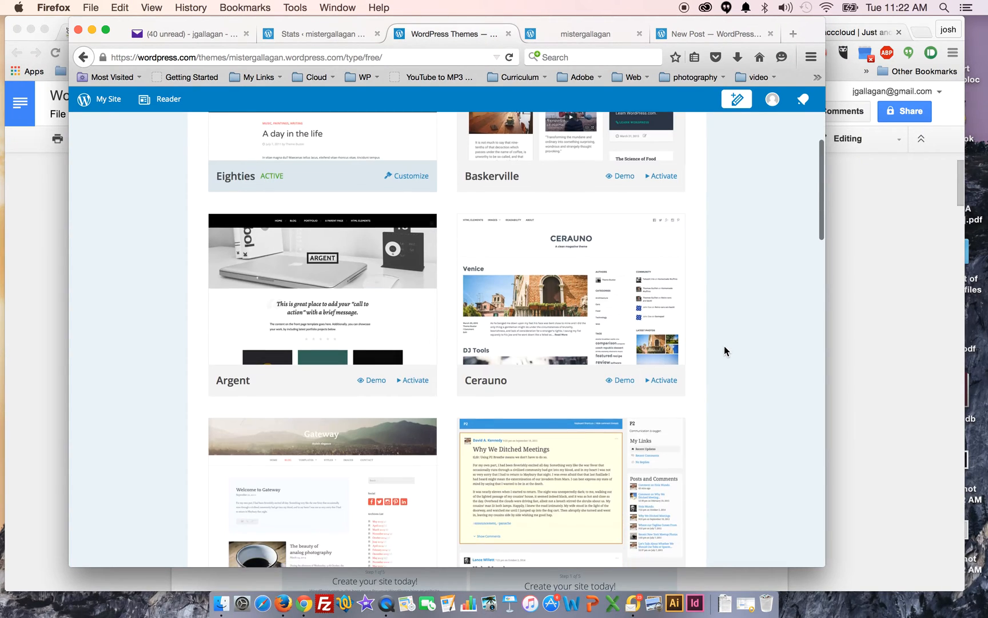
scroll(down, 3)
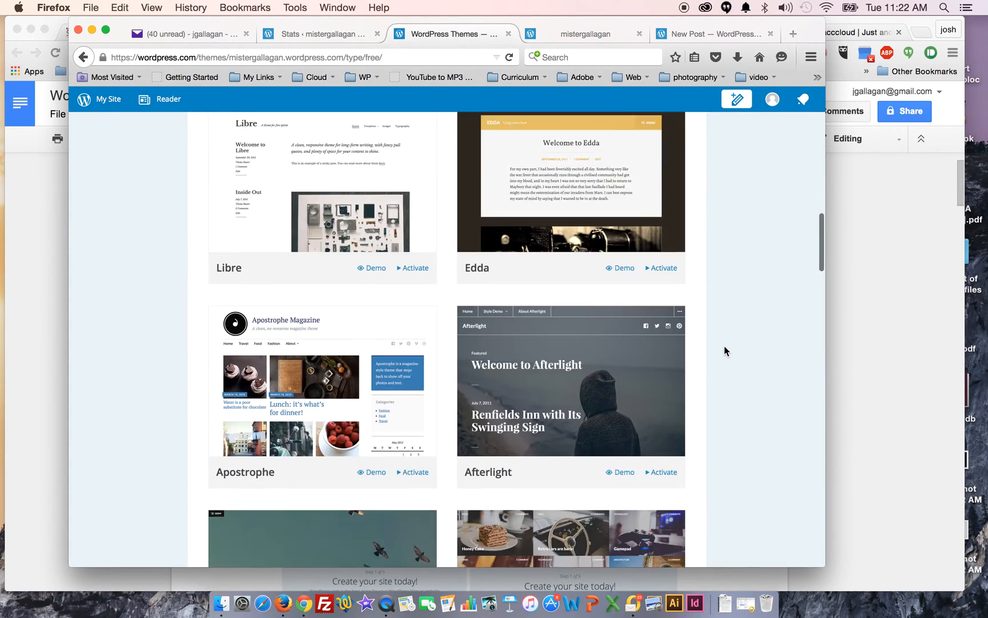
scroll(down, 3)
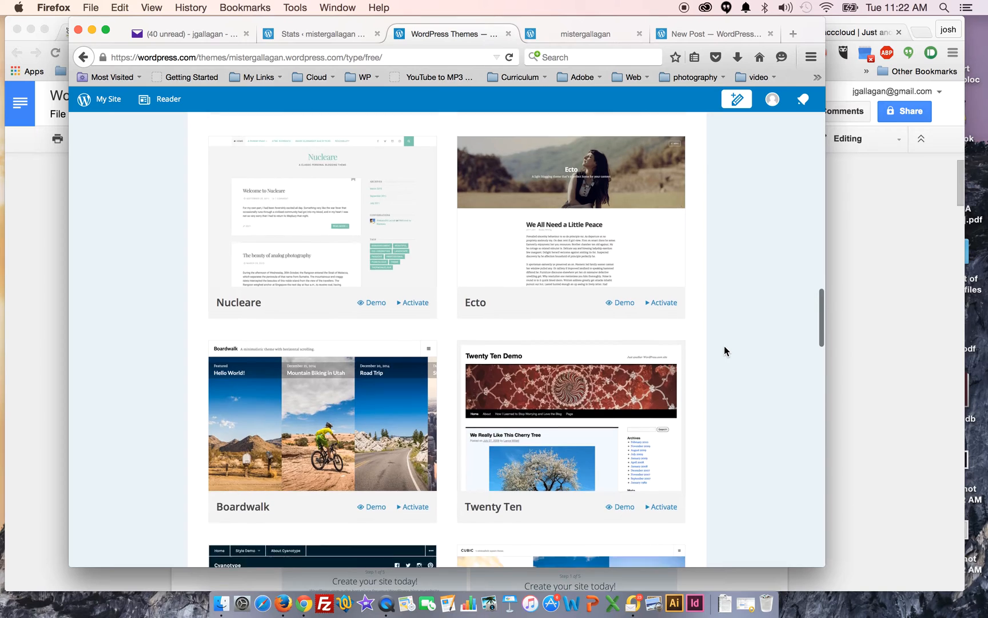
scroll(up, 3)
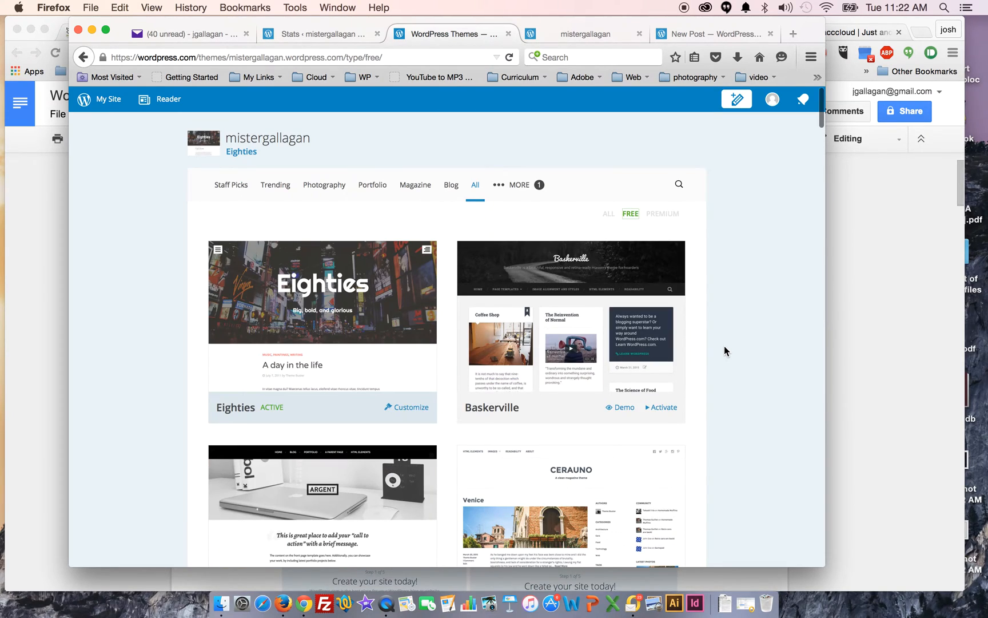
mouse_move(133, 164)
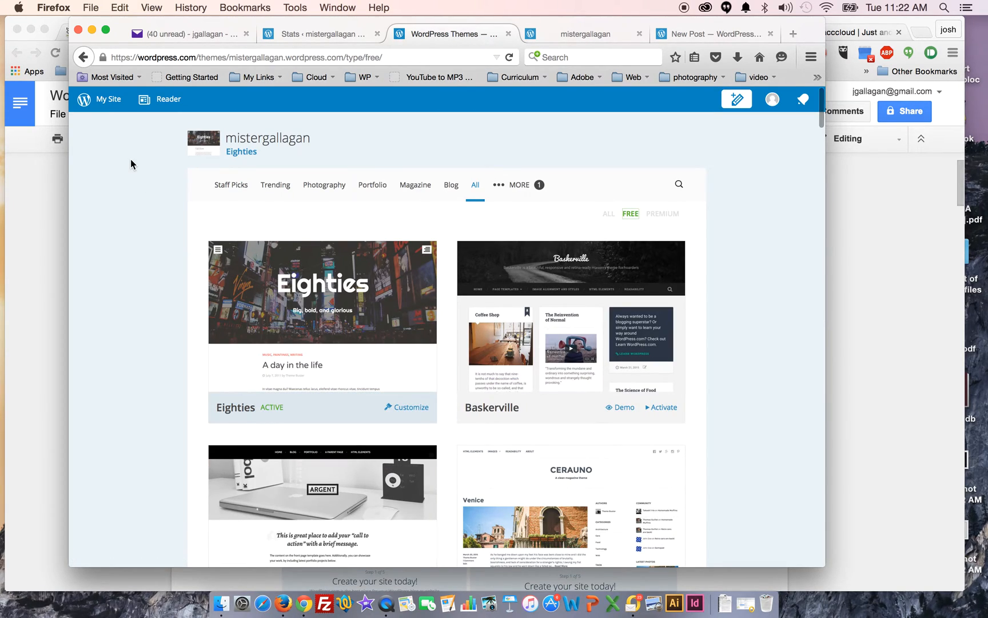
mouse_move(107, 103)
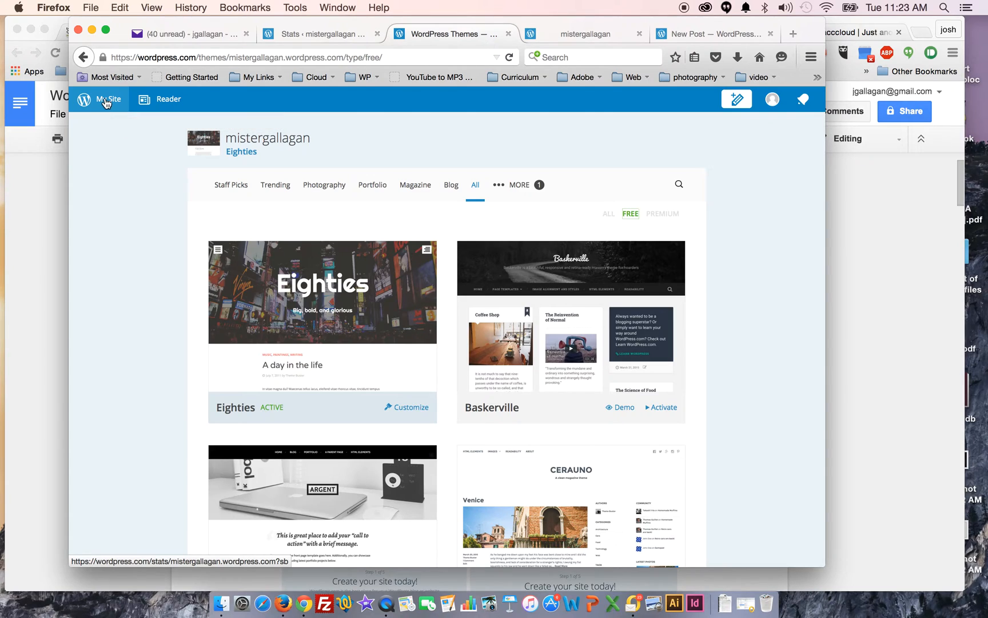
click(105, 100)
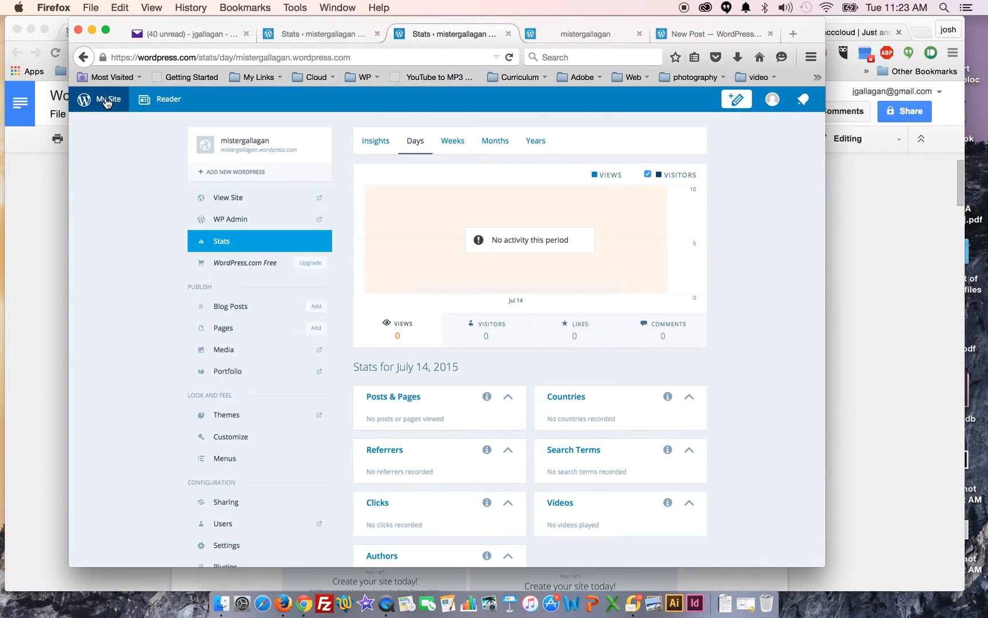
mouse_move(154, 215)
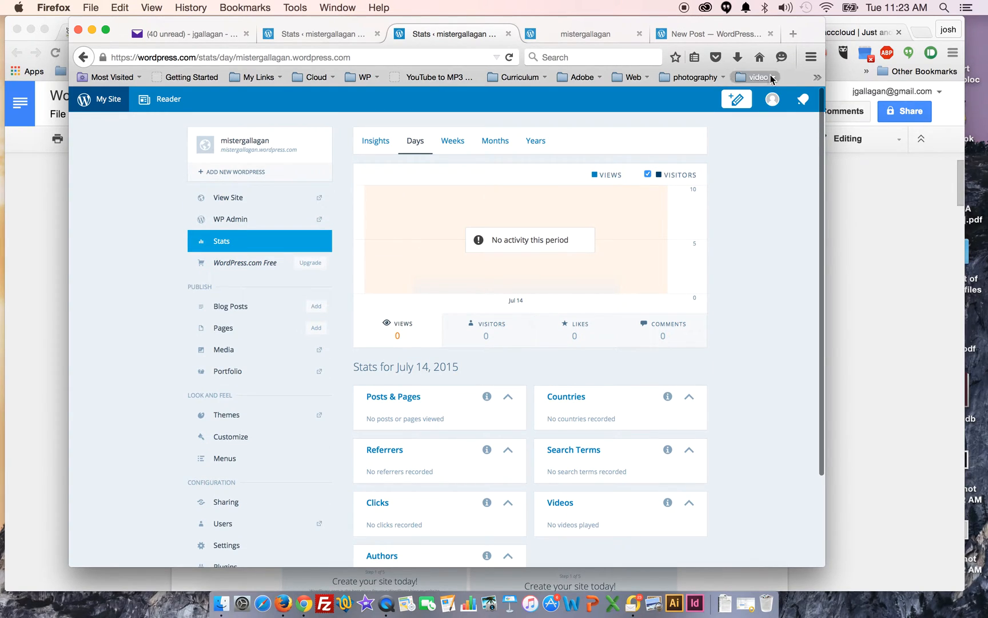
mouse_move(772, 99)
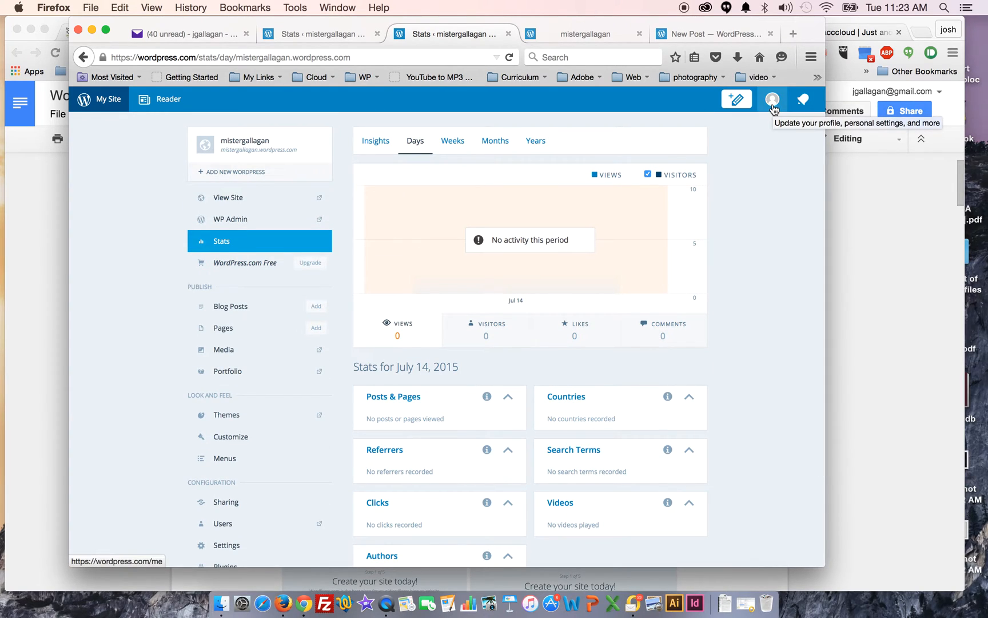
Step: Go to My Profile via the avatar and sign out of the WordPress.com account
click(771, 99)
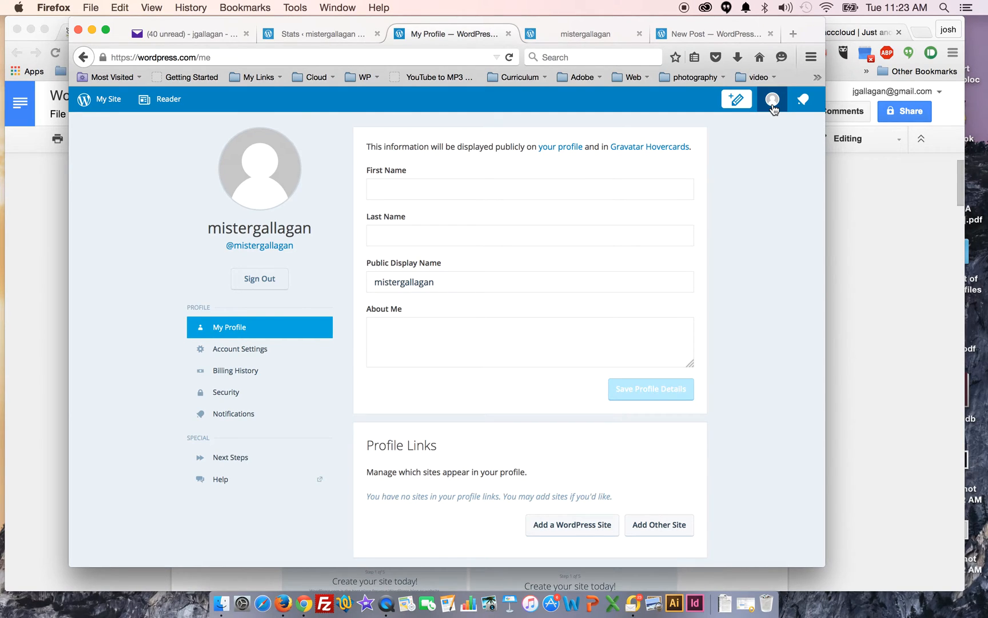
mouse_move(541, 178)
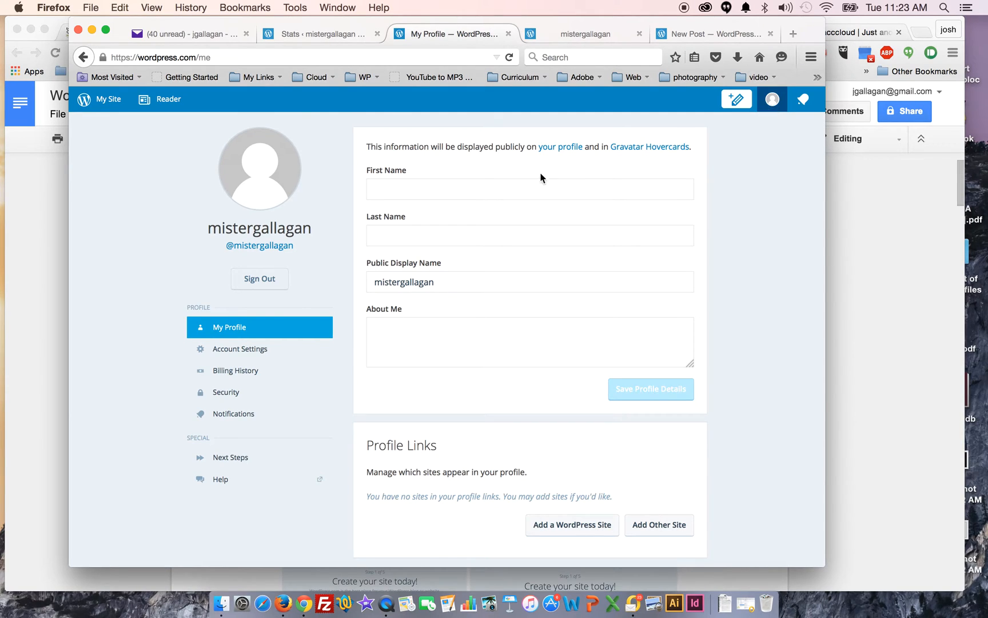
mouse_move(259, 279)
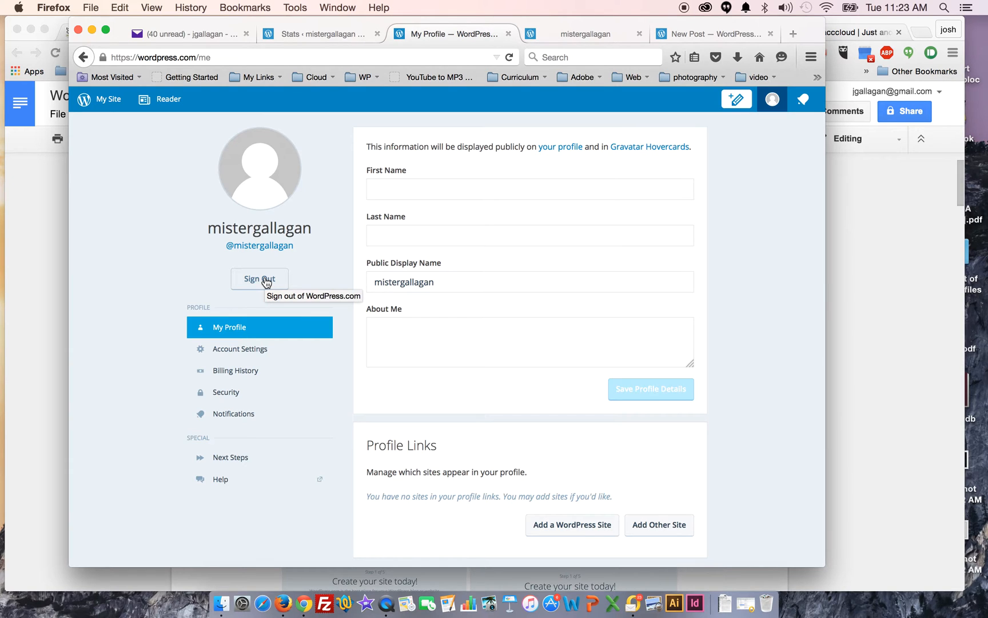
click(258, 279)
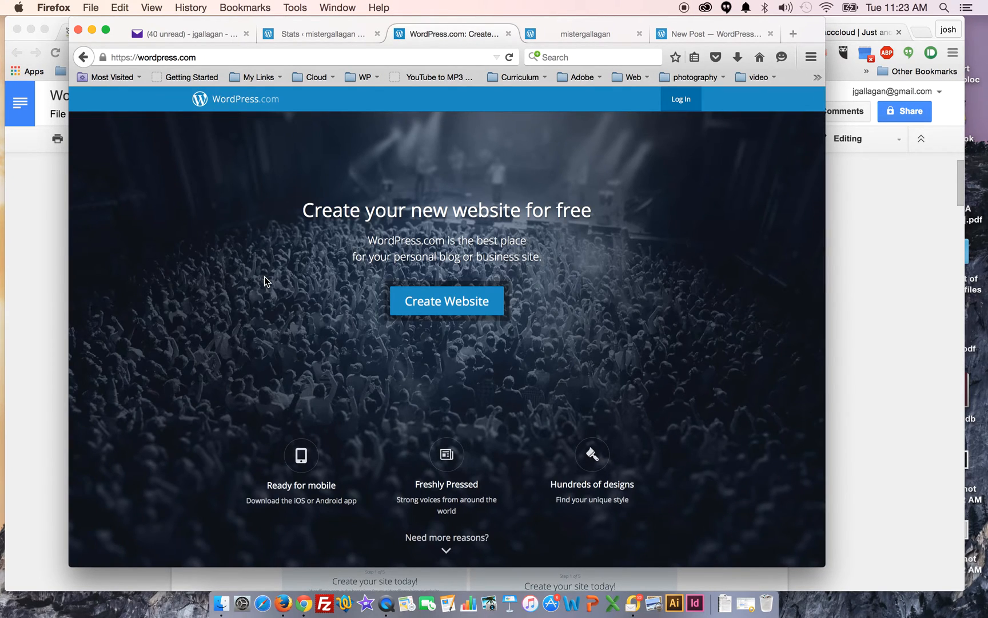
mouse_move(676, 156)
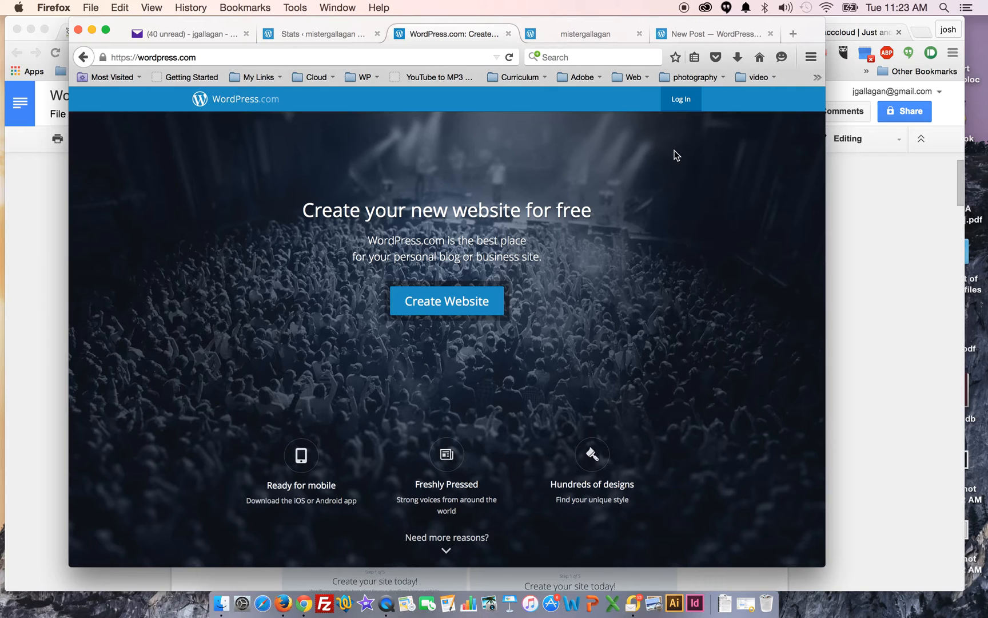
mouse_move(143, 83)
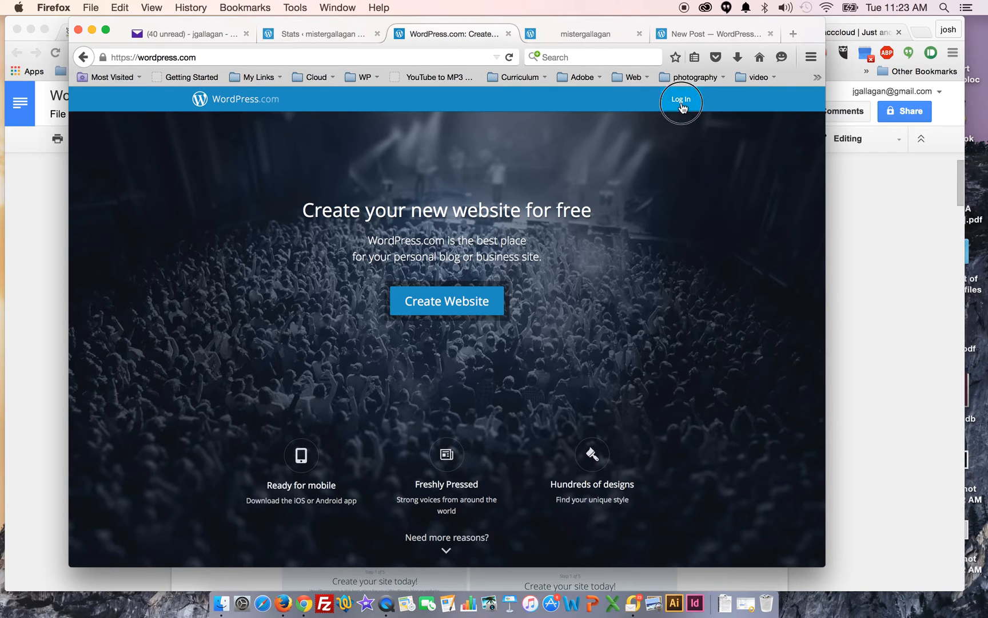
Step: Log back in as mistergallagan, decline saving the password, and return to the site's Stats
click(681, 100)
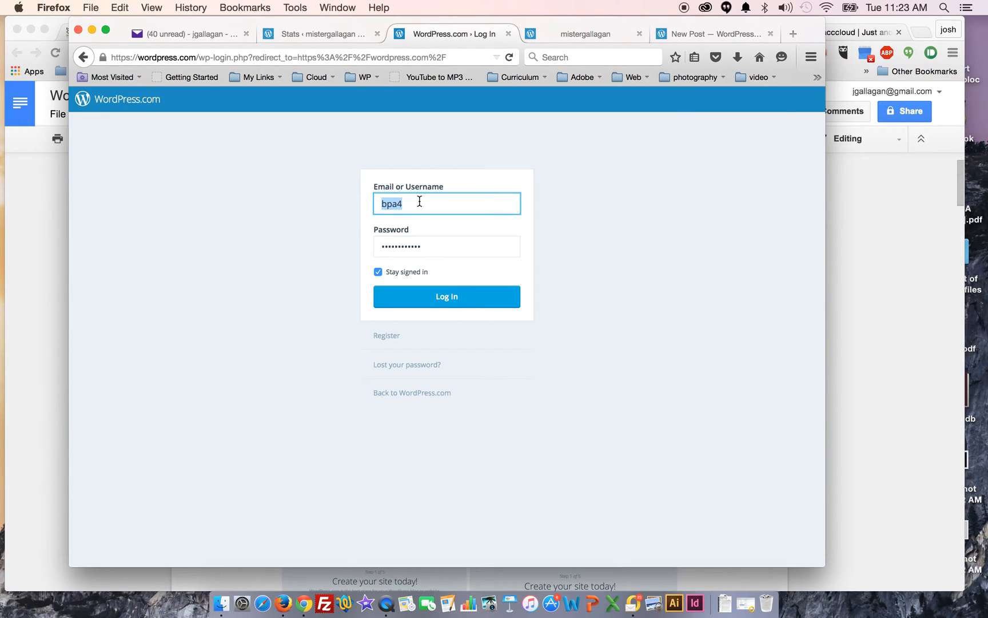
text(m)
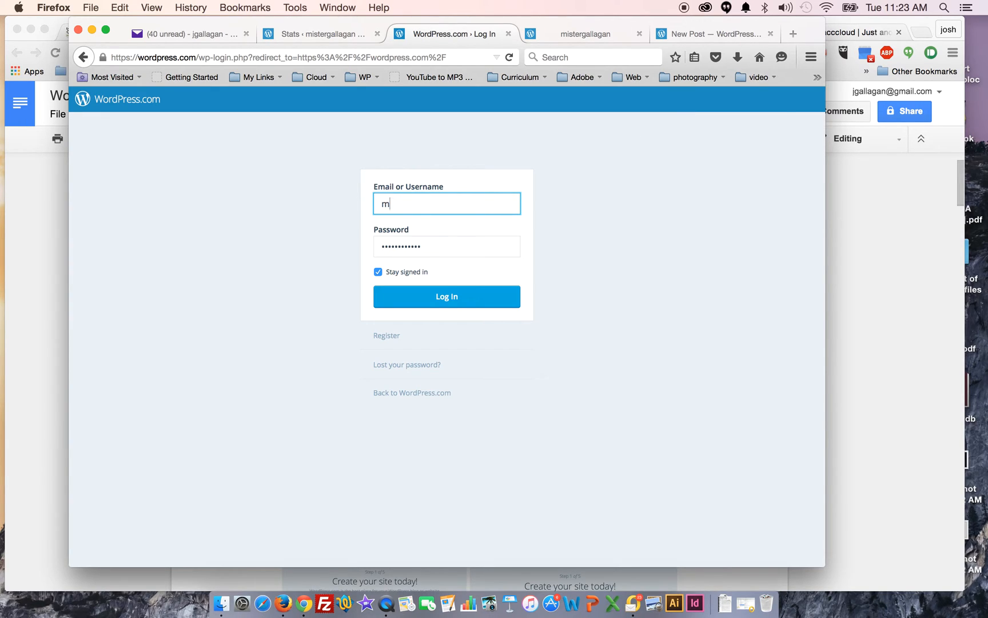
click(446, 246)
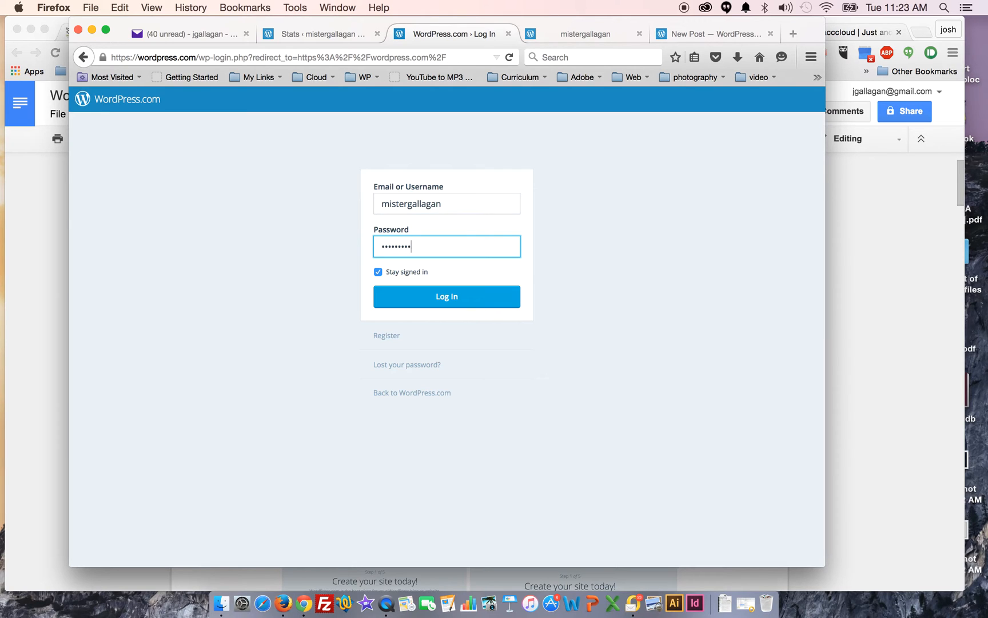
click(446, 296)
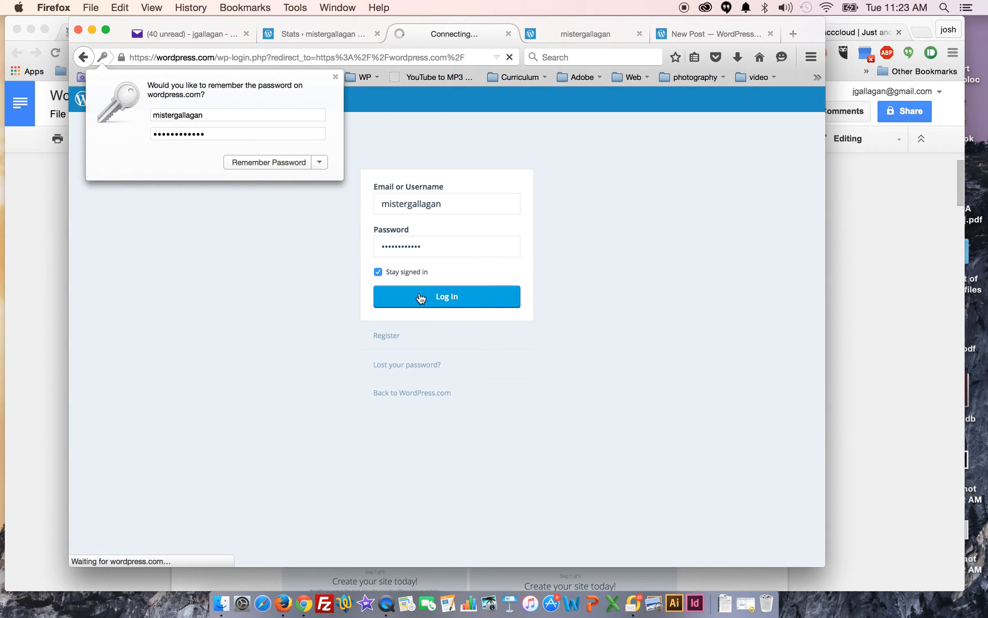
click(446, 296)
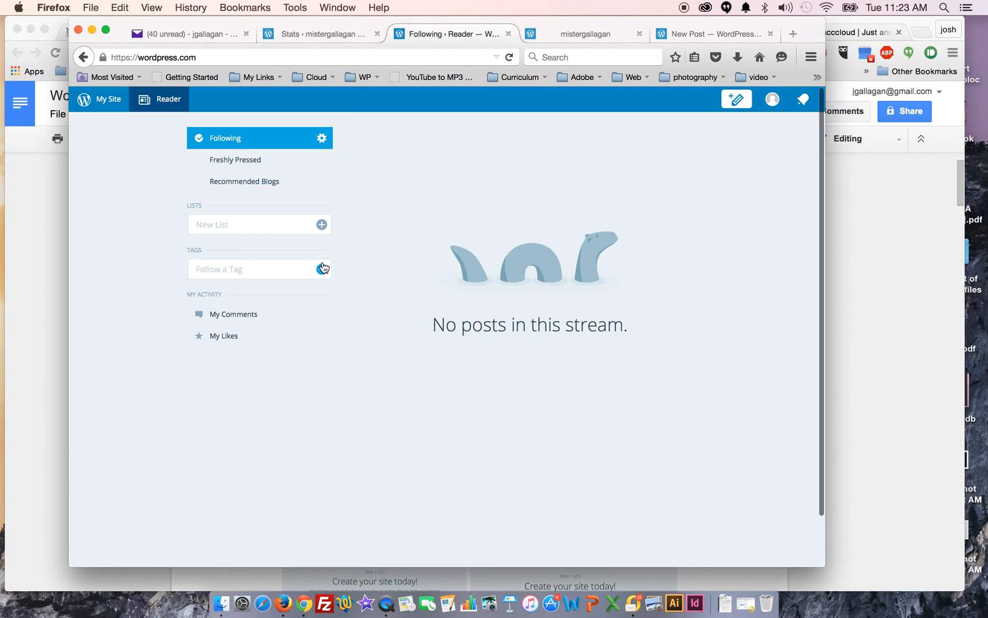
mouse_move(126, 144)
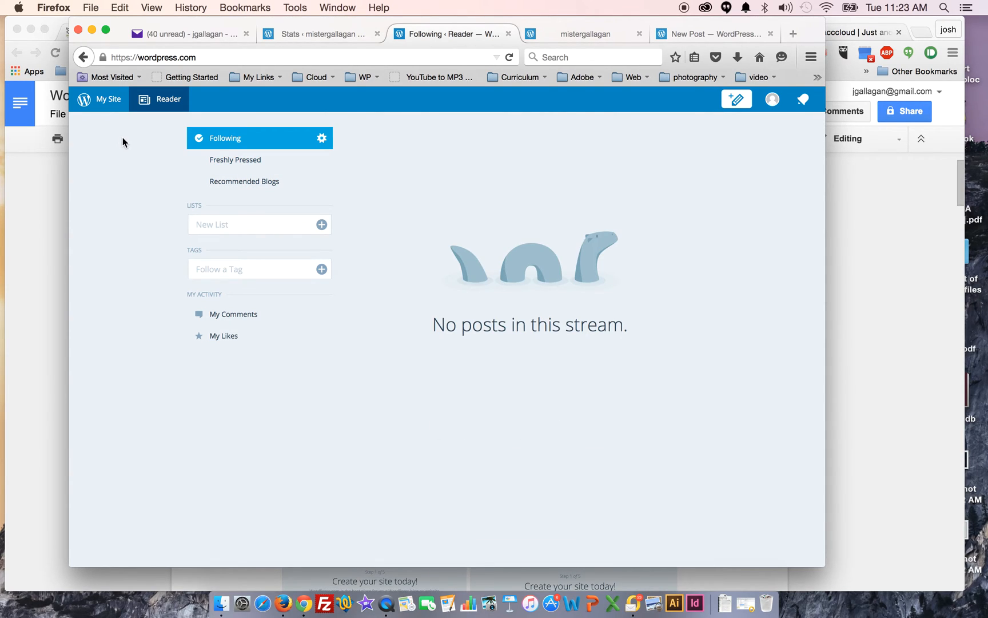
click(108, 99)
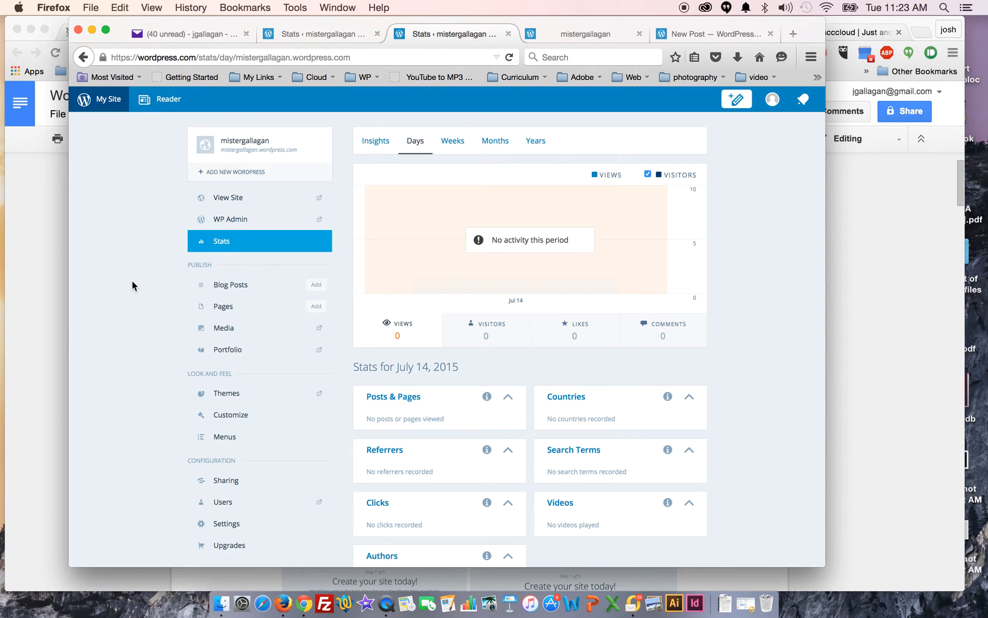
mouse_move(120, 199)
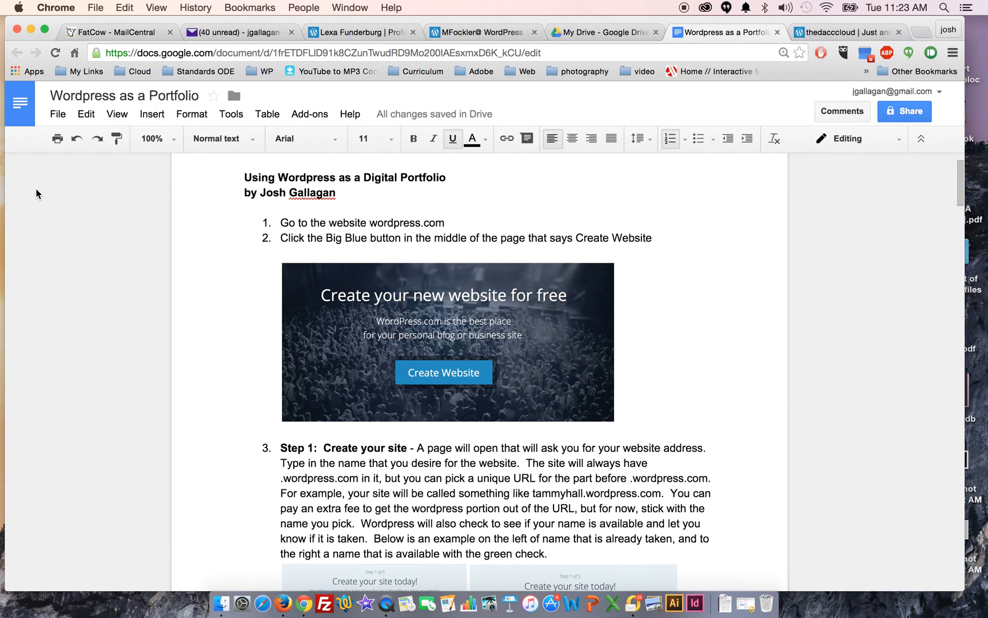
Step: Switch to the thedacccloud blog and scroll through its posts down to Older Entries and back
click(848, 32)
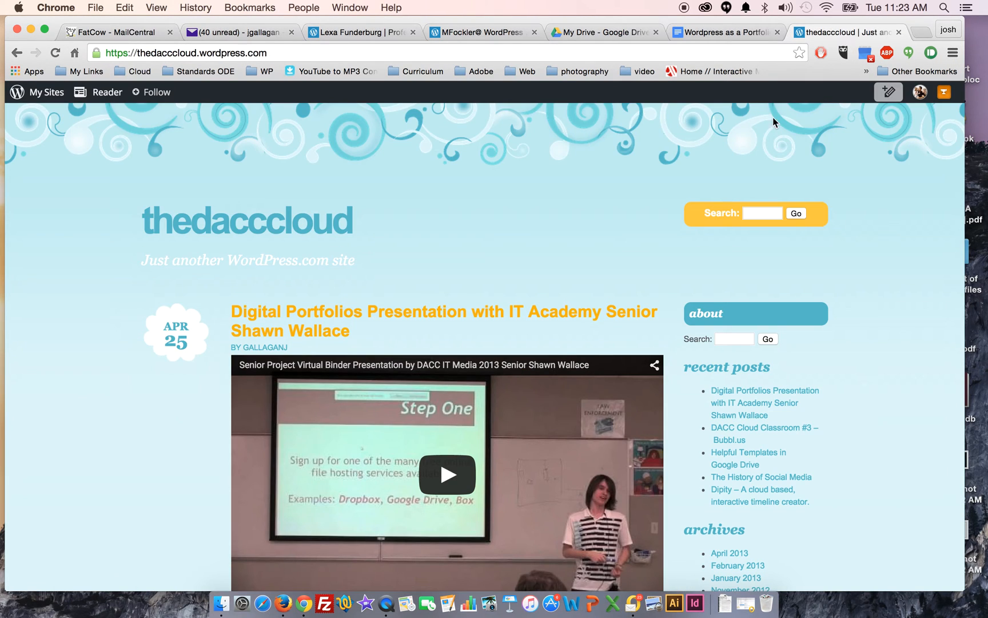
scroll(down, 3)
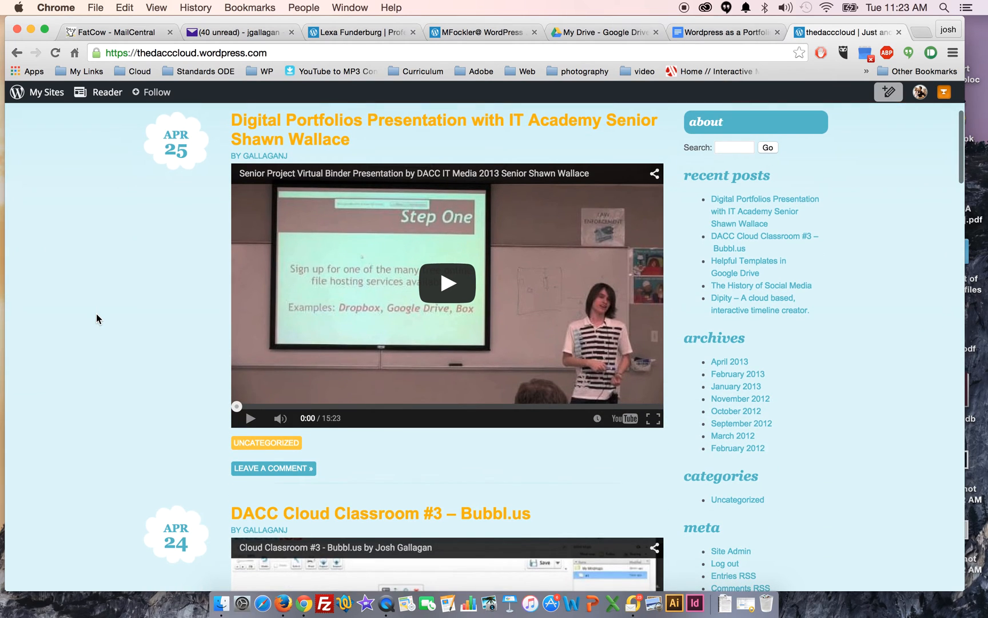
scroll(down, 3)
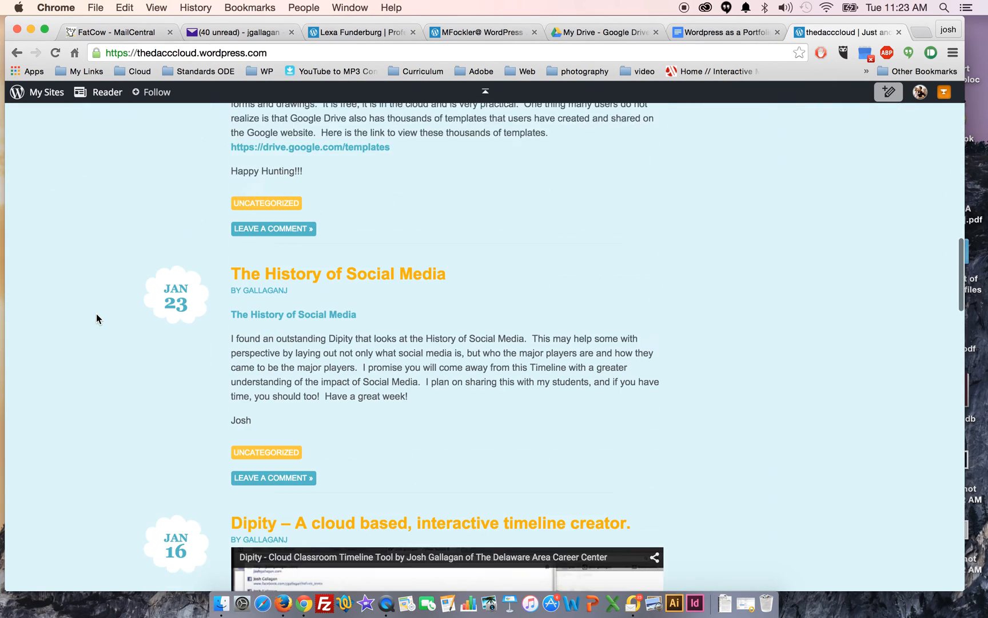
scroll(down, 3)
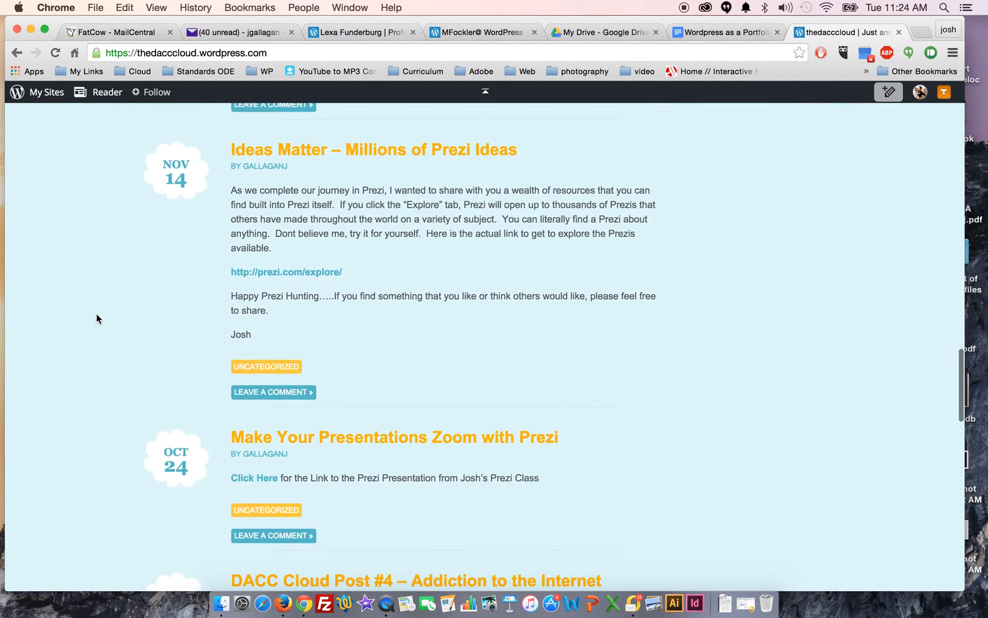
scroll(down, 3)
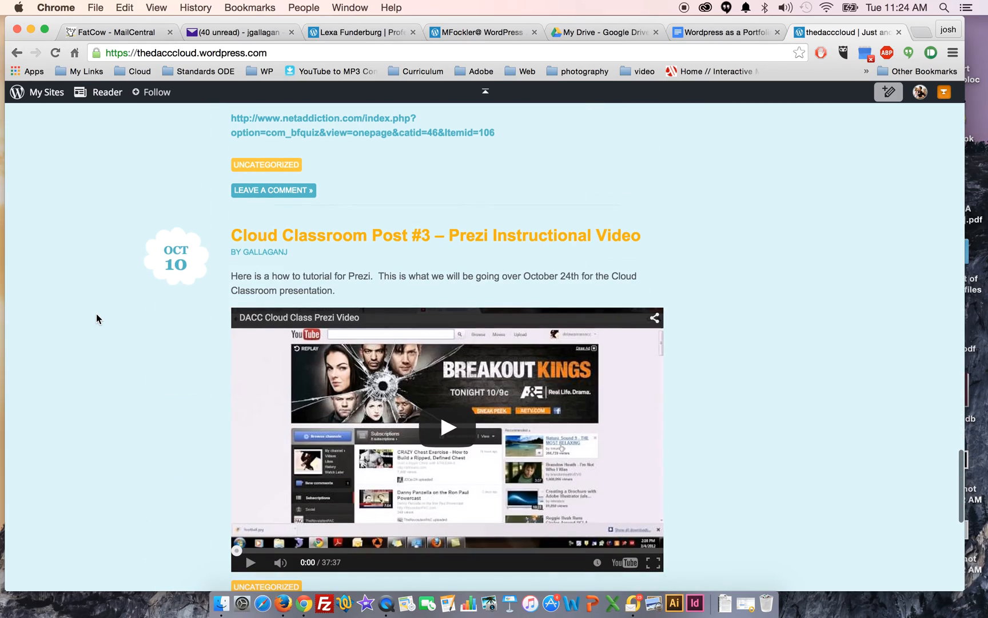
scroll(down, 3)
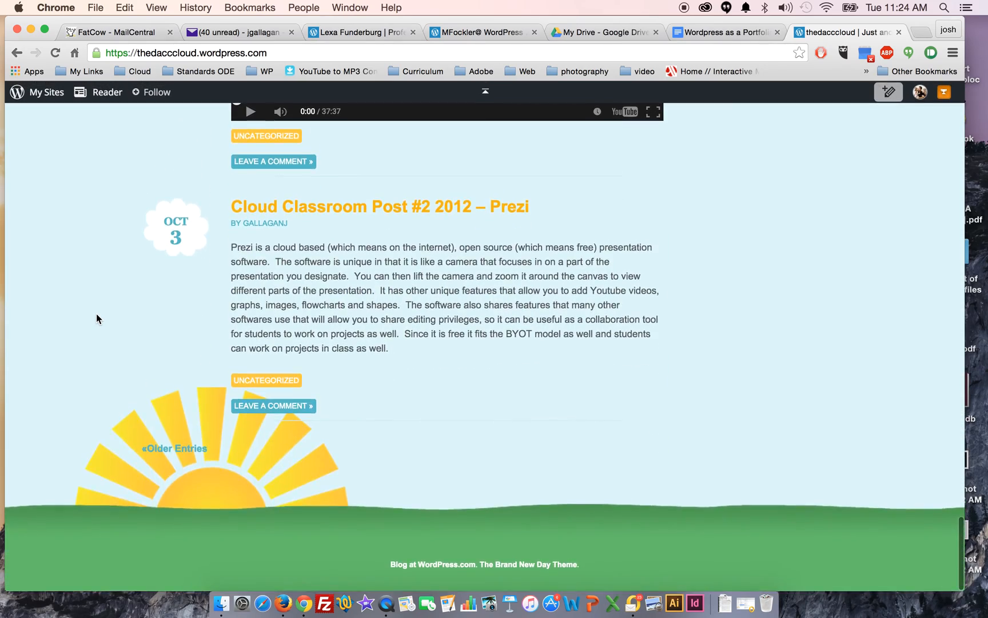
scroll(up, 3)
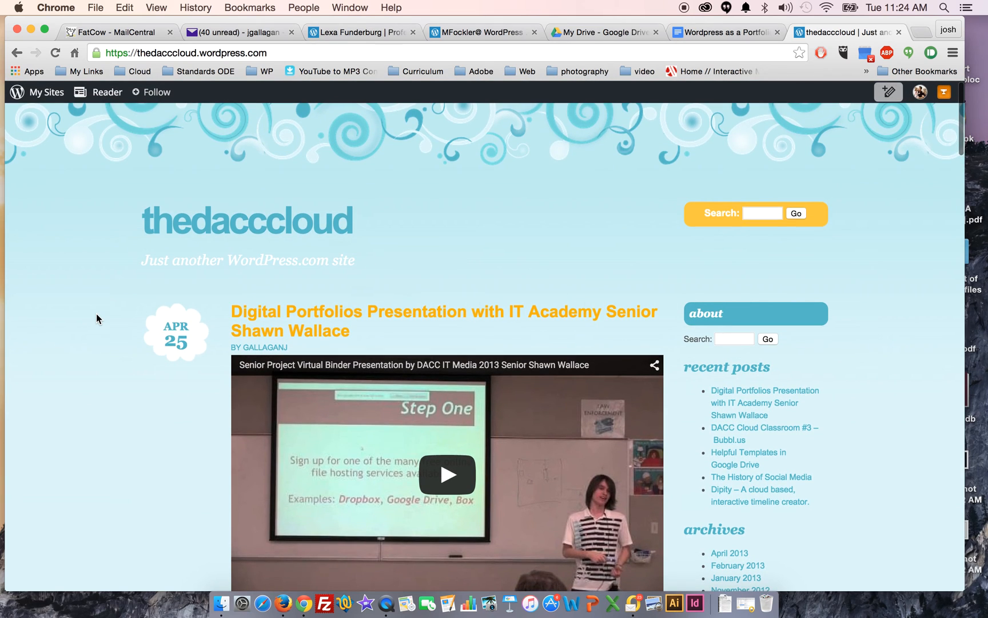
scroll(down, 3)
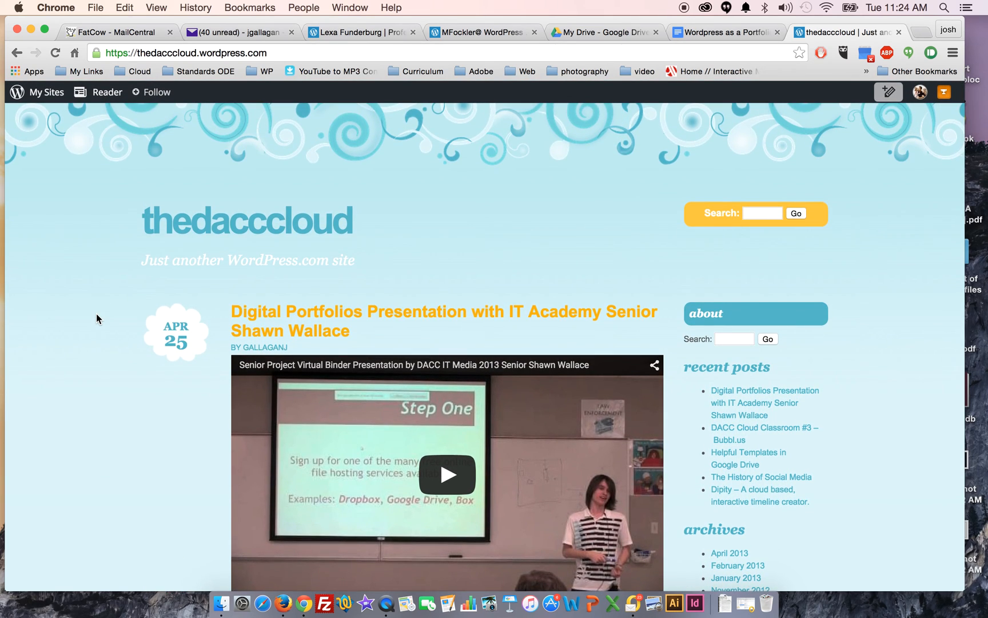
mouse_move(39, 270)
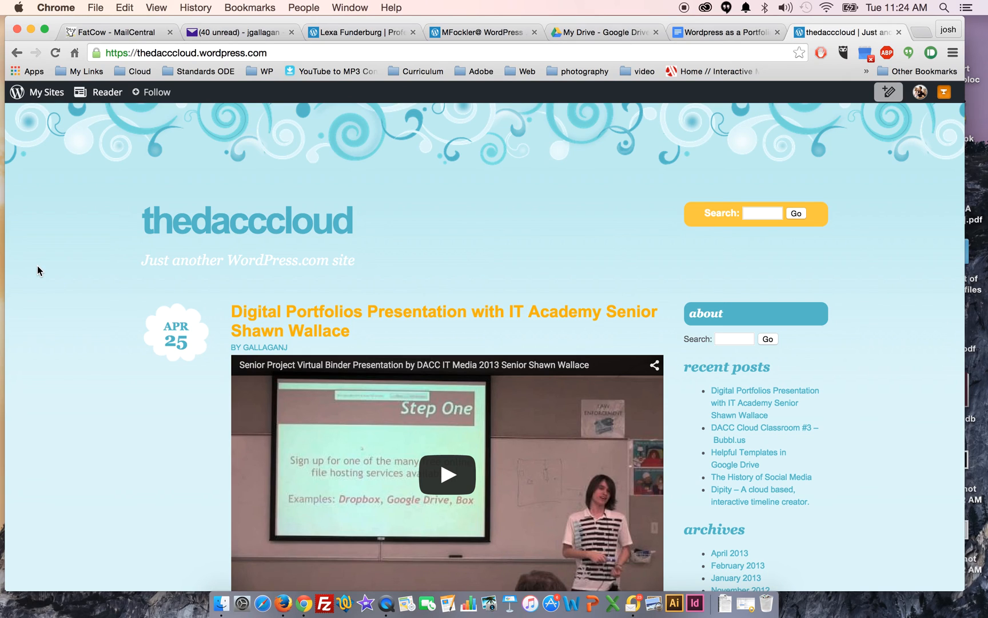